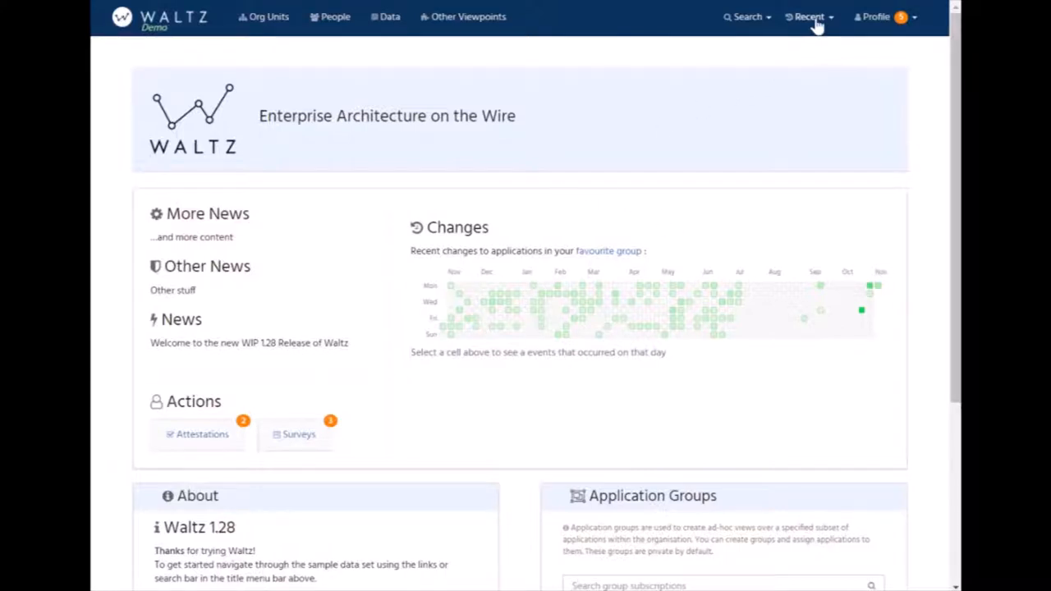
Show the Recent list of visited items from the top navigation bar.
left_click(808, 17)
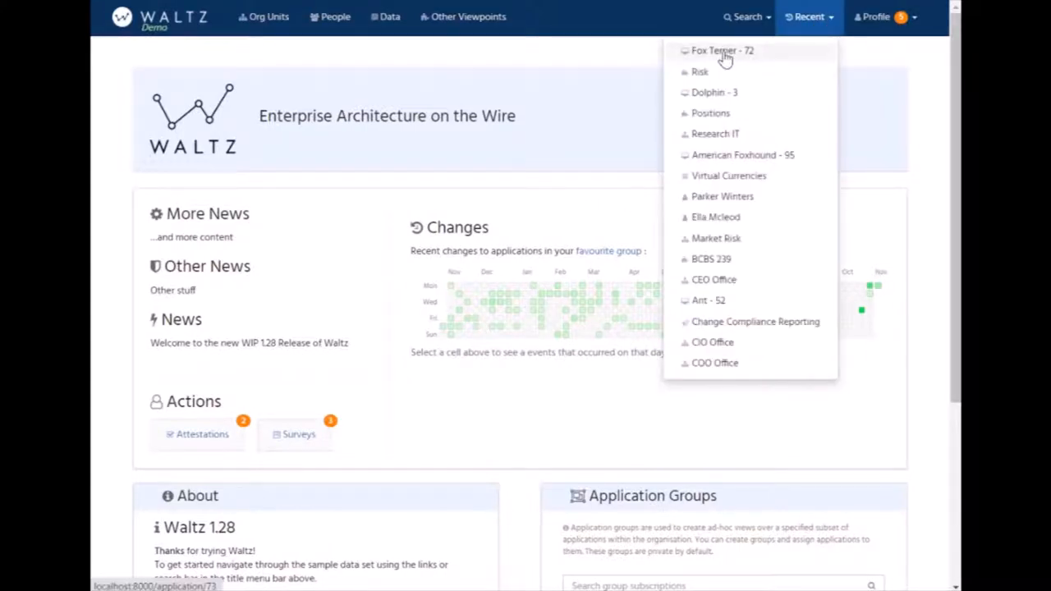
Navigate to the Fox Terrier - 72 application page from the Recent list.
left_click(723, 50)
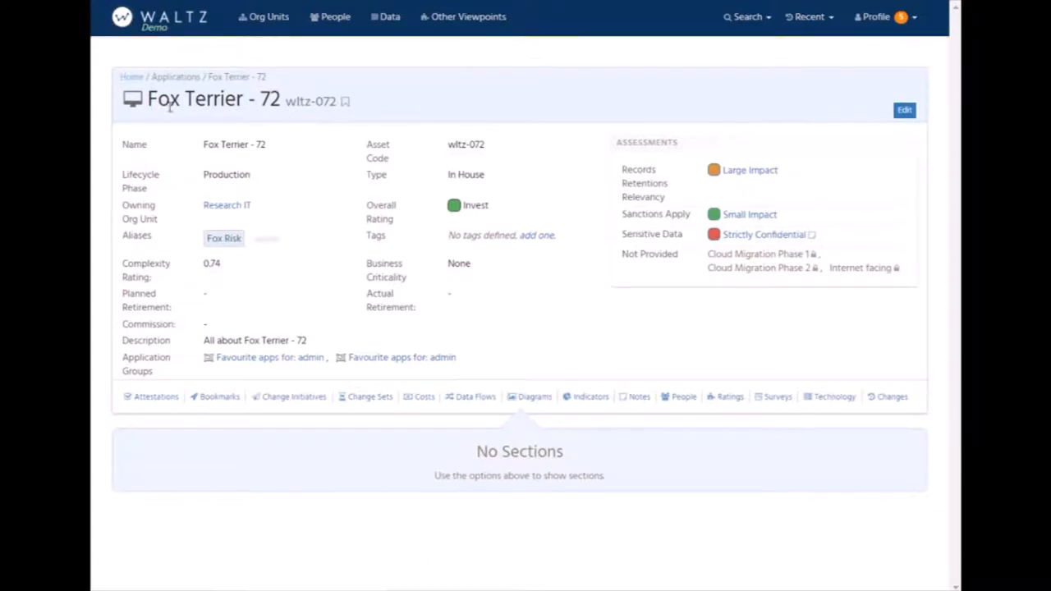
mouse_move(212, 219)
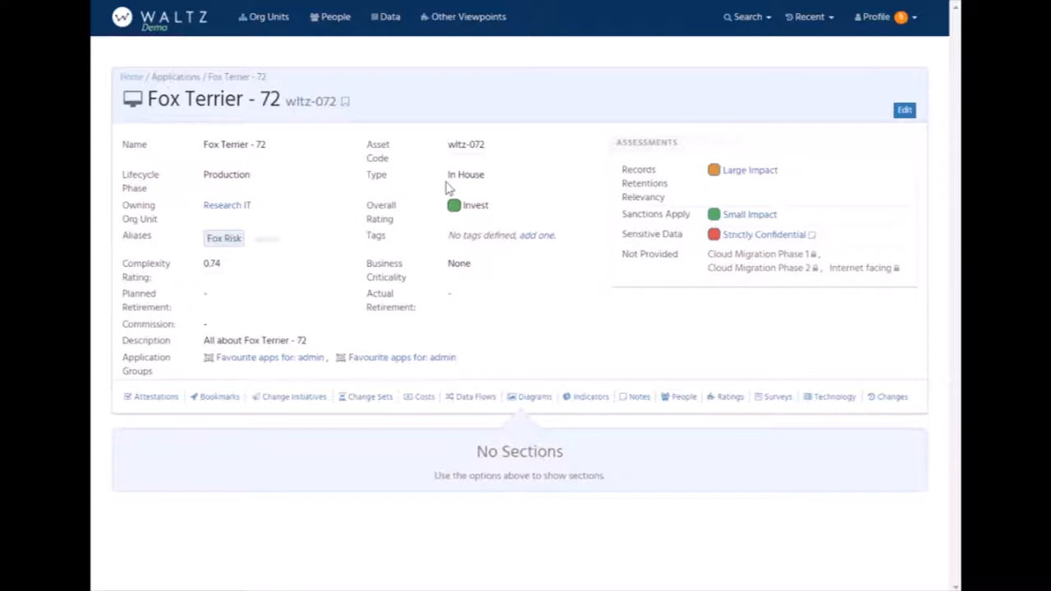
mouse_move(449, 177)
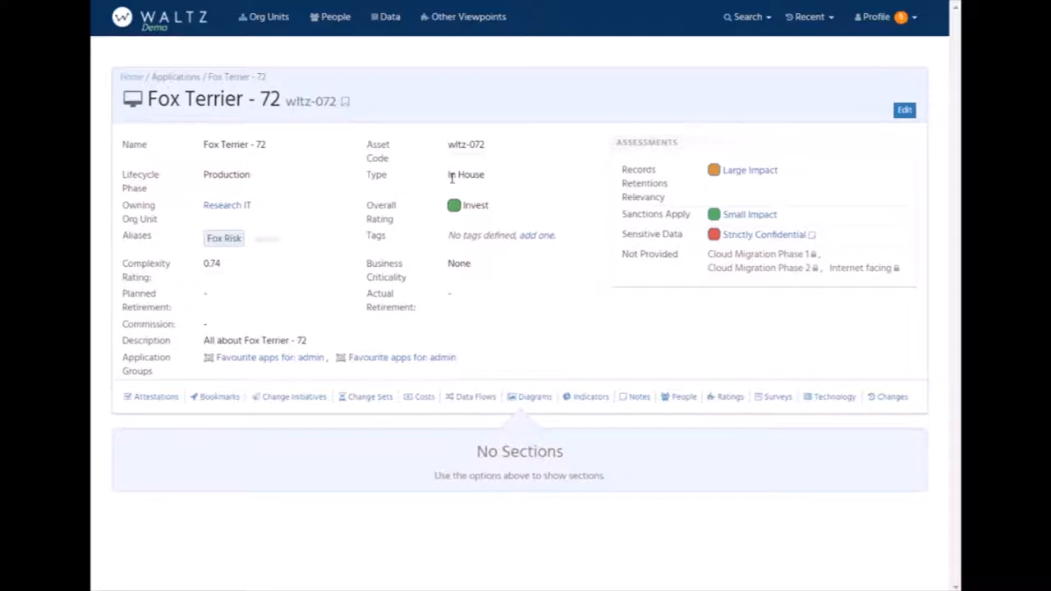
mouse_move(165, 227)
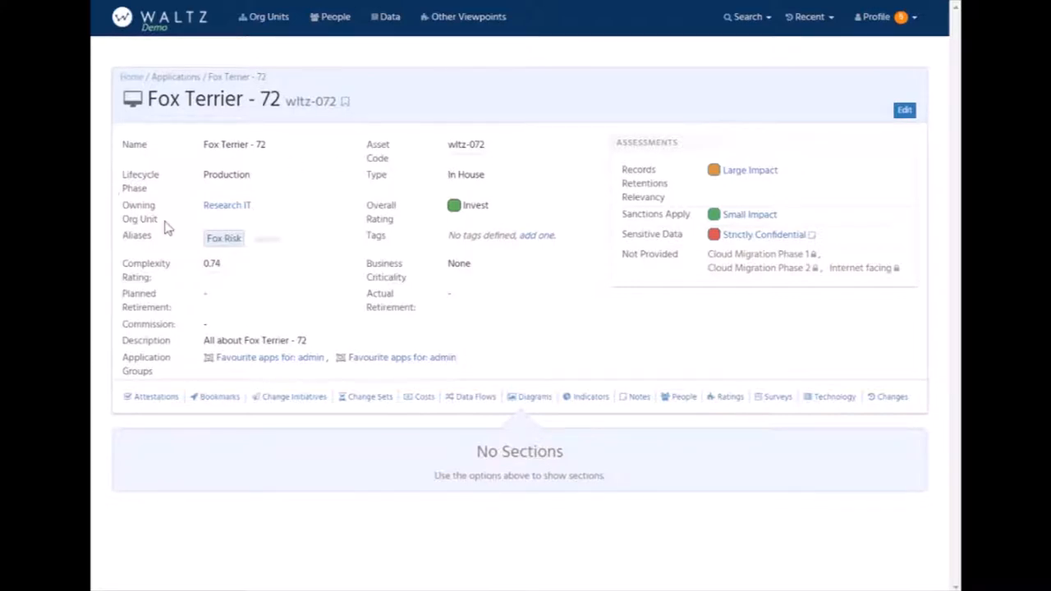
mouse_move(227, 223)
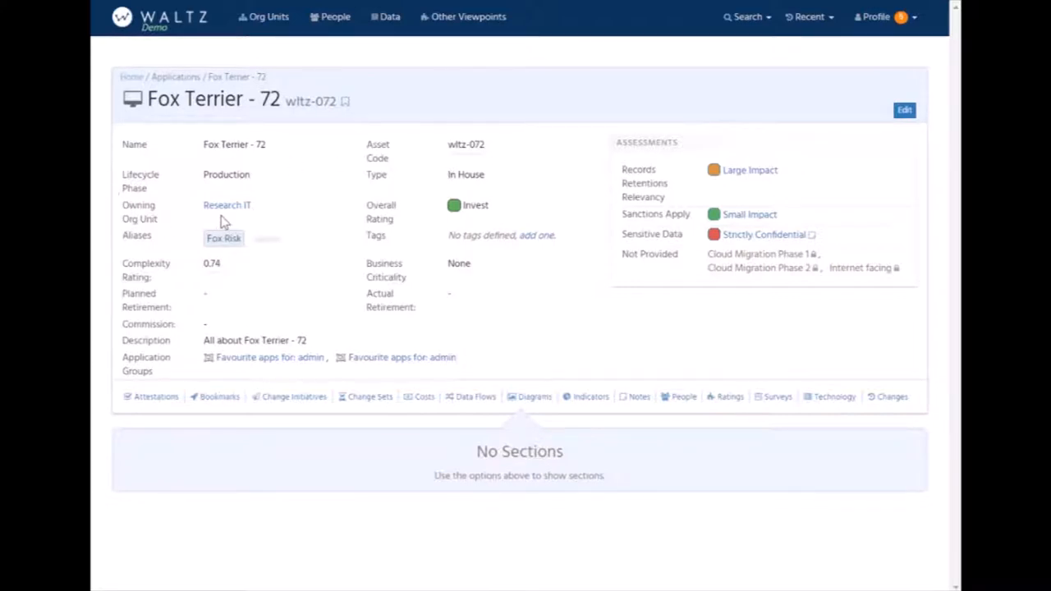
mouse_move(276, 205)
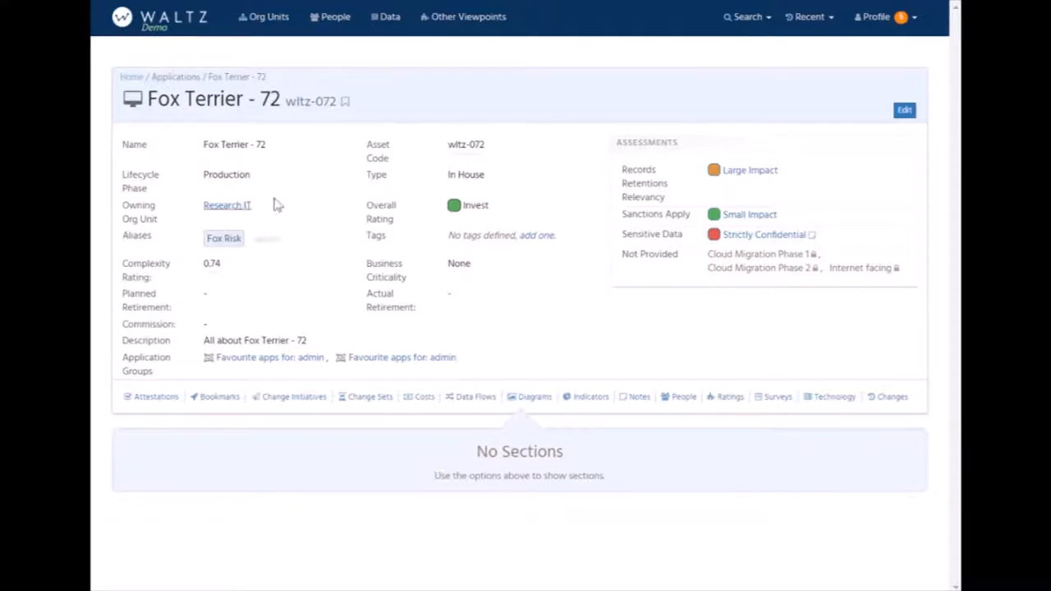
mouse_move(322, 325)
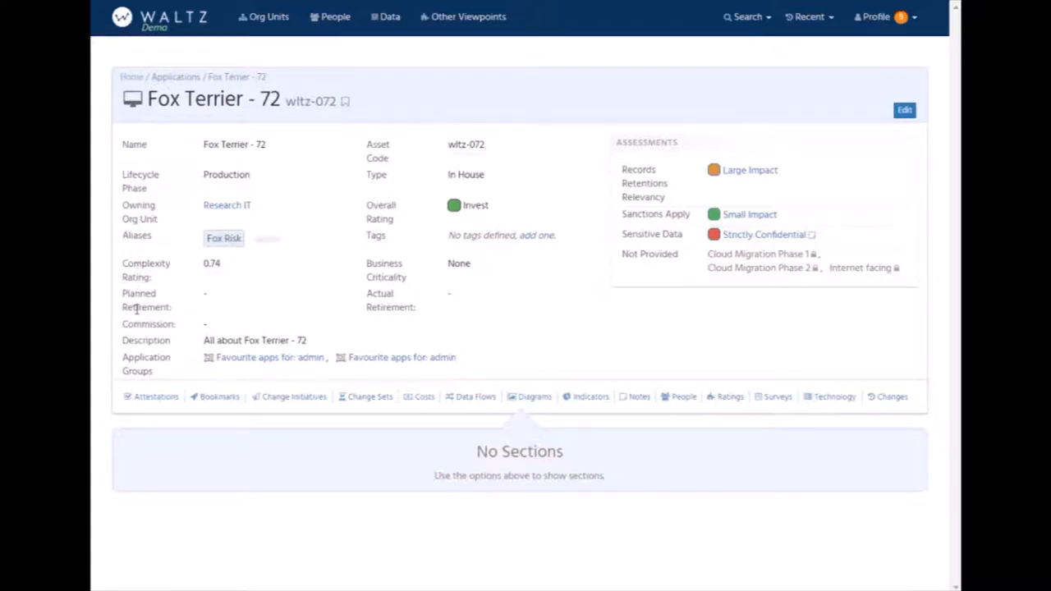
mouse_move(168, 264)
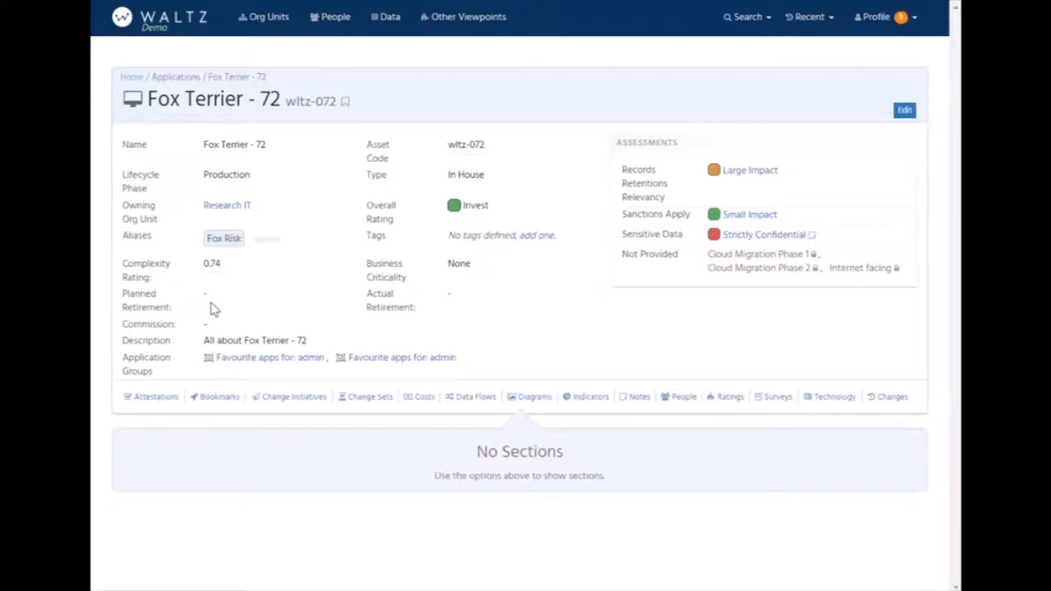
mouse_move(296, 312)
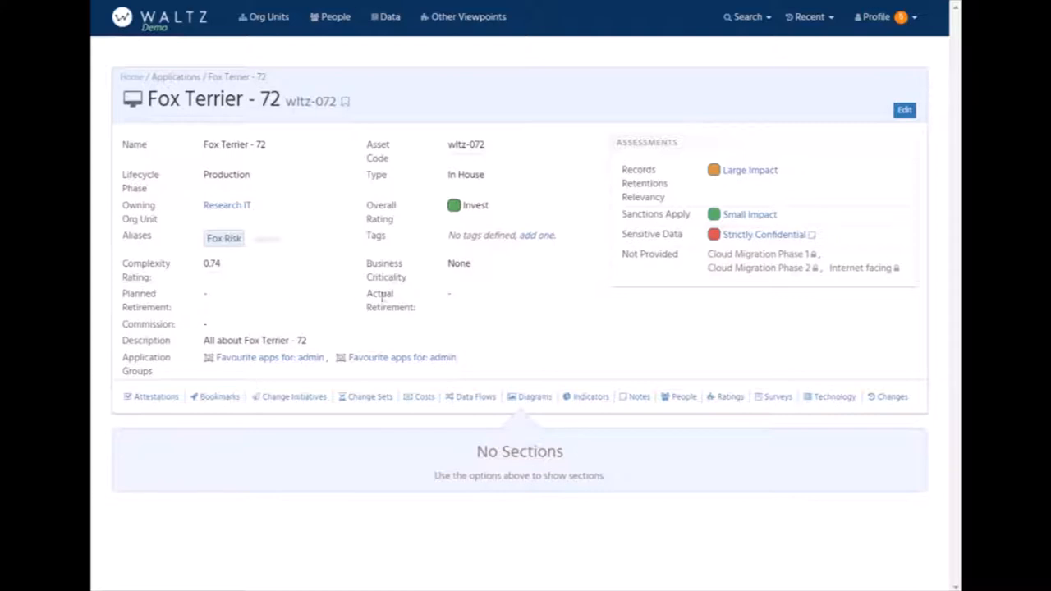
mouse_move(189, 322)
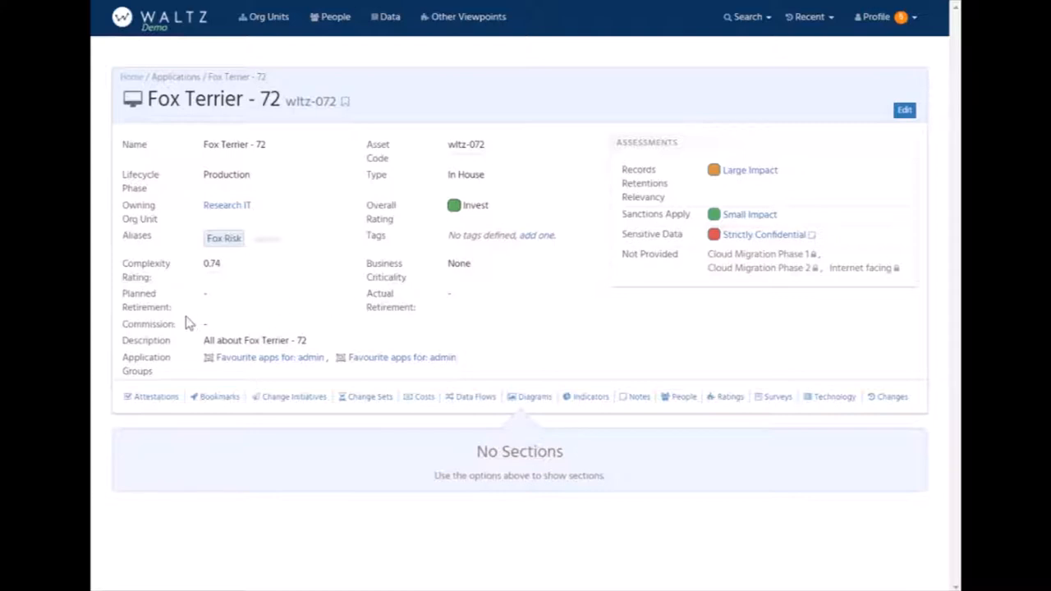
mouse_move(187, 286)
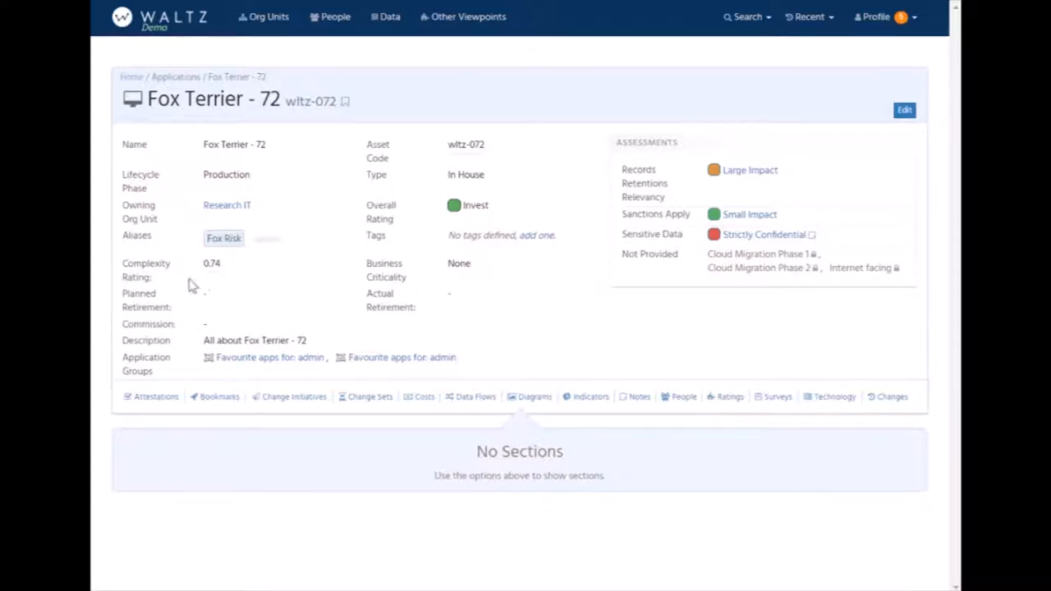
Show the Bookmarks and Costs sections for Fox Terrier - 72.
left_click(220, 396)
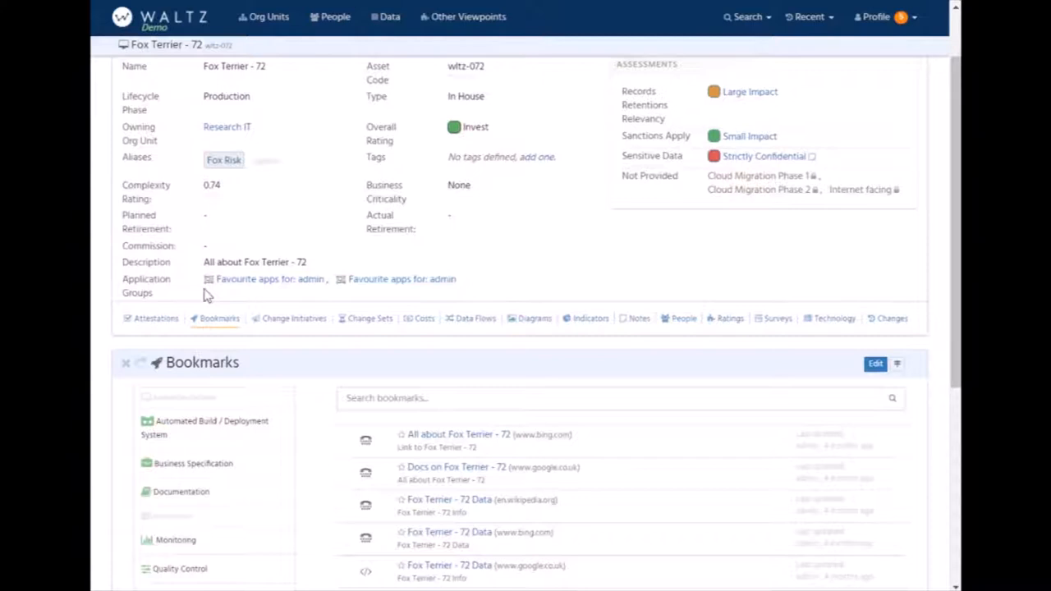
left_click(424, 319)
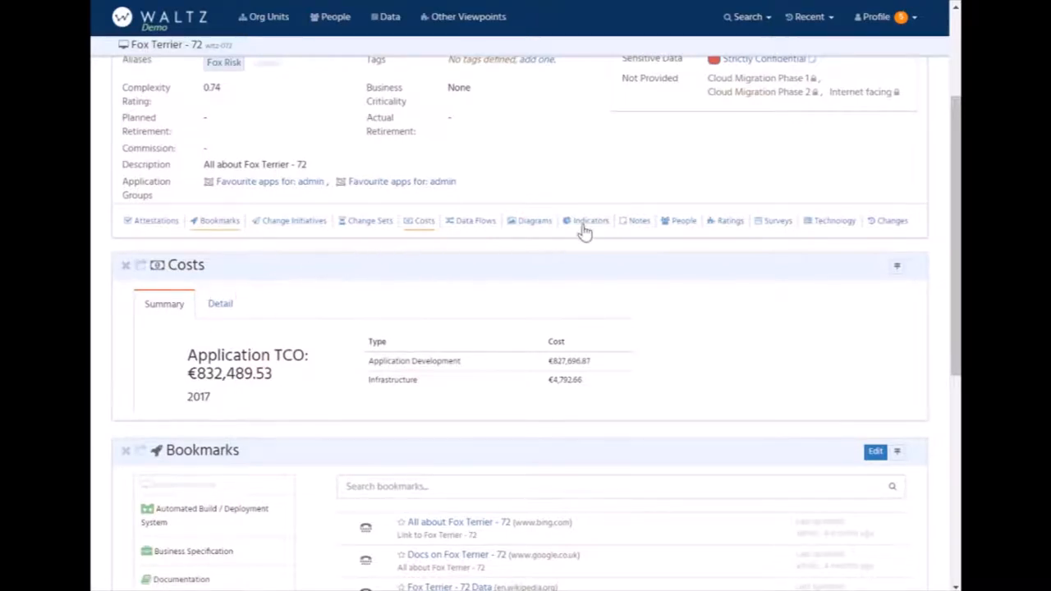
Show the Indicators section with compliance and security outcomes.
left_click(589, 220)
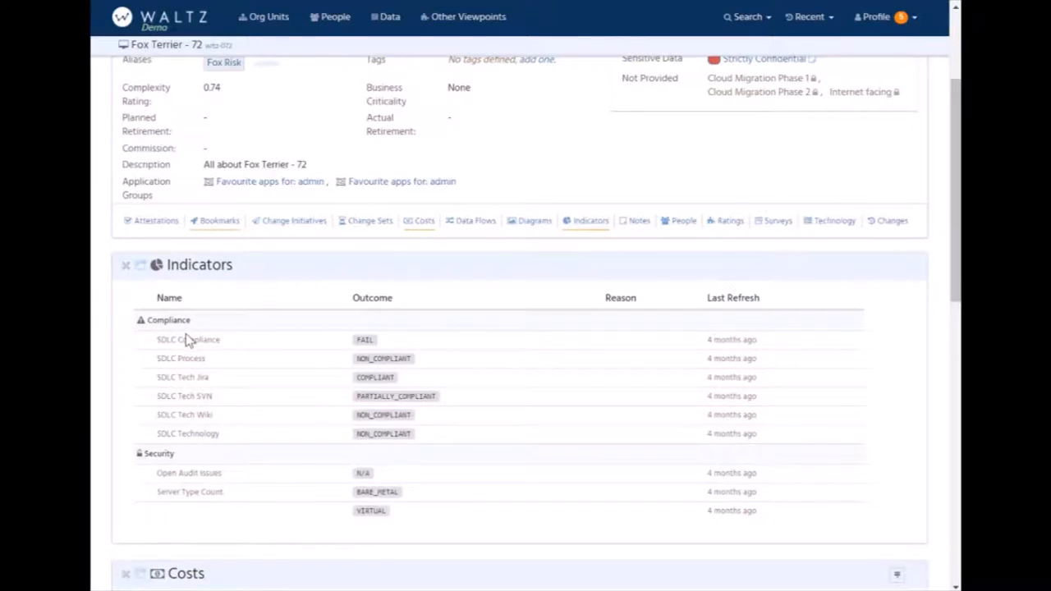
mouse_move(187, 332)
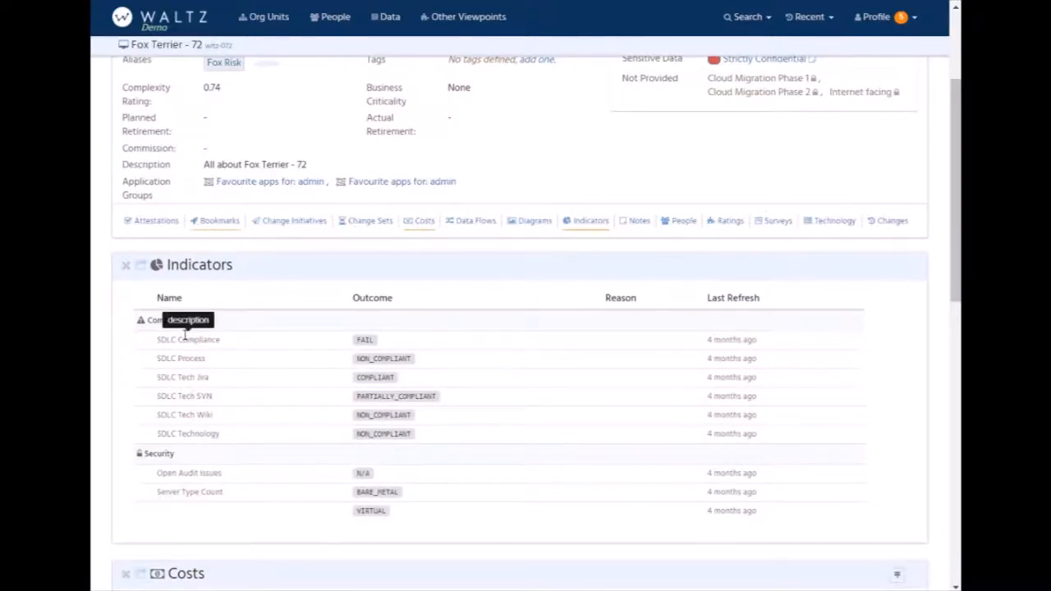
mouse_move(151, 428)
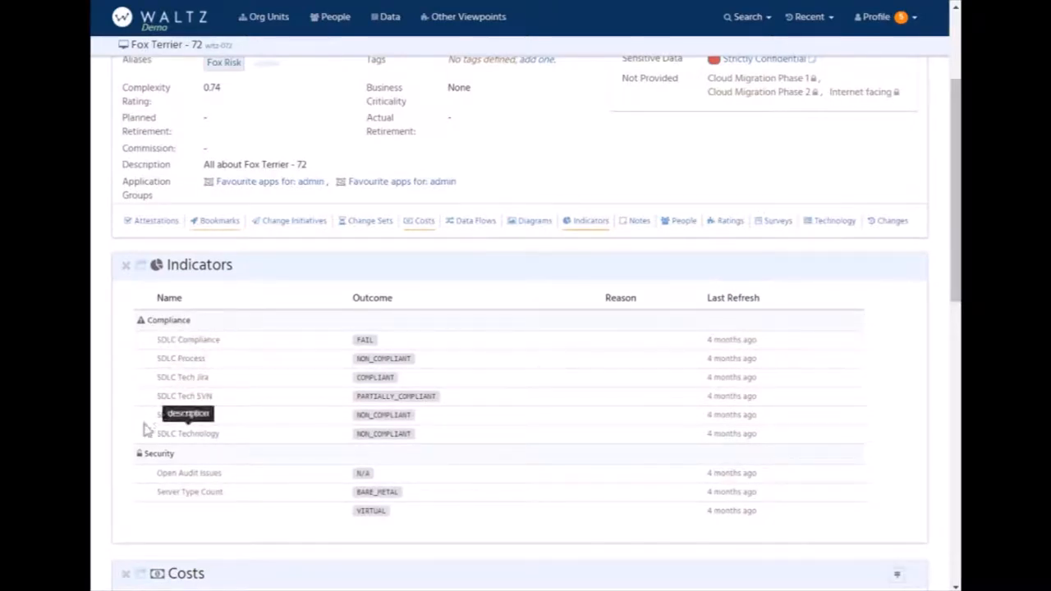
mouse_move(427, 239)
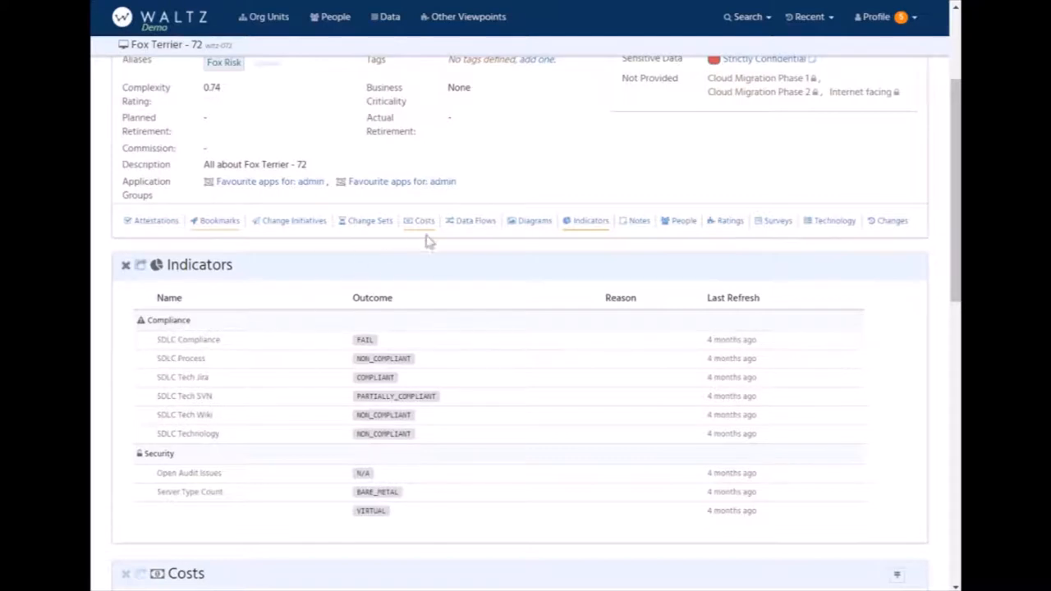
mouse_move(591, 220)
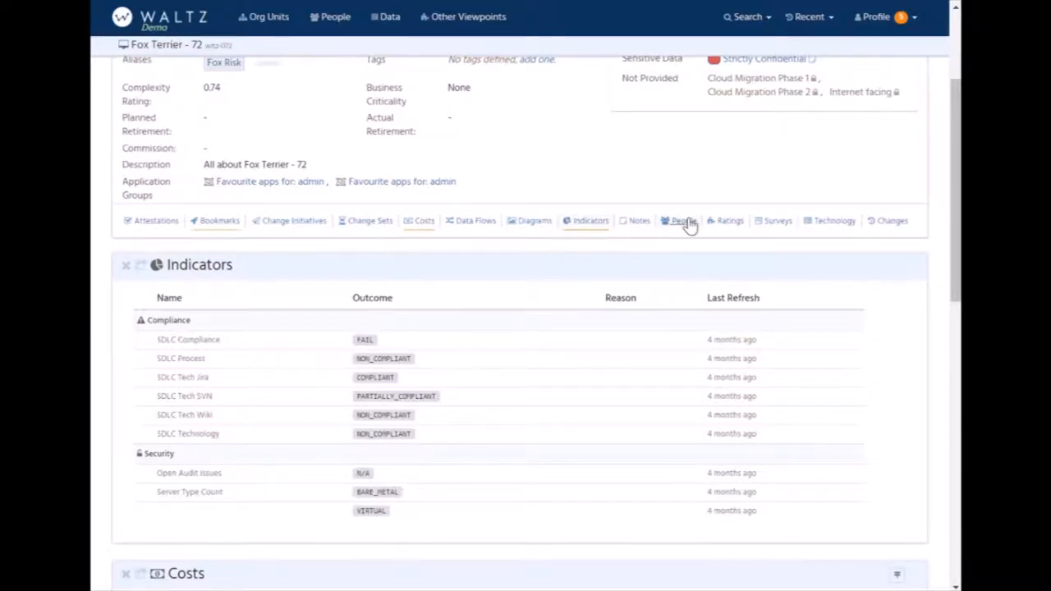
Show the People section listing everyone involved with Fox Terrier - 72.
left_click(684, 220)
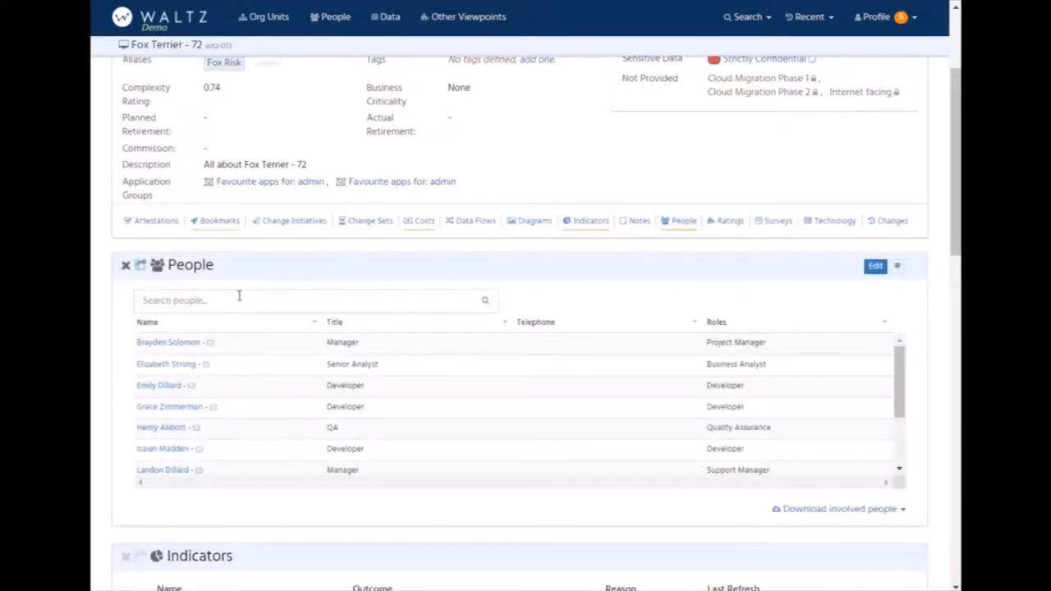
mouse_move(175, 365)
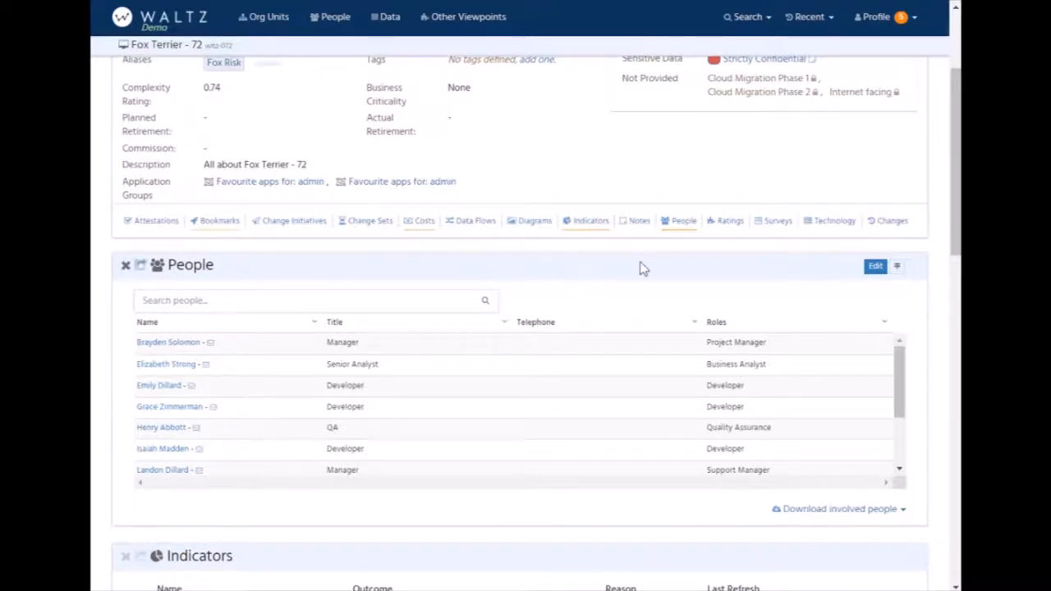
mouse_move(633, 276)
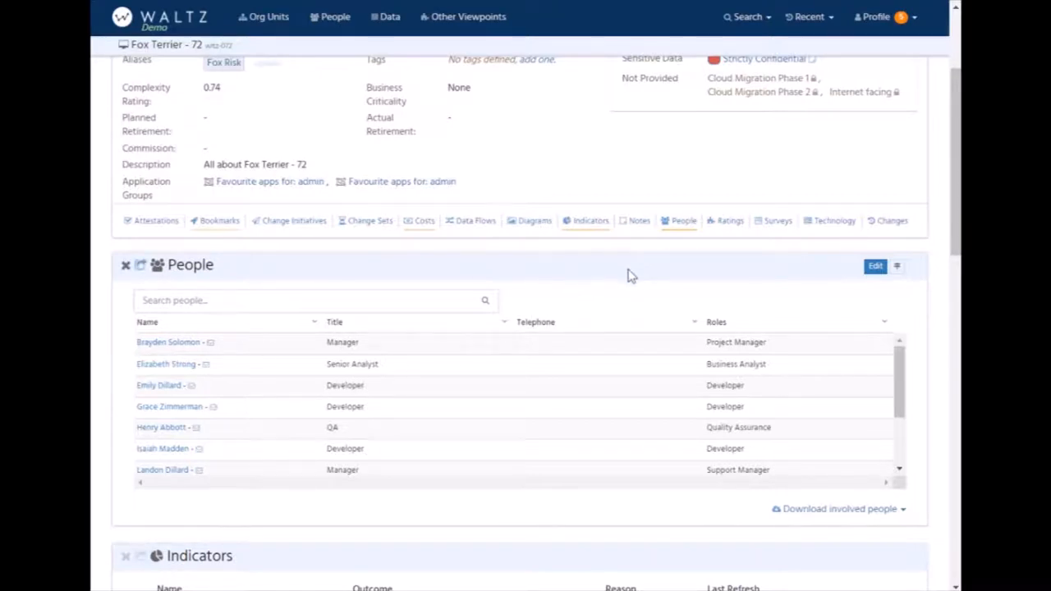
mouse_move(830, 221)
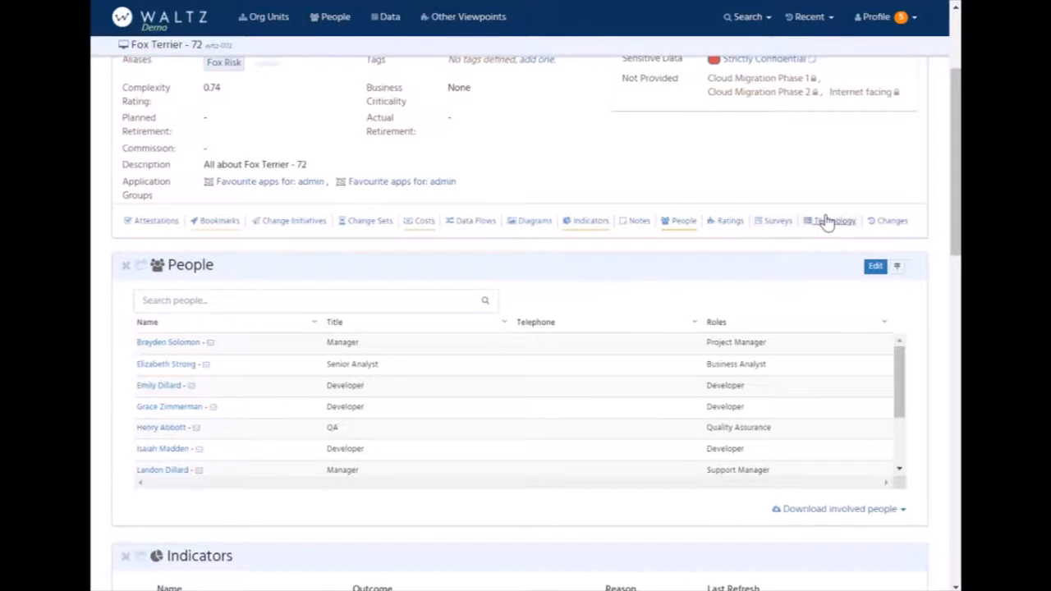
Show the Technology section and view its server overview charts.
left_click(834, 221)
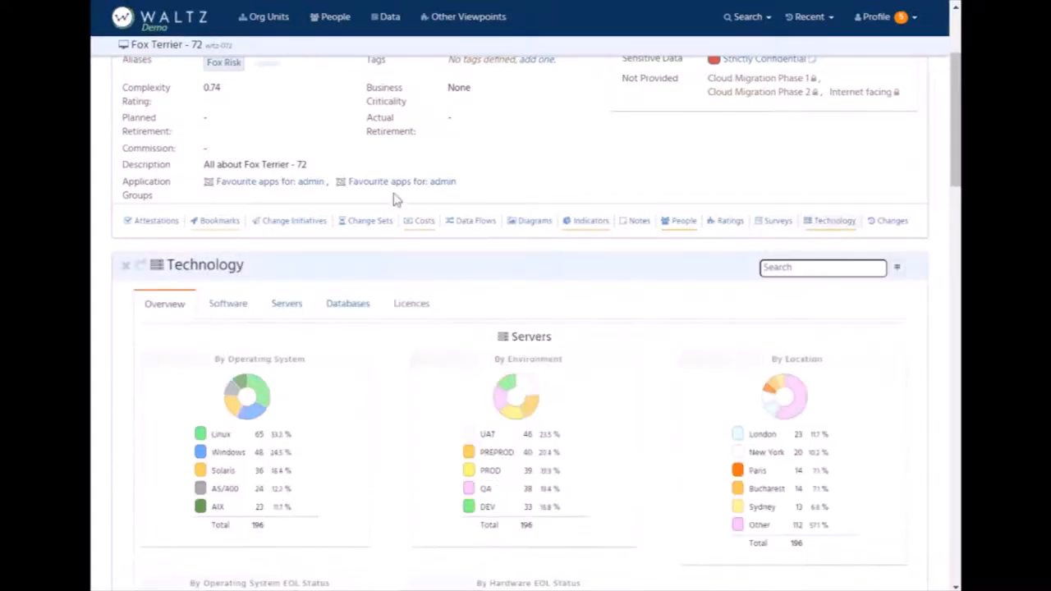
scroll("down", 3)
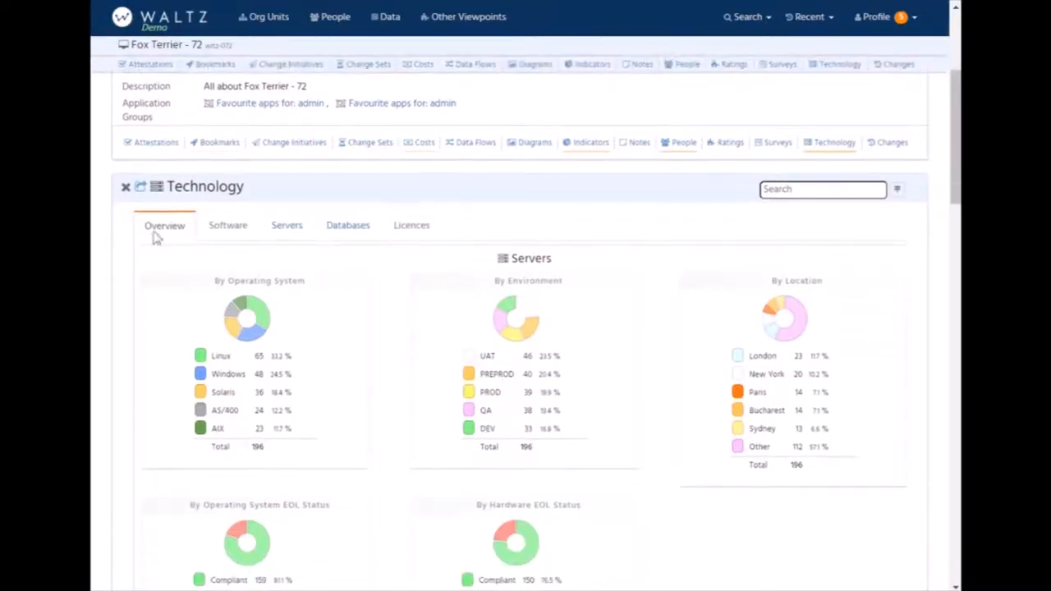
mouse_move(191, 307)
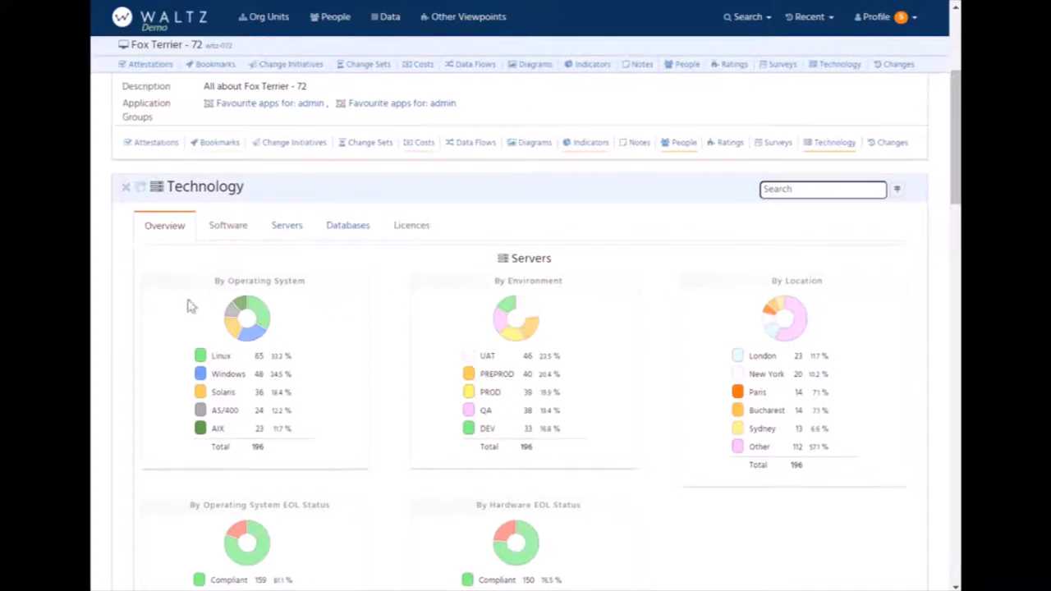
mouse_move(237, 308)
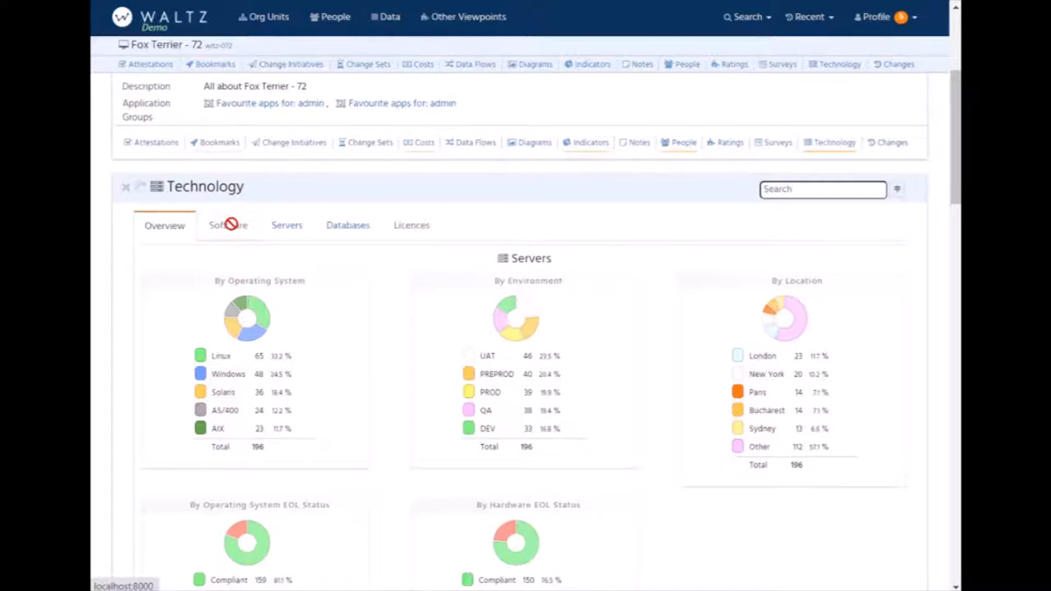
mouse_move(397, 201)
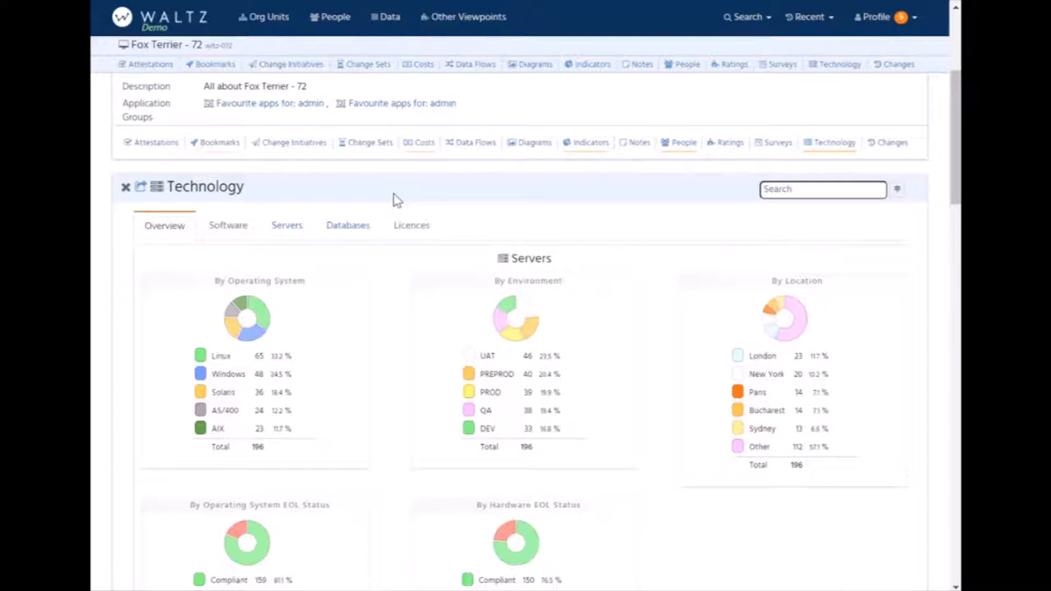
mouse_move(344, 203)
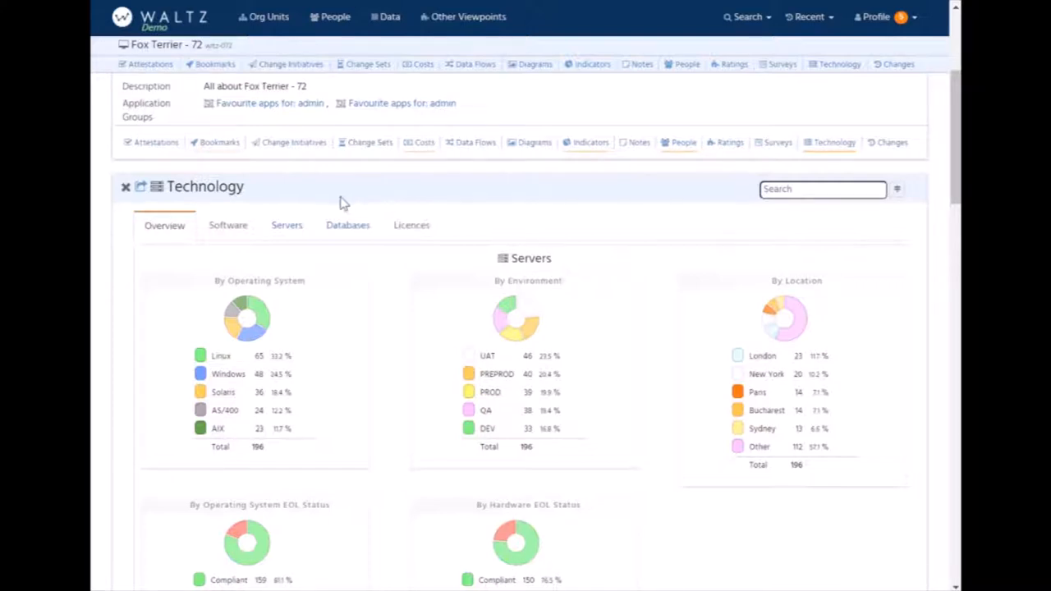
mouse_move(265, 215)
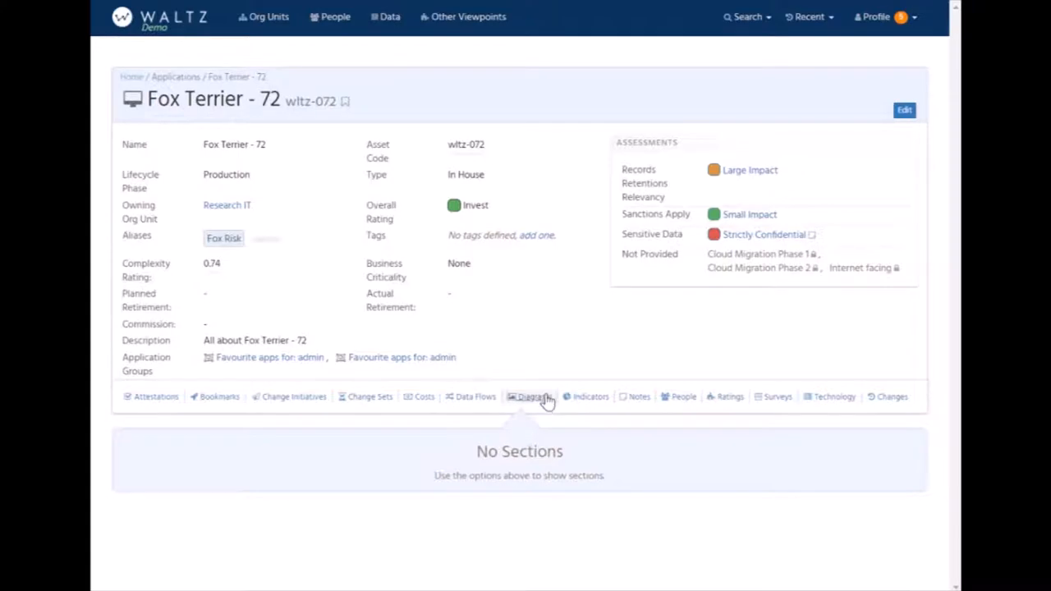
mouse_move(575, 335)
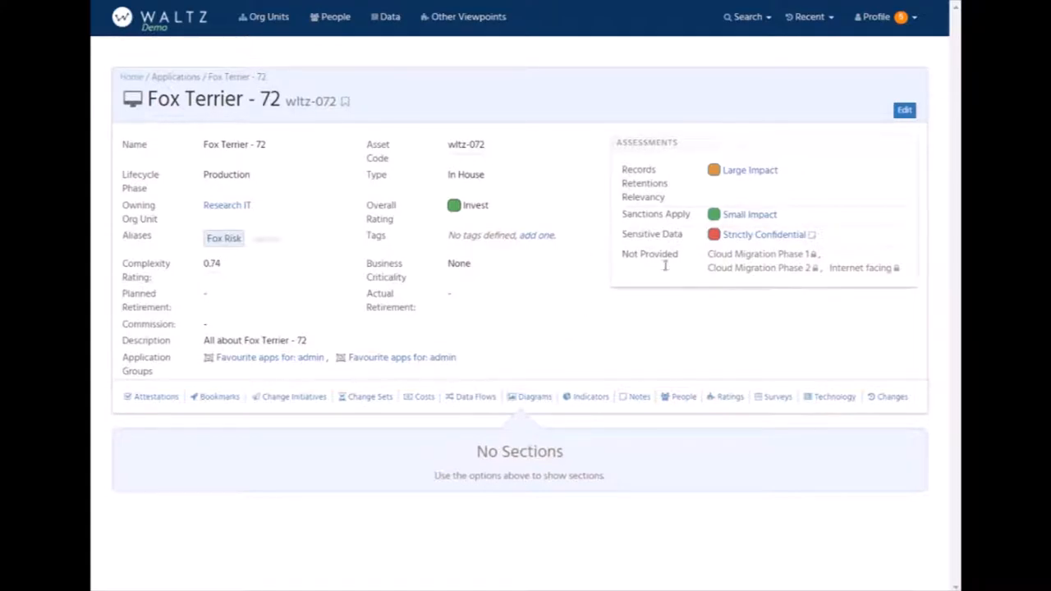
mouse_move(569, 181)
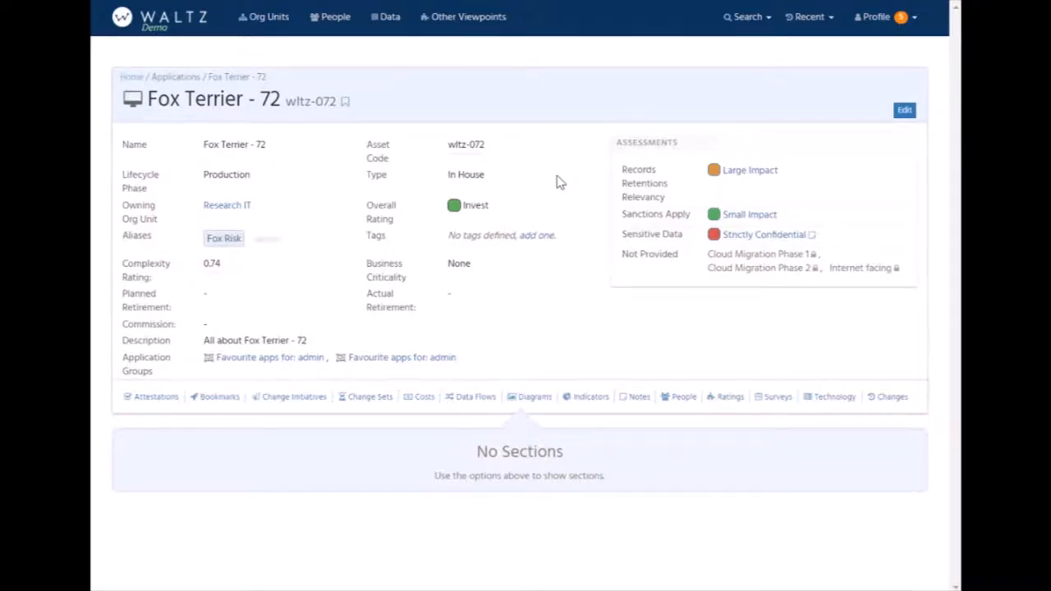
mouse_move(716, 309)
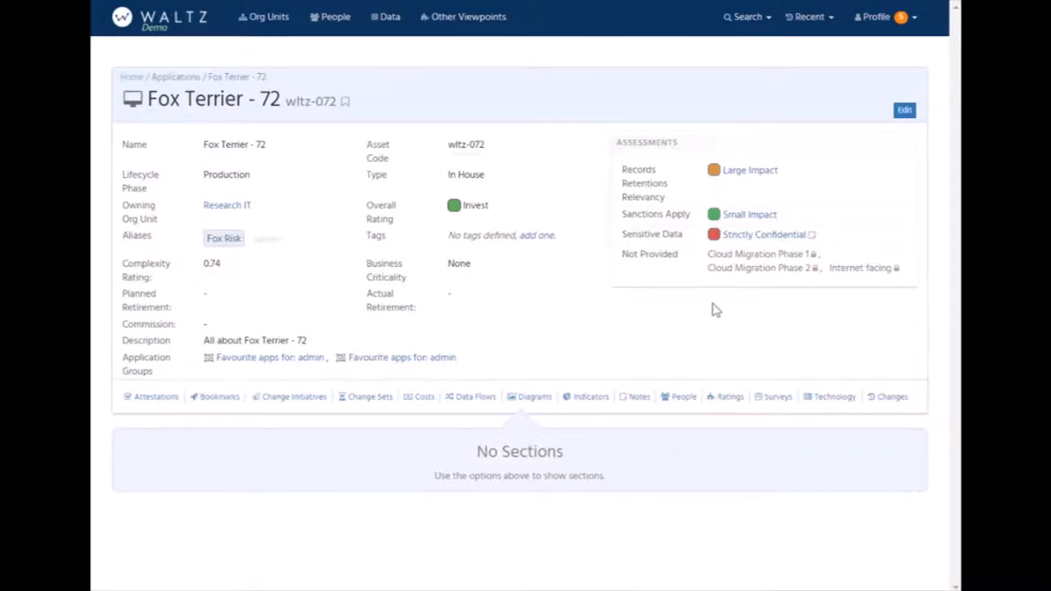
mouse_move(473, 230)
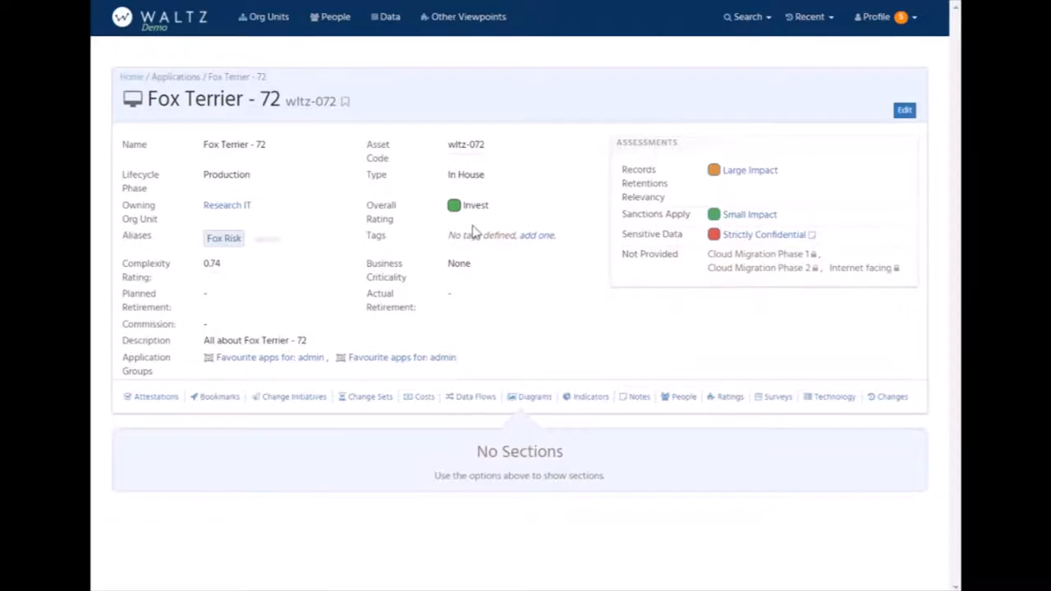
mouse_move(512, 292)
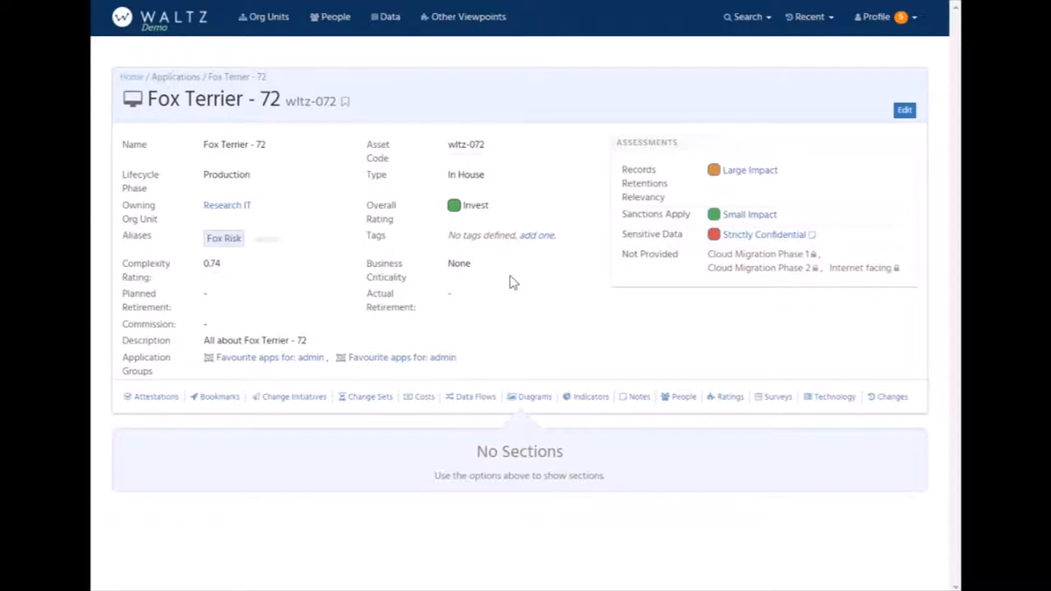
Show Ratings and review the Positions, Risk and Reporting function details, ending on Positions.
left_click(729, 396)
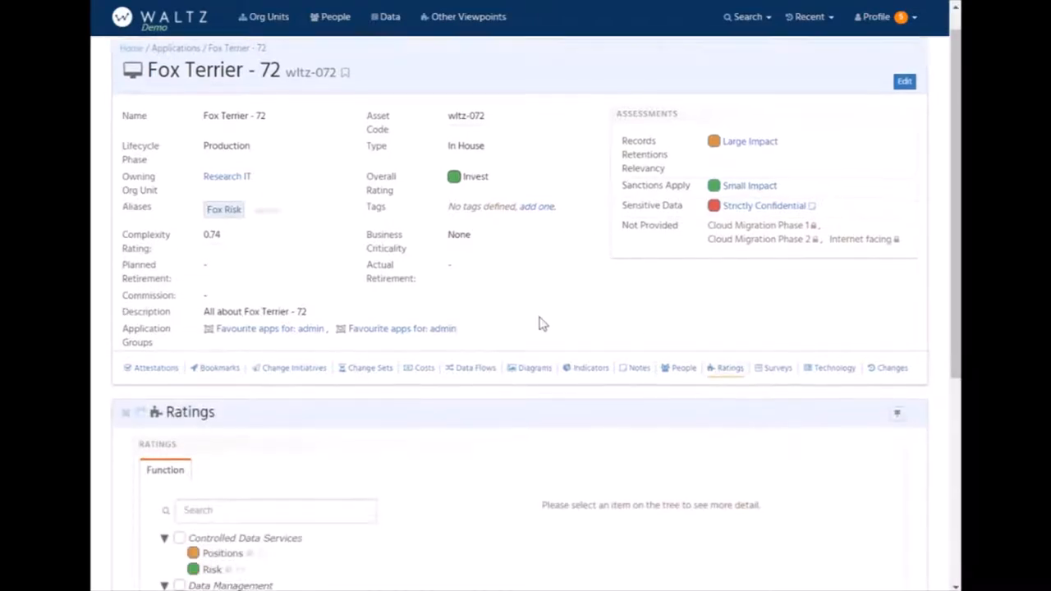
scroll("down", 3)
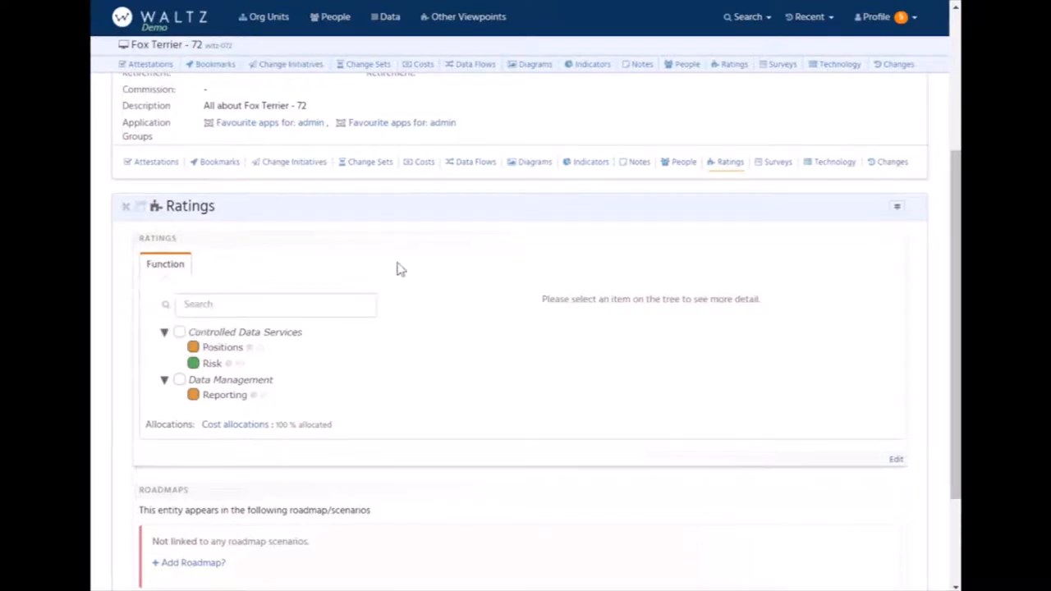
mouse_move(335, 365)
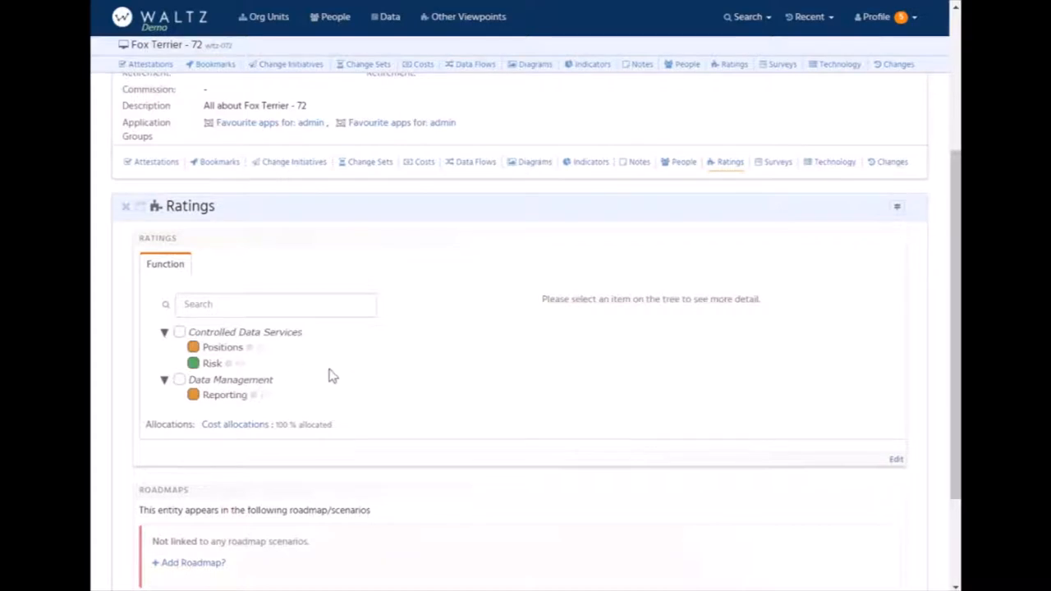
mouse_move(366, 381)
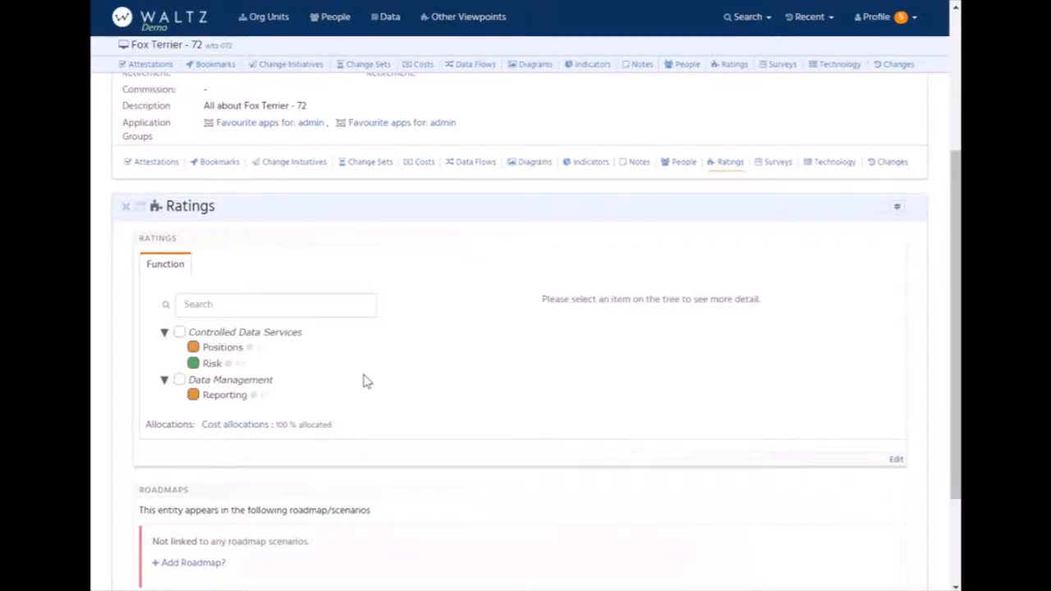
mouse_move(223, 348)
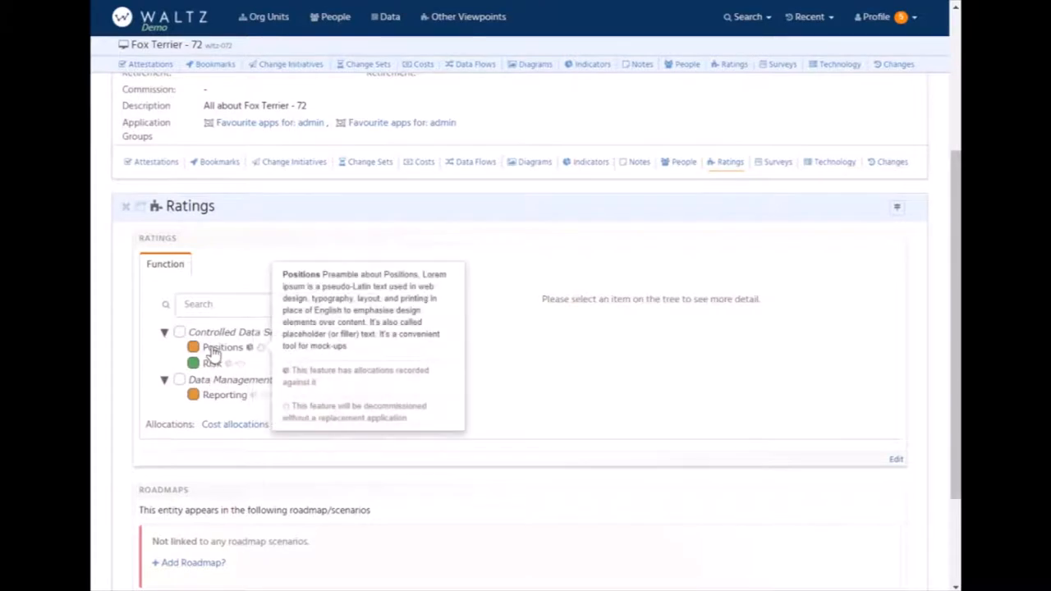
left_click(223, 347)
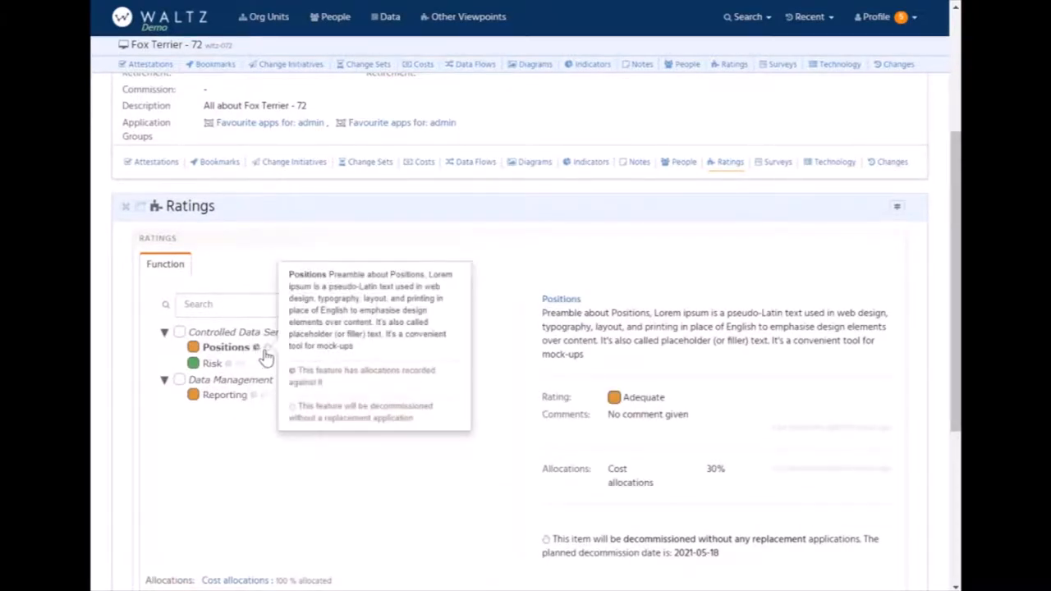
mouse_move(483, 486)
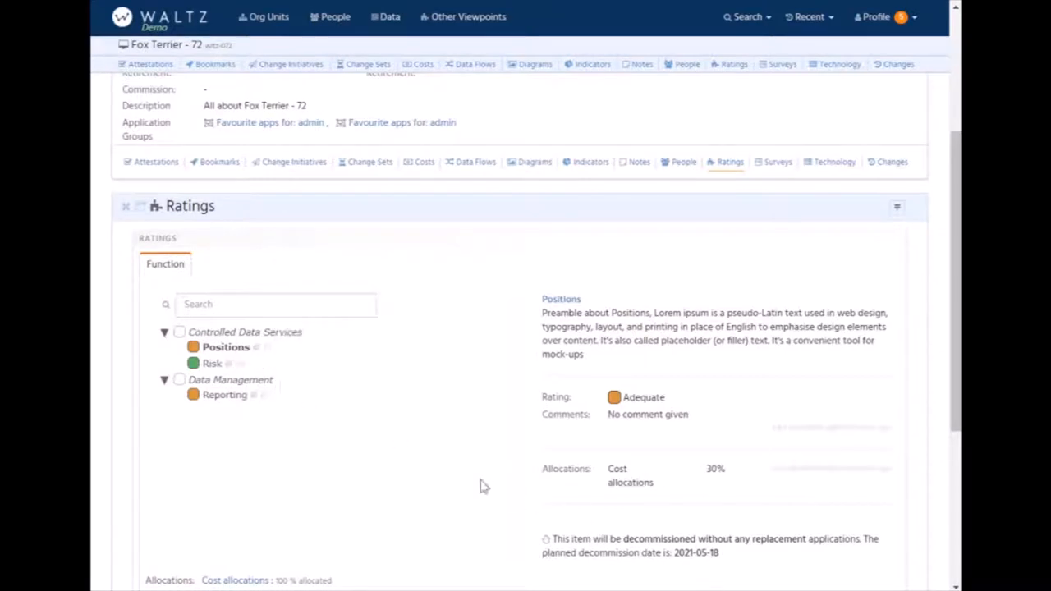
left_click(212, 363)
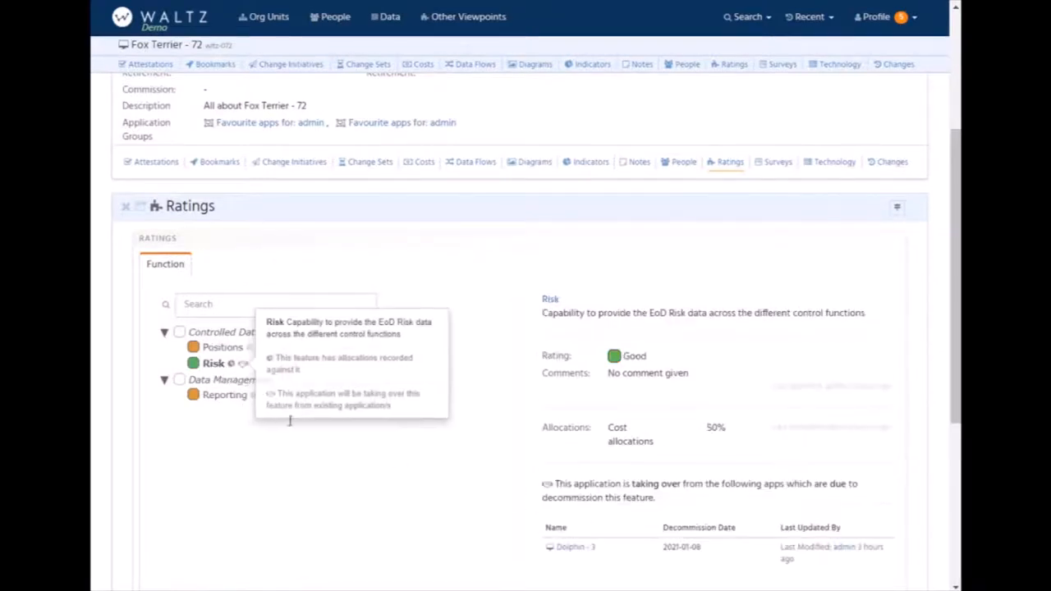
mouse_move(402, 490)
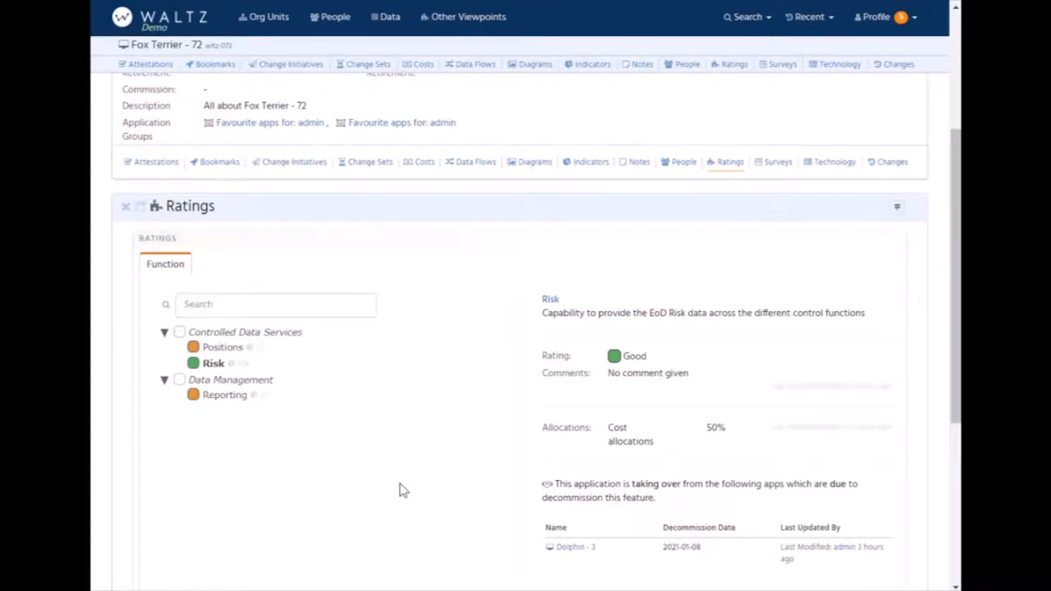
mouse_move(230, 402)
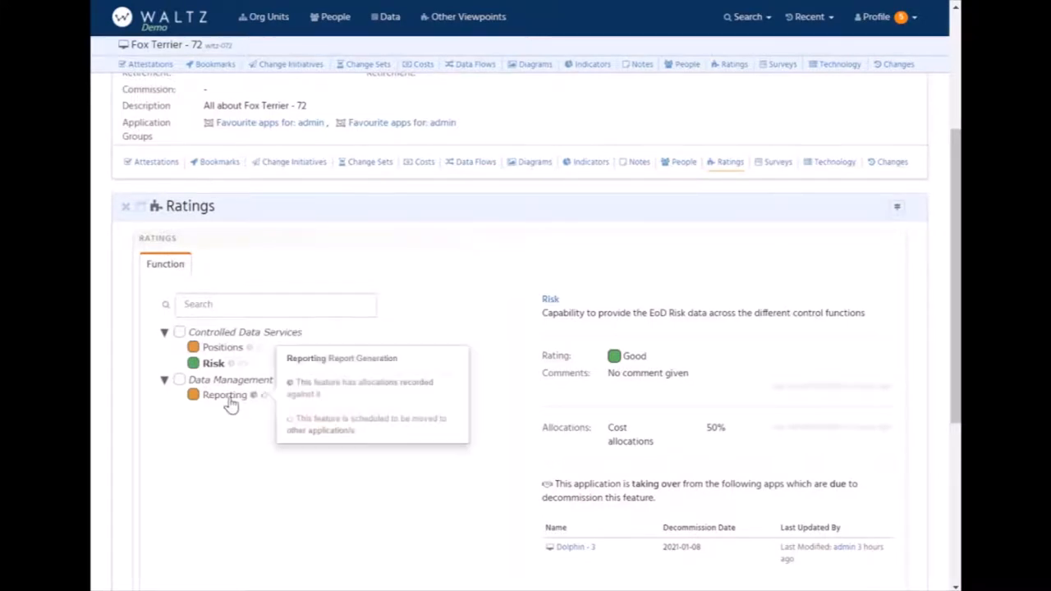
left_click(224, 394)
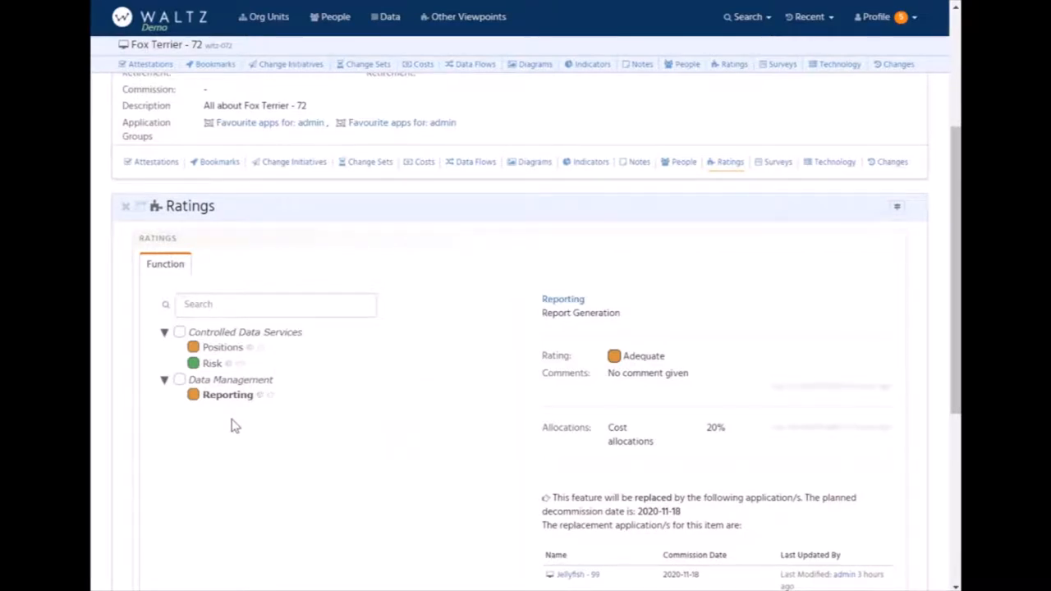
mouse_move(207, 444)
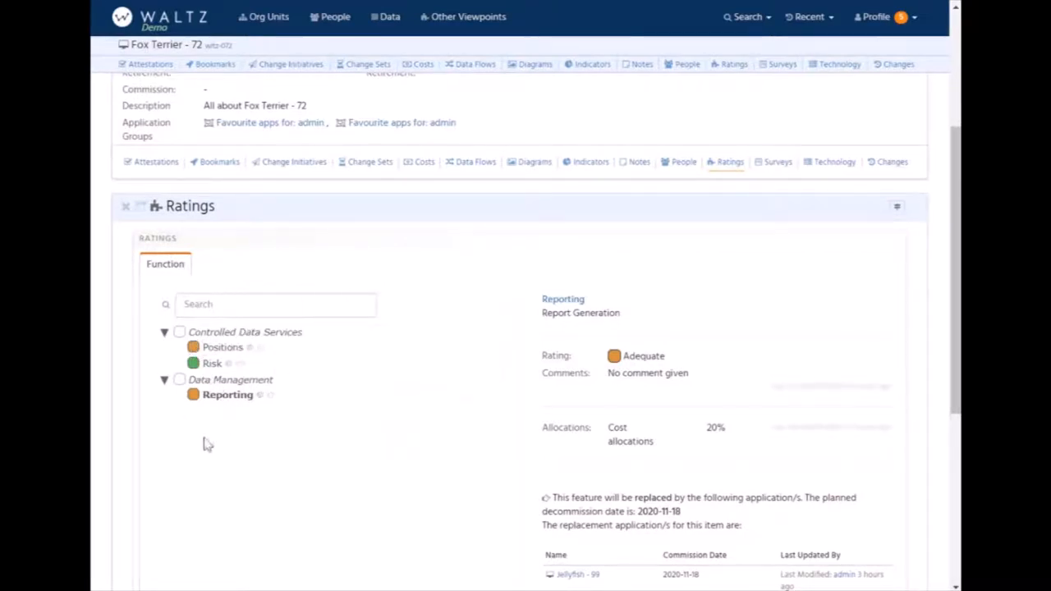
mouse_move(254, 458)
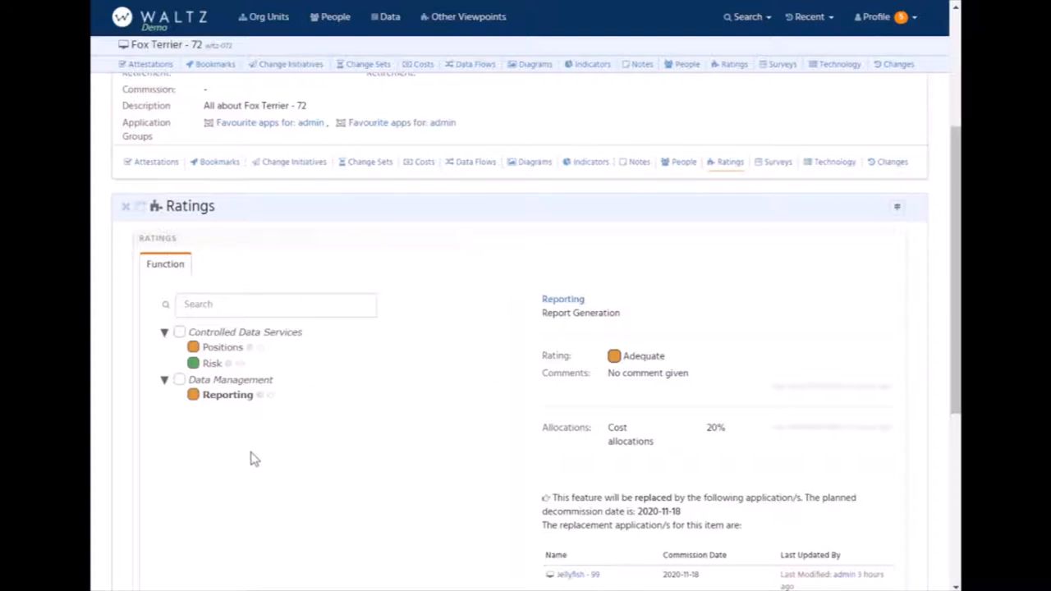
mouse_move(215, 396)
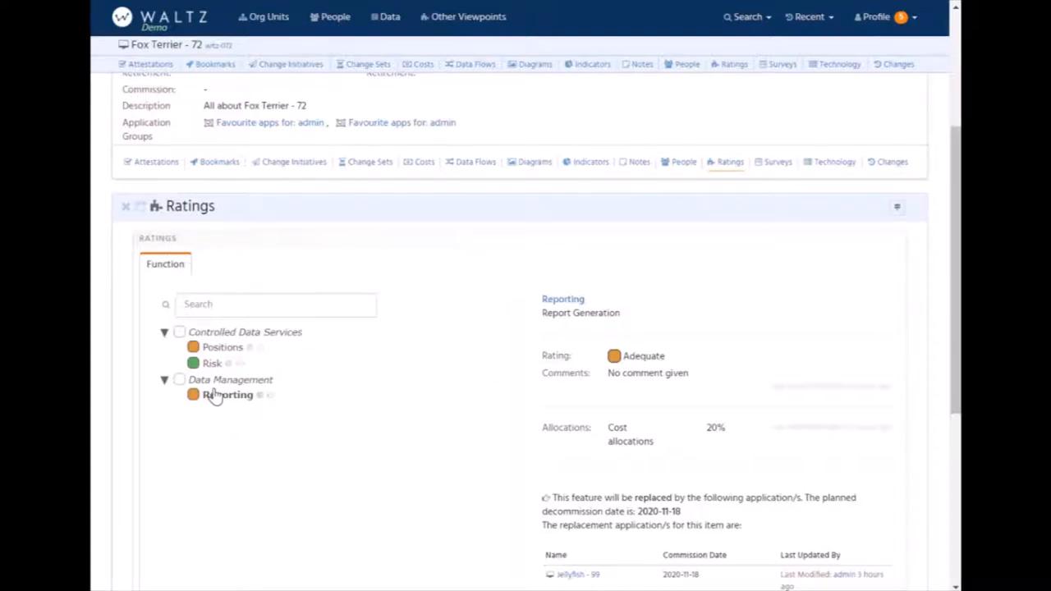
left_click(223, 347)
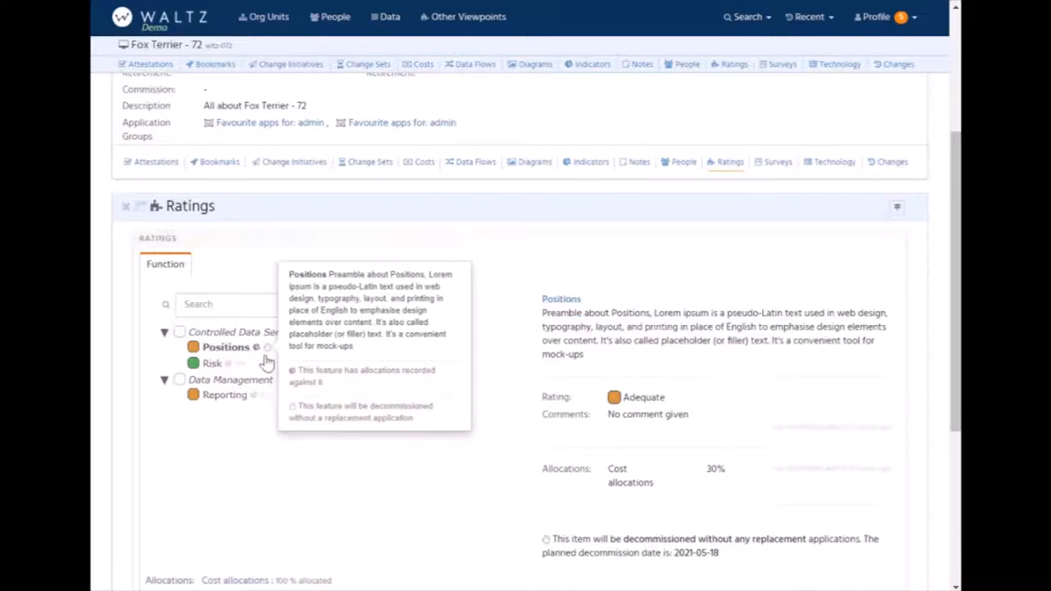
scroll("down", 3)
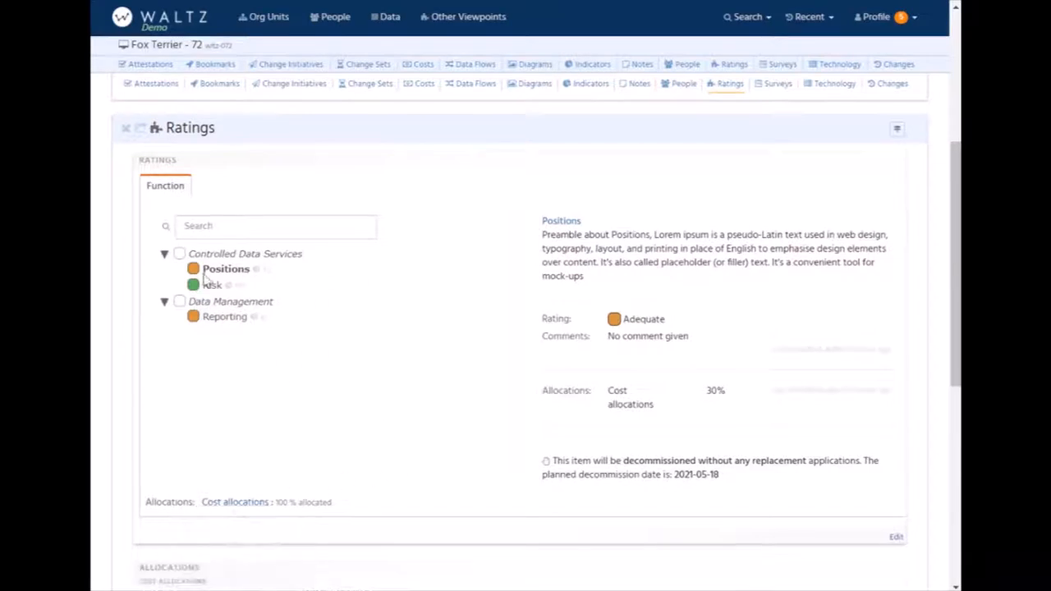
Scroll to review the Allocations panel's cost split, then back up.
scroll("down", 3)
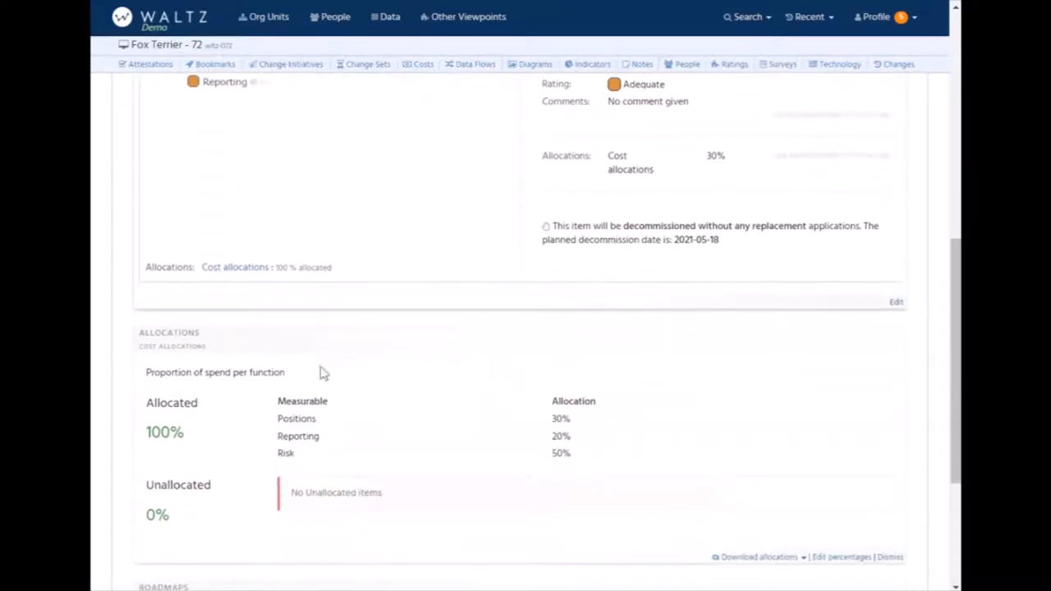
mouse_move(522, 468)
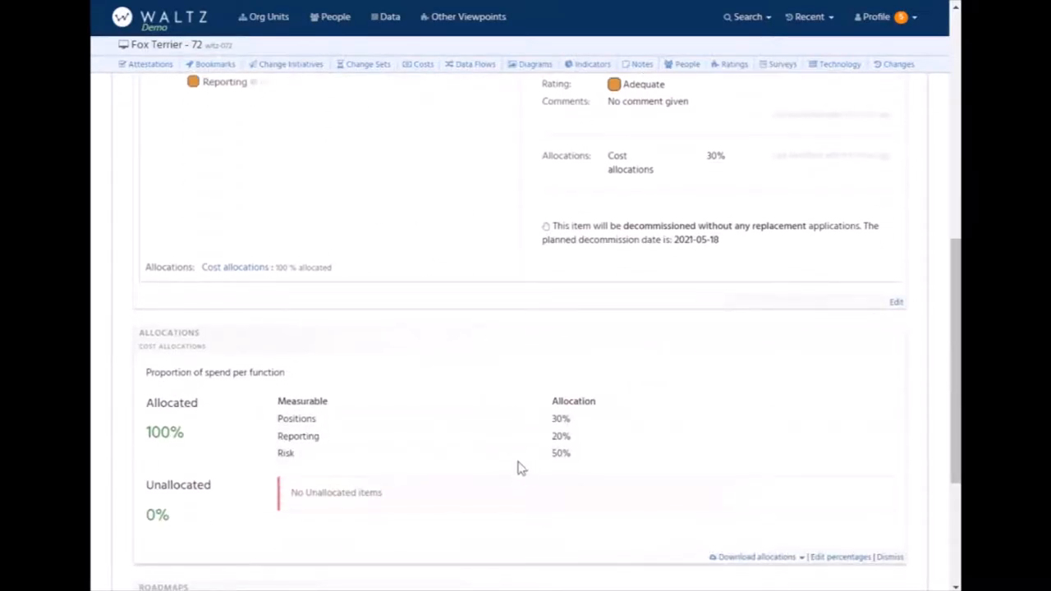
mouse_move(650, 437)
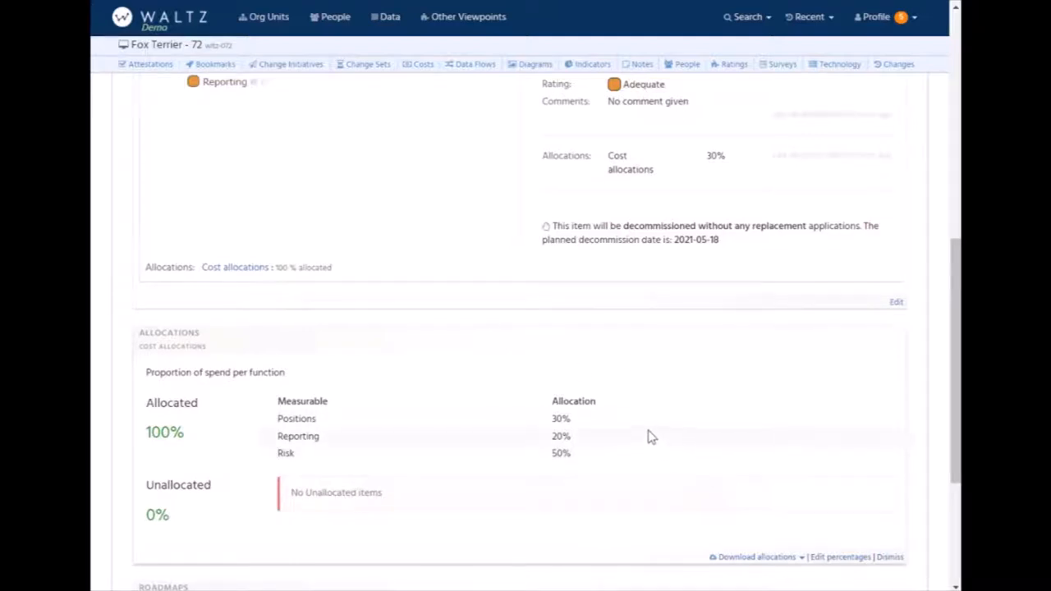
scroll("up", 3)
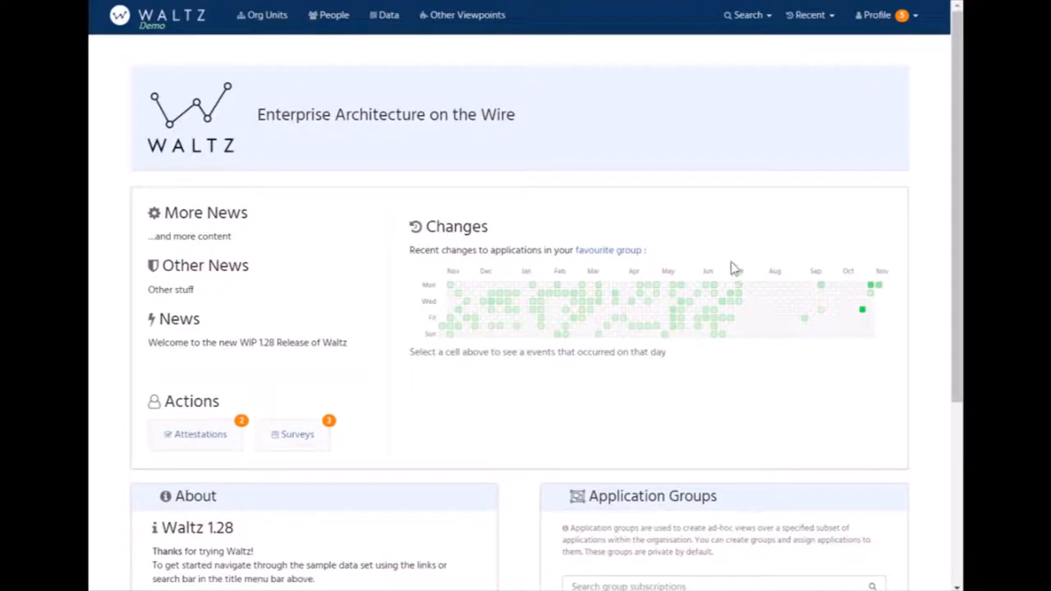
left_click(384, 15)
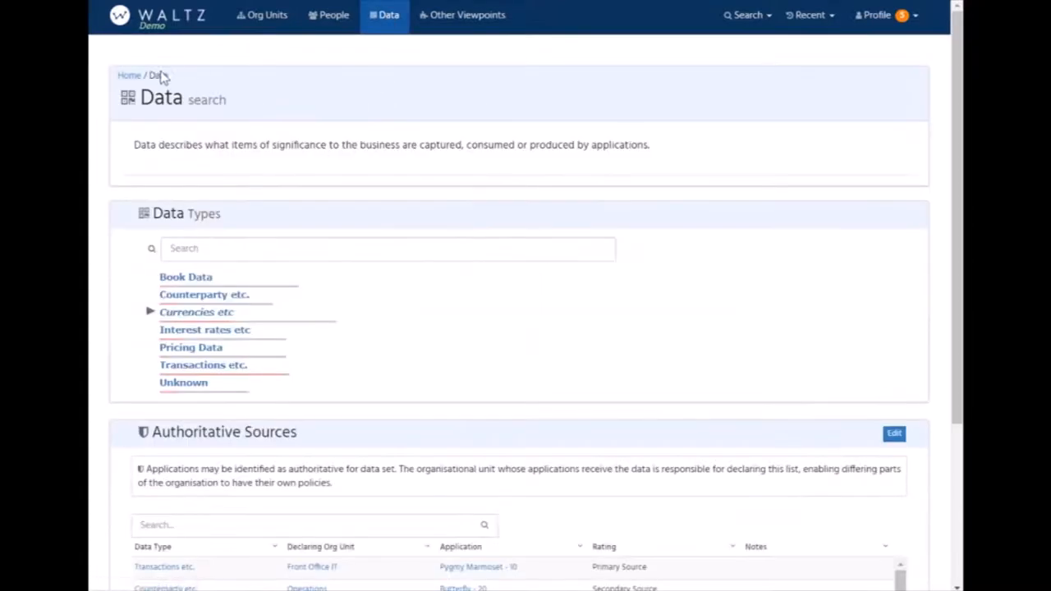
mouse_move(161, 240)
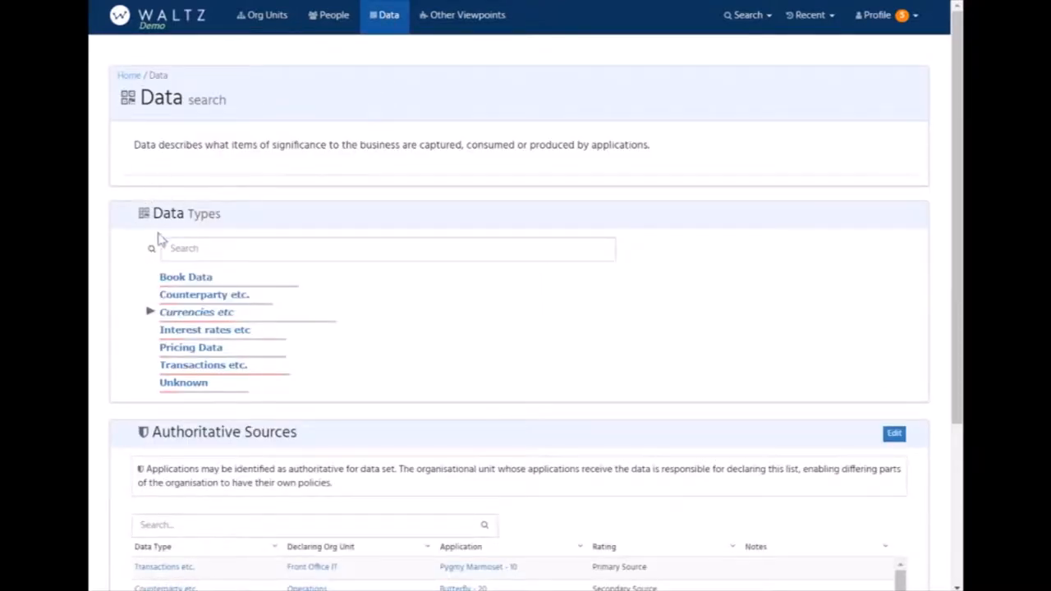
left_click(151, 312)
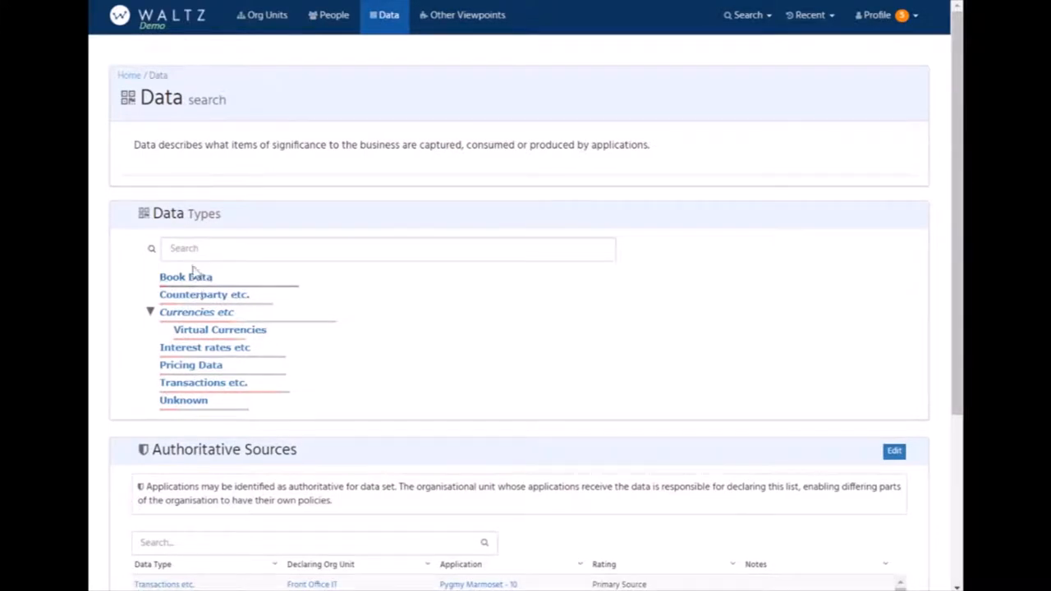
scroll("down", 3)
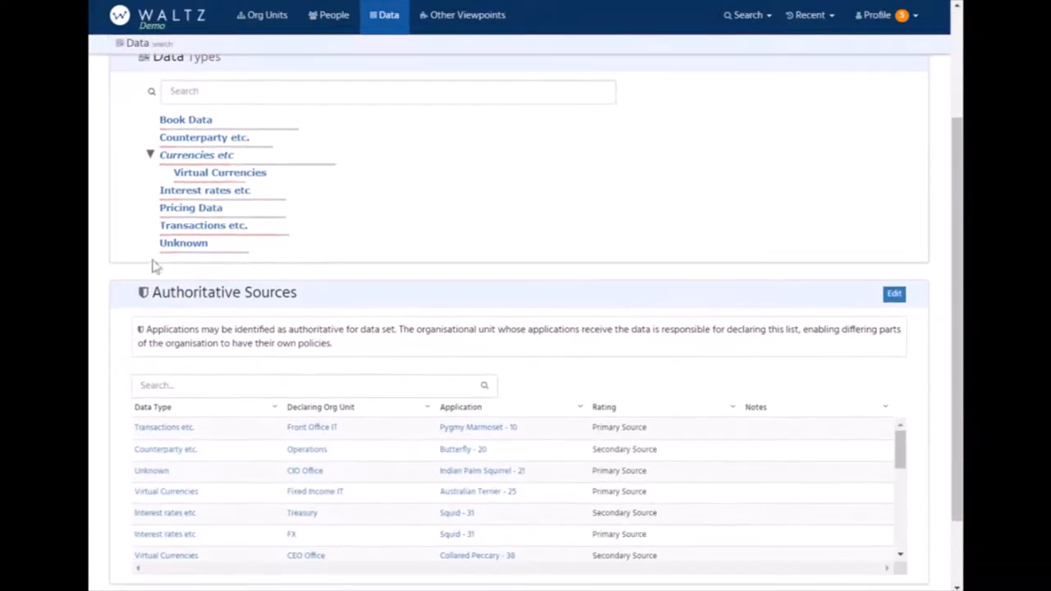
mouse_move(163, 312)
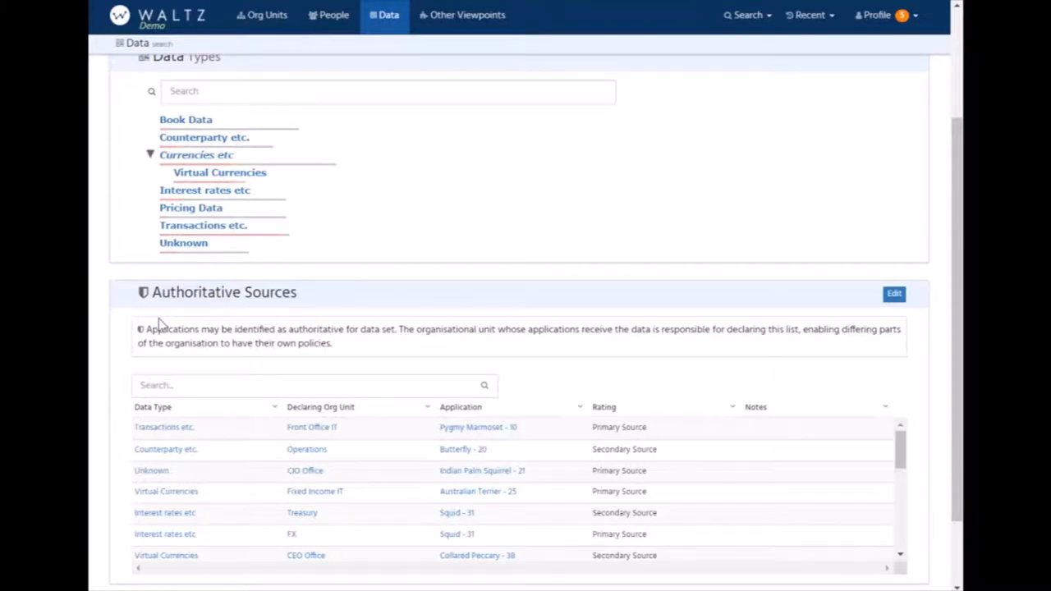
scroll("down", 3)
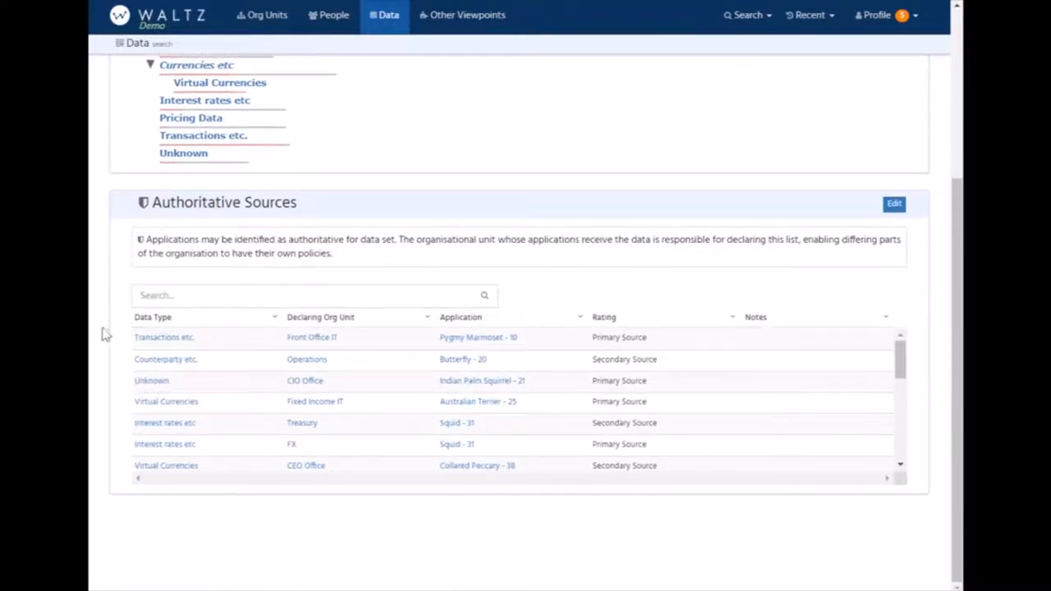
mouse_move(165, 337)
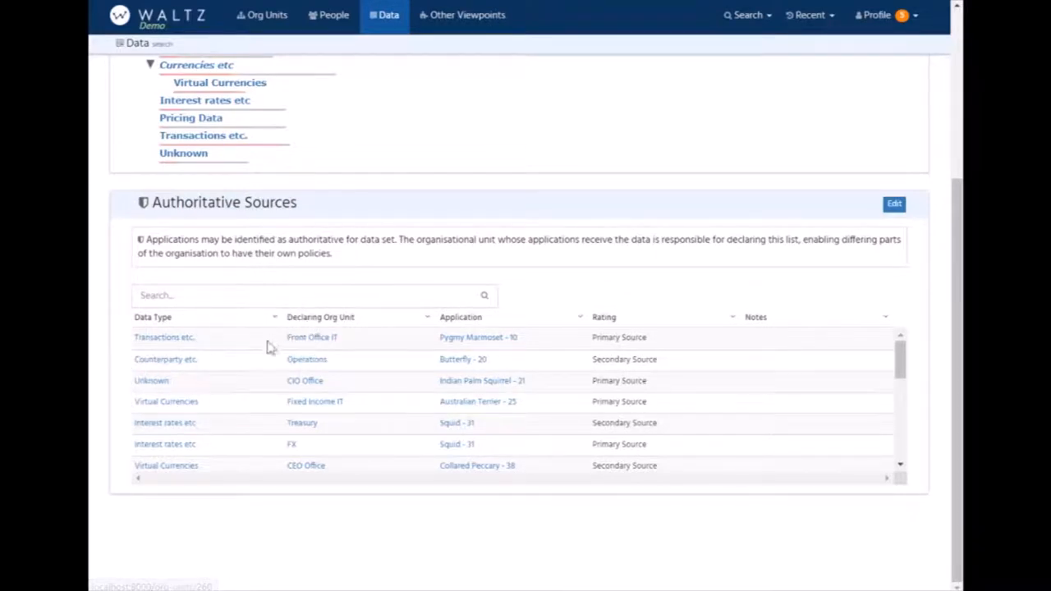
mouse_move(549, 364)
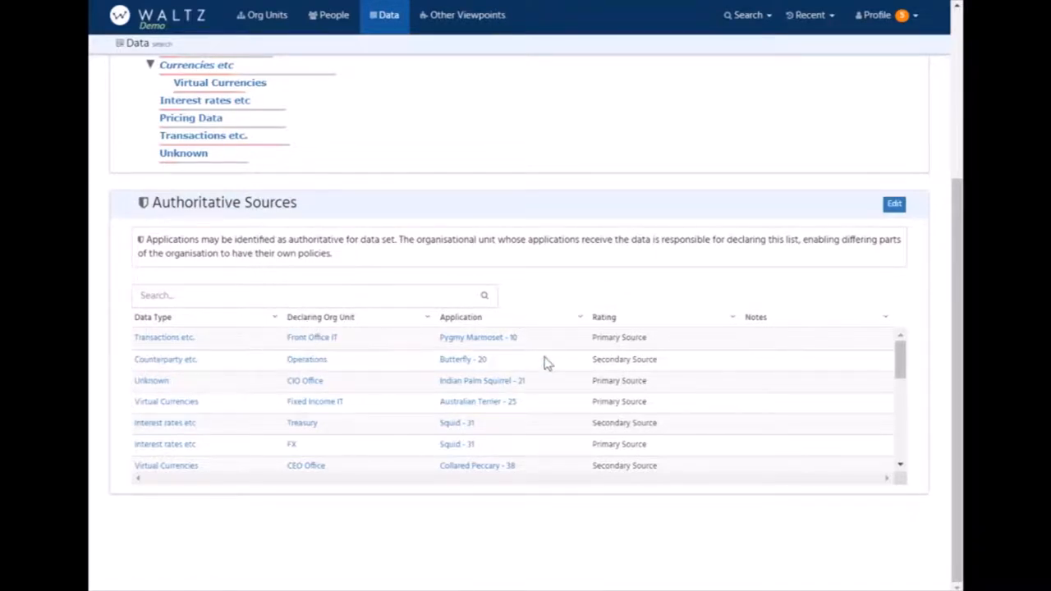
mouse_move(523, 343)
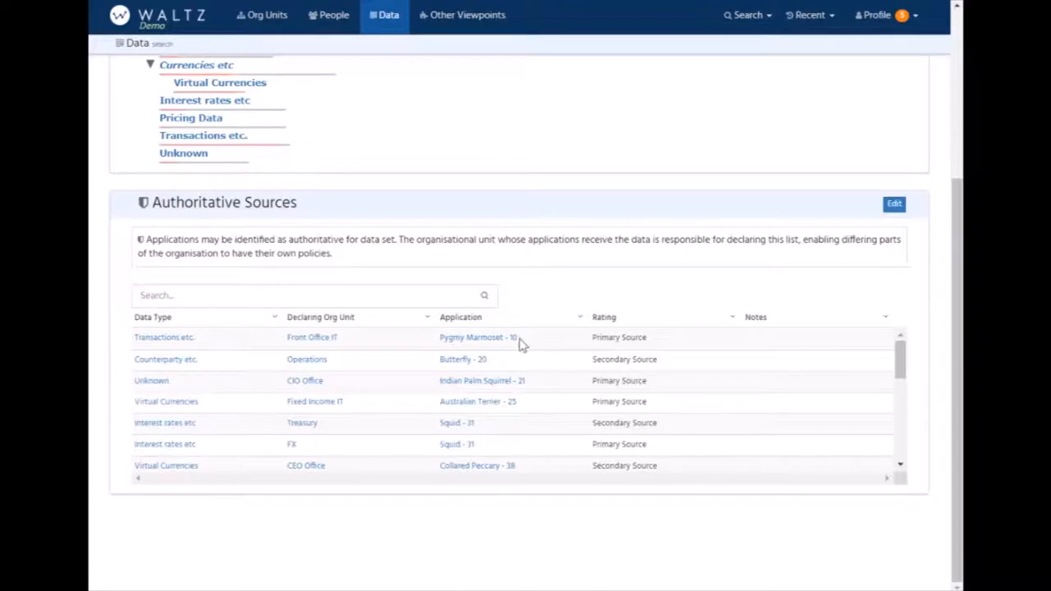
mouse_move(436, 371)
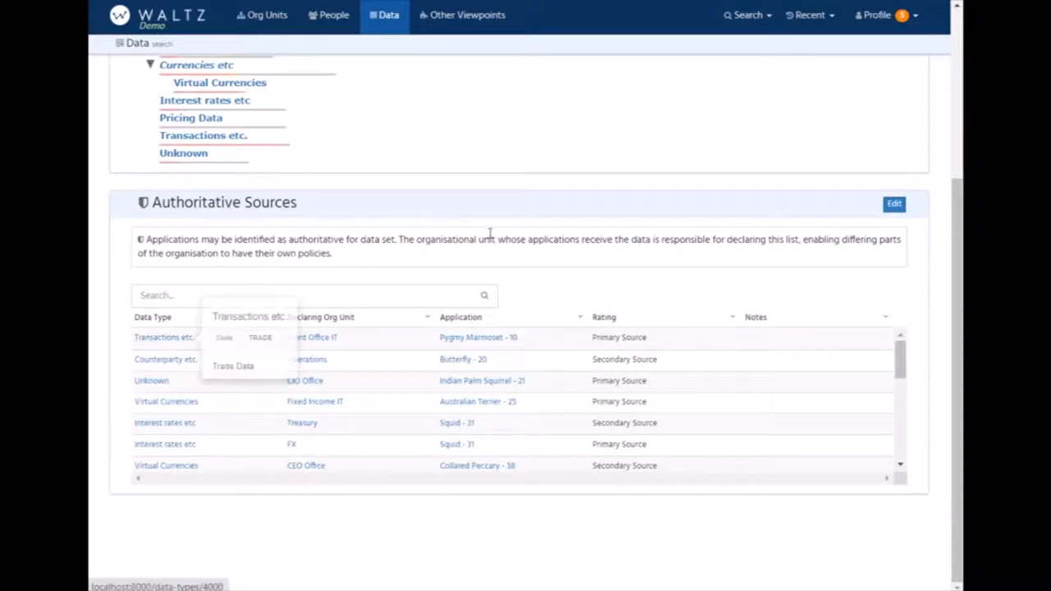
scroll("up", 3)
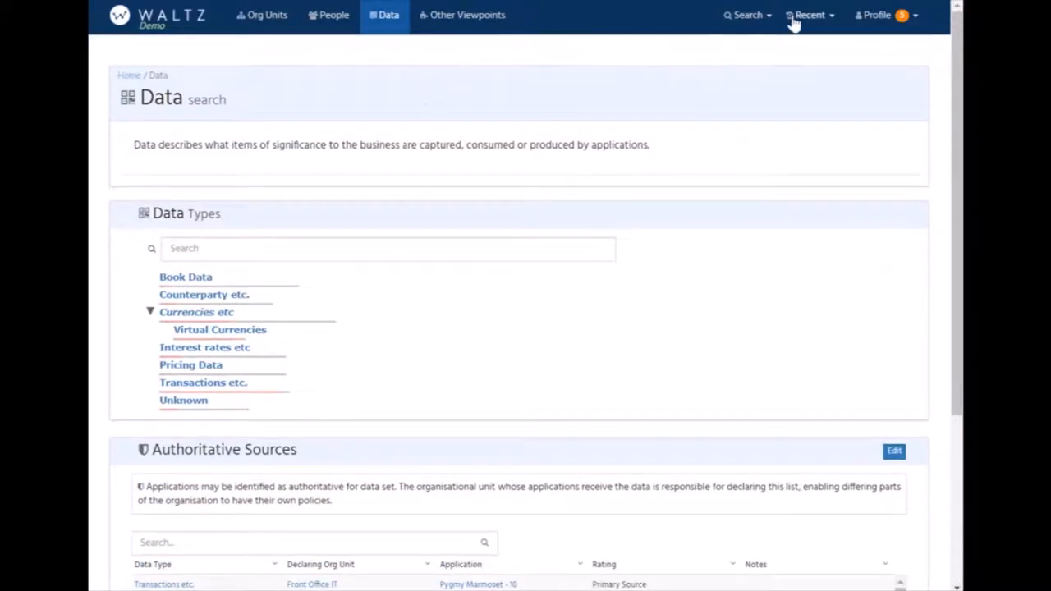
Reopen Fox Terrier - 72 from Recent and show its Data Flows section.
left_click(810, 15)
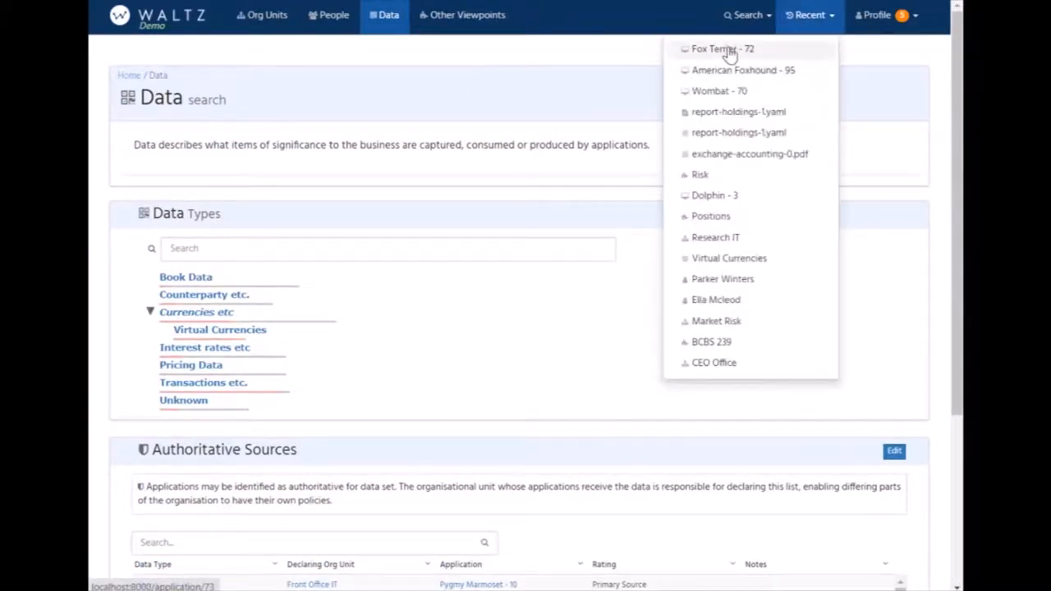
left_click(722, 50)
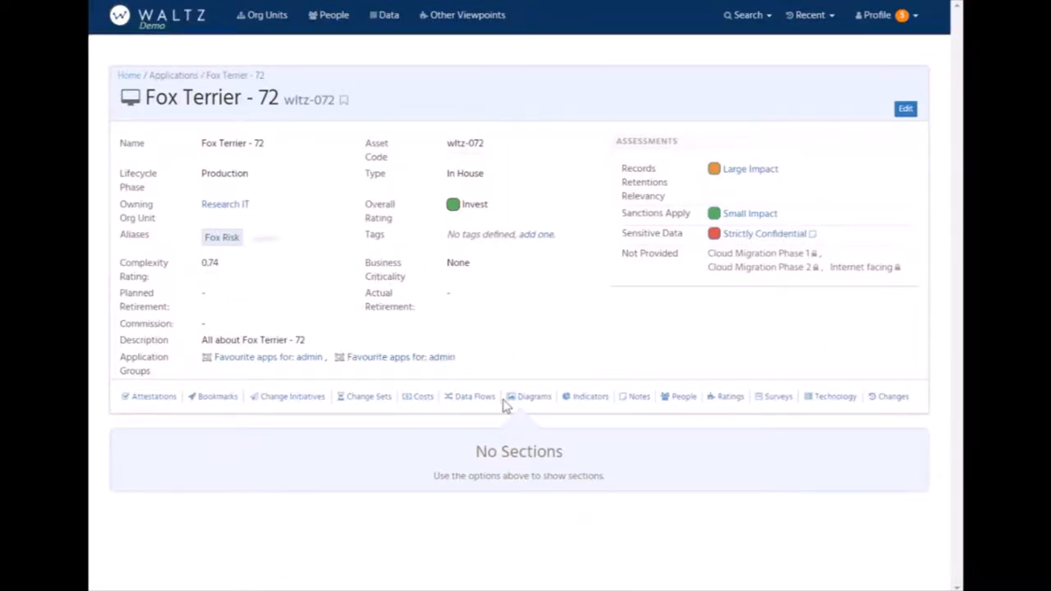
left_click(470, 396)
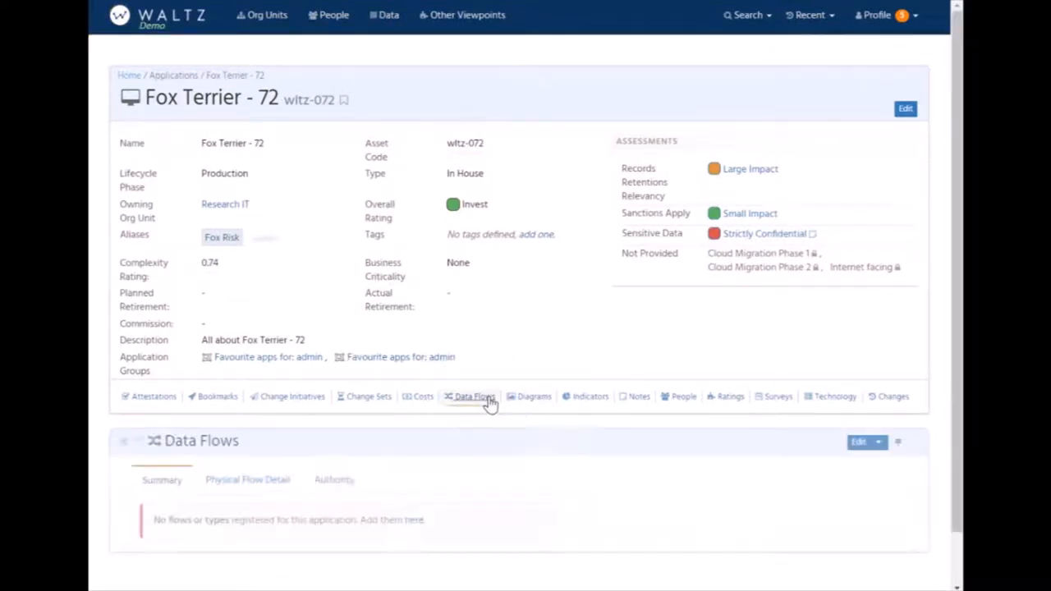
Scroll the Data Flows section down to the Logical Flows diagram.
left_click(475, 399)
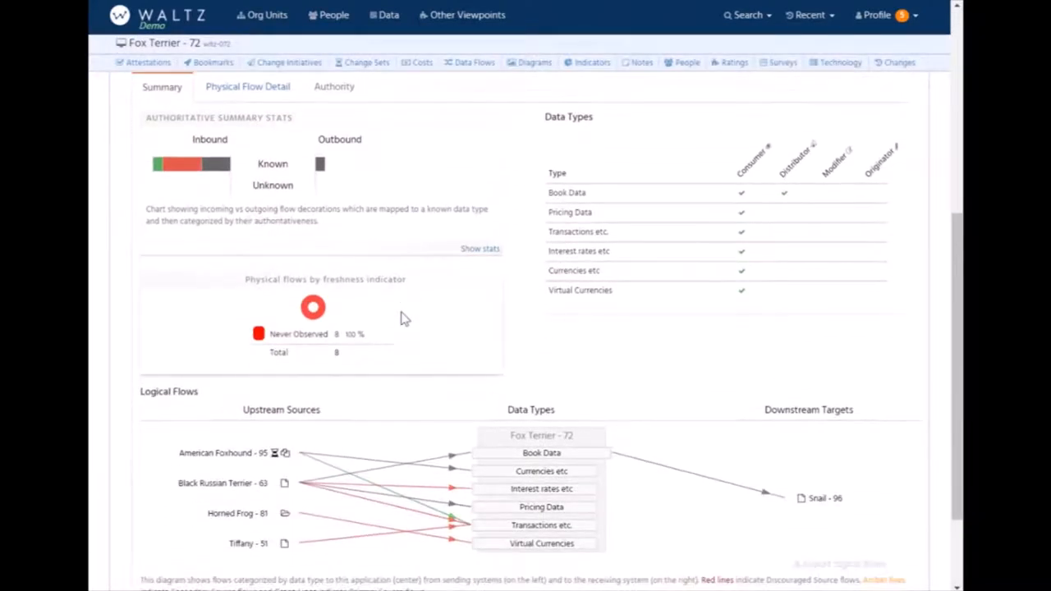
scroll("down", 3)
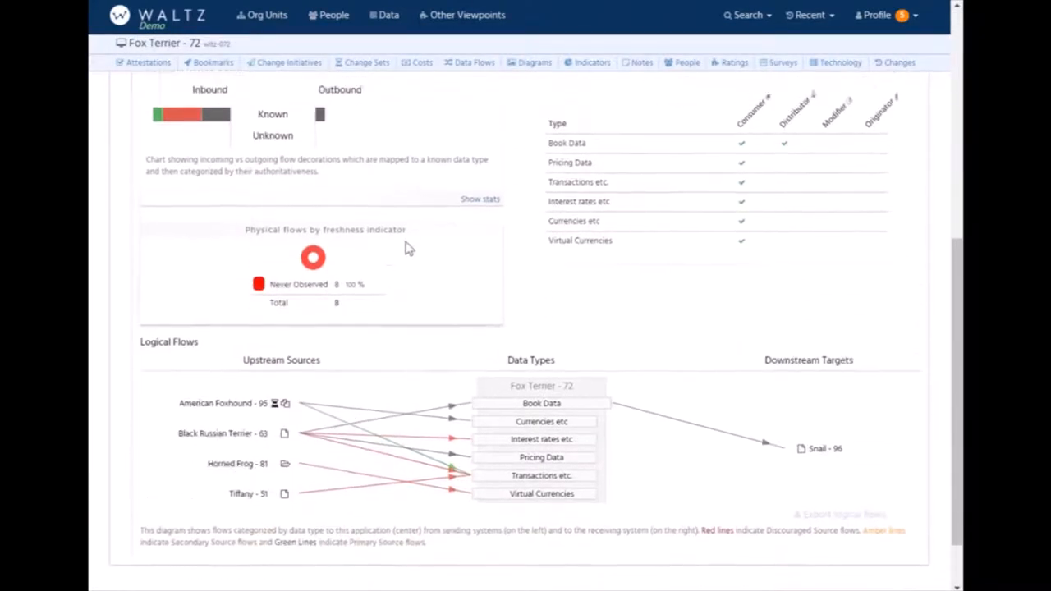
scroll("down", 3)
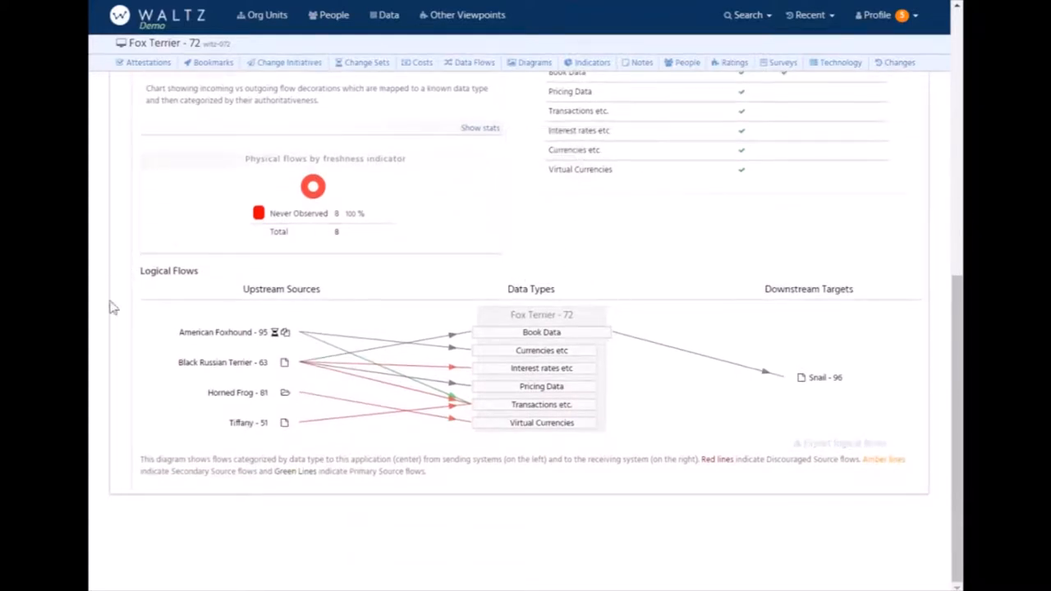
mouse_move(120, 370)
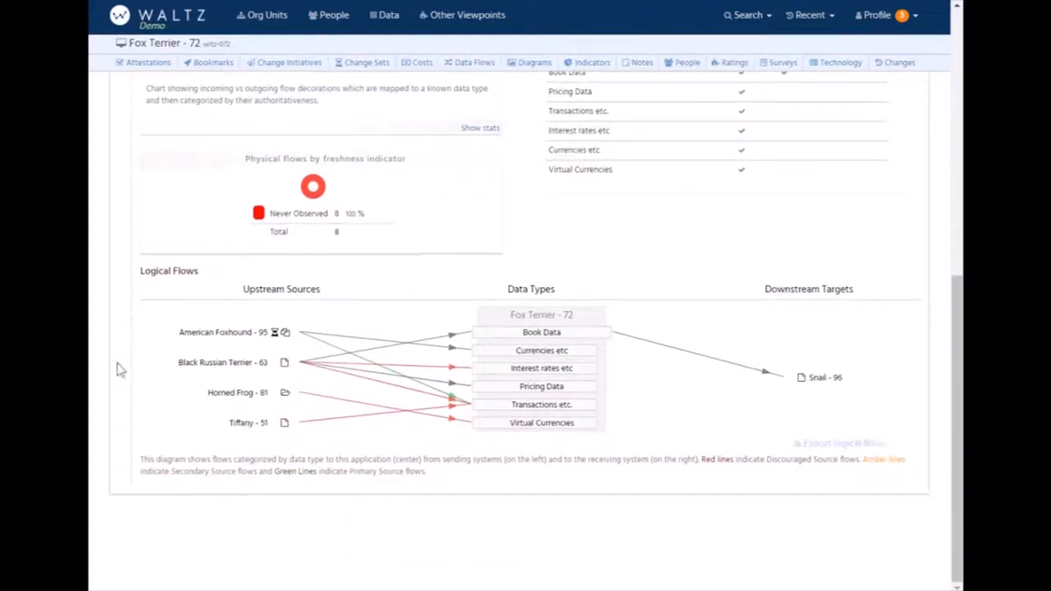
mouse_move(375, 378)
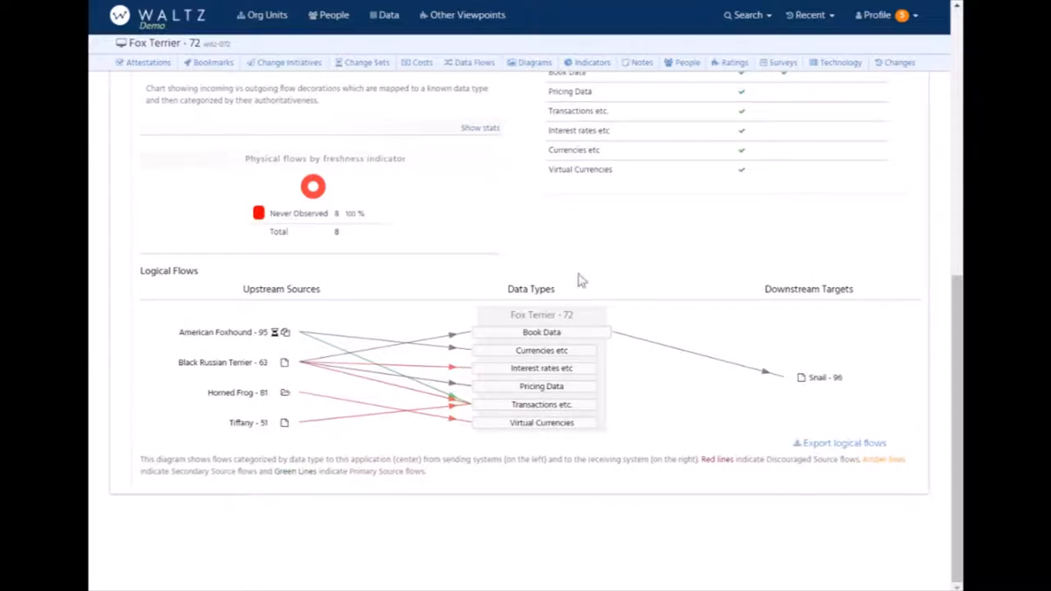
mouse_move(480, 491)
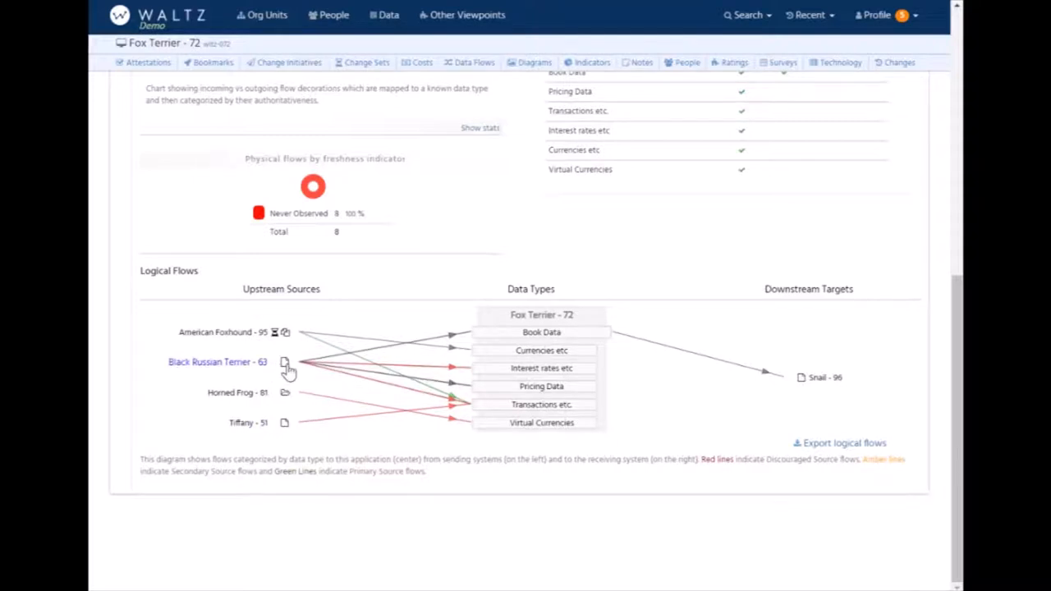
mouse_move(375, 332)
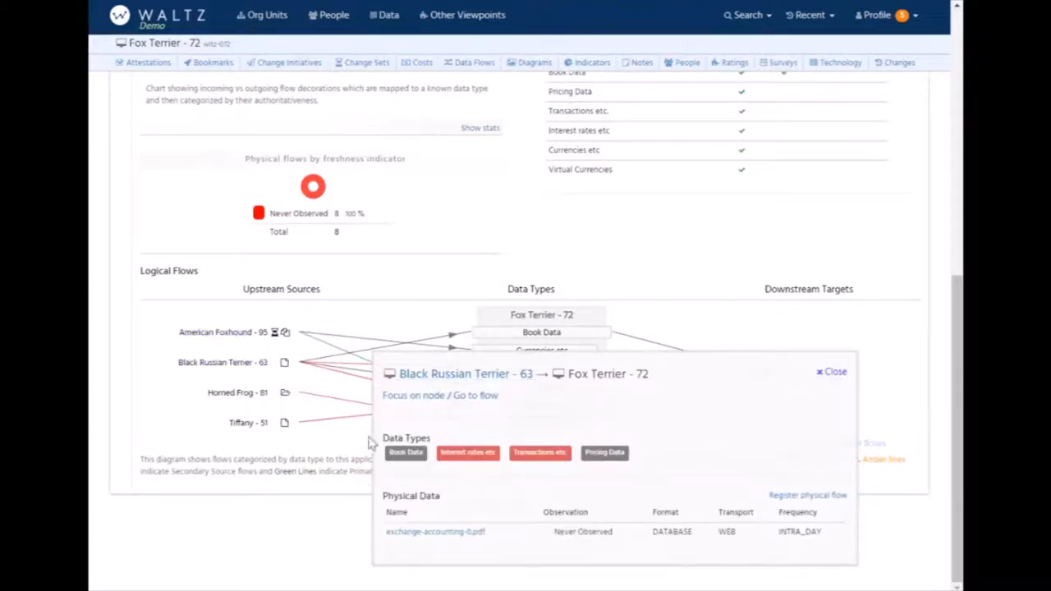
mouse_move(441, 534)
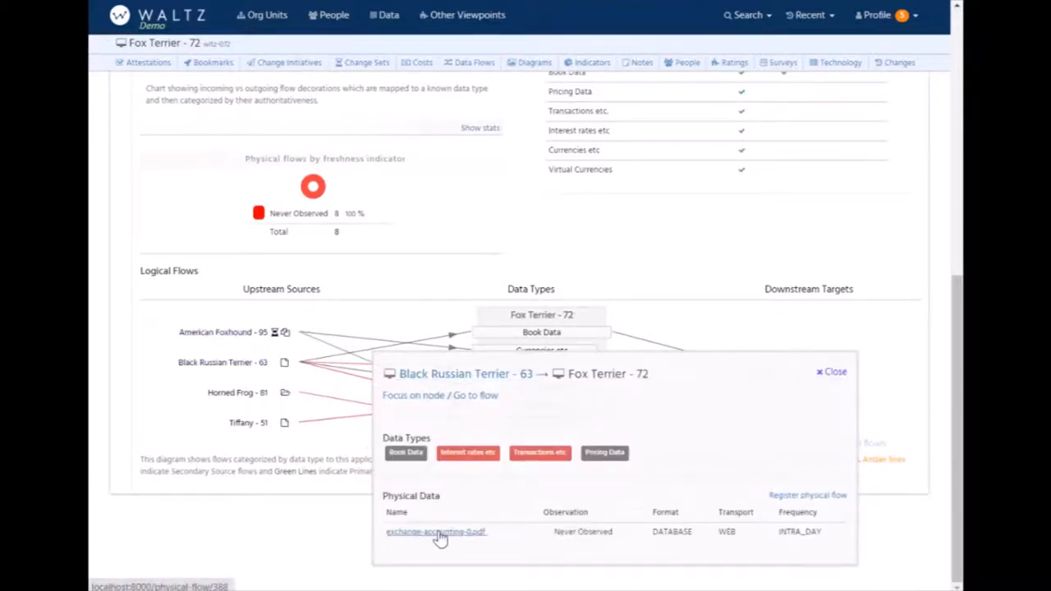
left_click(831, 371)
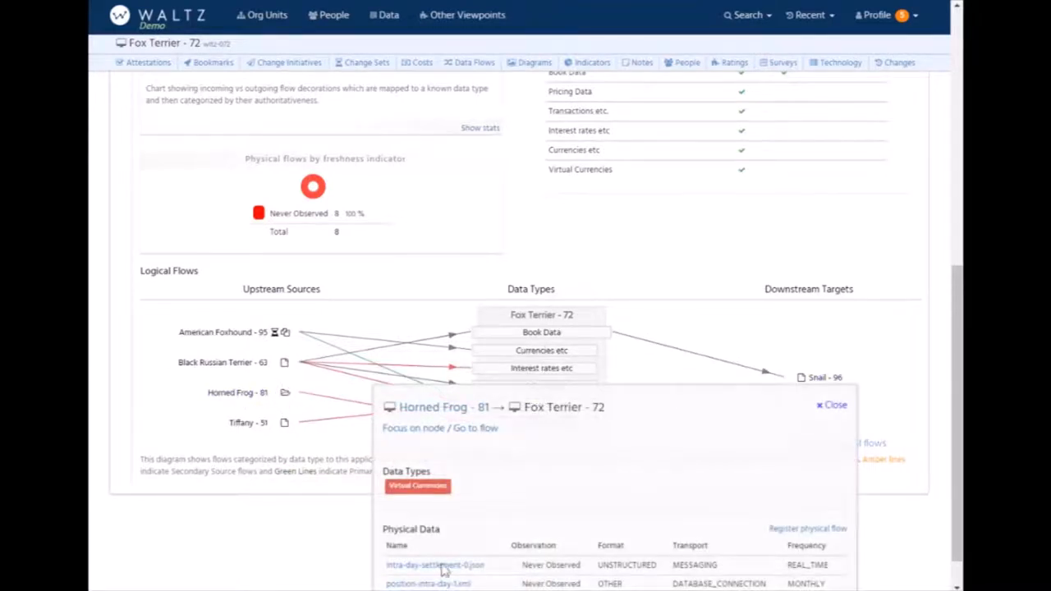
scroll("down", 3)
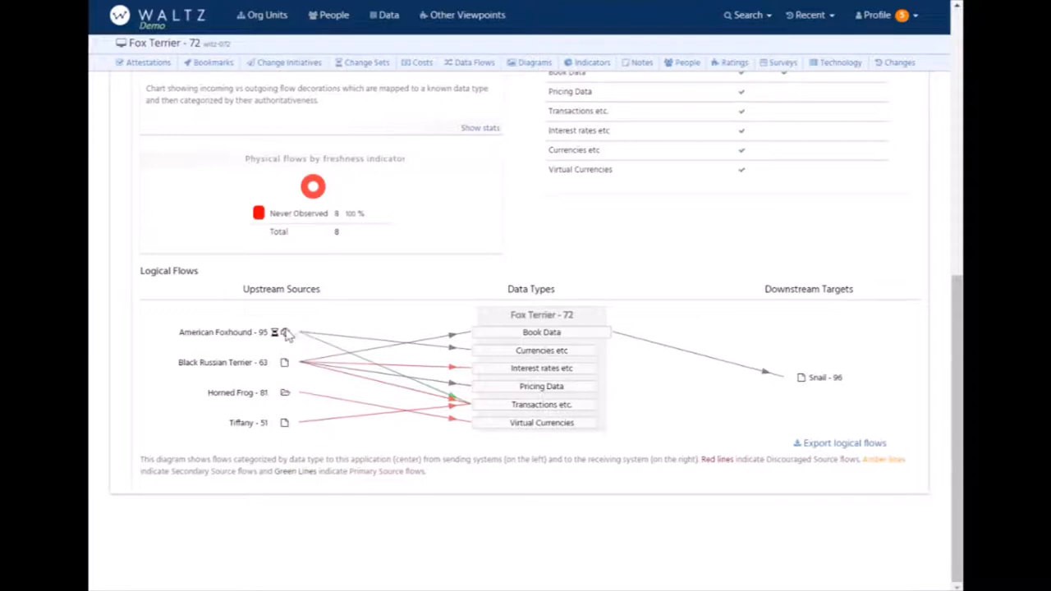
mouse_move(200, 344)
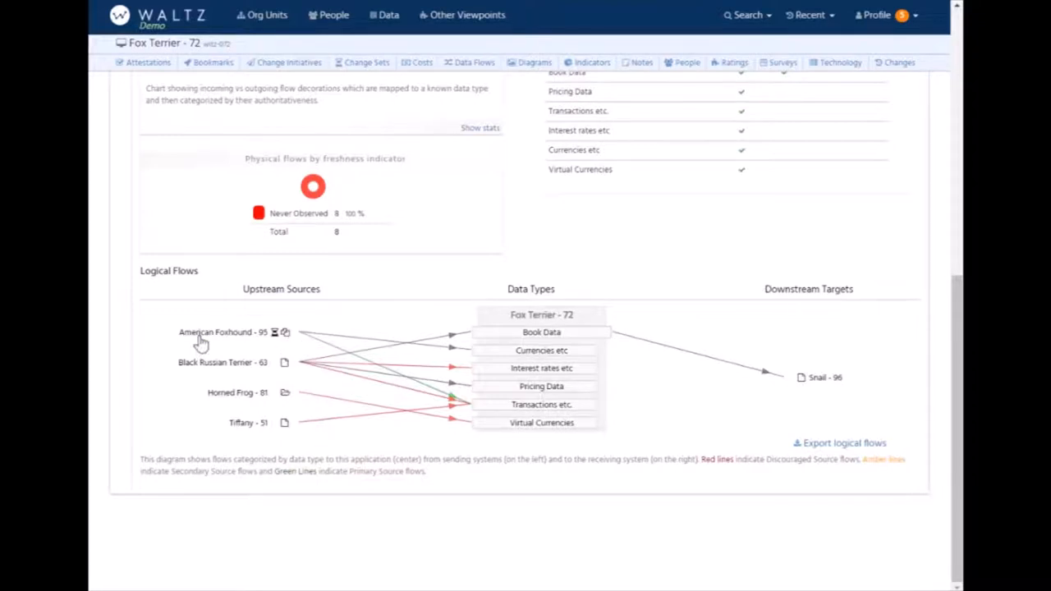
mouse_move(286, 332)
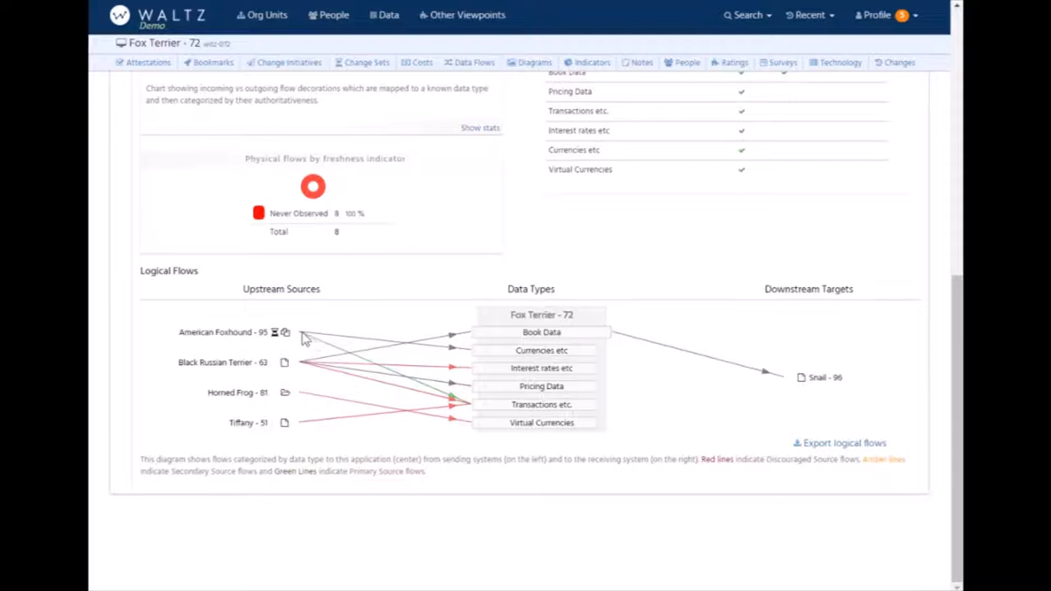
mouse_move(430, 401)
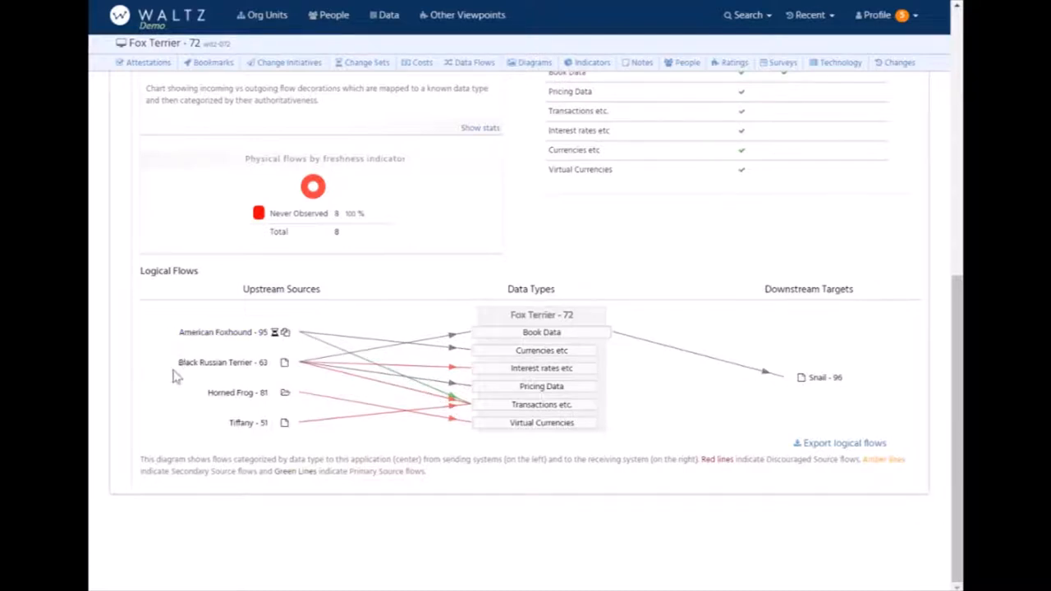
mouse_move(325, 402)
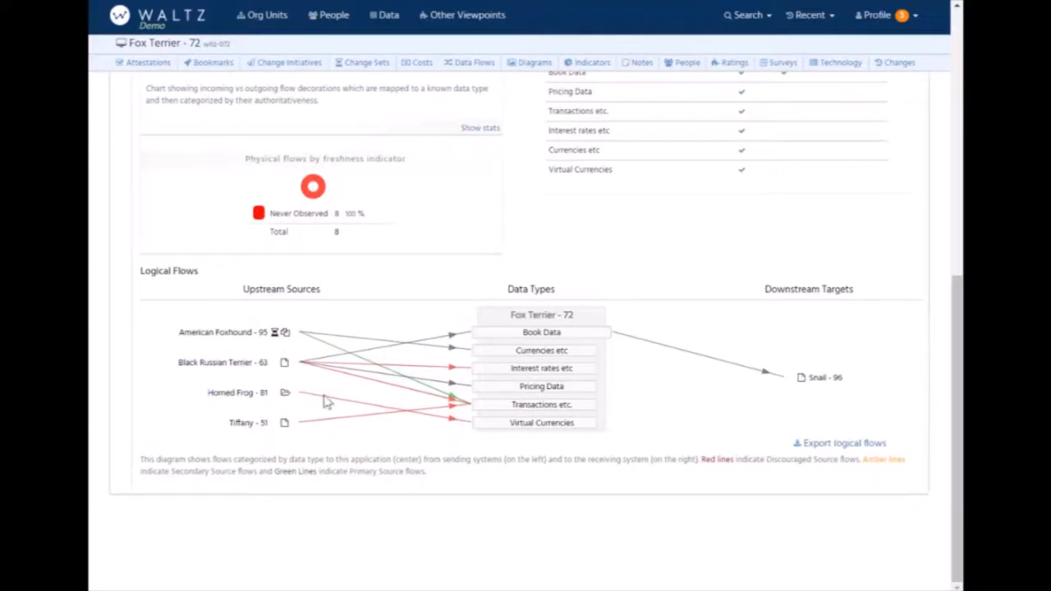
mouse_move(490, 409)
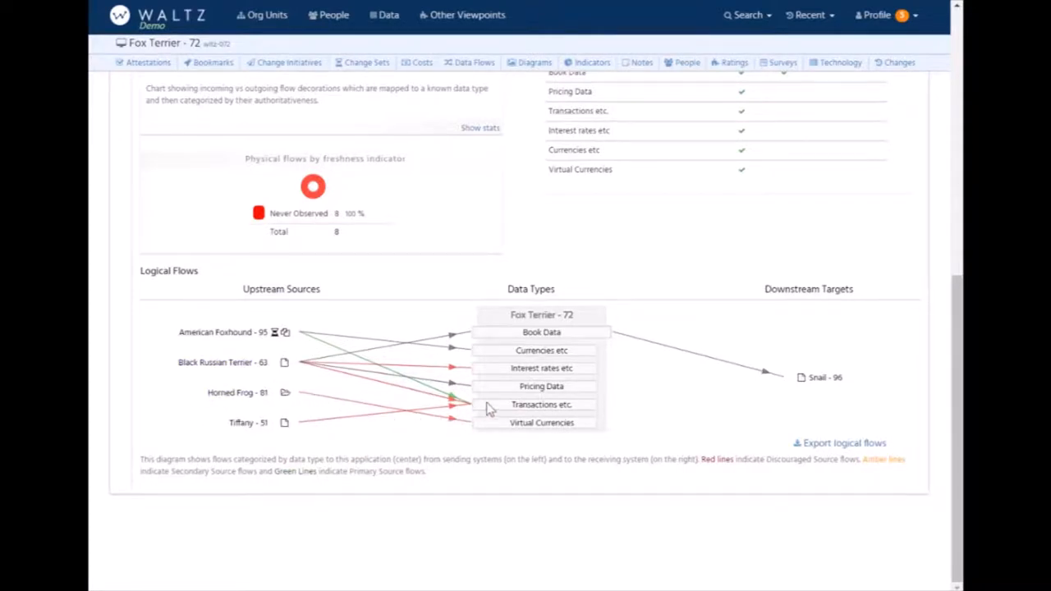
mouse_move(335, 434)
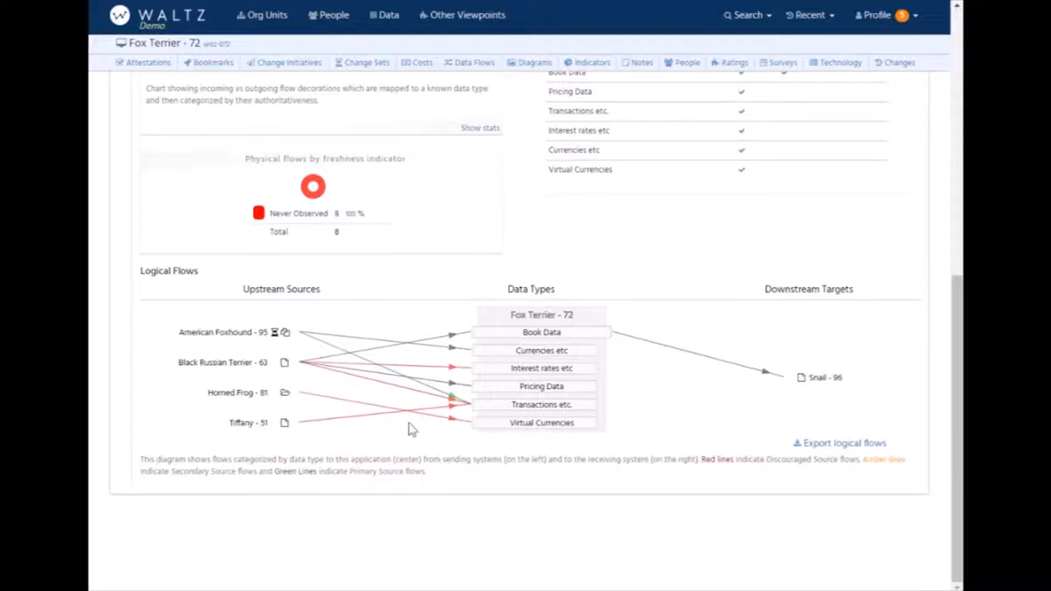
mouse_move(240, 430)
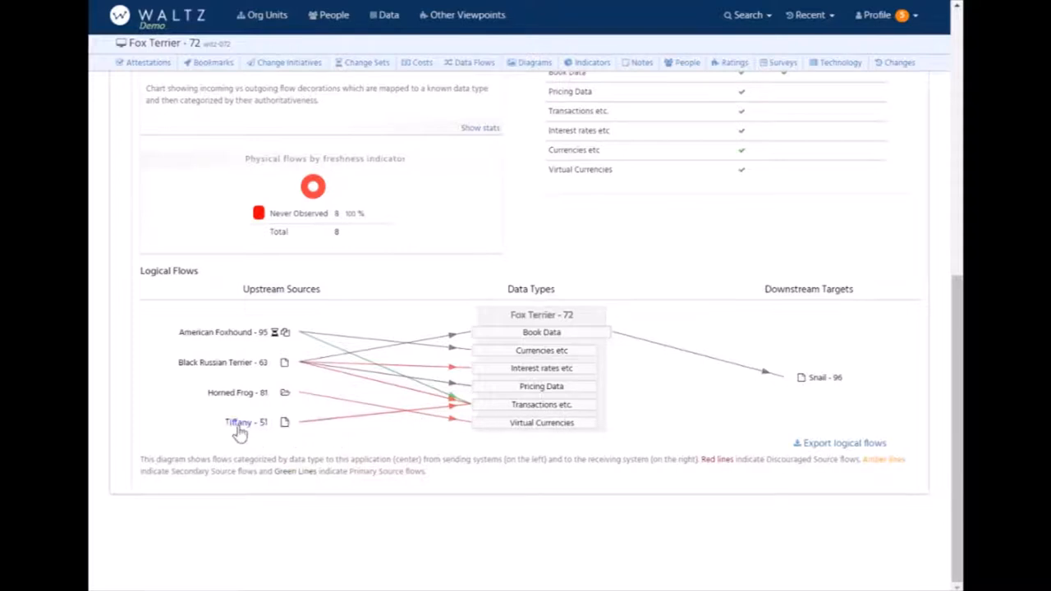
mouse_move(380, 405)
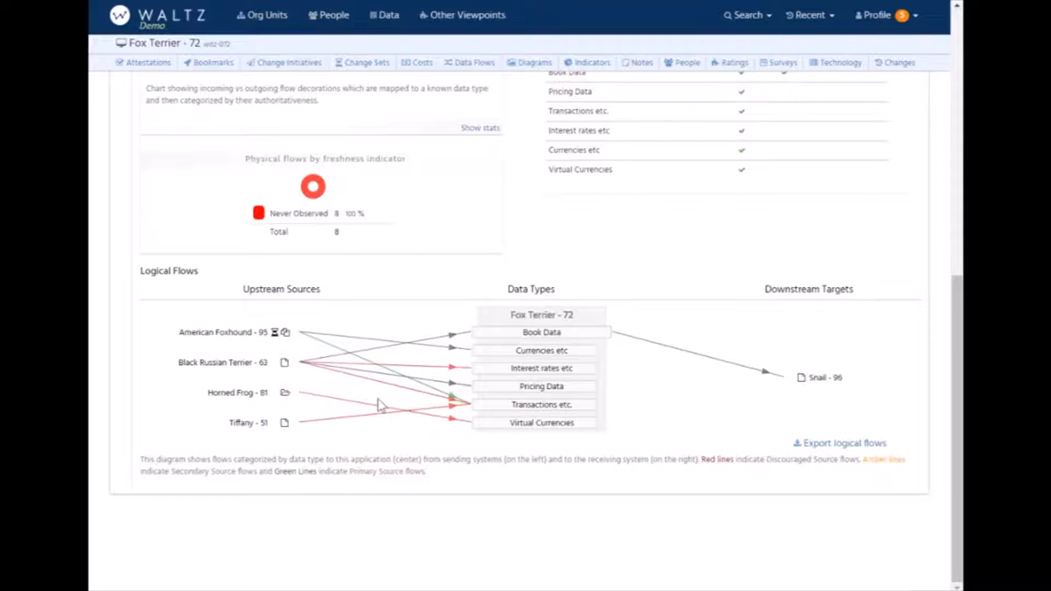
mouse_move(419, 342)
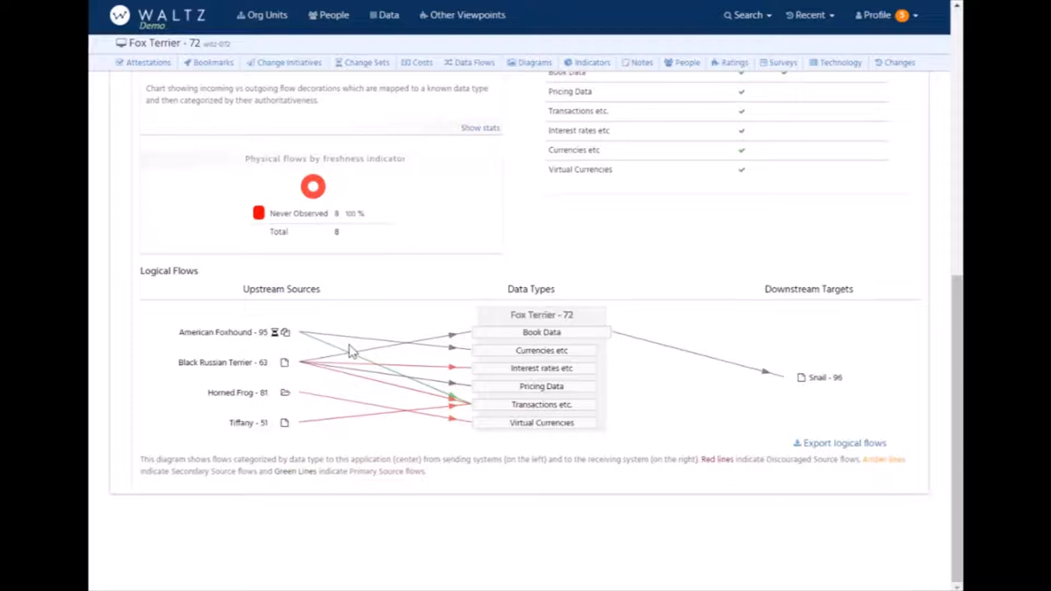
mouse_move(364, 339)
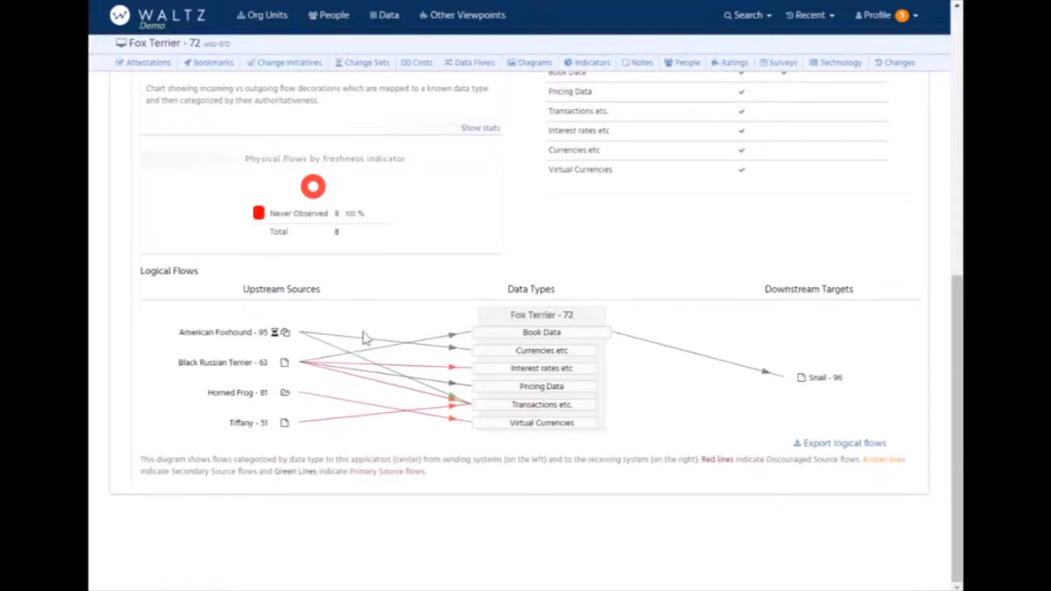
mouse_move(365, 344)
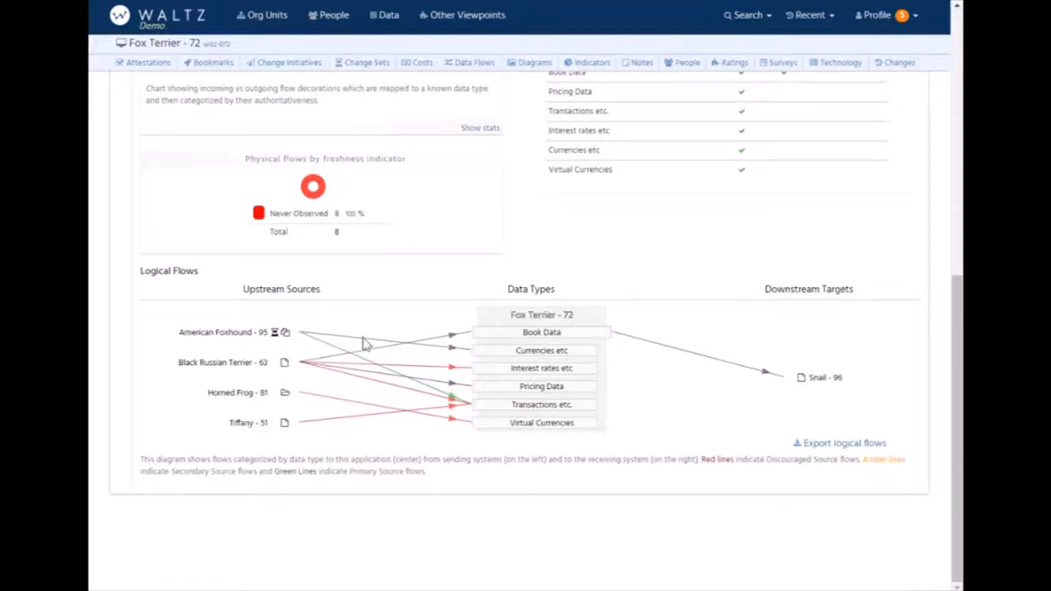
mouse_move(217, 331)
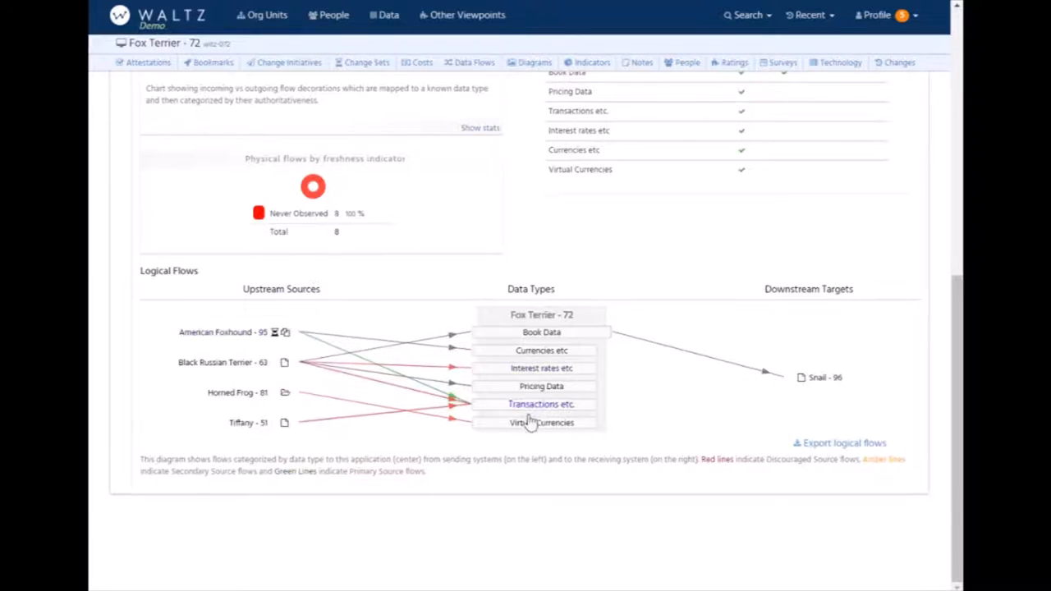
left_click(542, 404)
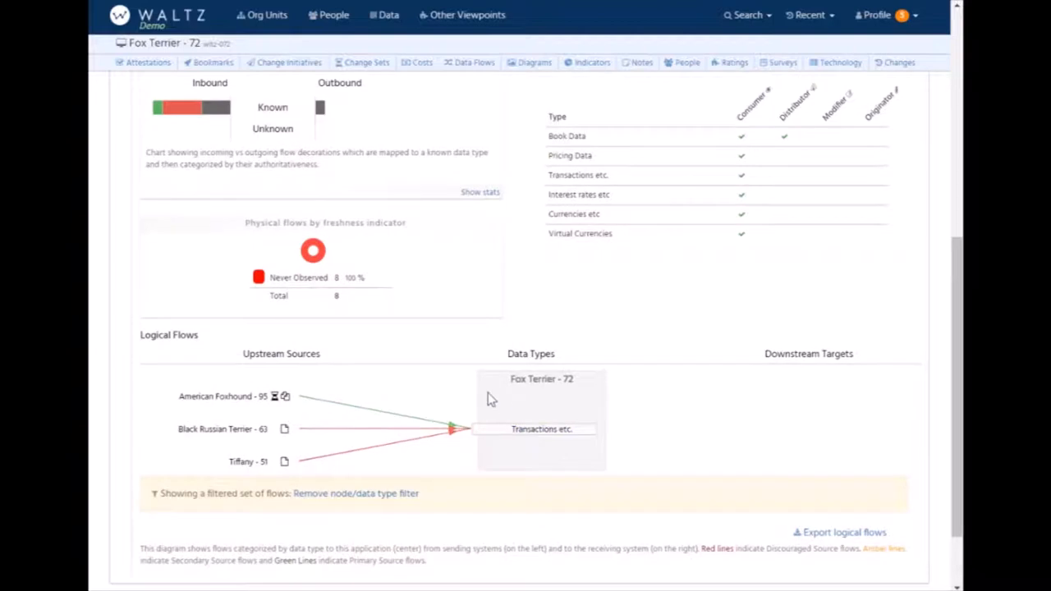
left_click(355, 493)
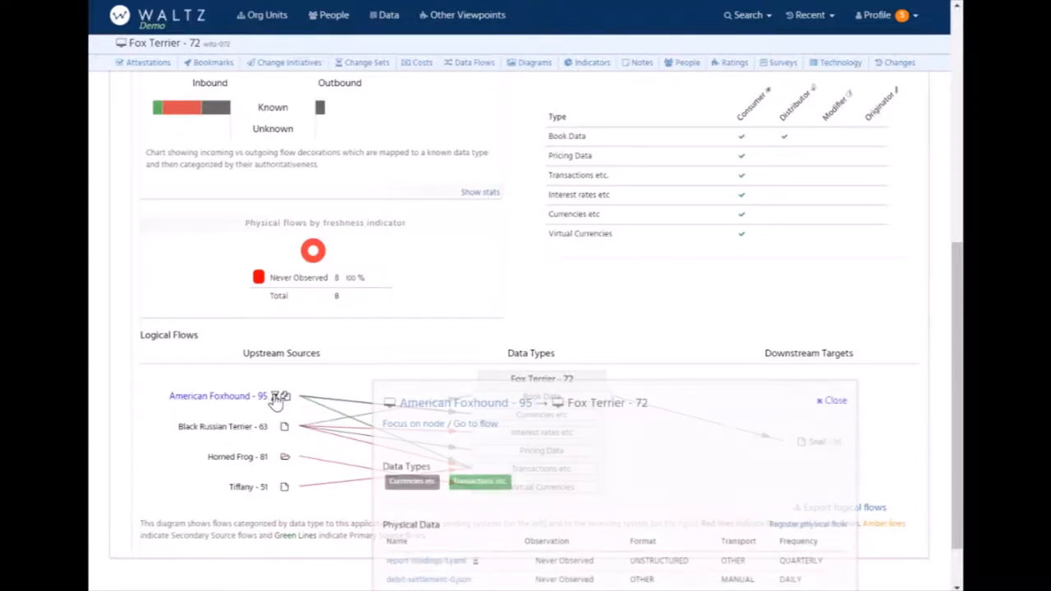
left_click(834, 401)
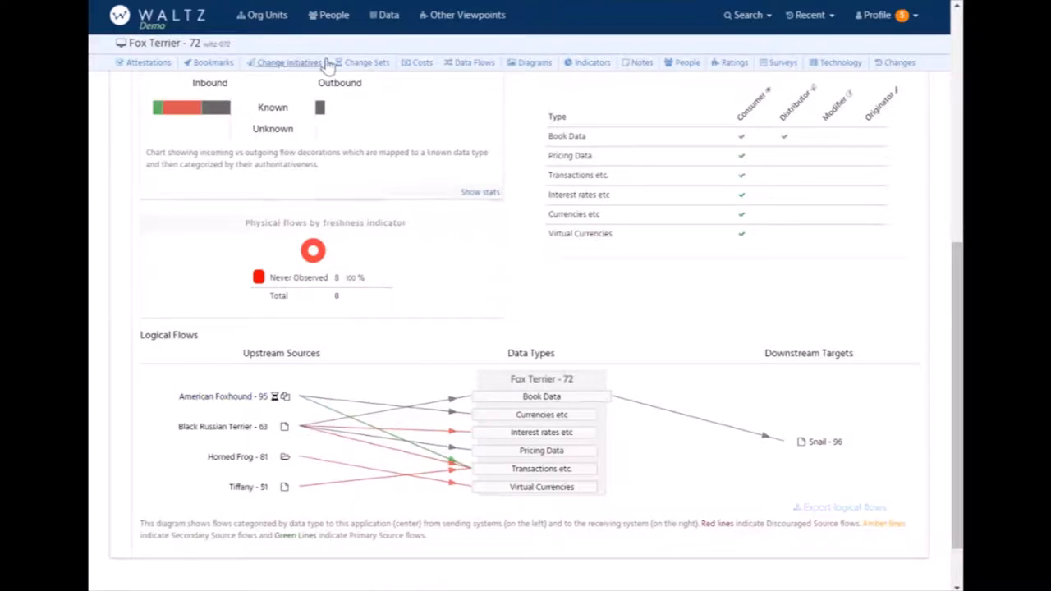
Show Fox Terrier's Change Sets and view the Patch release change set's pending flow changes.
left_click(368, 63)
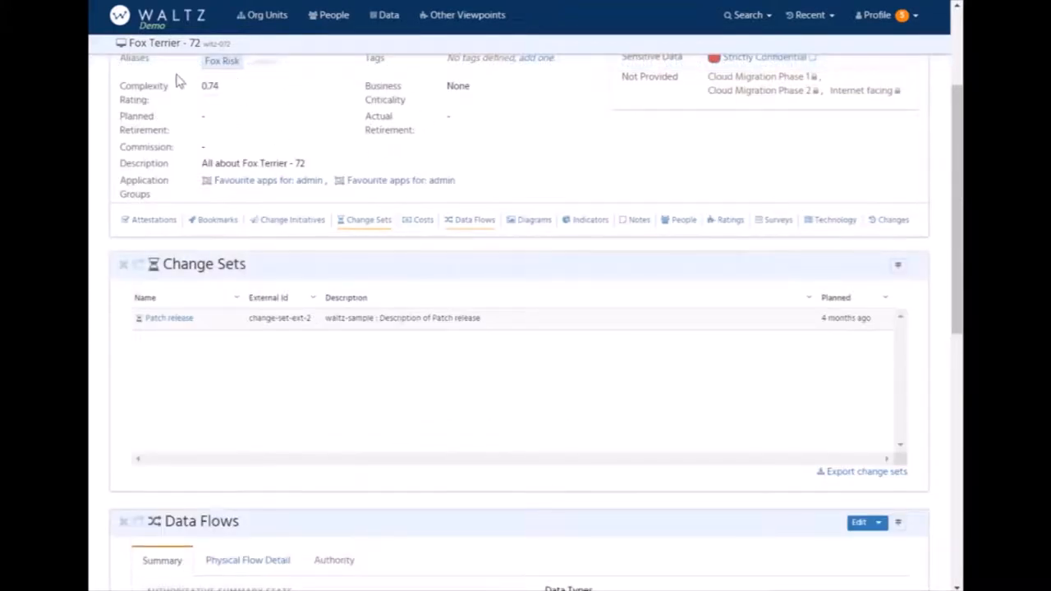
left_click(169, 318)
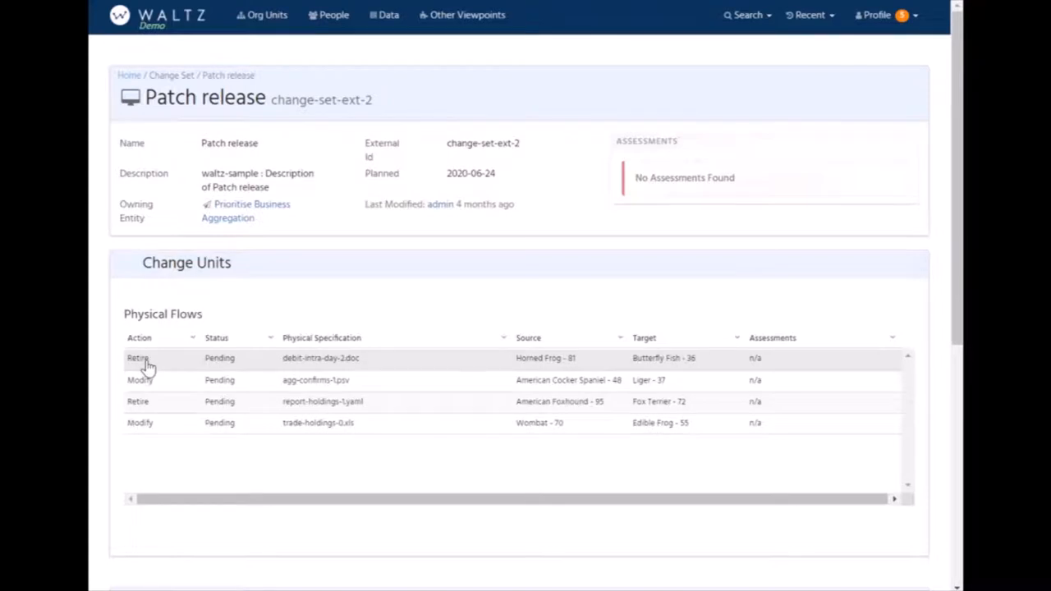
mouse_move(154, 361)
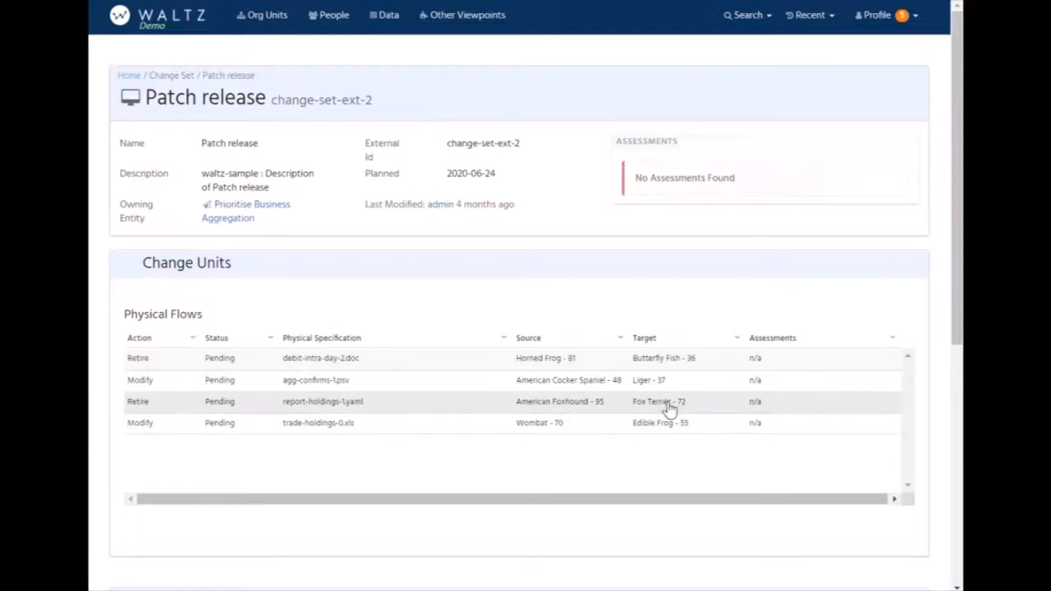
mouse_move(332, 419)
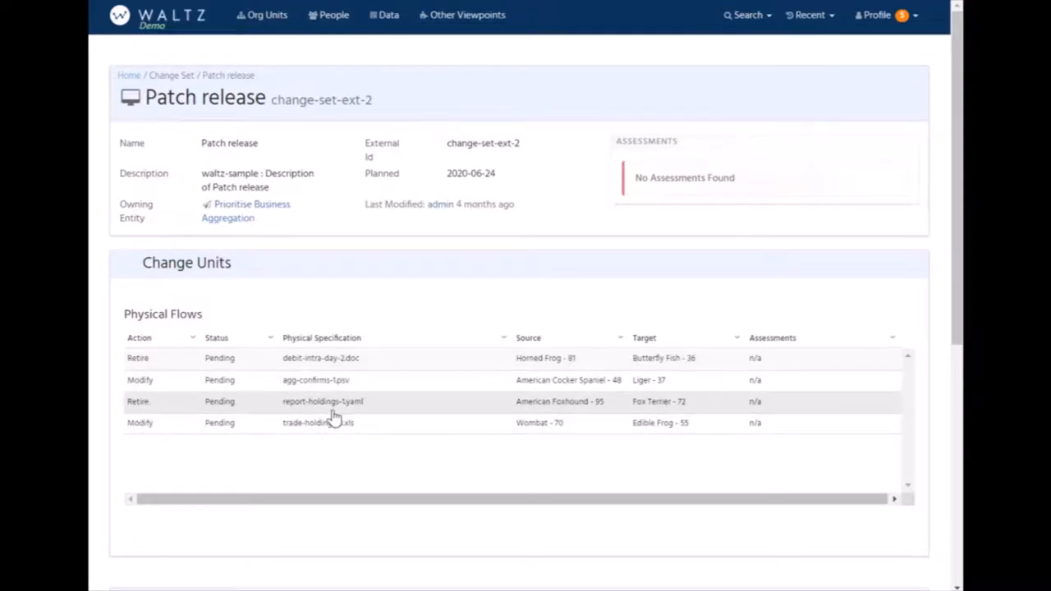
mouse_move(401, 418)
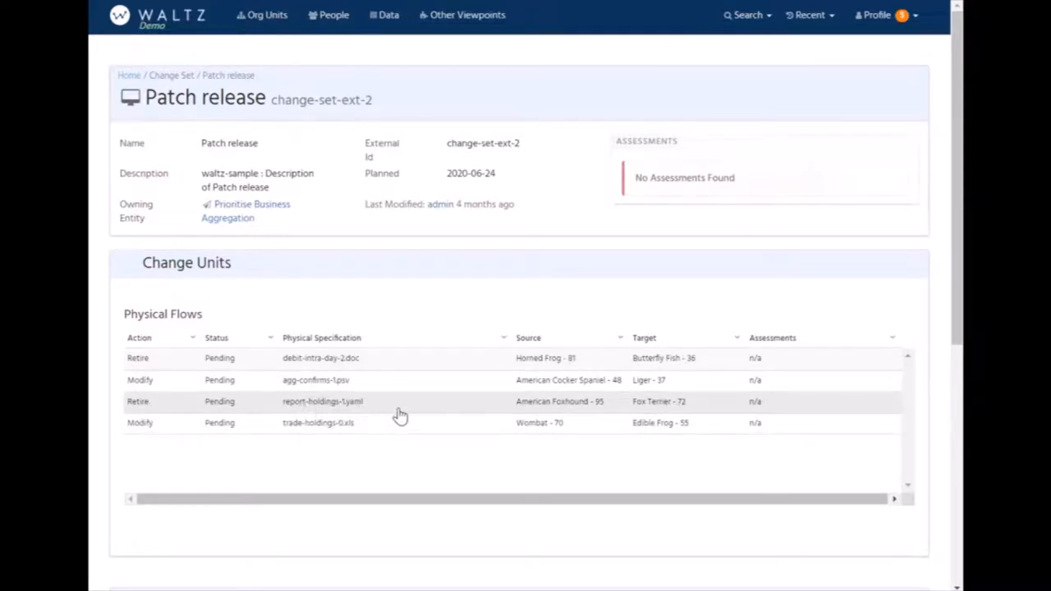
mouse_move(322, 484)
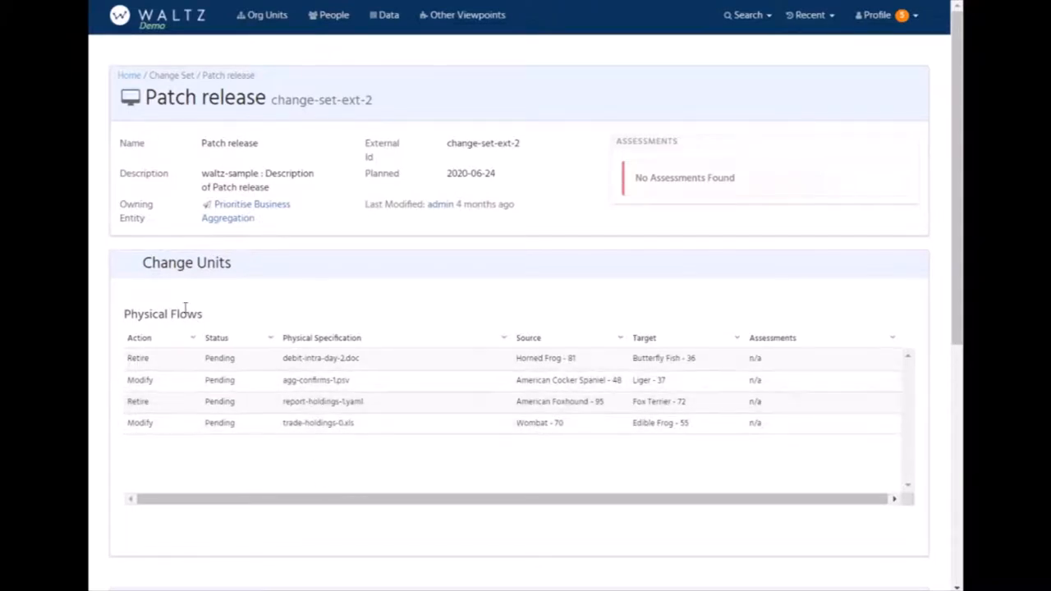
mouse_move(247, 210)
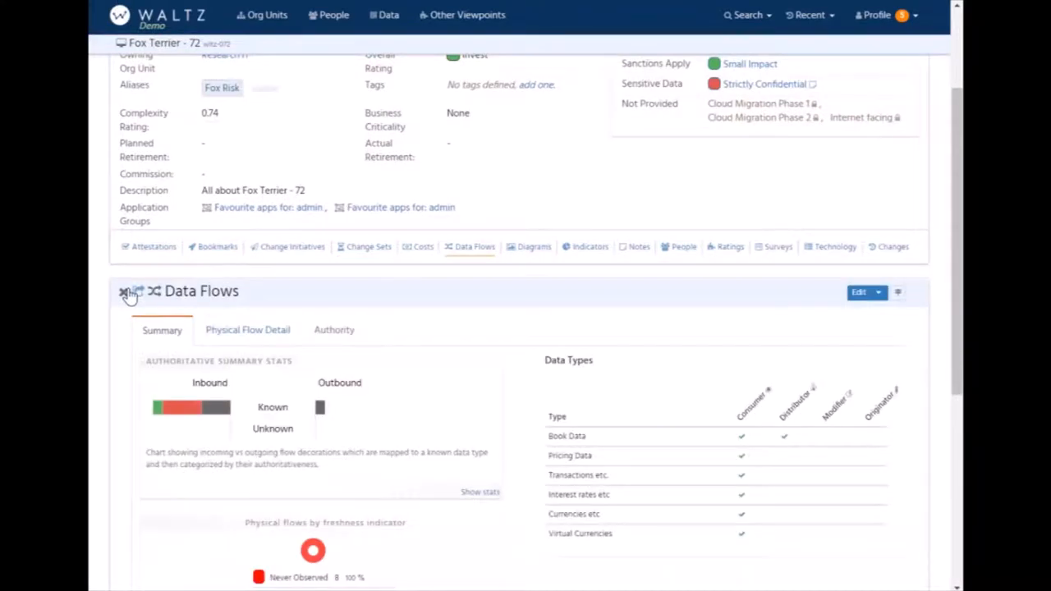
Show the Diagrams section on Fox Terrier - 72, listing the Data sourcing flow diagram.
scroll("down", 3)
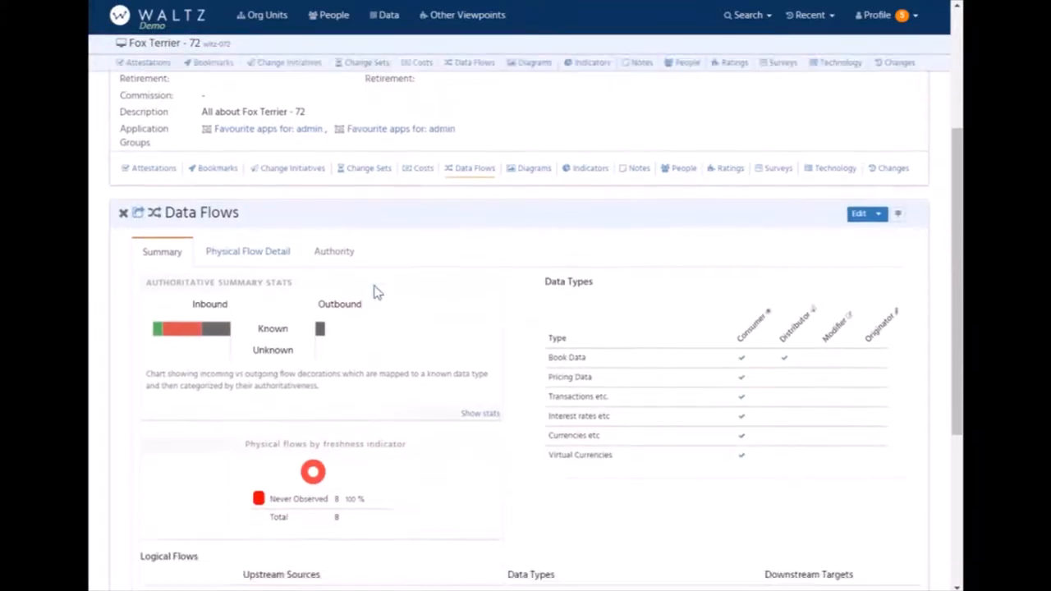
scroll("down", 3)
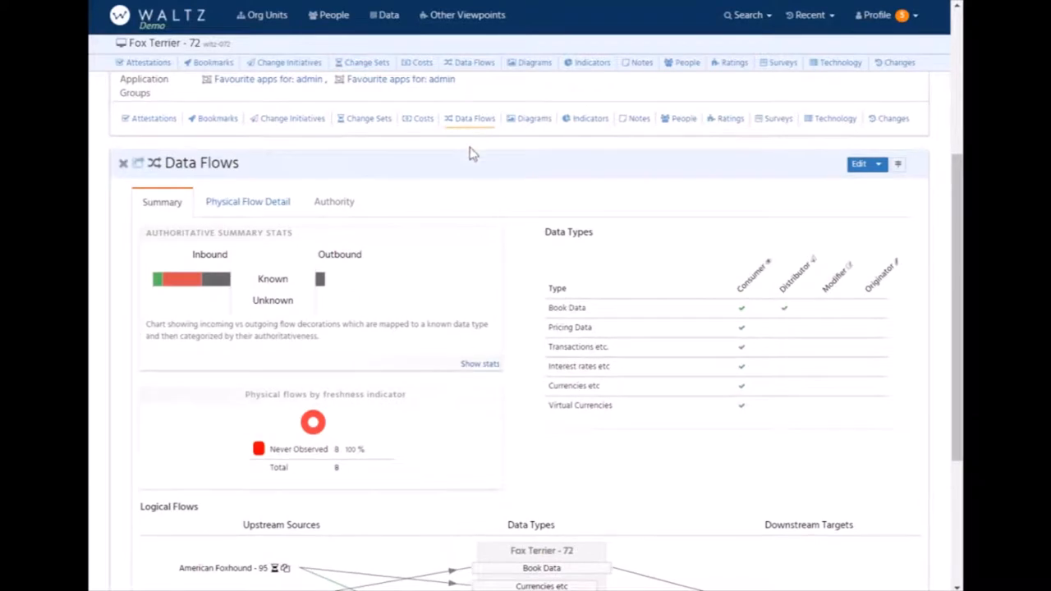
scroll("up", 3)
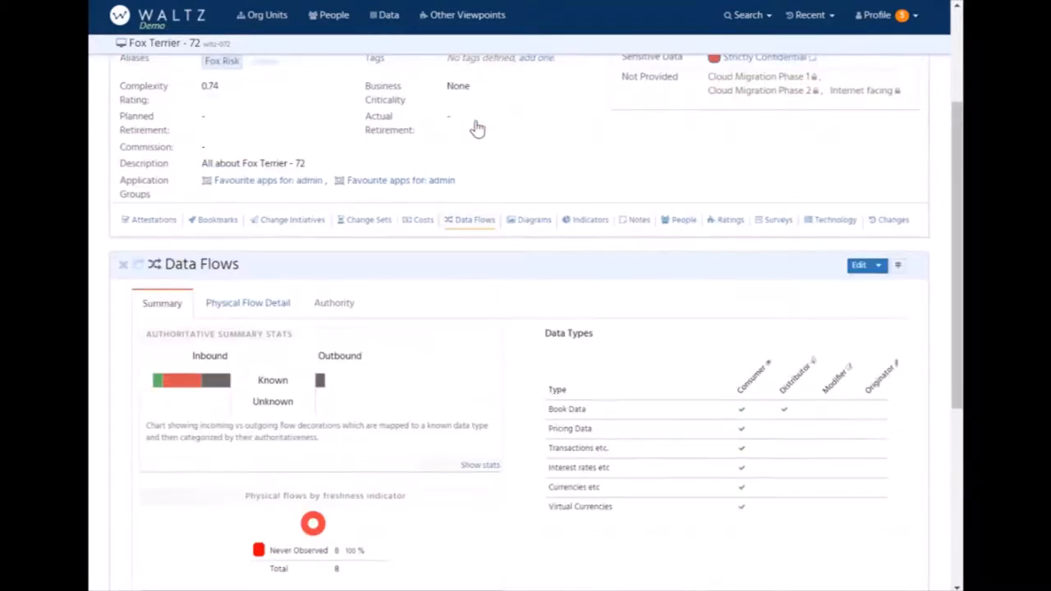
left_click(533, 221)
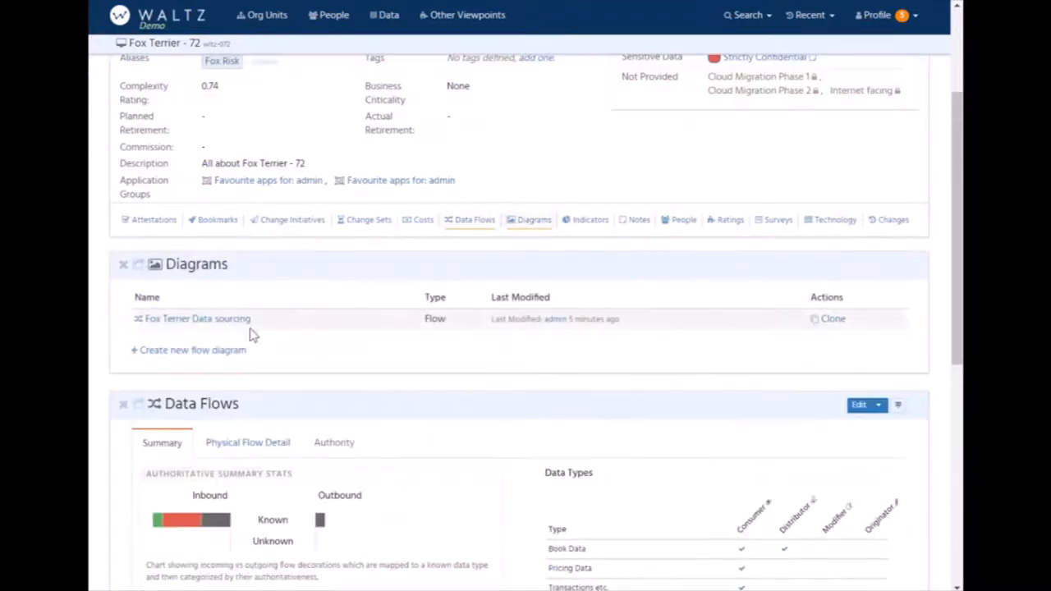
View the Fox Terrier Data sourcing flow diagram linking sources like American Foxhound.
left_click(197, 319)
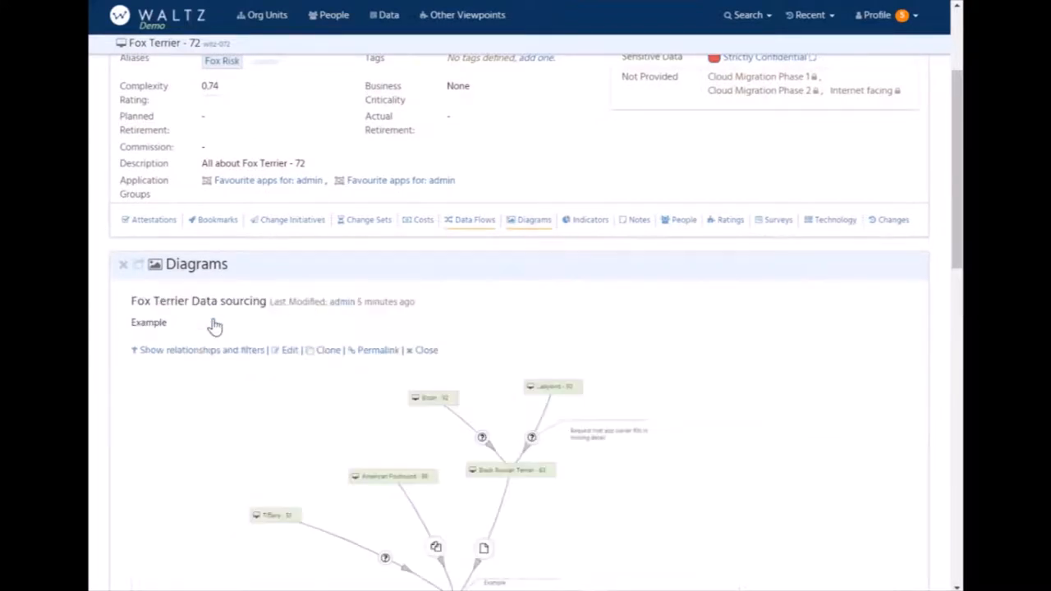
scroll("down", 3)
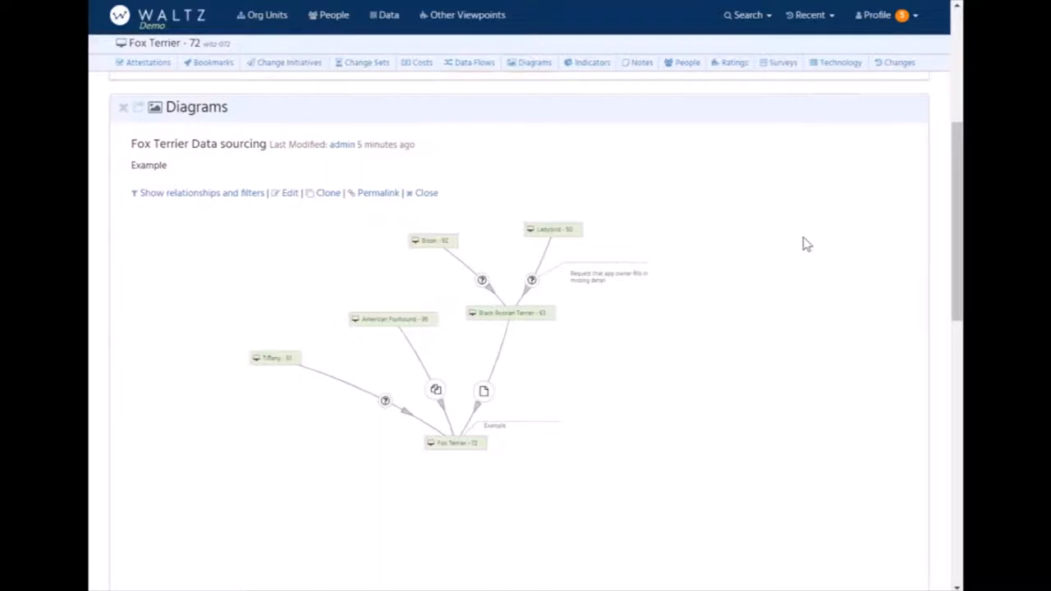
mouse_move(266, 287)
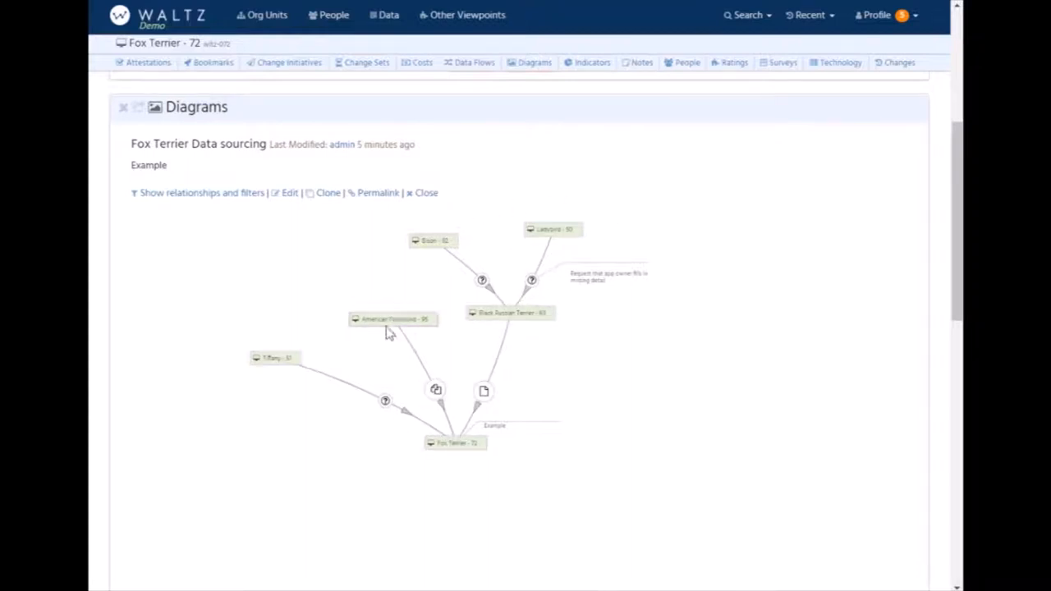
mouse_move(318, 386)
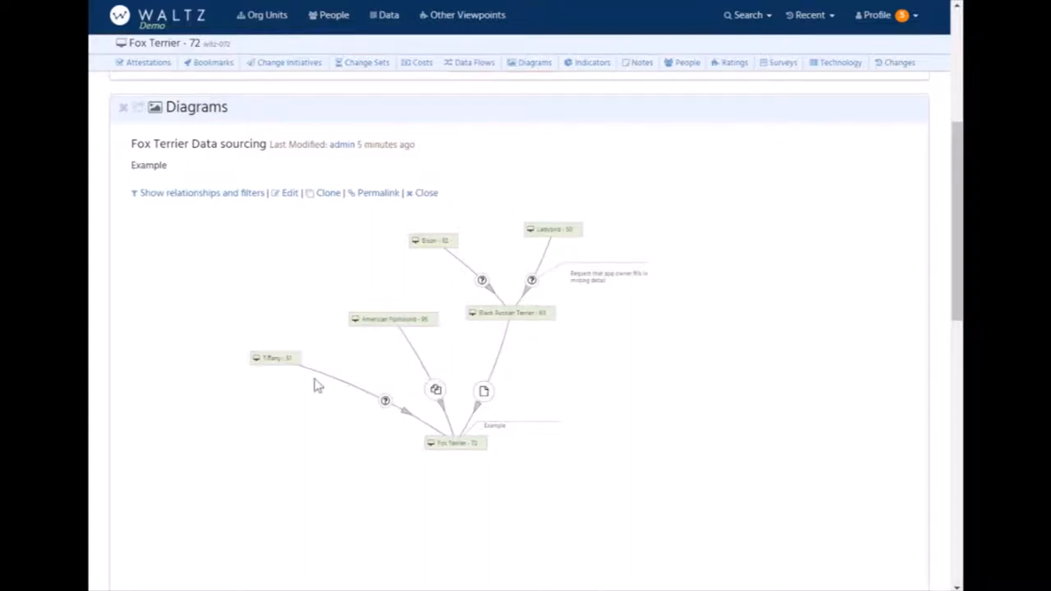
mouse_move(417, 414)
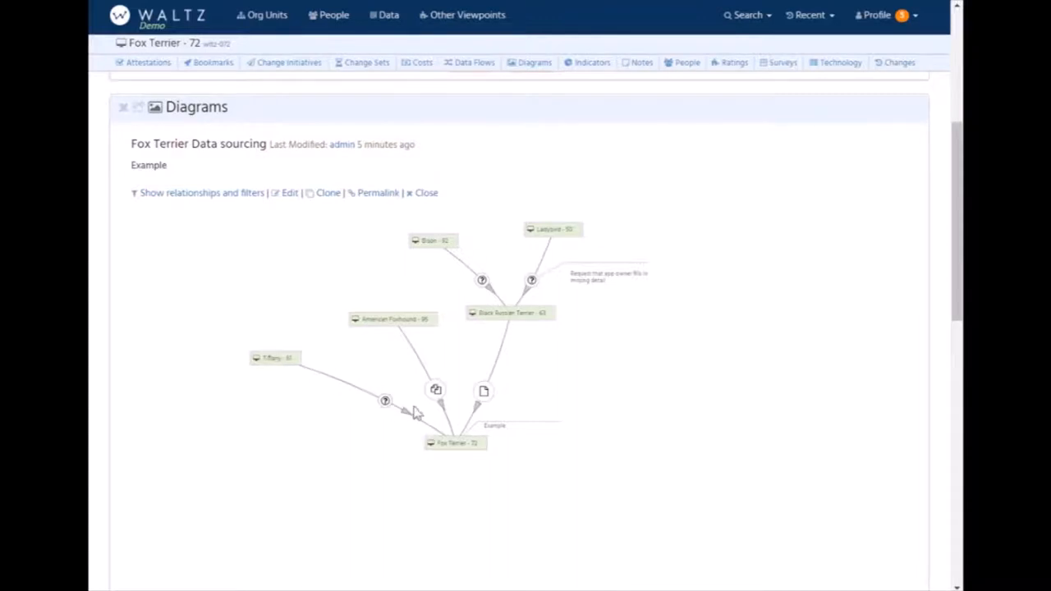
mouse_move(435, 391)
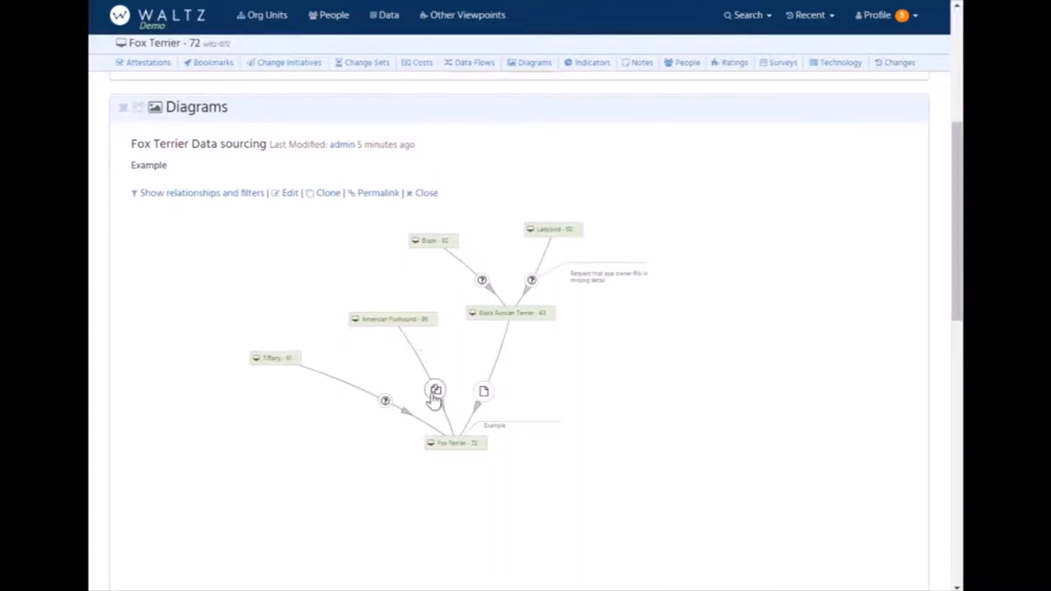
mouse_move(480, 411)
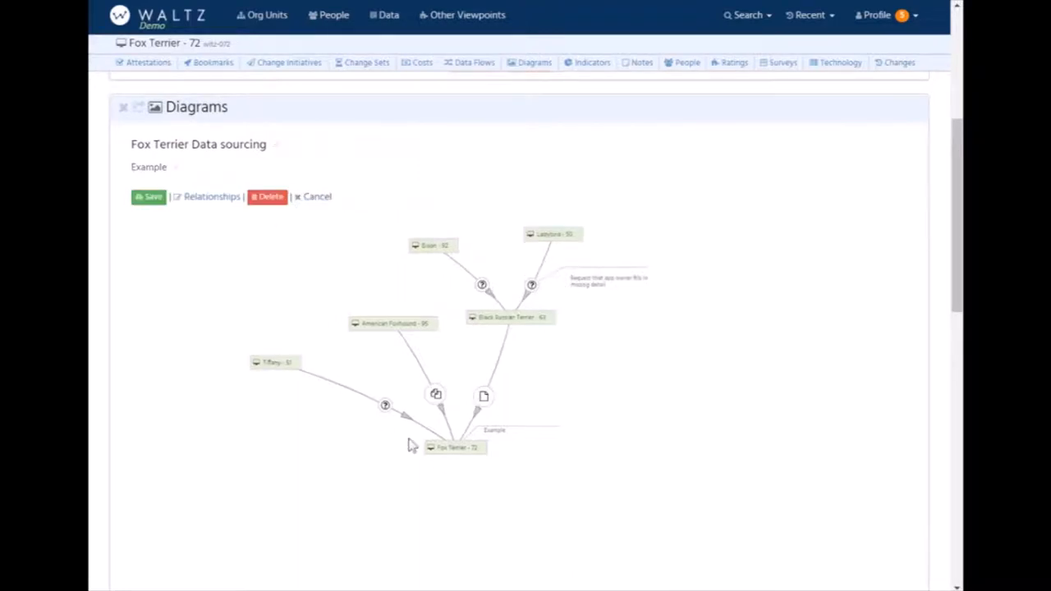
Add Poodle and Wombat as upstream sources to the Tiffany node and define their physical flows.
left_click(276, 363)
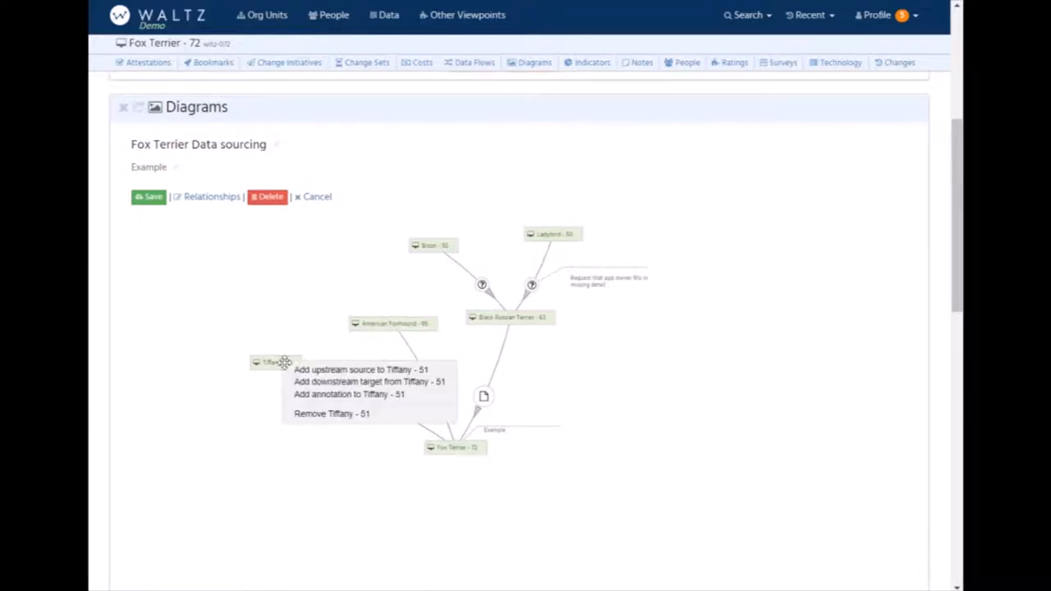
left_click(360, 370)
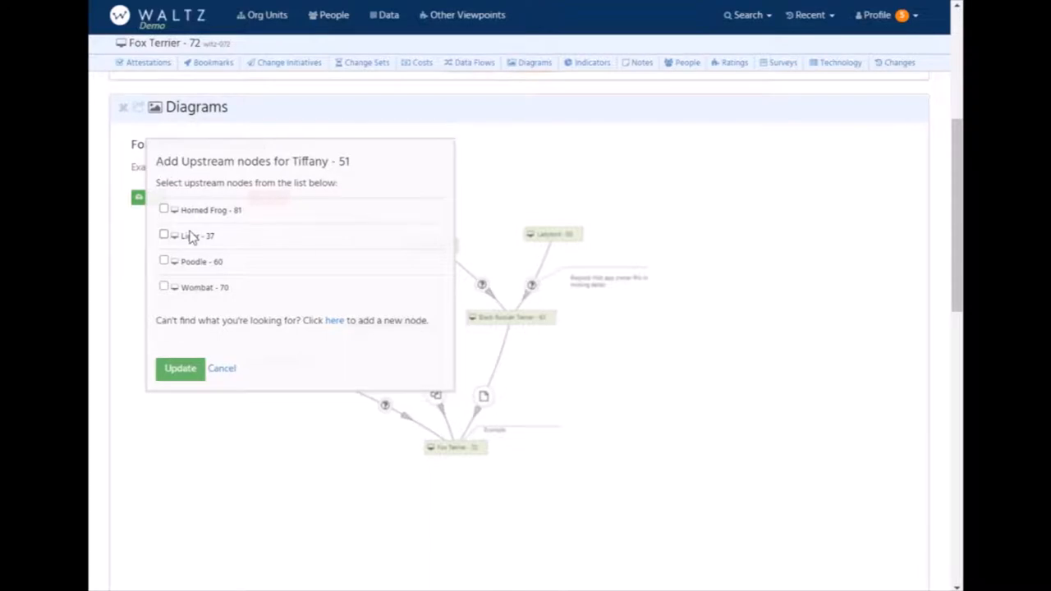
mouse_move(403, 164)
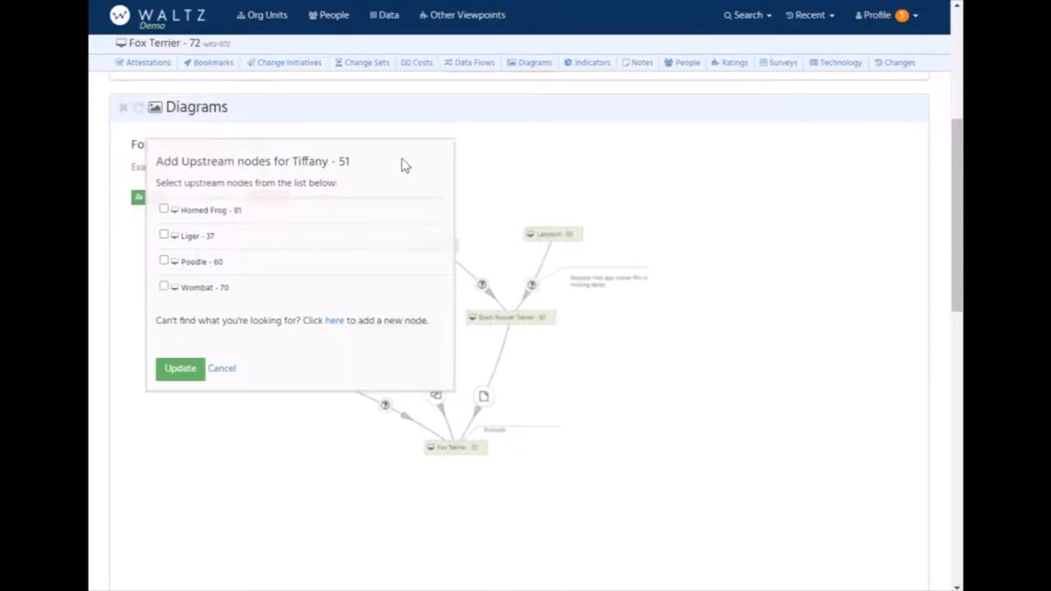
mouse_move(278, 263)
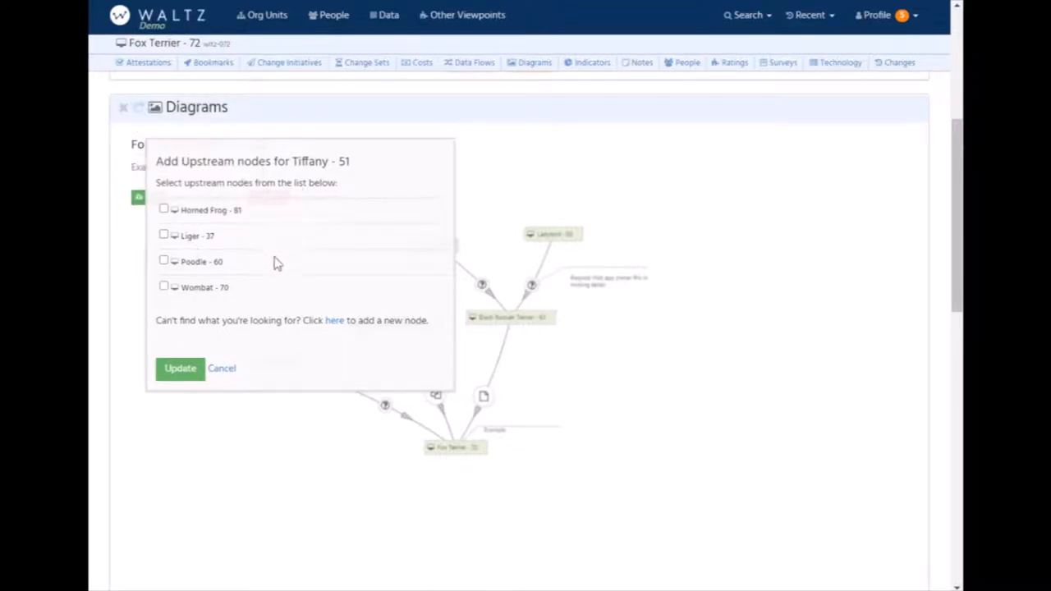
mouse_move(237, 240)
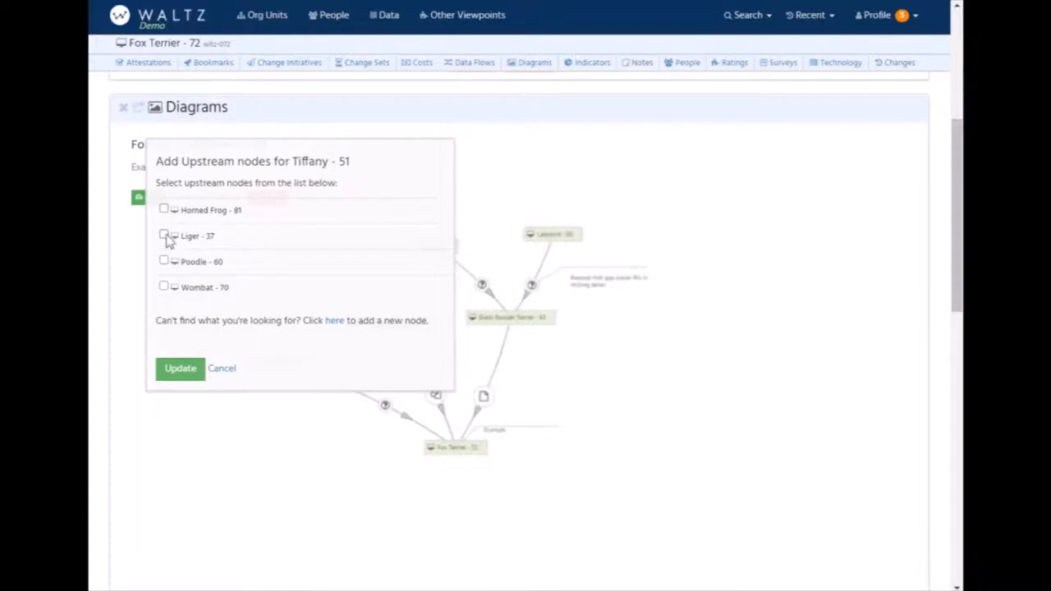
left_click(165, 286)
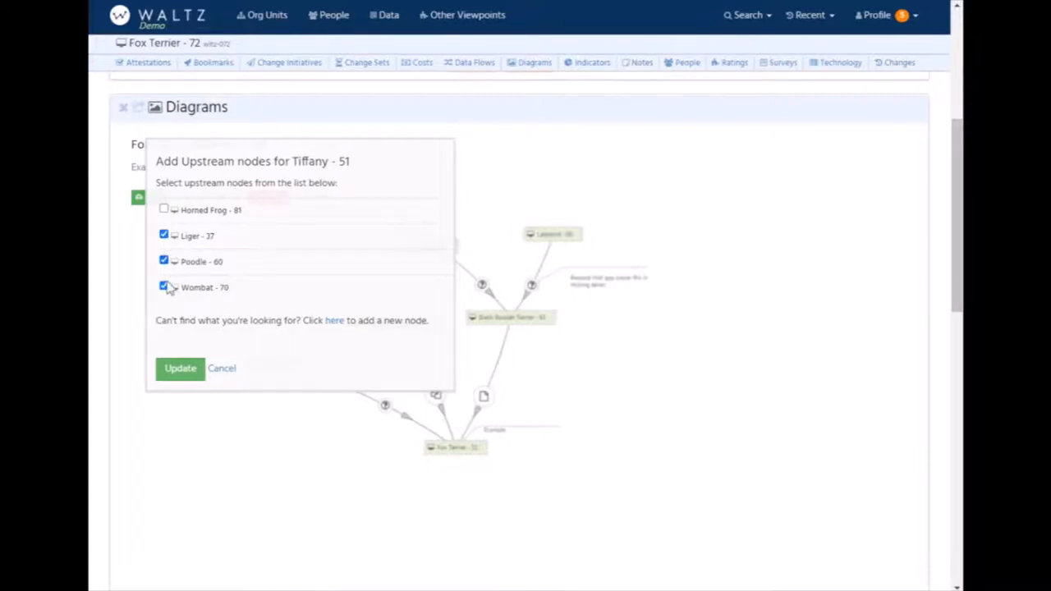
left_click(180, 368)
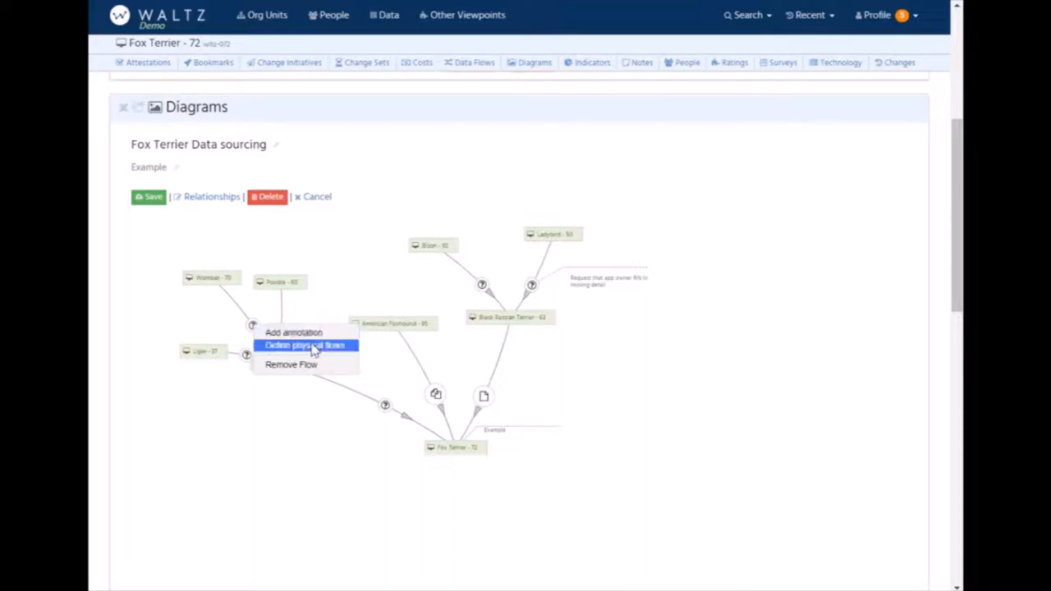
left_click(306, 345)
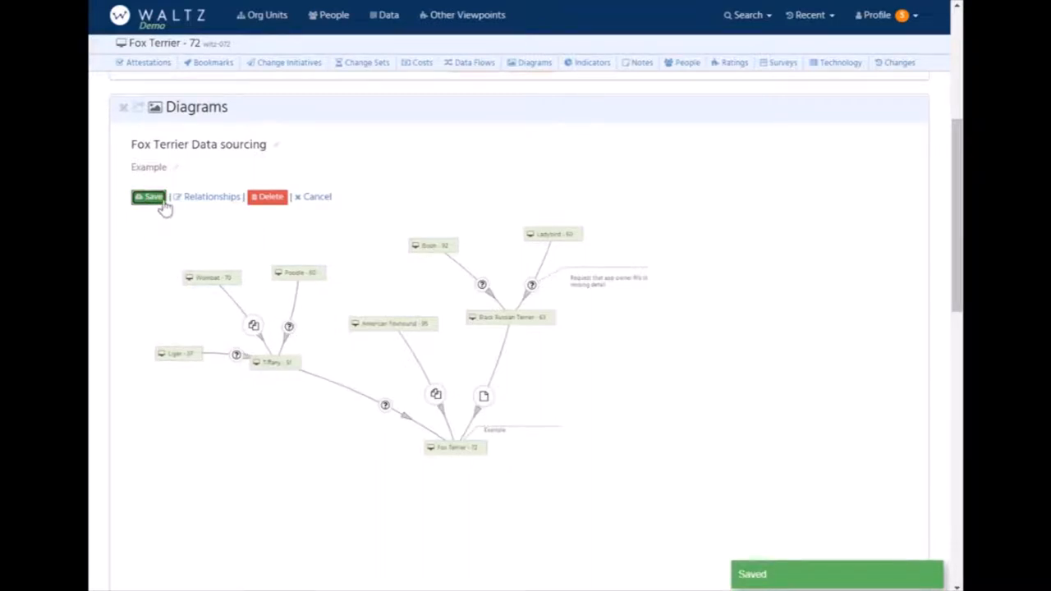
mouse_move(317, 197)
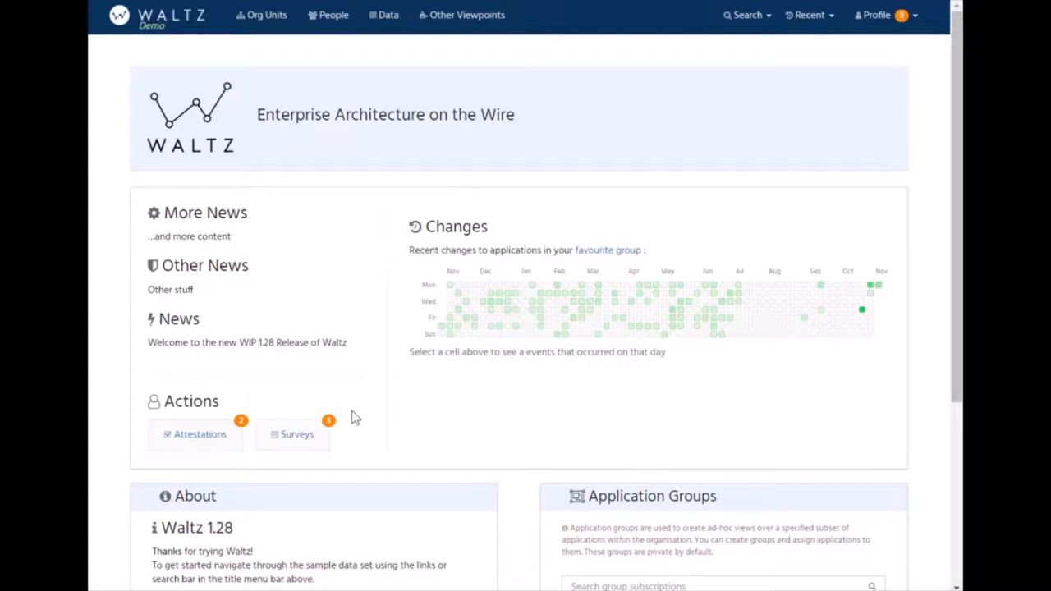
mouse_move(644, 471)
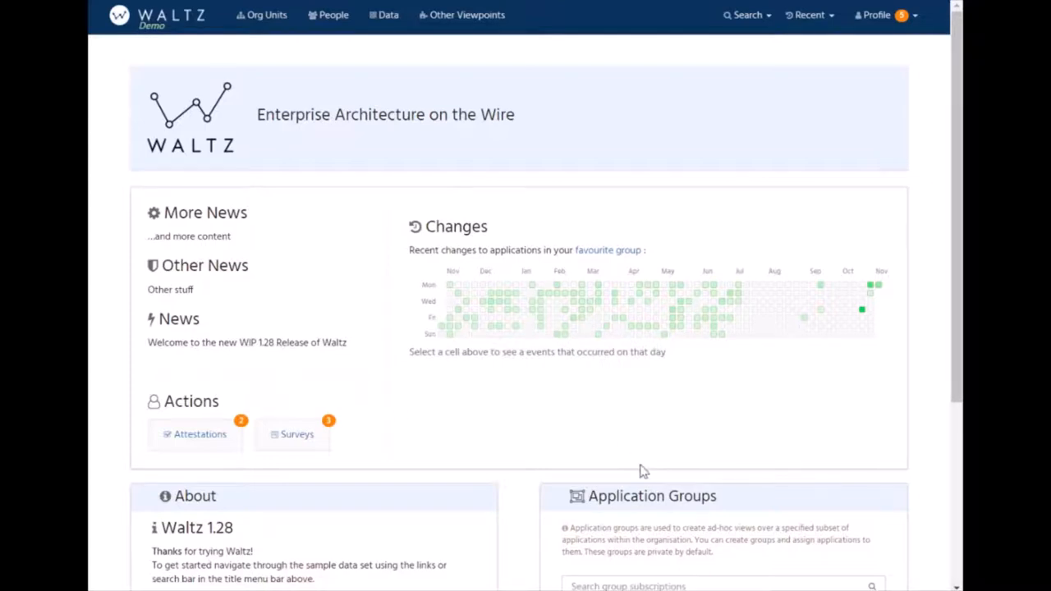
Go to the CIO Office org unit via Recent and show its application Indicators section.
left_click(810, 15)
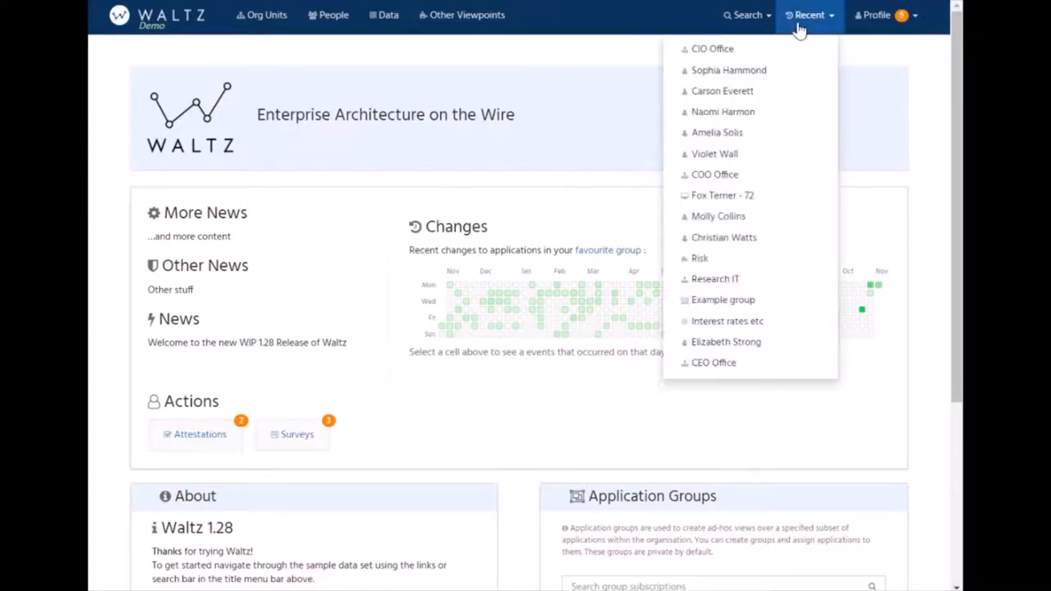
left_click(713, 49)
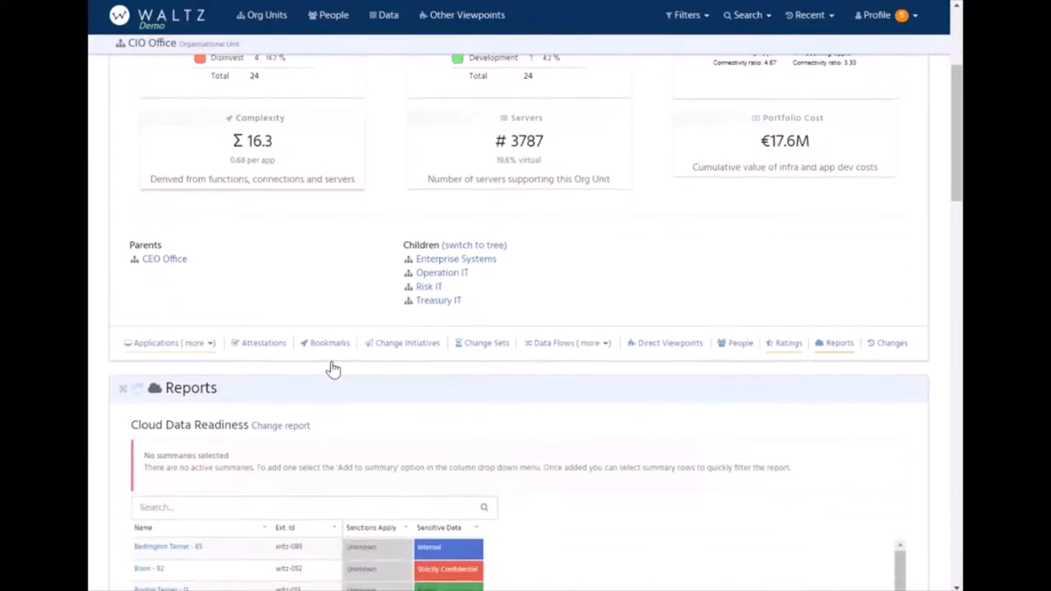
scroll("up", 3)
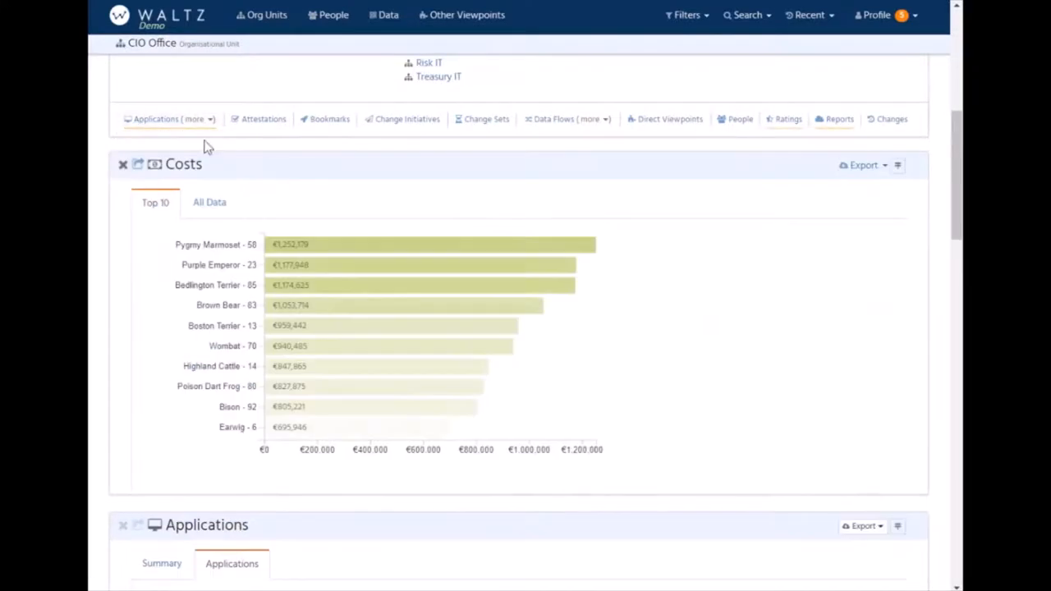
left_click(171, 118)
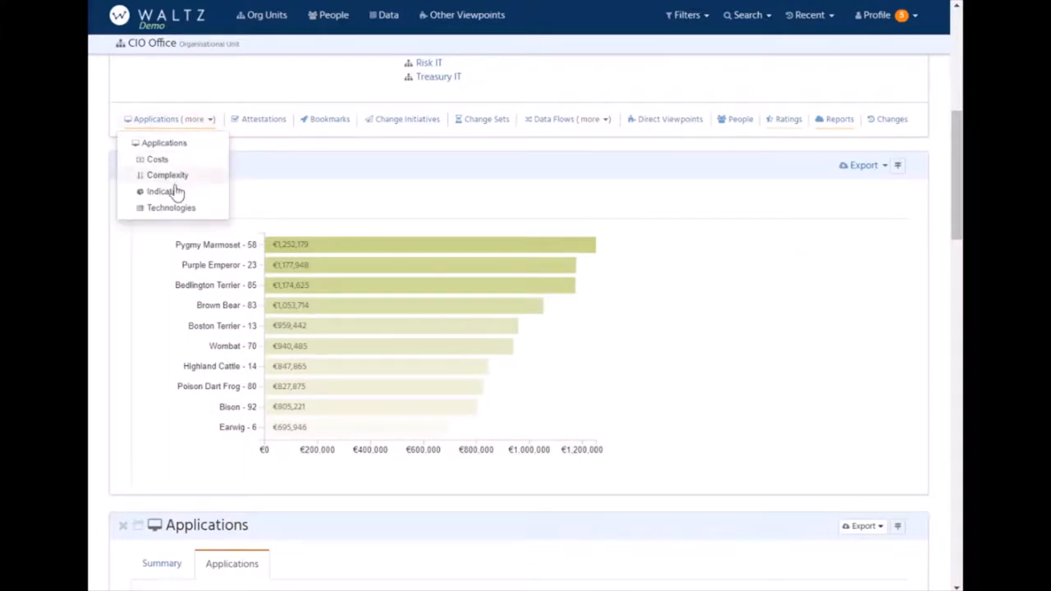
left_click(163, 191)
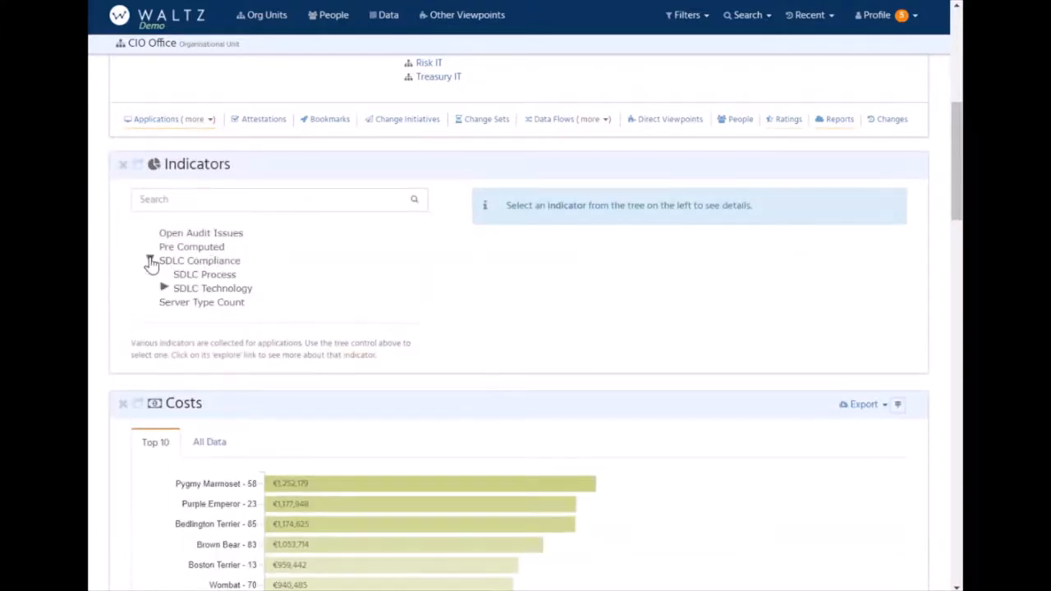
View the SDLC Process indicator, comparing CIO Office and COO Office results, ending on CIO Office.
left_click(207, 274)
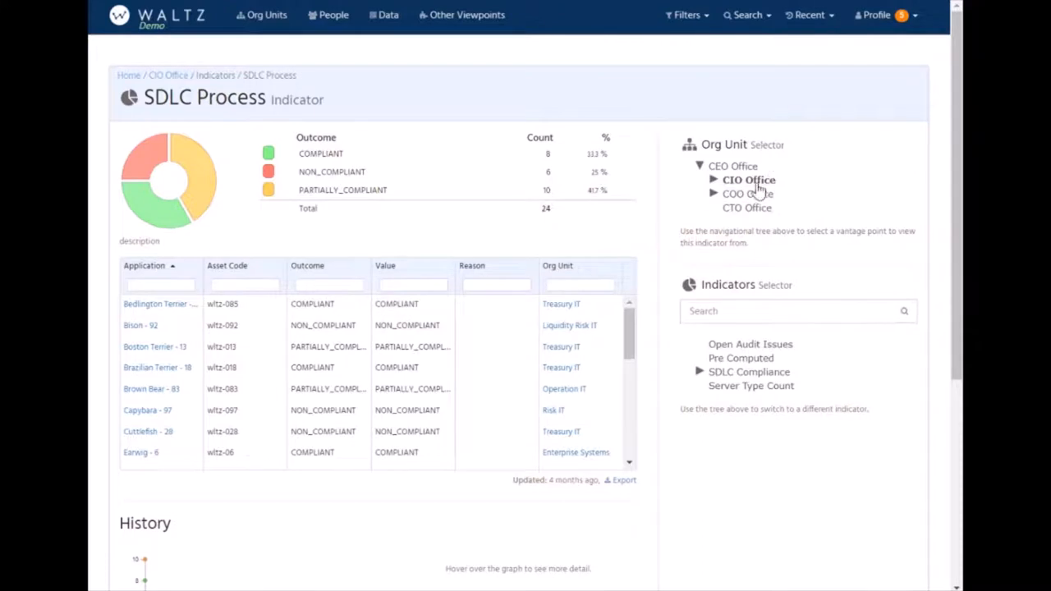
mouse_move(747, 201)
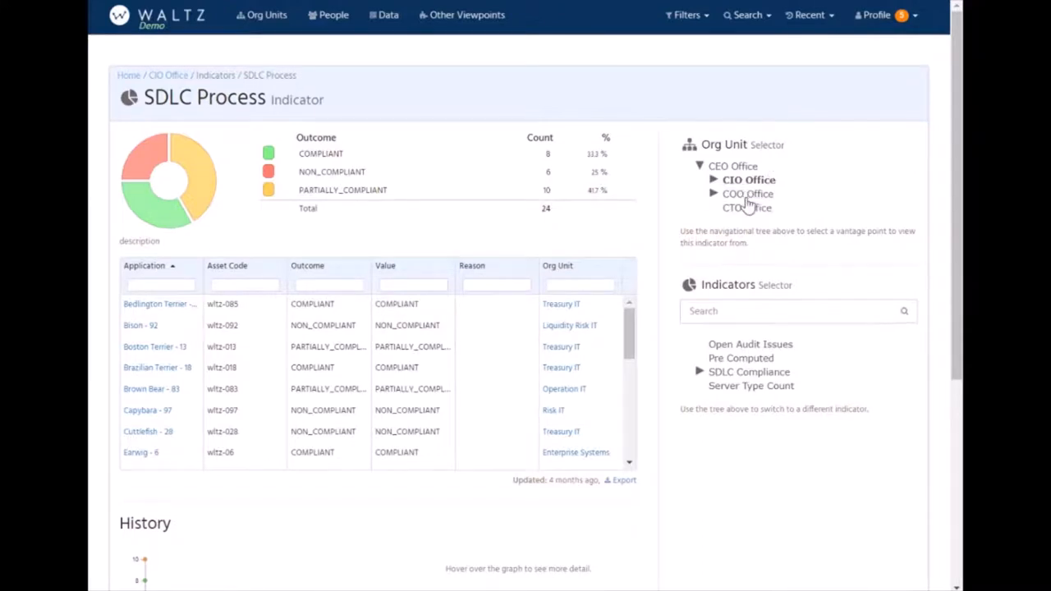
left_click(749, 193)
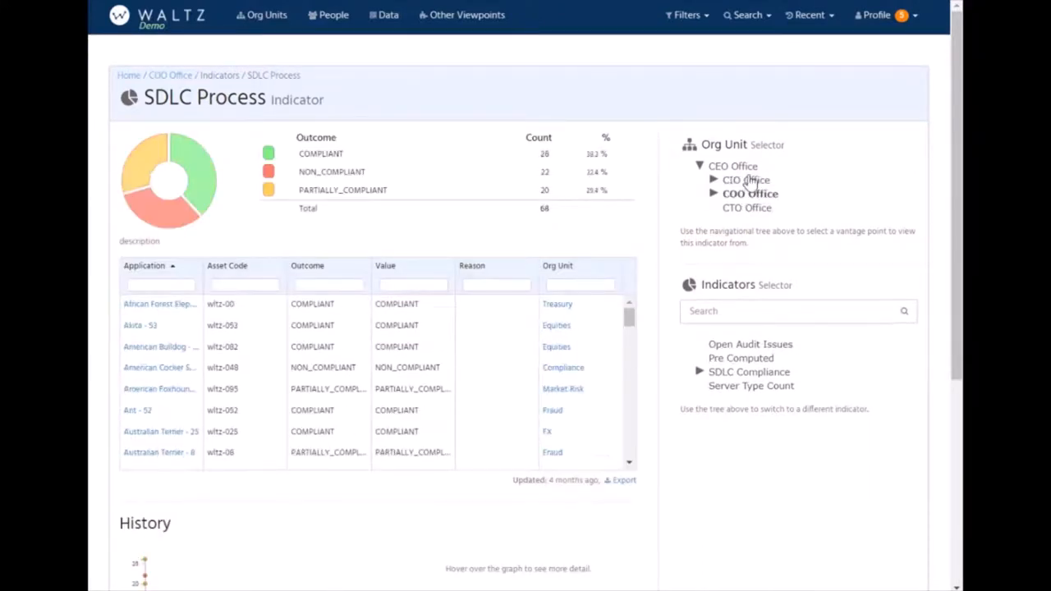
left_click(749, 179)
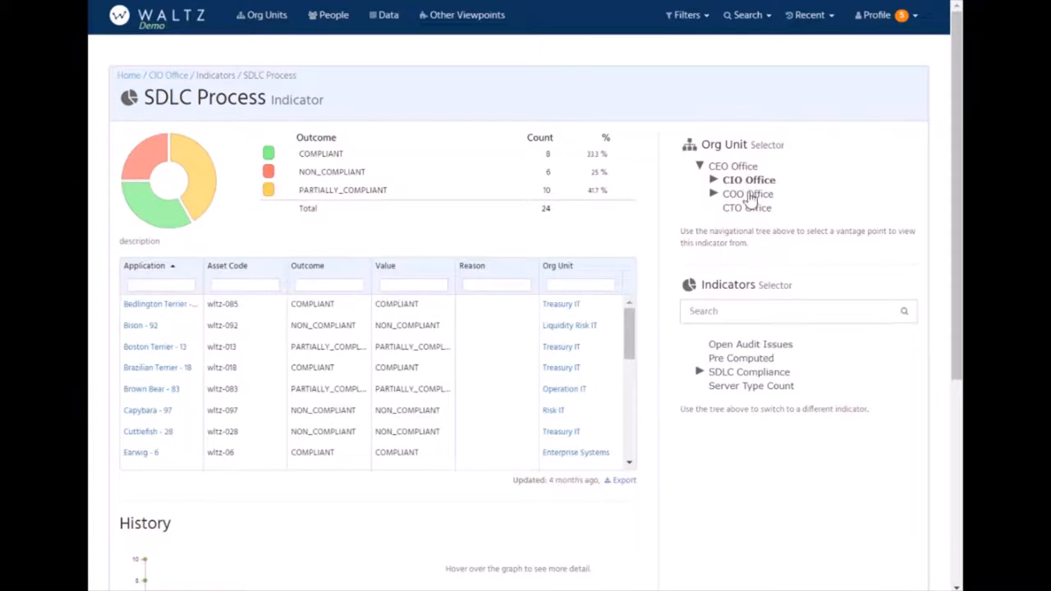
left_click(748, 193)
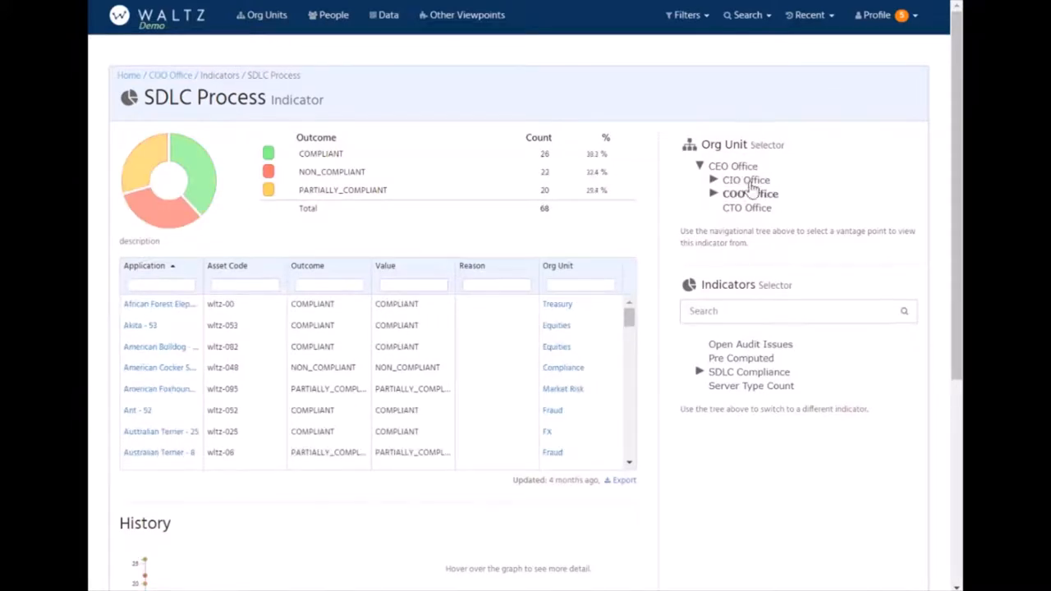
left_click(739, 194)
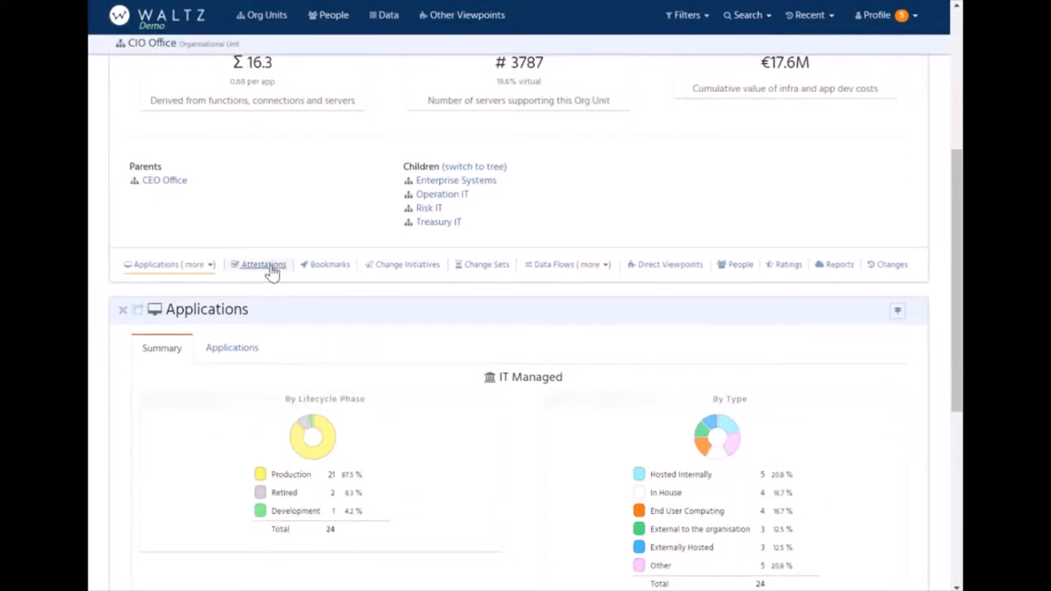
Show the CIO Office Attestations summary with all 24 applications never attested.
left_click(263, 262)
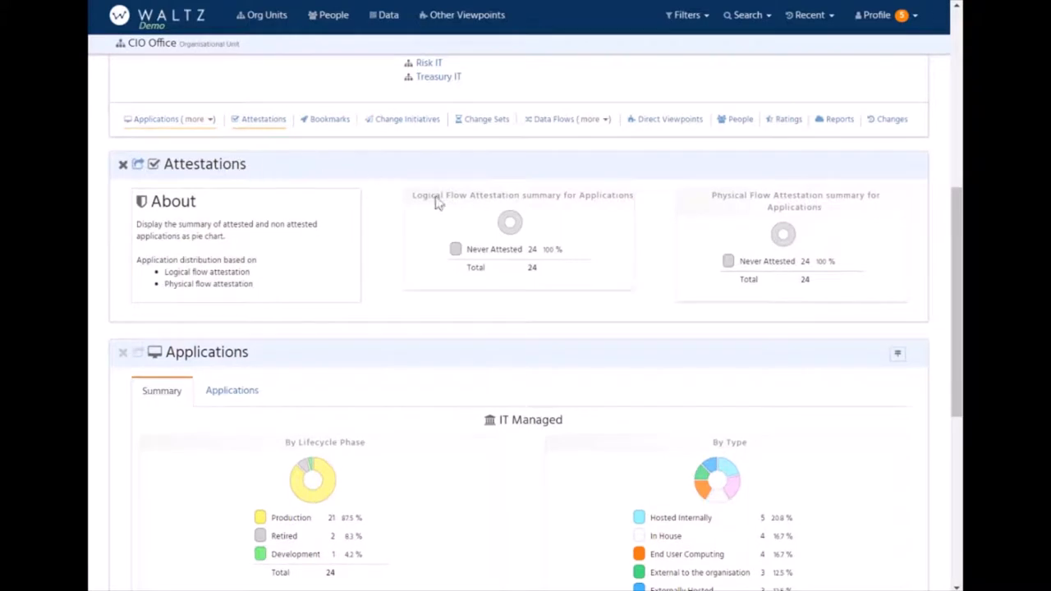
mouse_move(467, 263)
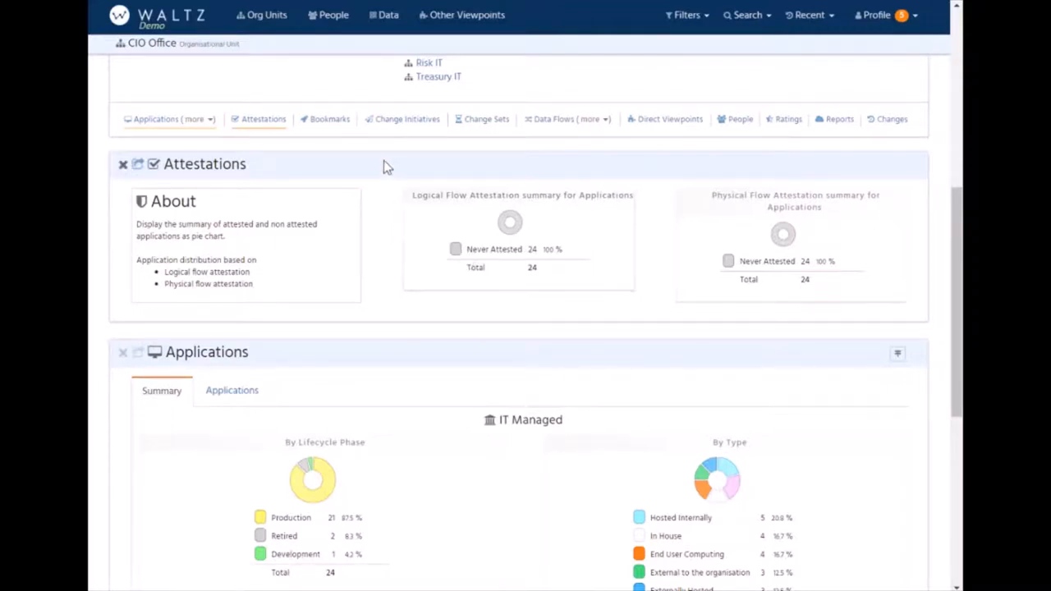
mouse_move(408, 118)
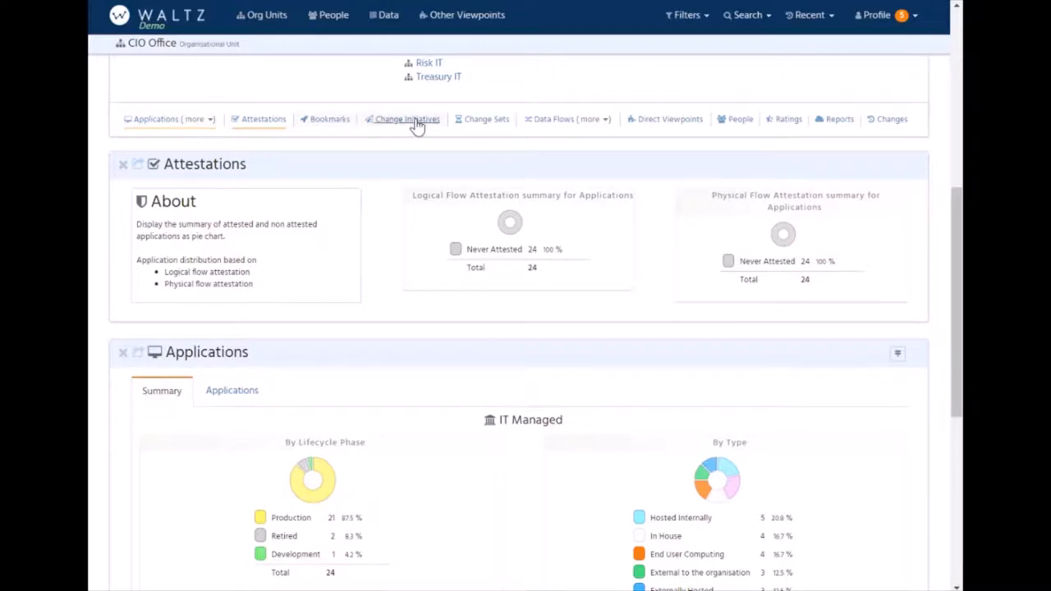
left_click(555, 119)
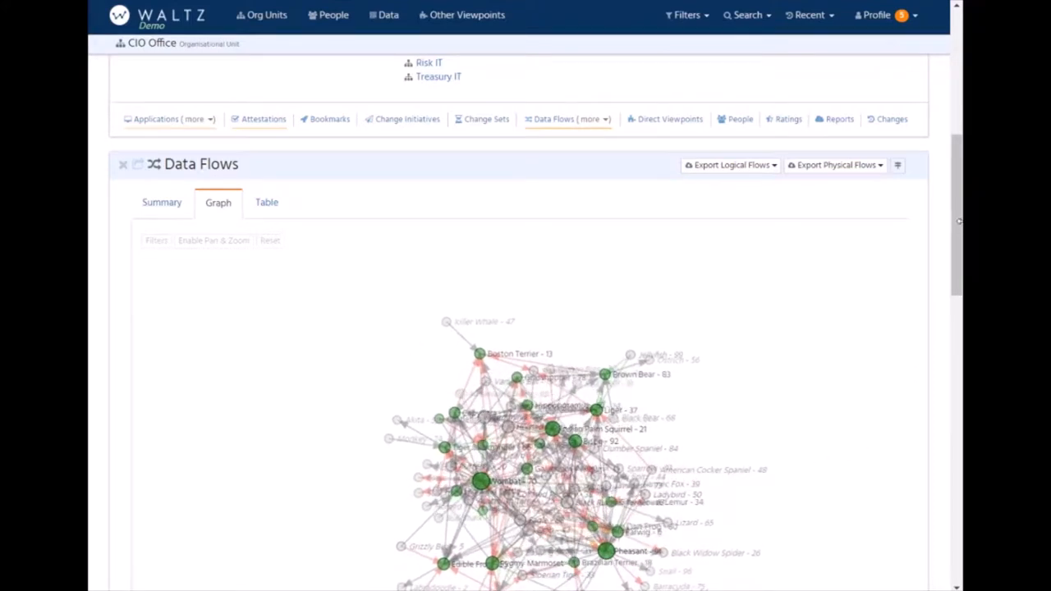
Filter the Data Flows graph to inbound, all data types, then outbound, and list flows as a table.
scroll("down", 3)
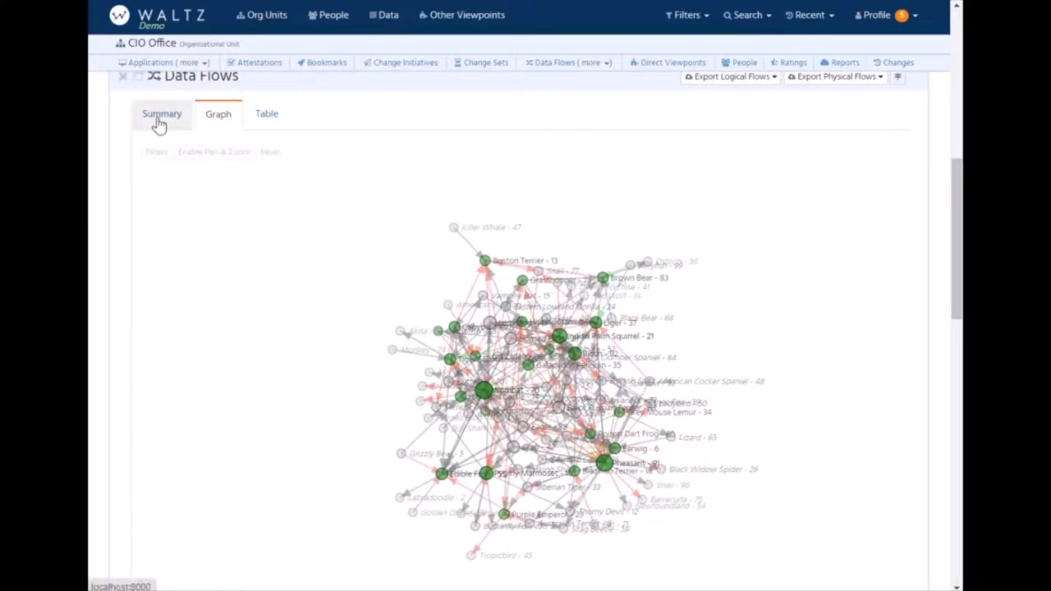
left_click(156, 151)
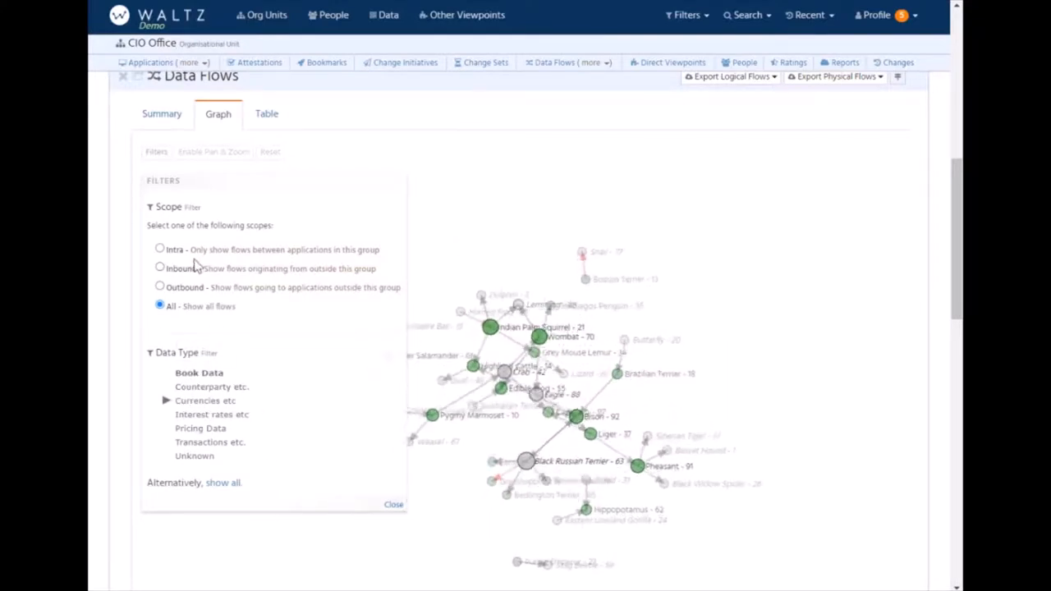
left_click(161, 269)
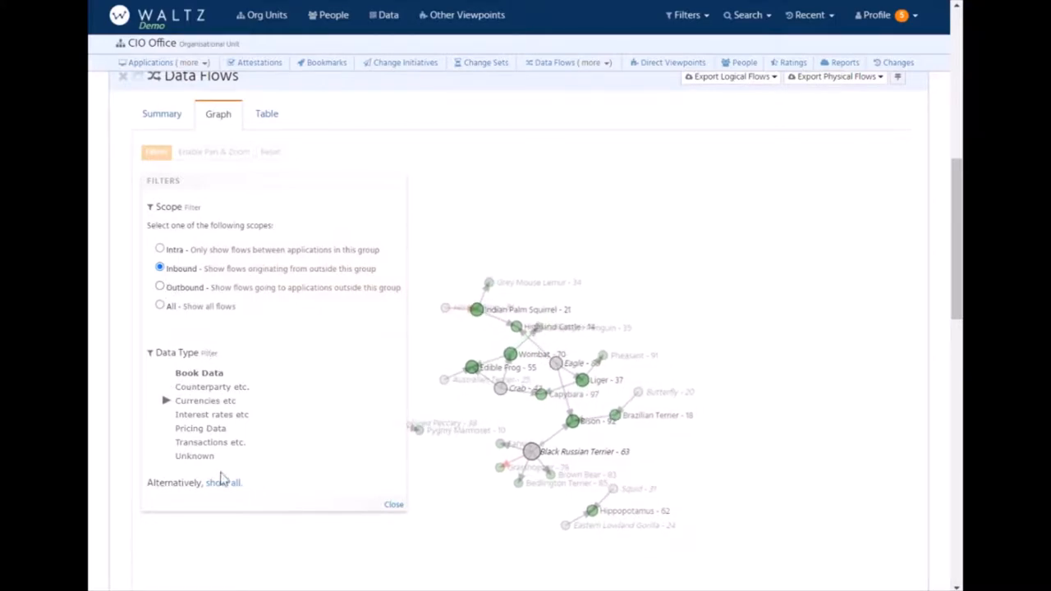
left_click(224, 483)
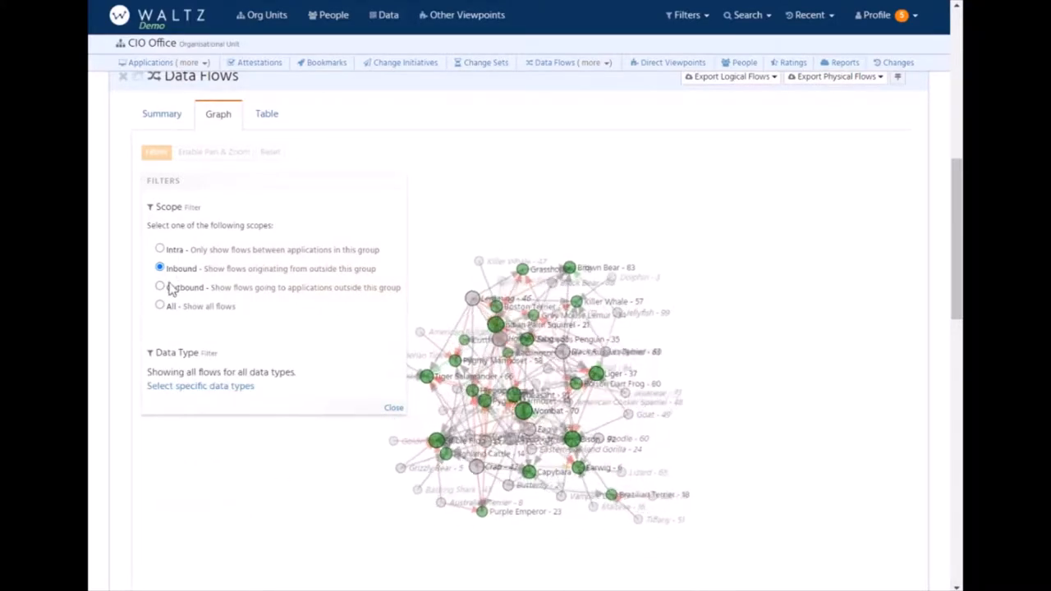
left_click(159, 286)
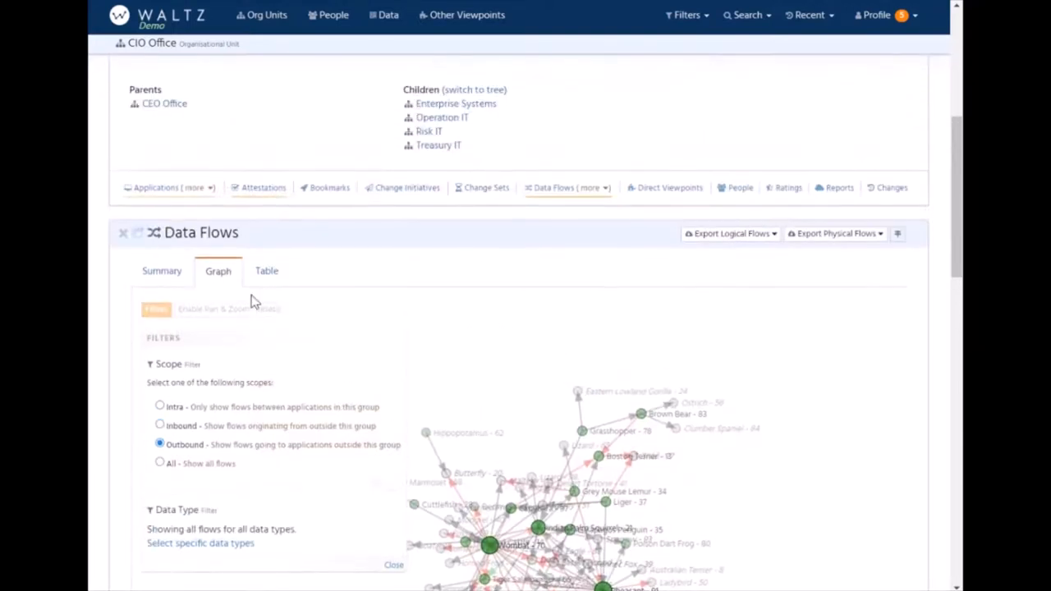
left_click(266, 272)
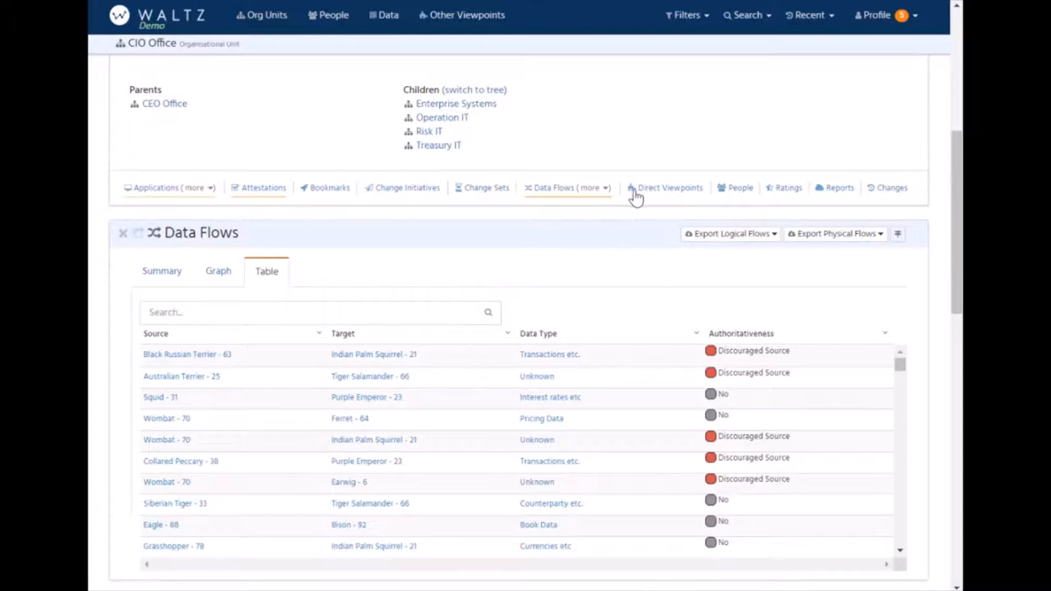
mouse_move(736, 194)
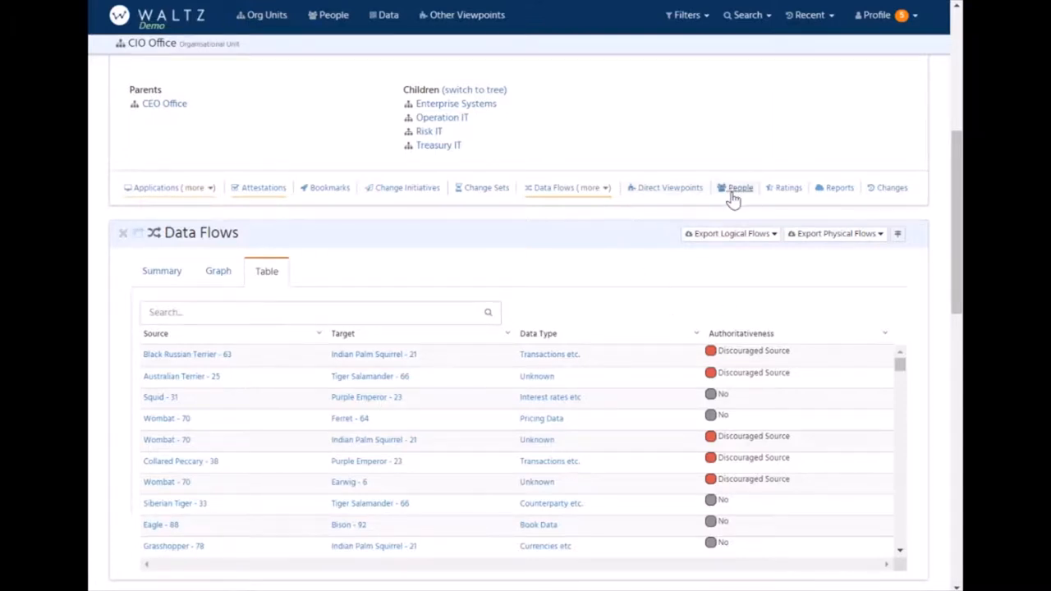
left_click(789, 187)
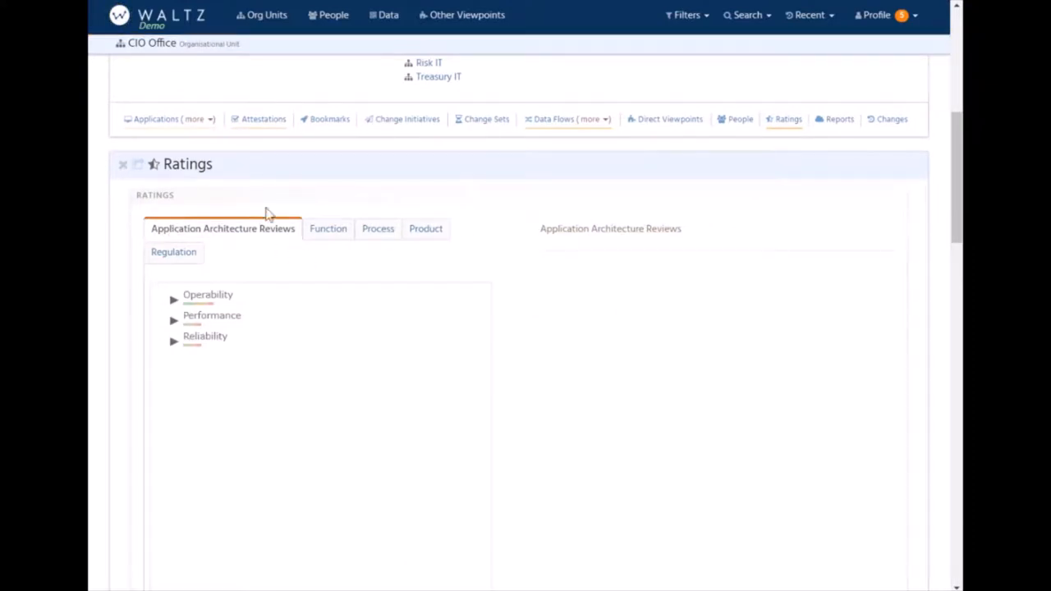
Browse ratings by function (Controlled Data Services) and regulation (BCBS 239, Overarching governance).
left_click(325, 228)
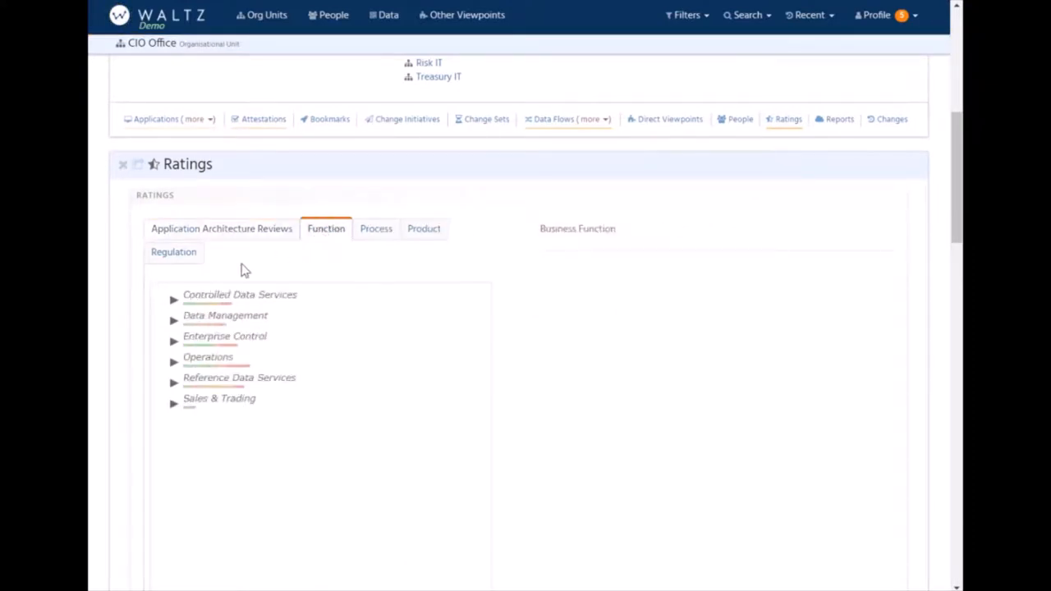
mouse_move(135, 233)
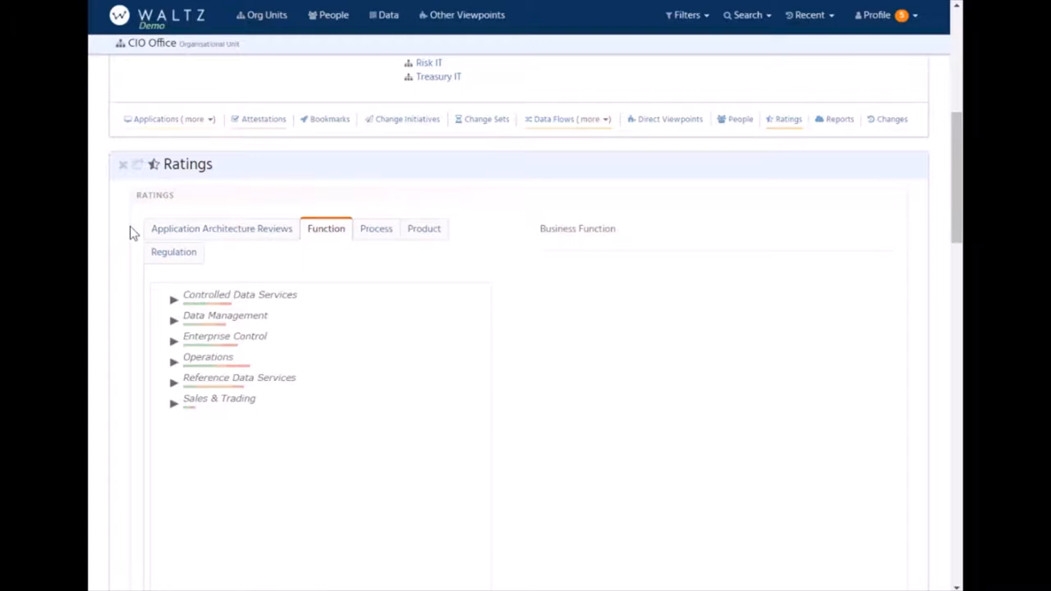
mouse_move(138, 230)
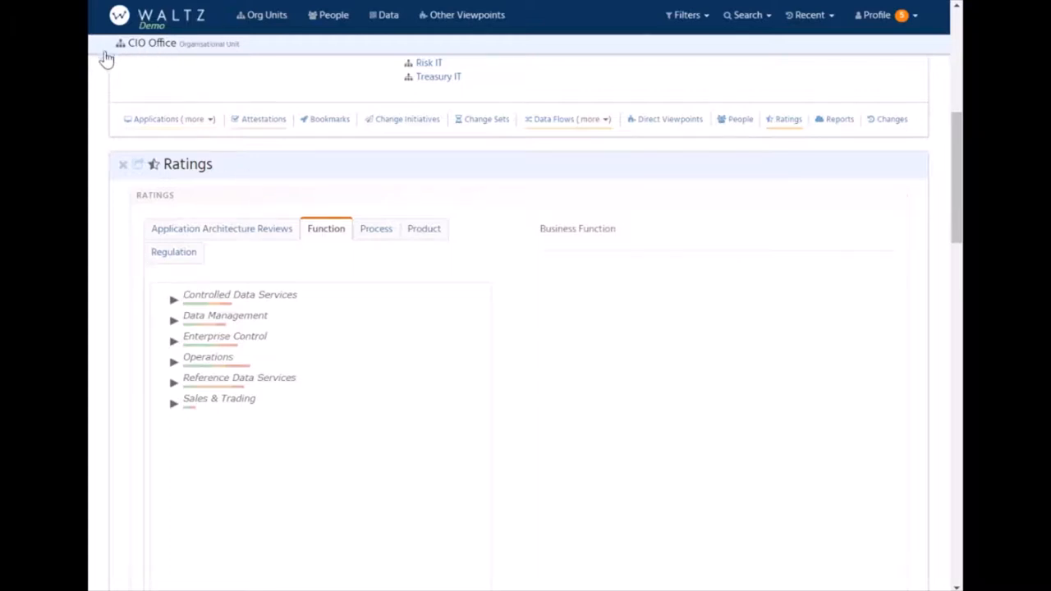
mouse_move(157, 72)
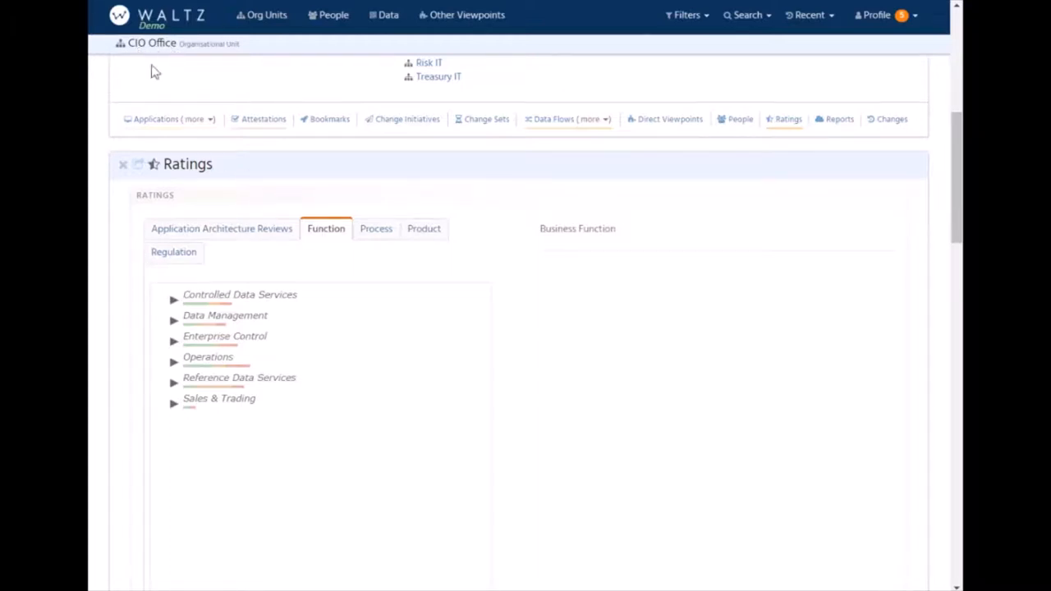
mouse_move(182, 317)
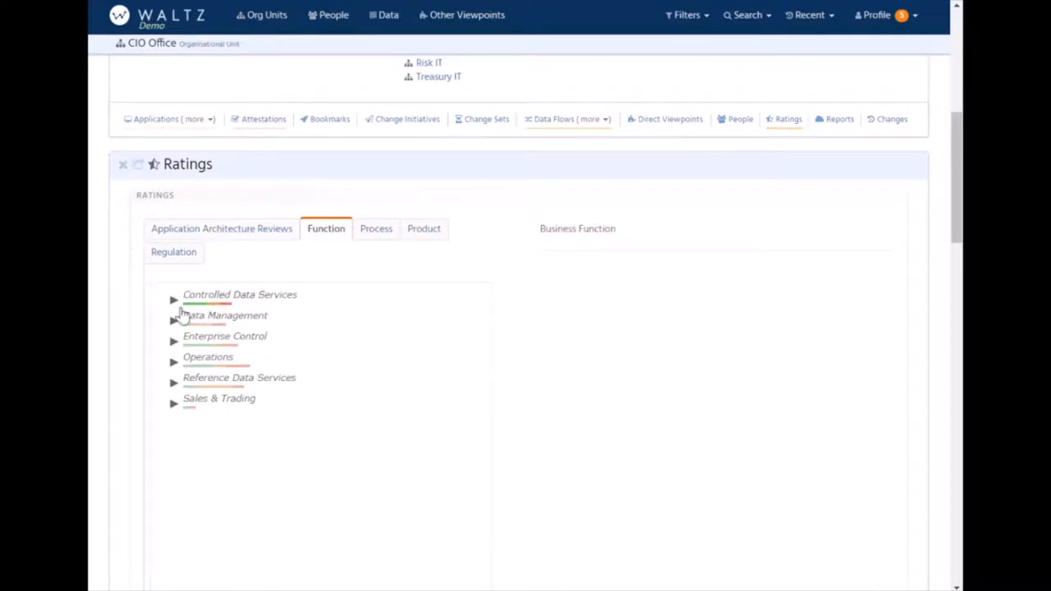
left_click(174, 299)
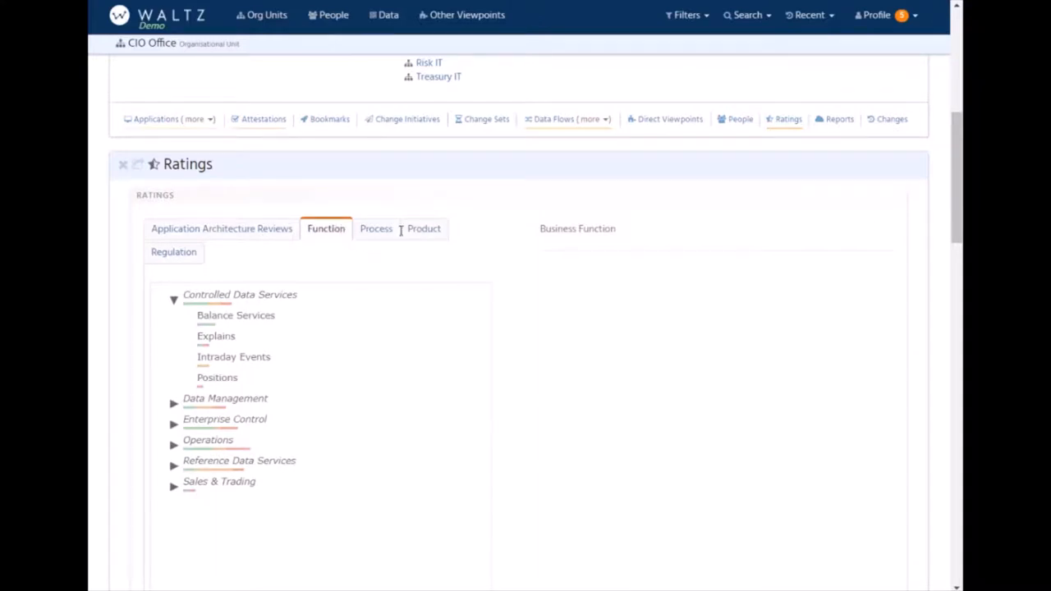
left_click(174, 253)
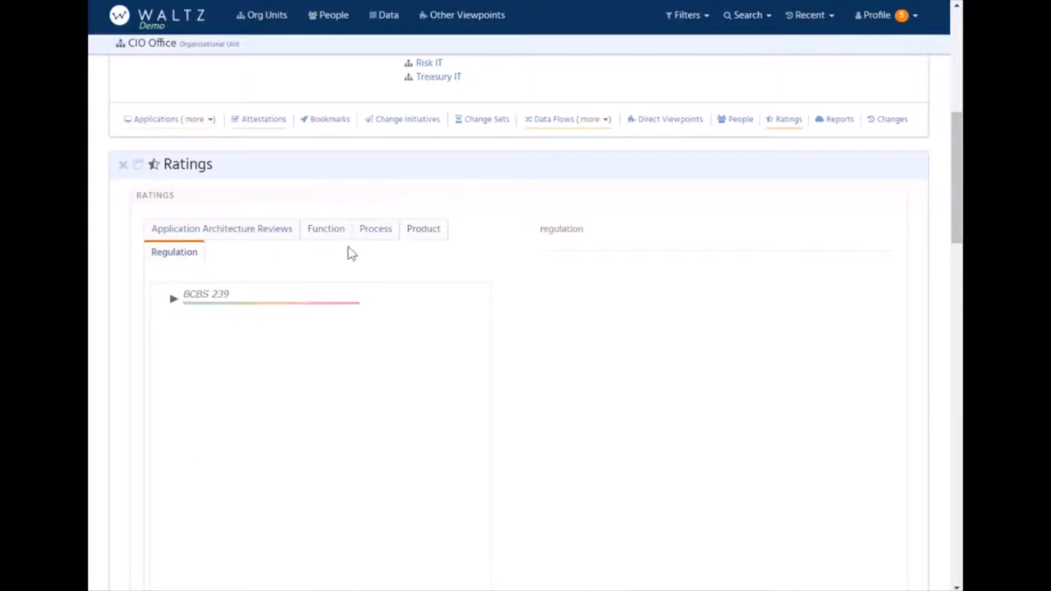
mouse_move(174, 299)
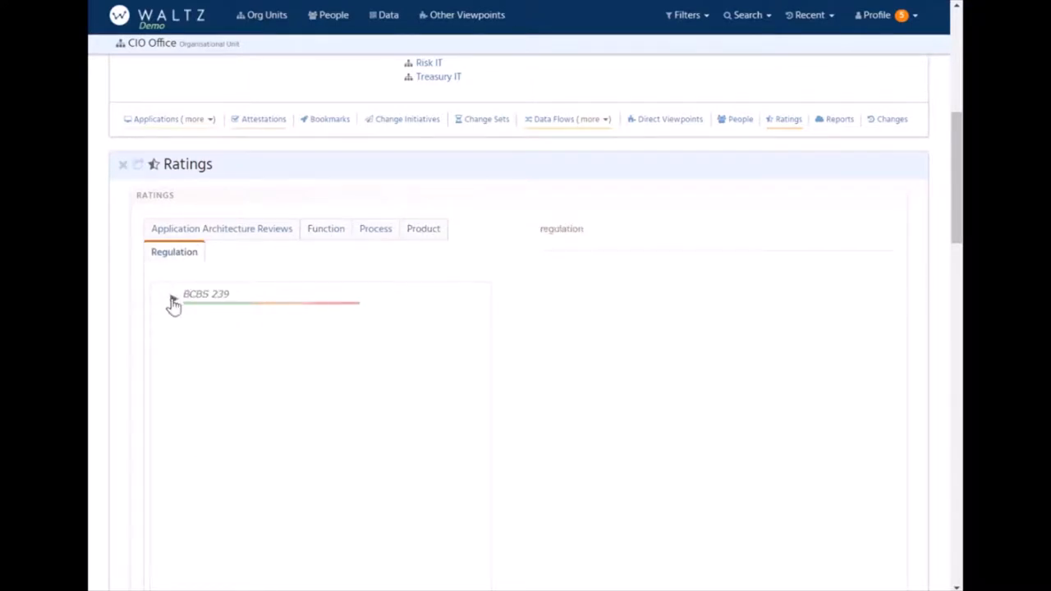
left_click(174, 299)
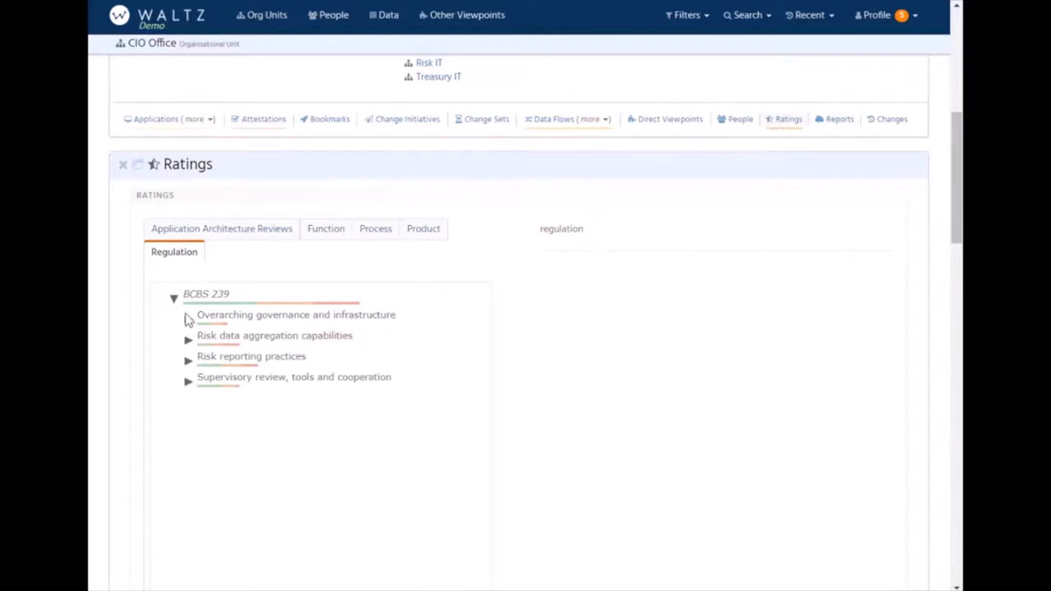
left_click(295, 316)
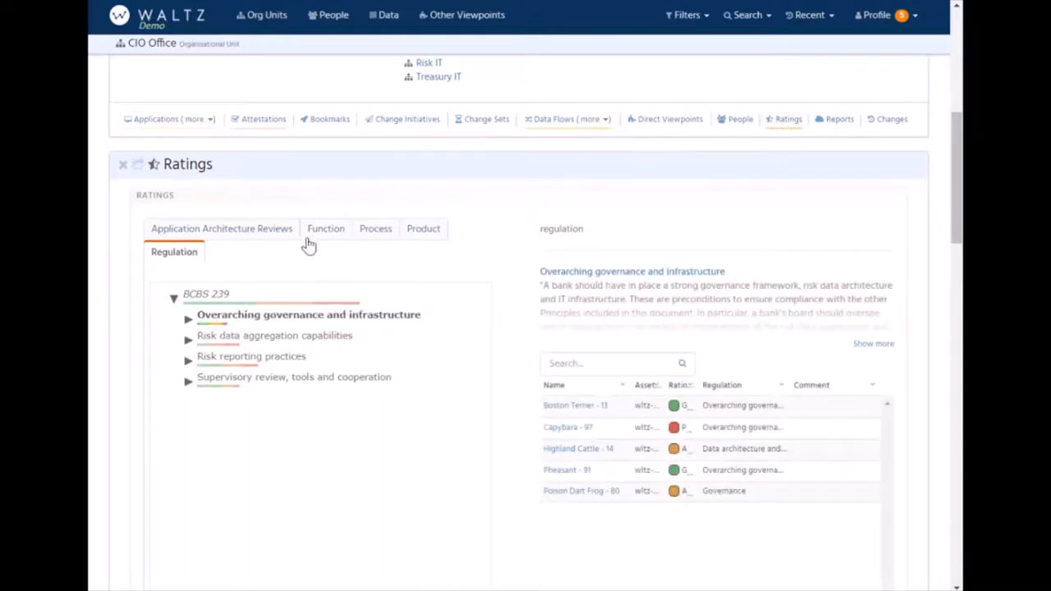
Return to function ratings and show the applications rated for Balance Services.
left_click(326, 228)
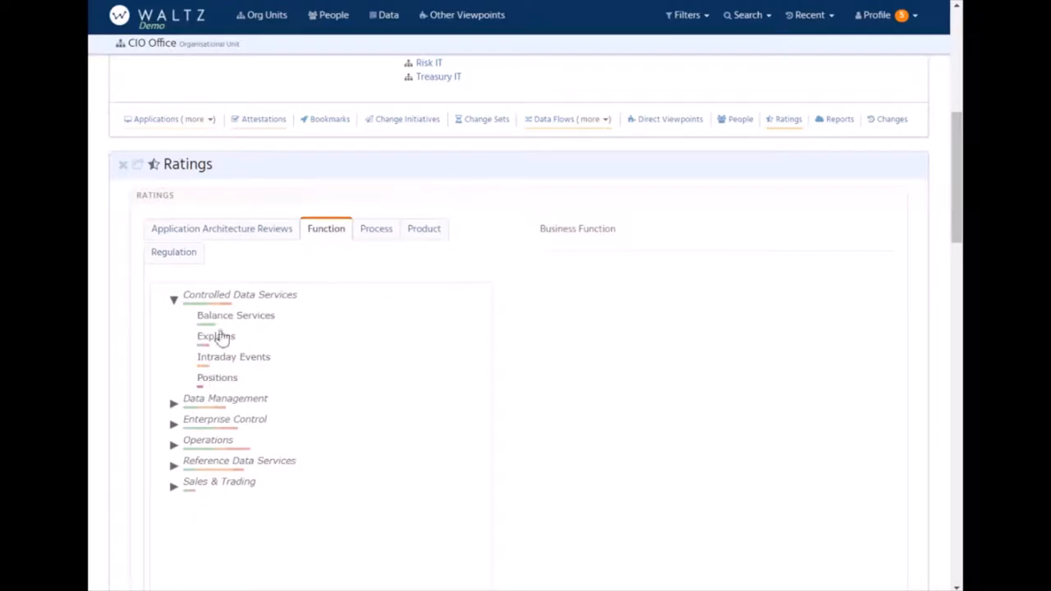
left_click(236, 315)
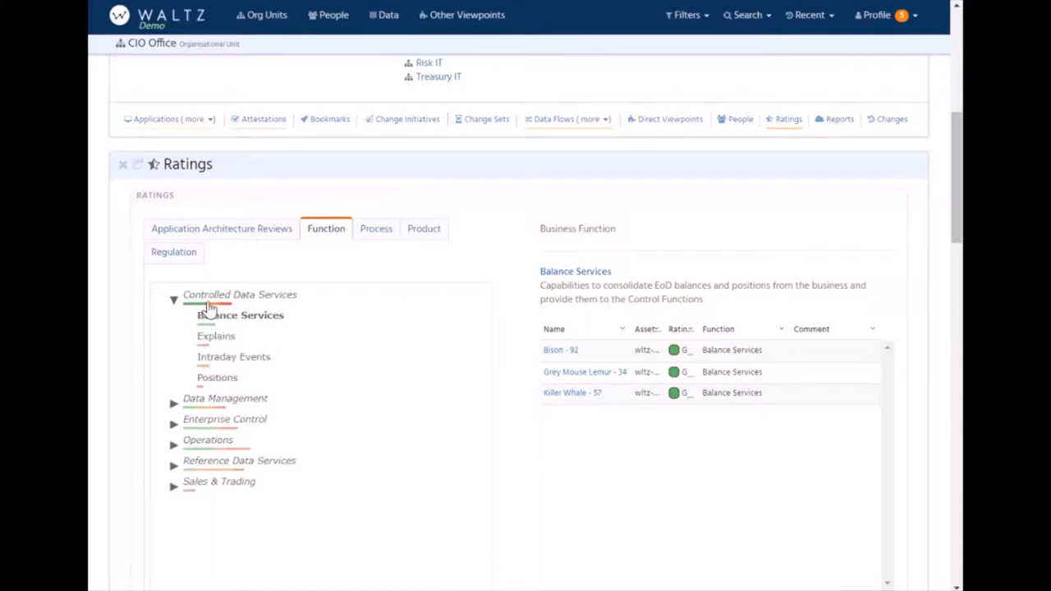
mouse_move(260, 311)
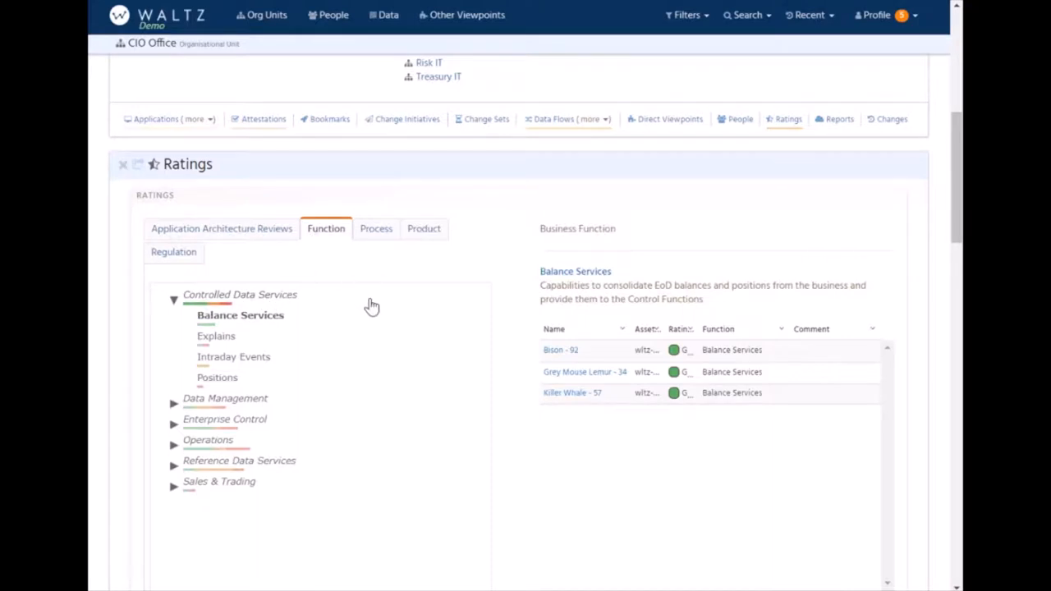
mouse_move(241, 362)
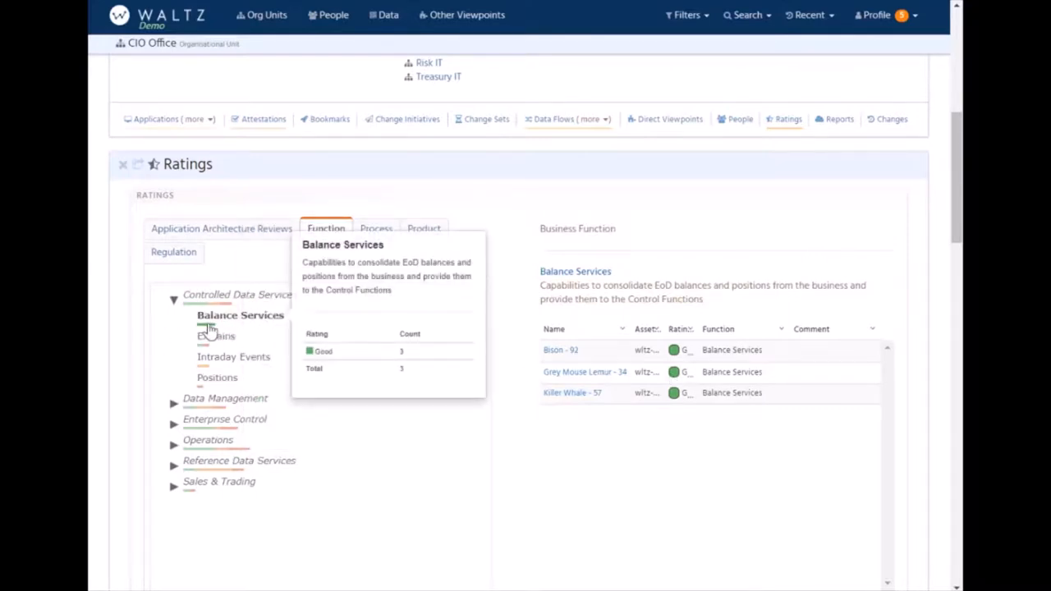
mouse_move(325, 304)
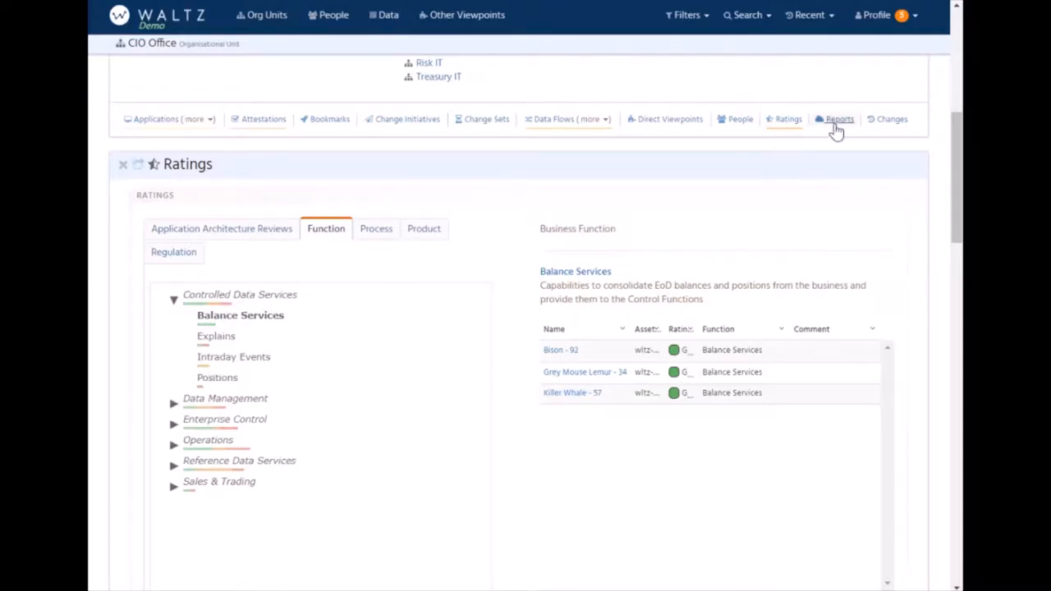
left_click(838, 119)
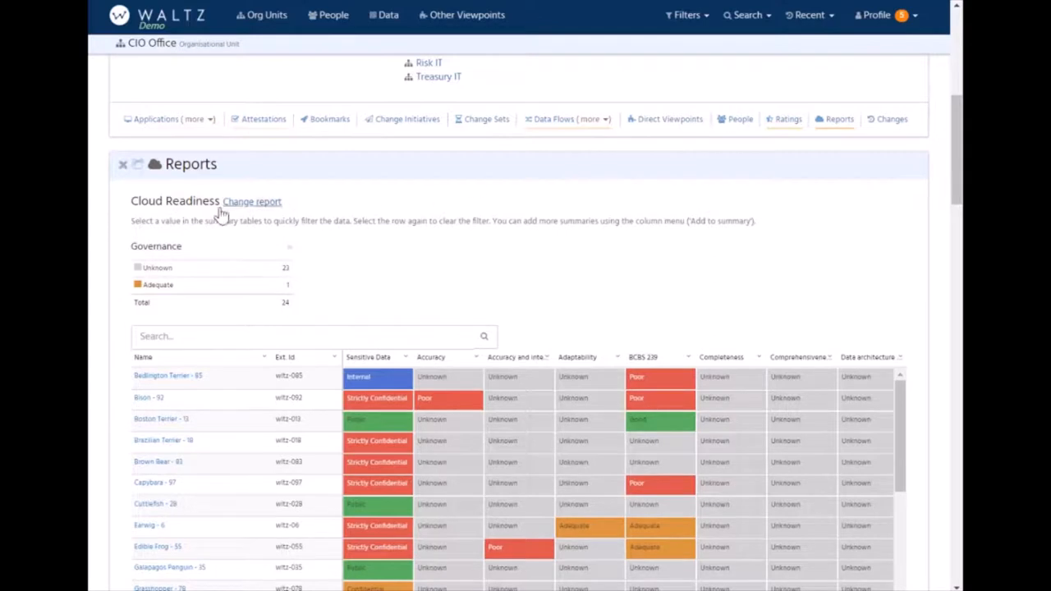
mouse_move(590, 258)
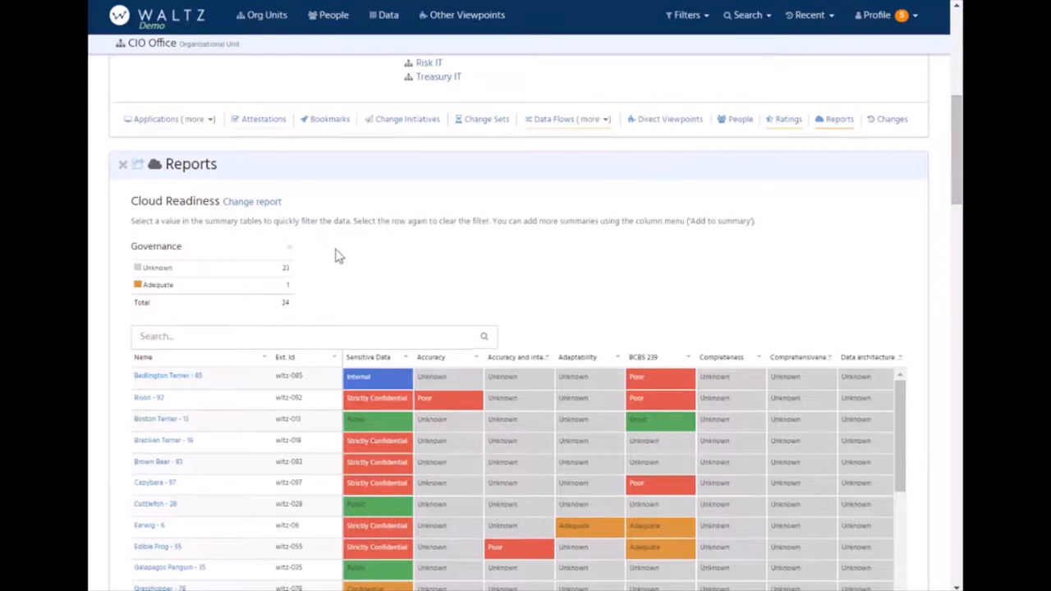
Add Accuracy and BCBS 239 summaries to the Cloud Readiness report.
scroll("down", 3)
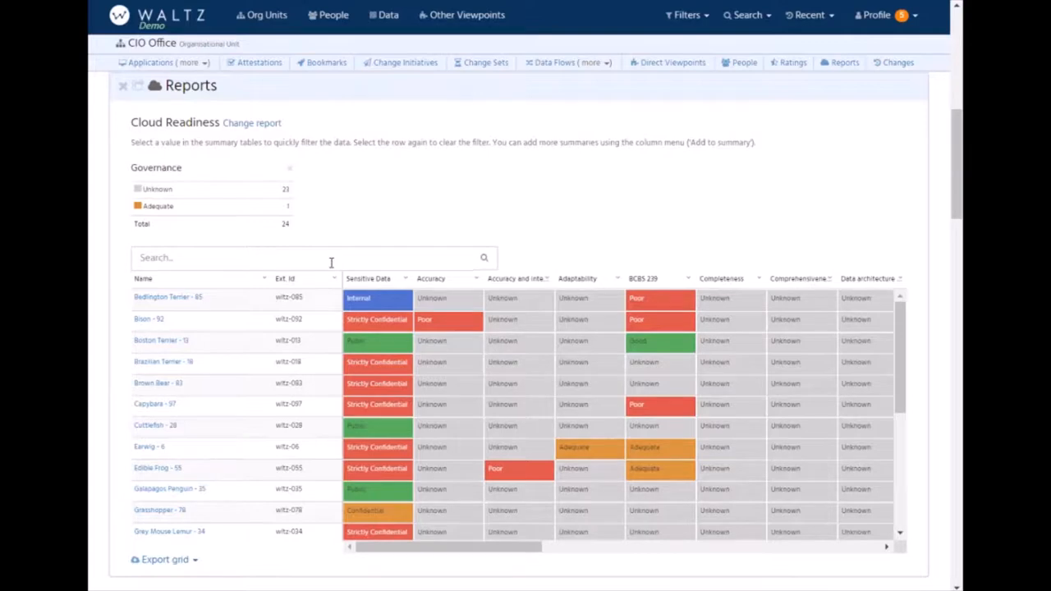
mouse_move(664, 294)
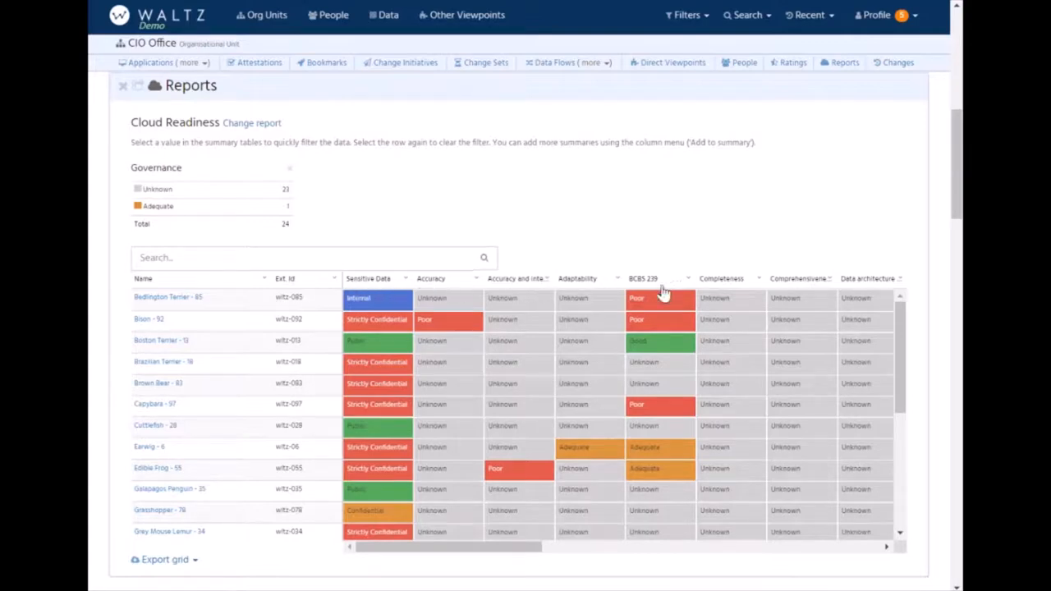
mouse_move(181, 349)
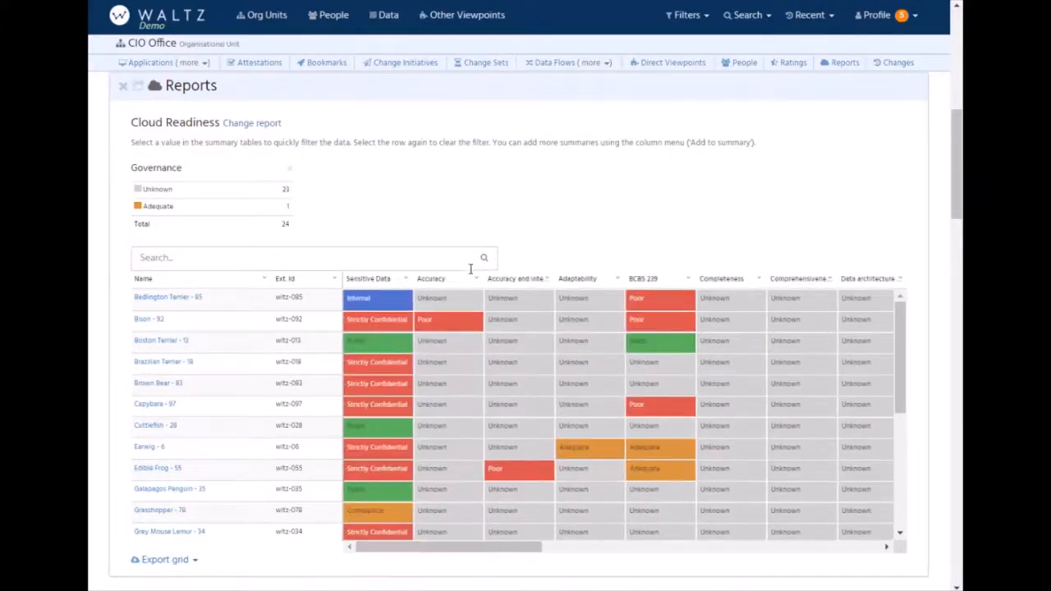
left_click(463, 279)
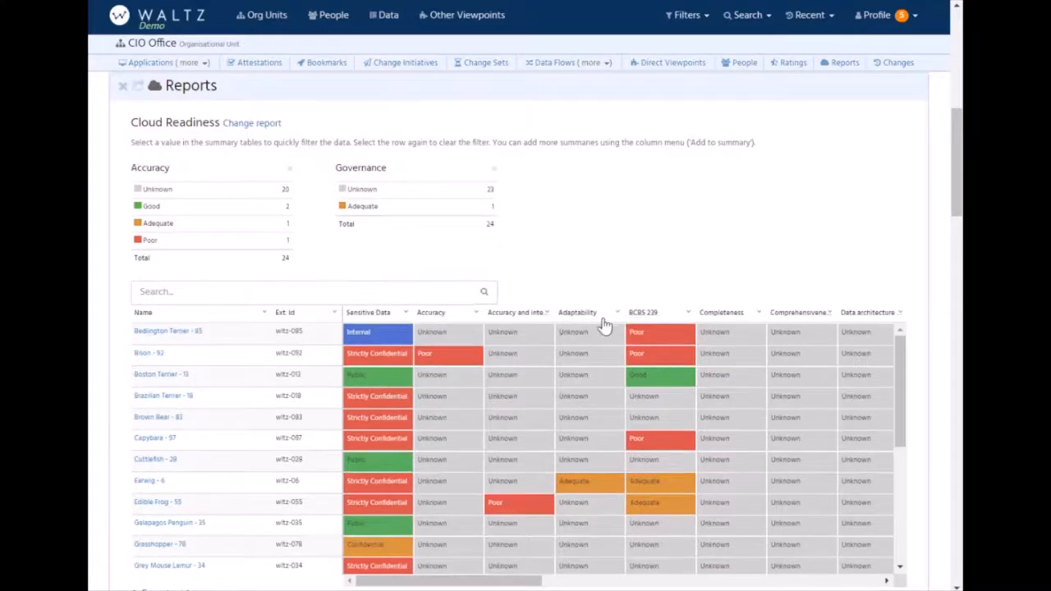
left_click(688, 313)
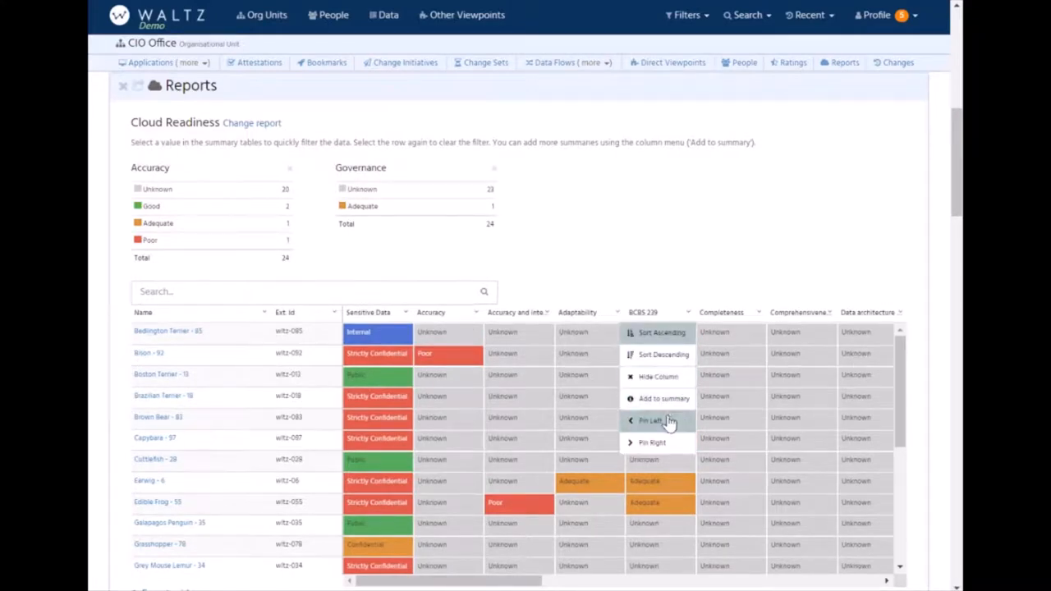
left_click(157, 223)
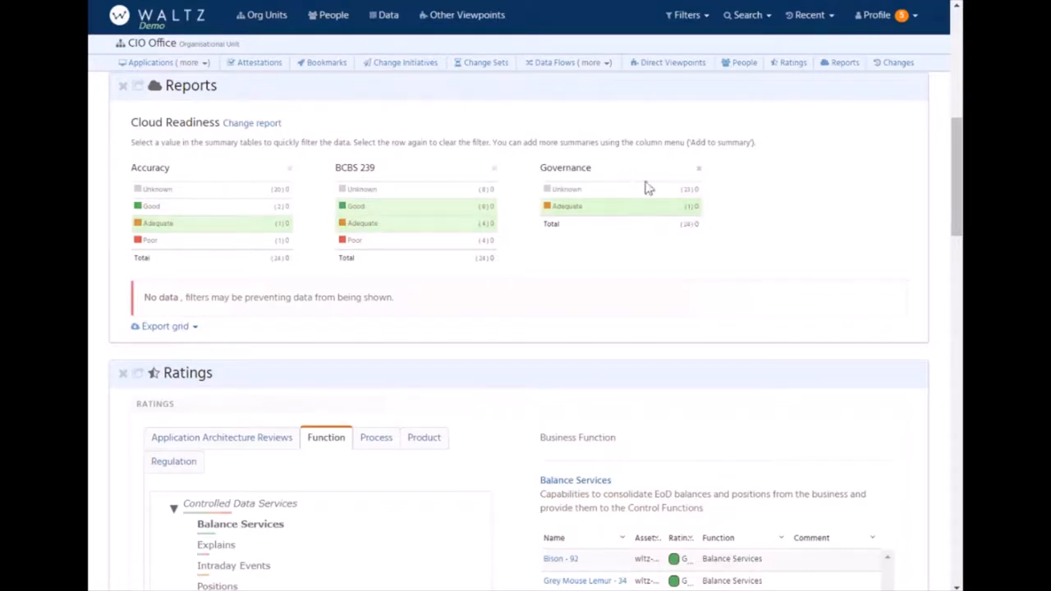
mouse_move(430, 206)
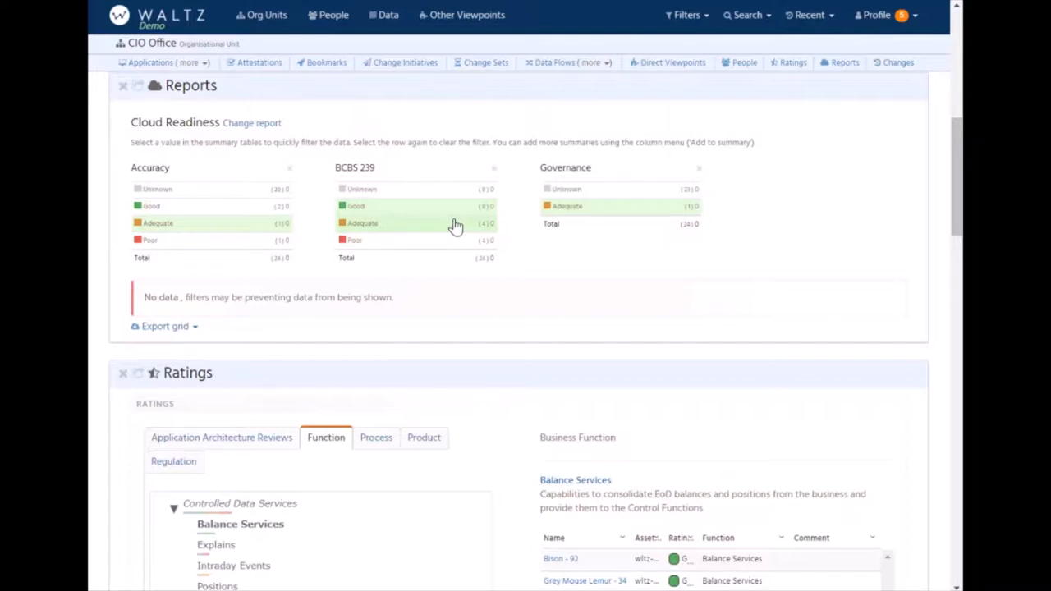
mouse_move(532, 212)
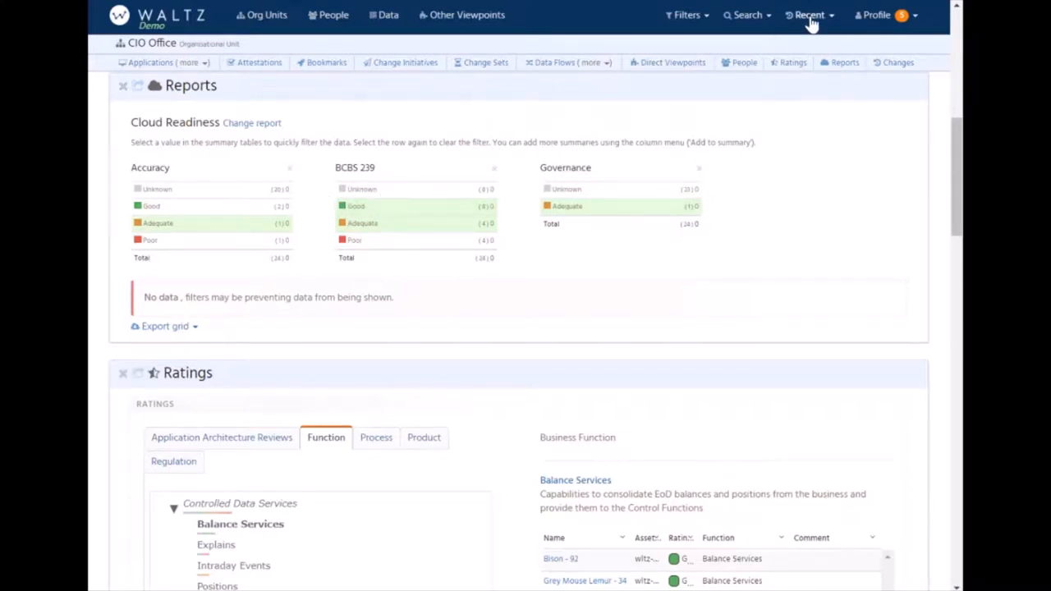
left_click(808, 15)
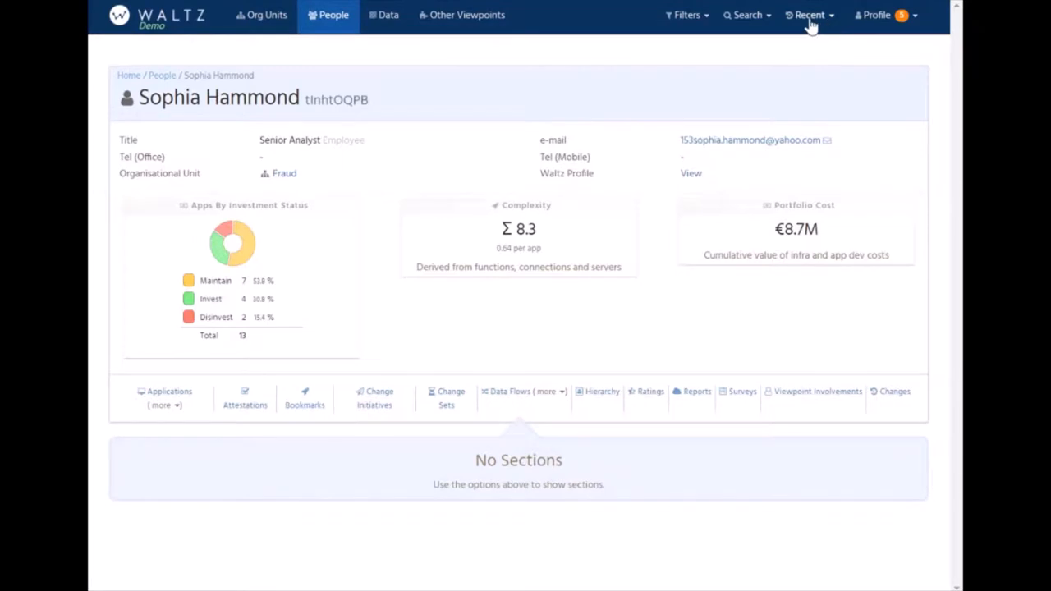
left_click(164, 399)
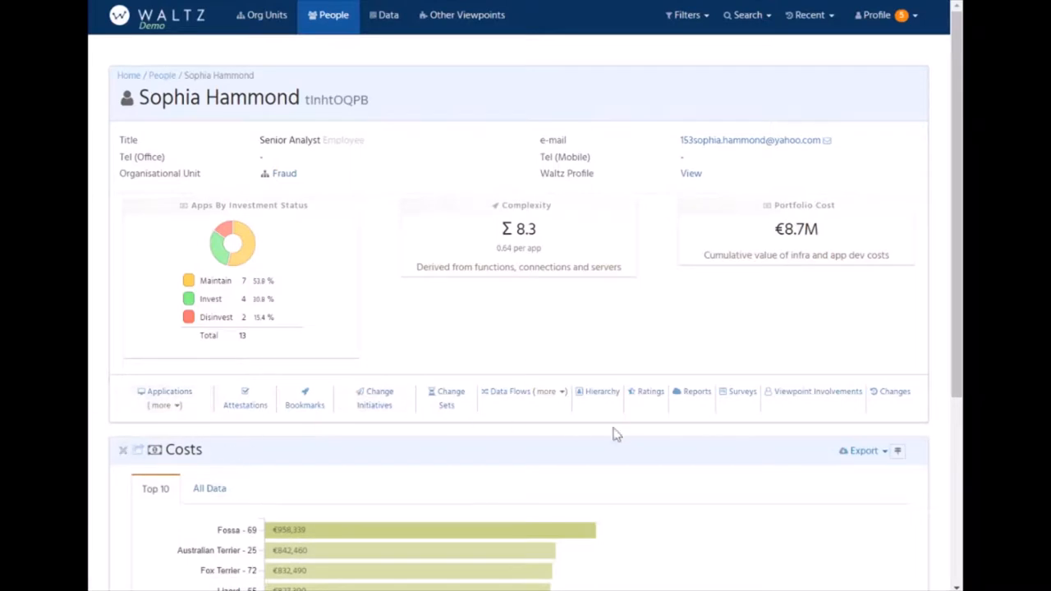
left_click(651, 391)
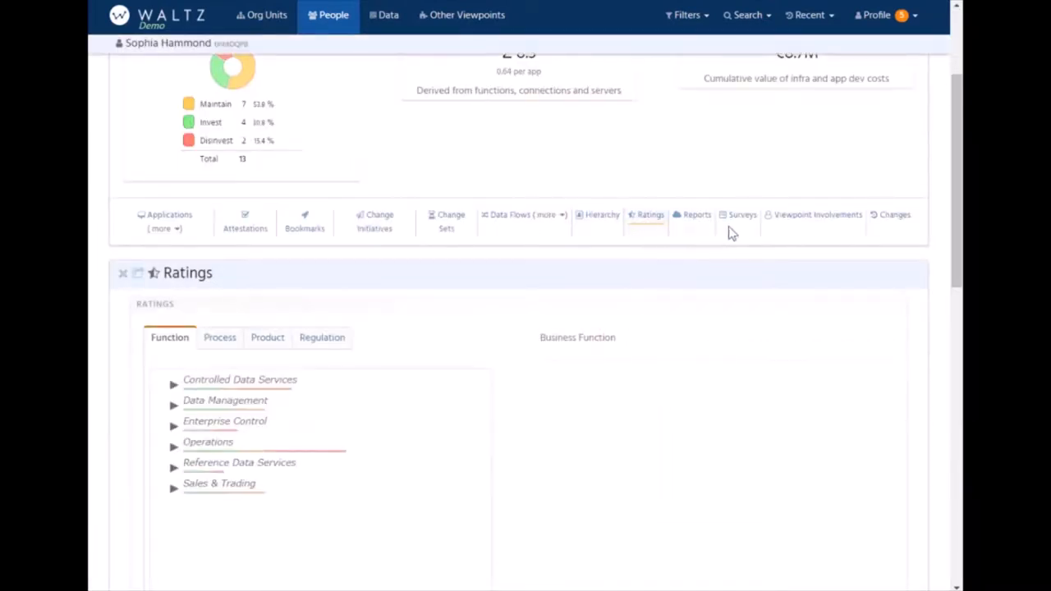
left_click(697, 213)
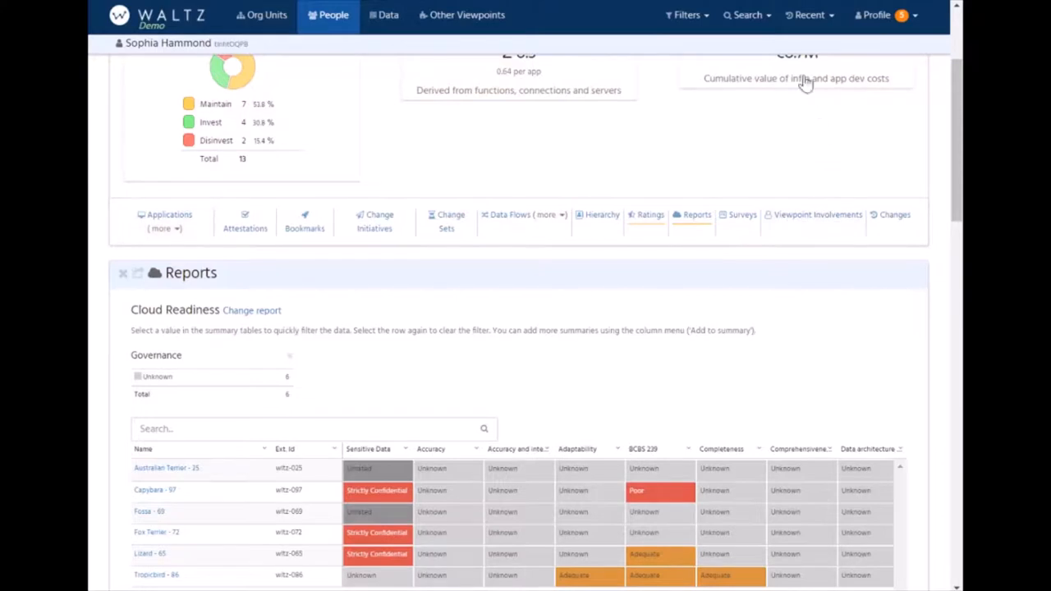
left_click(808, 14)
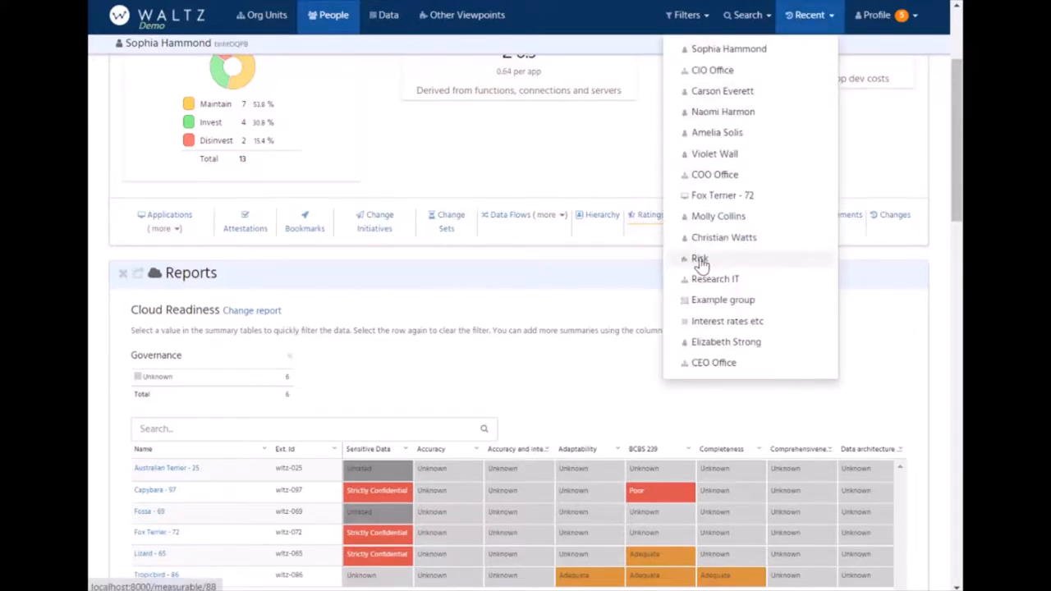
Show the Risk function's application state, People section and Data Flows graph.
left_click(700, 260)
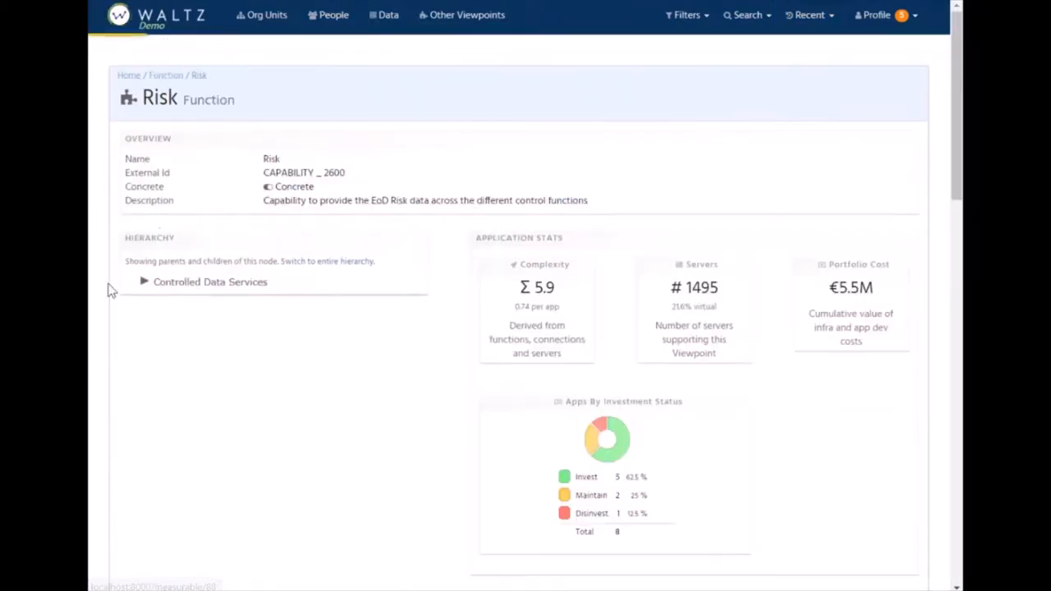
scroll("down", 3)
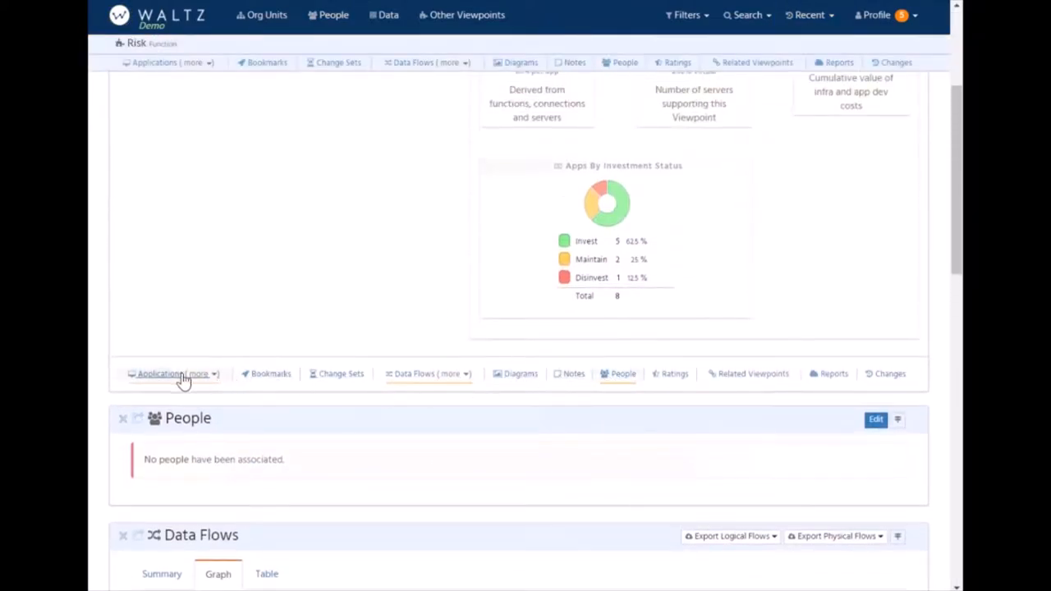
mouse_move(442, 381)
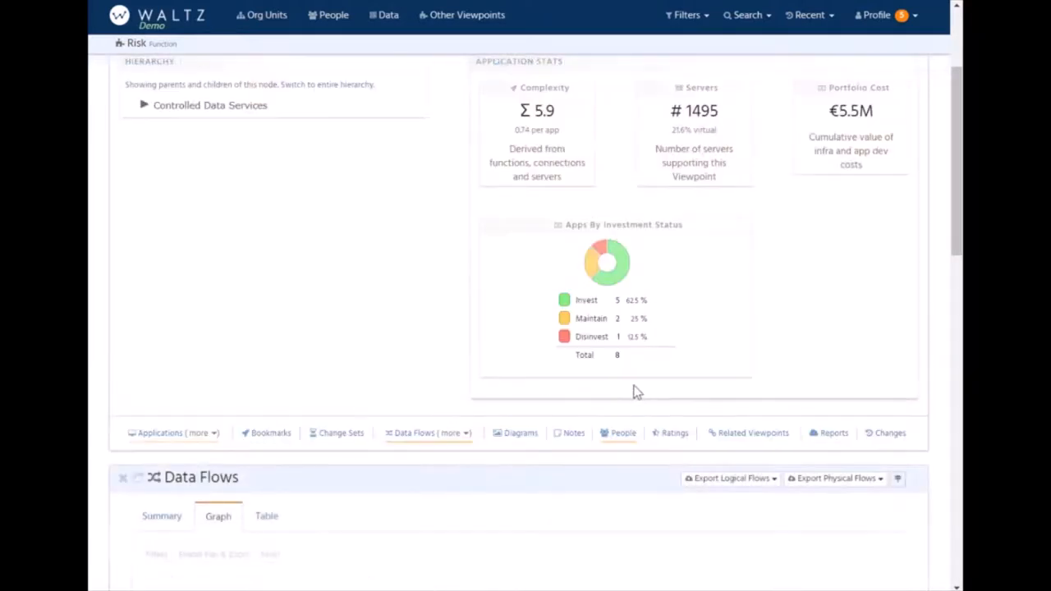
scroll("down", 3)
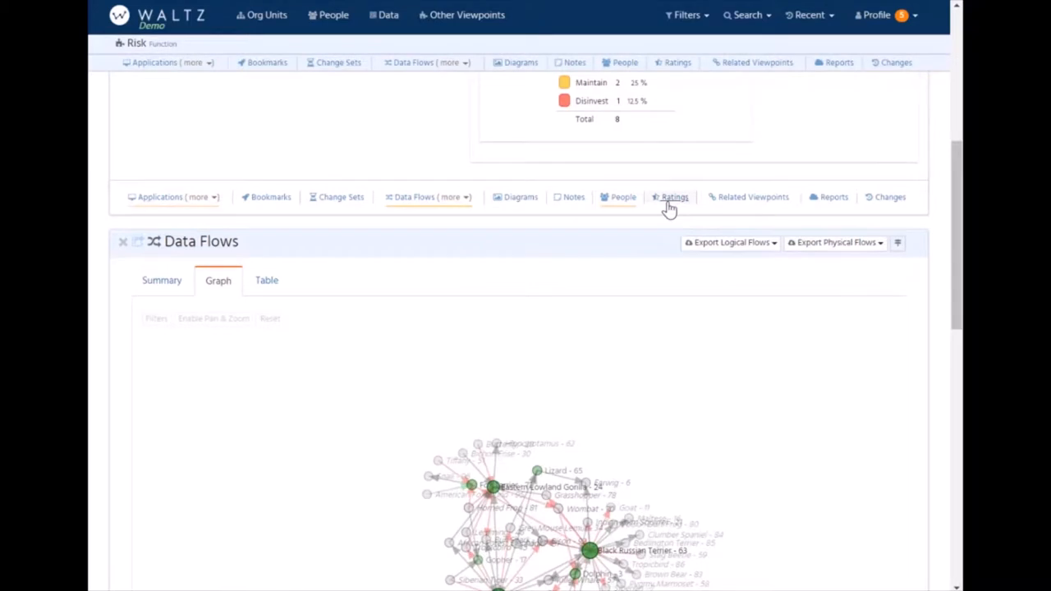
Return to the Waltz demo home page showing news, actions and the recent changes heatmap.
left_click(673, 198)
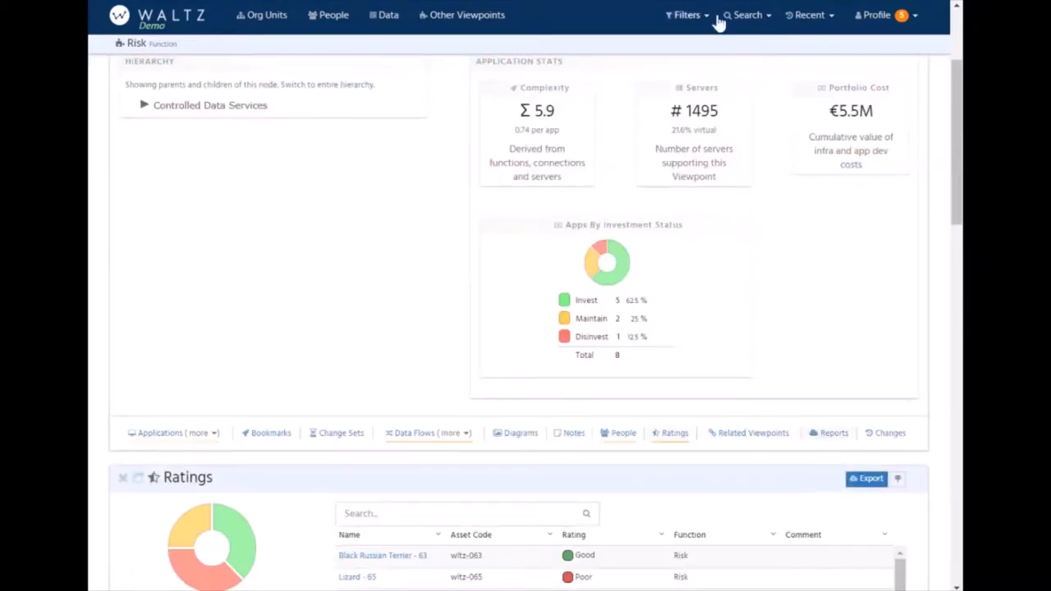
left_click(809, 15)
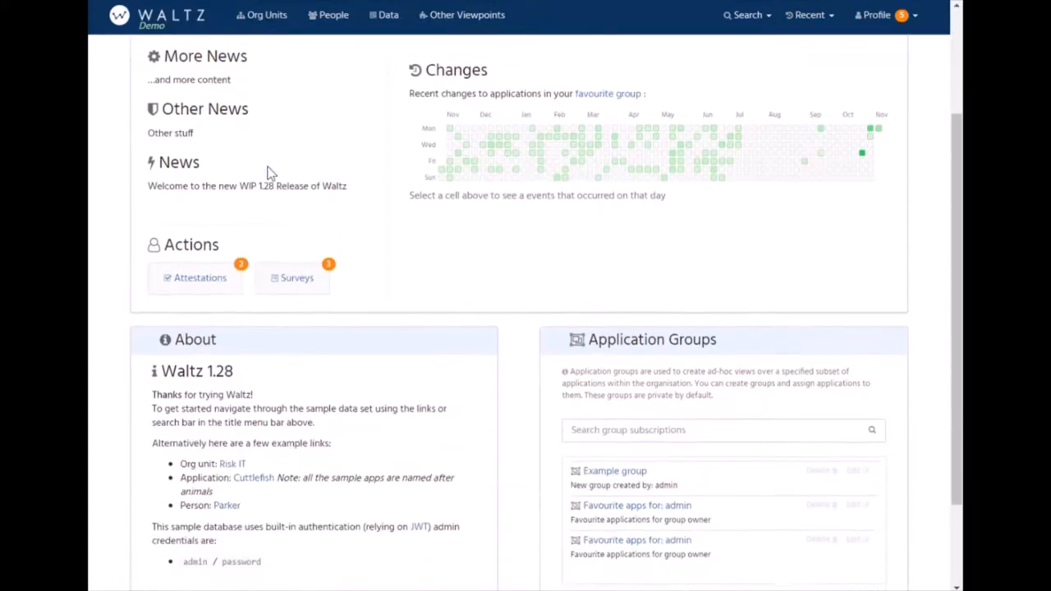
scroll("down", 3)
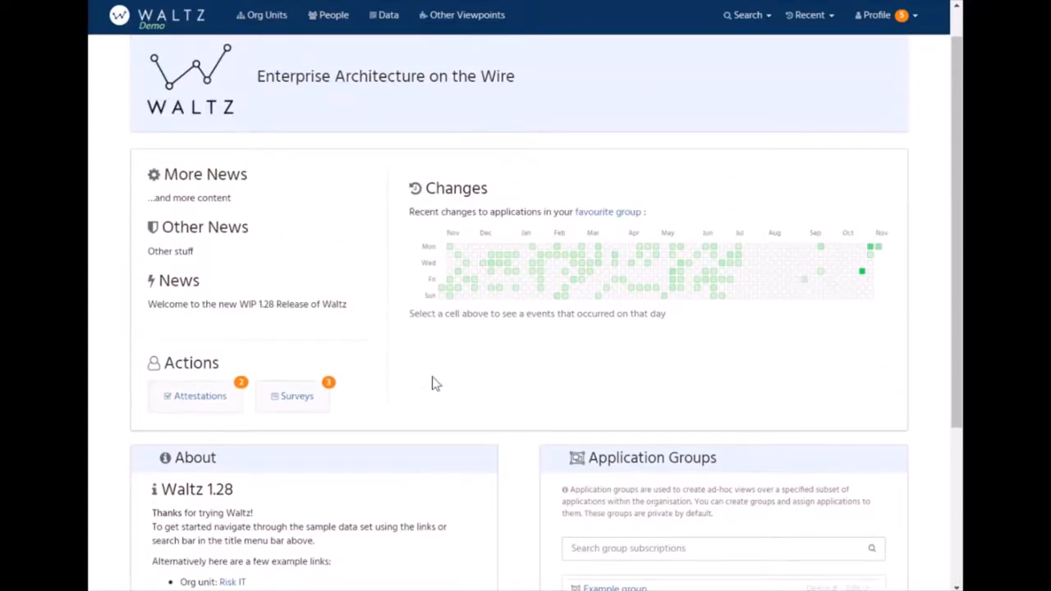
mouse_move(618, 239)
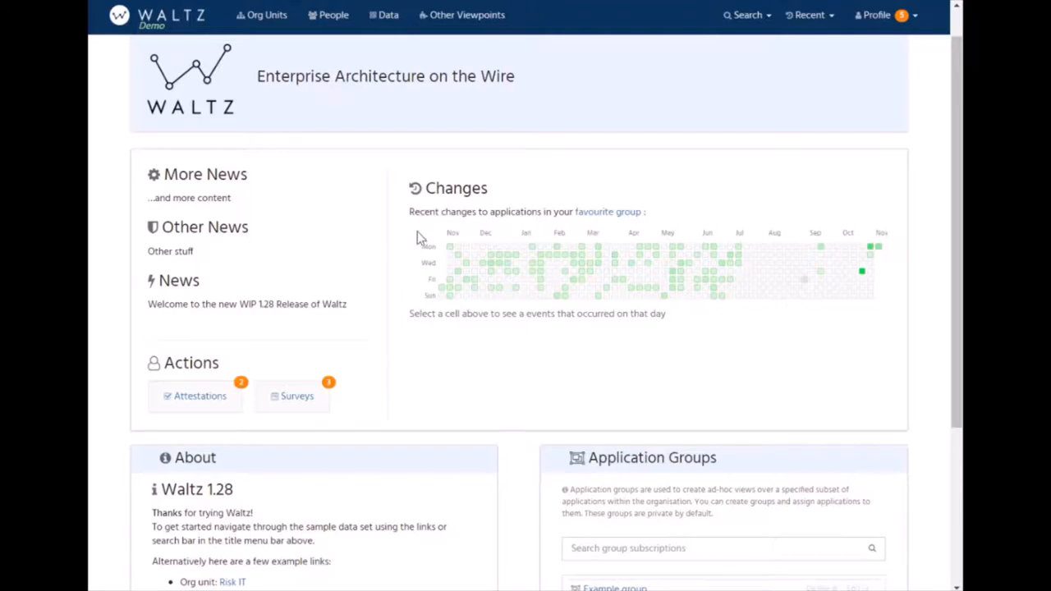
mouse_move(558, 233)
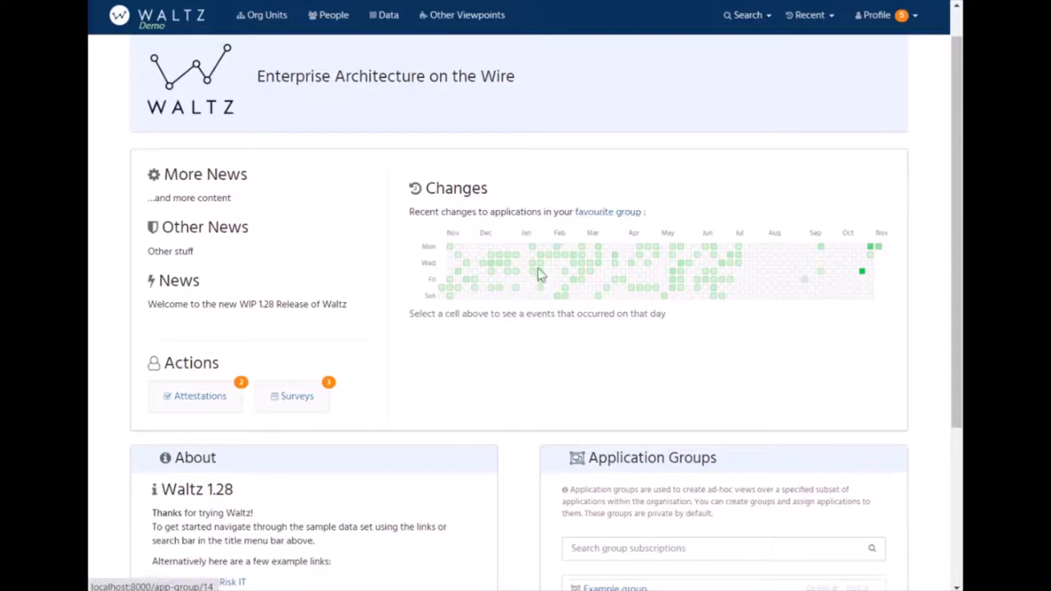
Bookmark Fox Terrier - 72 as a favourite and return to the home page heatmap.
left_click(808, 15)
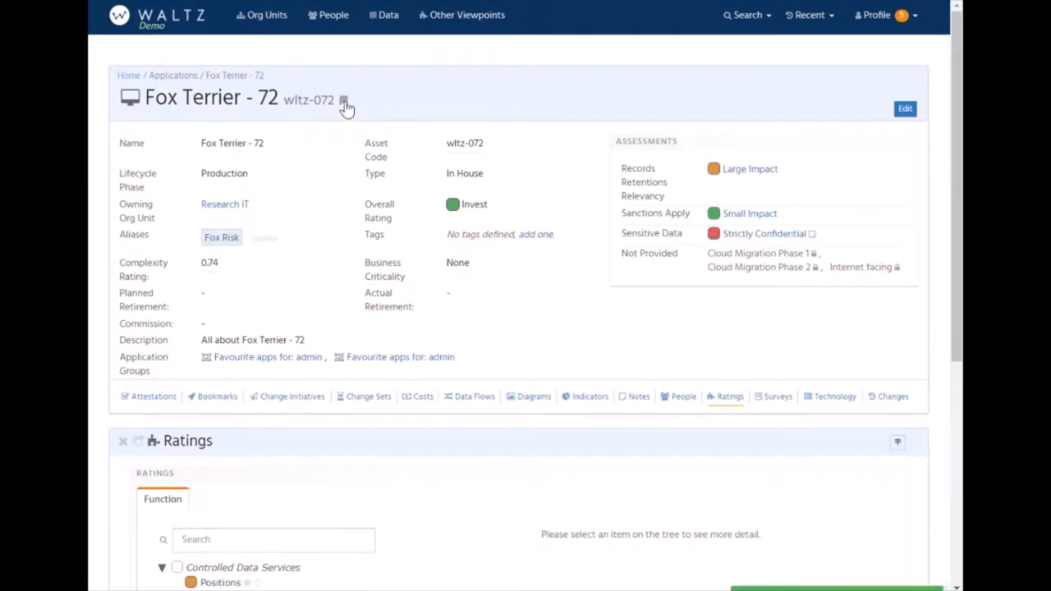
left_click(344, 100)
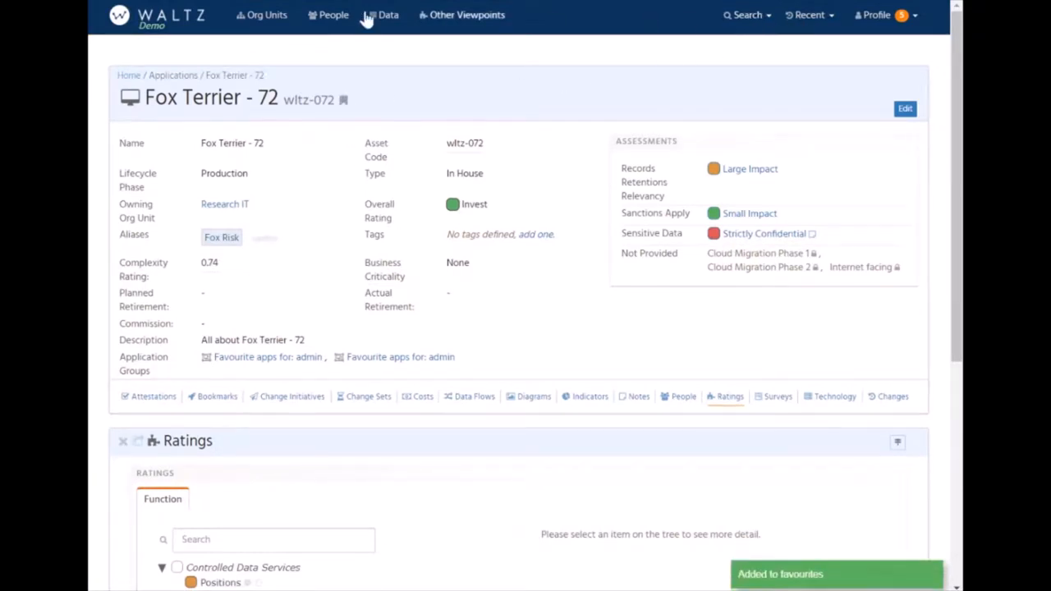
left_click(156, 17)
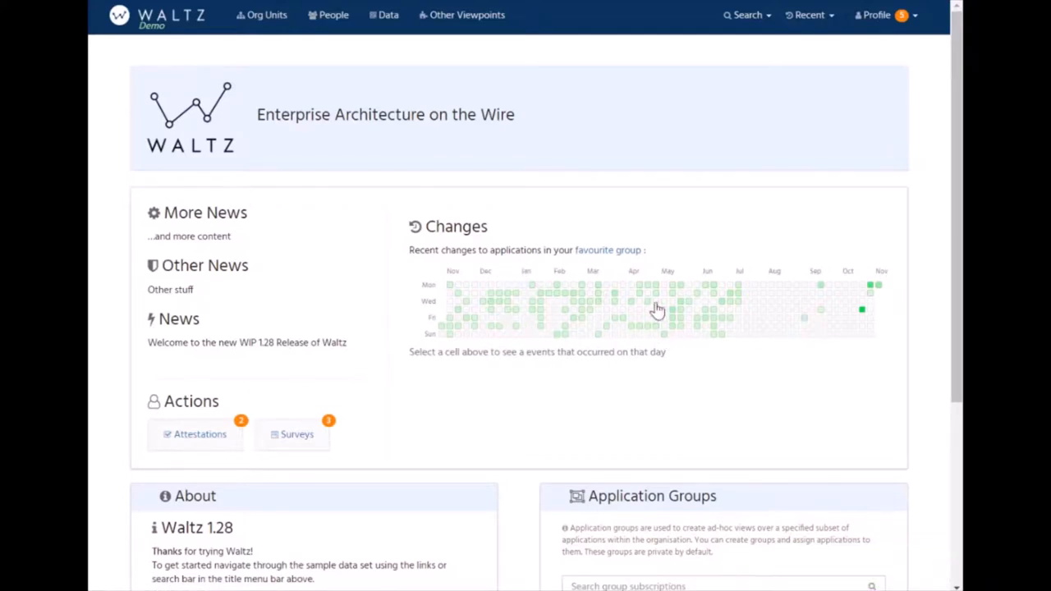
mouse_move(608, 250)
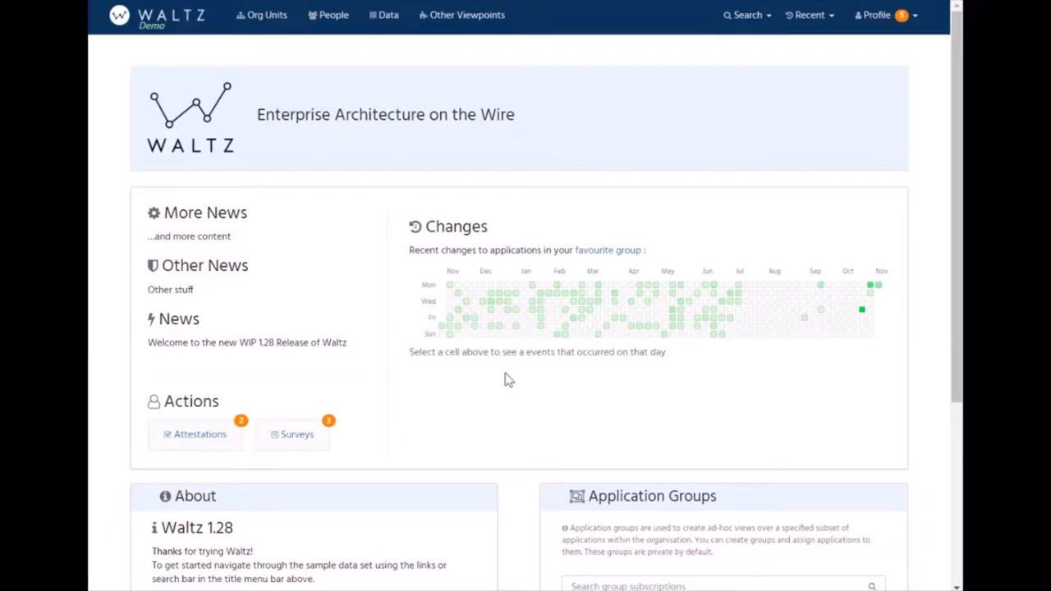
mouse_move(544, 322)
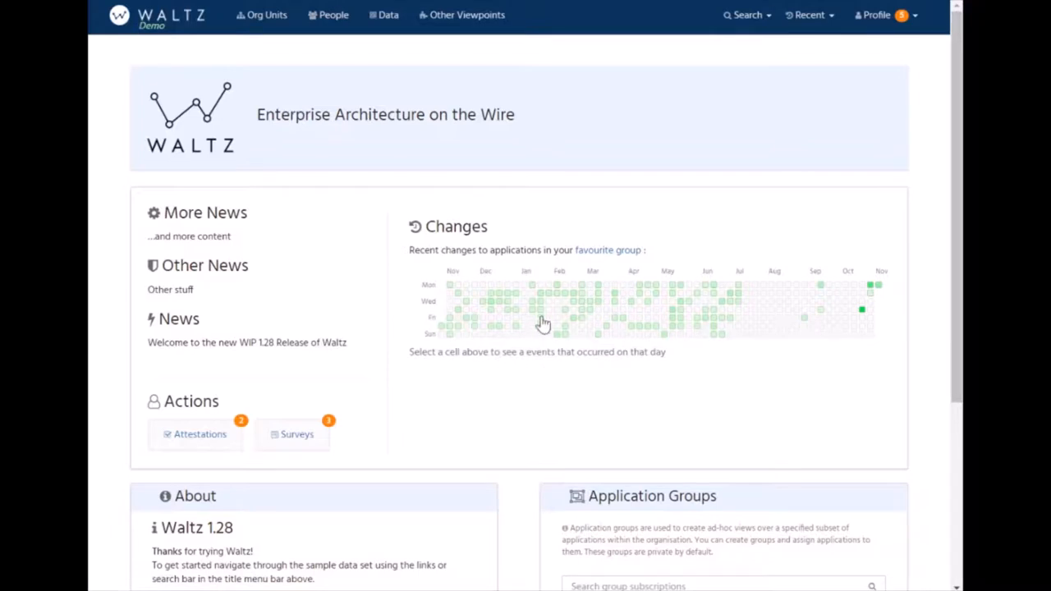
mouse_move(591, 299)
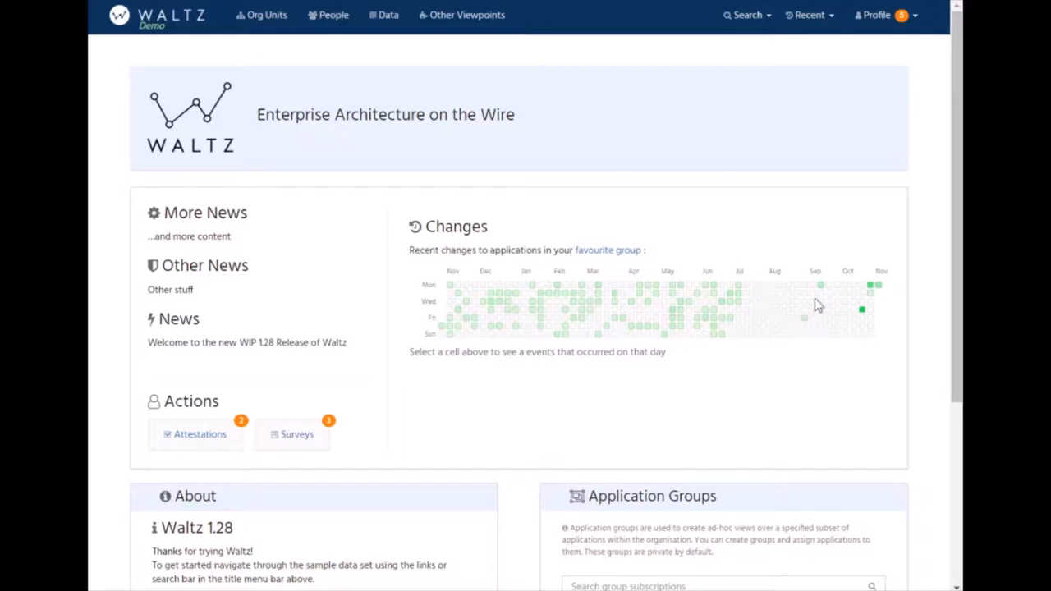
mouse_move(483, 356)
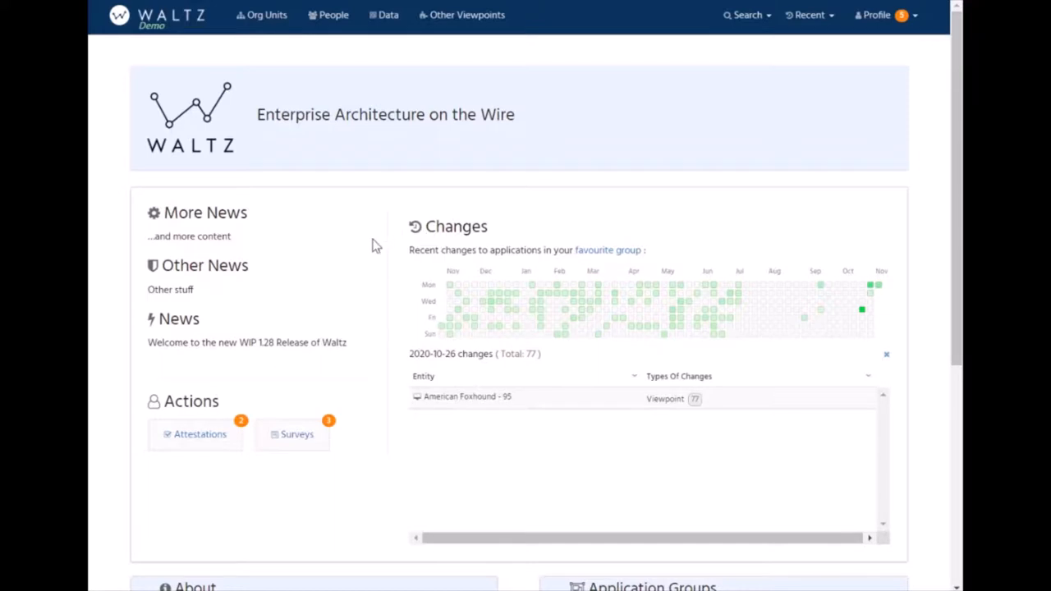
mouse_move(583, 322)
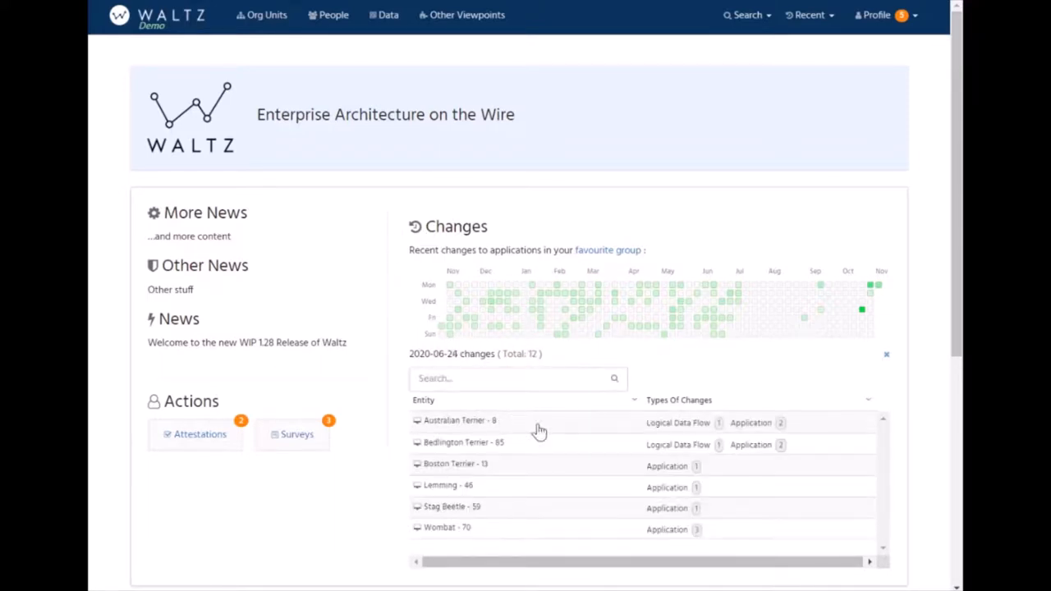
Read Bedlington Terrier - 85's 2020-06-24 change messages, then dismiss the day's change details.
left_click(463, 442)
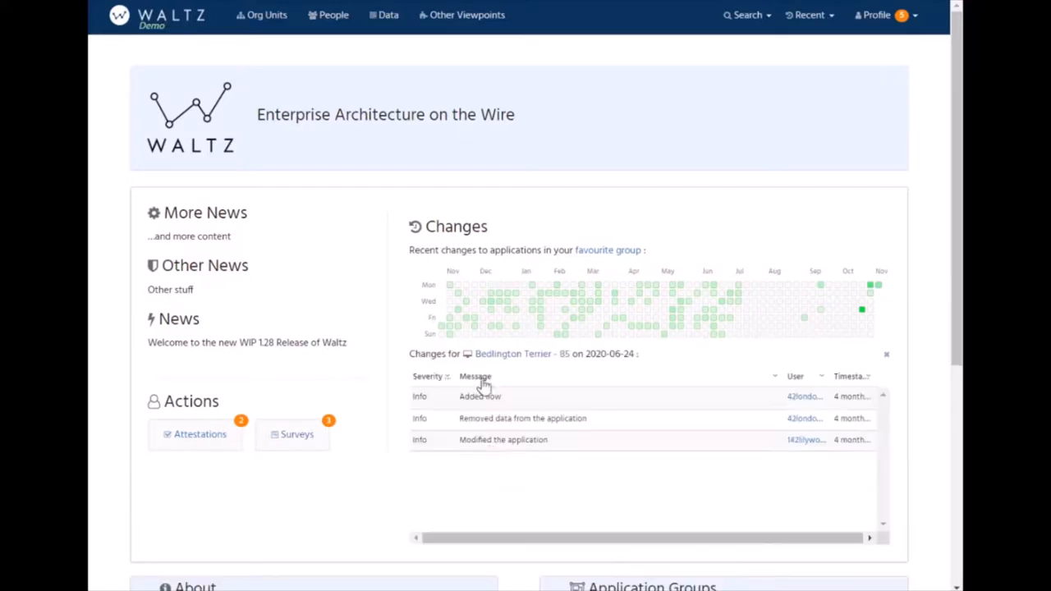
mouse_move(523, 355)
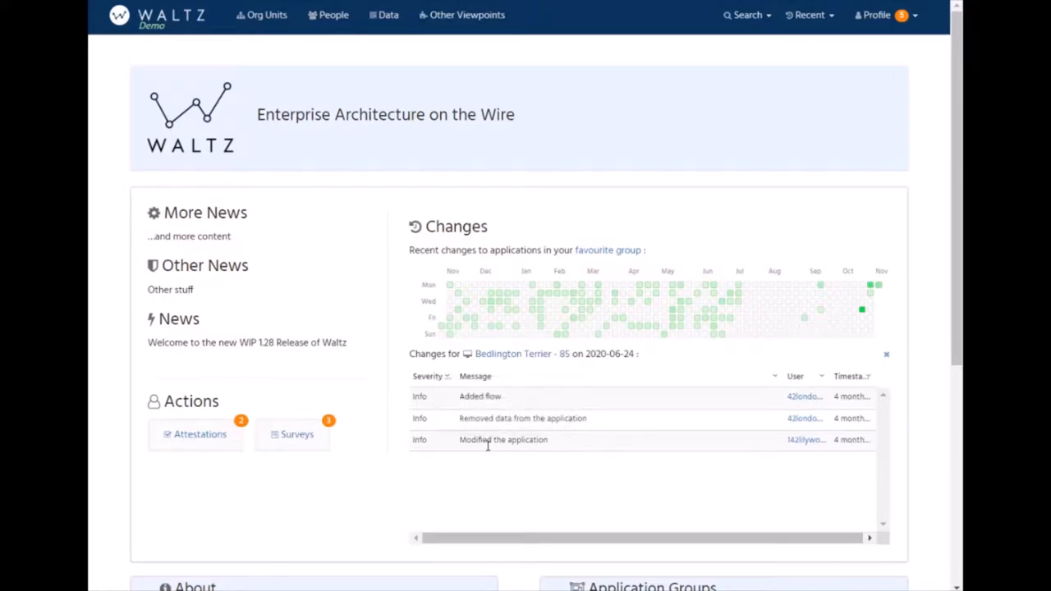
left_click(293, 434)
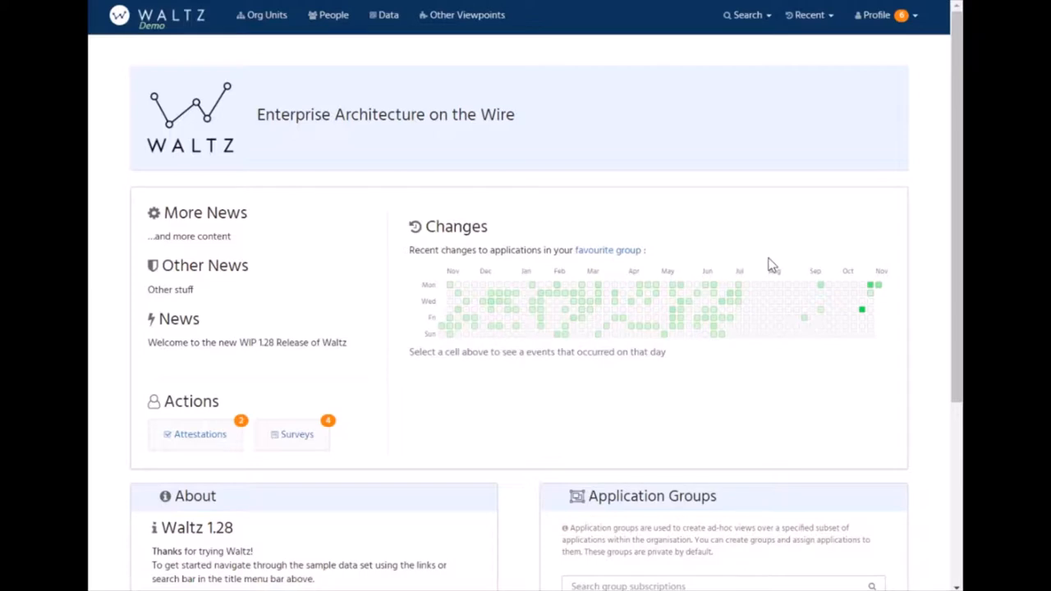
mouse_move(852, 43)
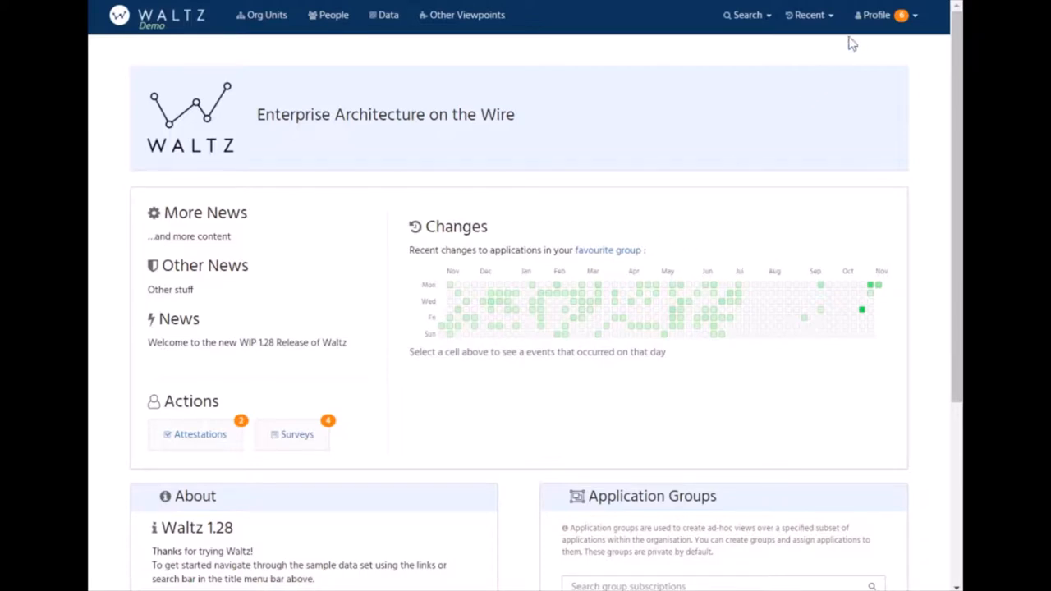
Navigate to the Demo Survey template showing its issued run and four questions.
left_click(879, 14)
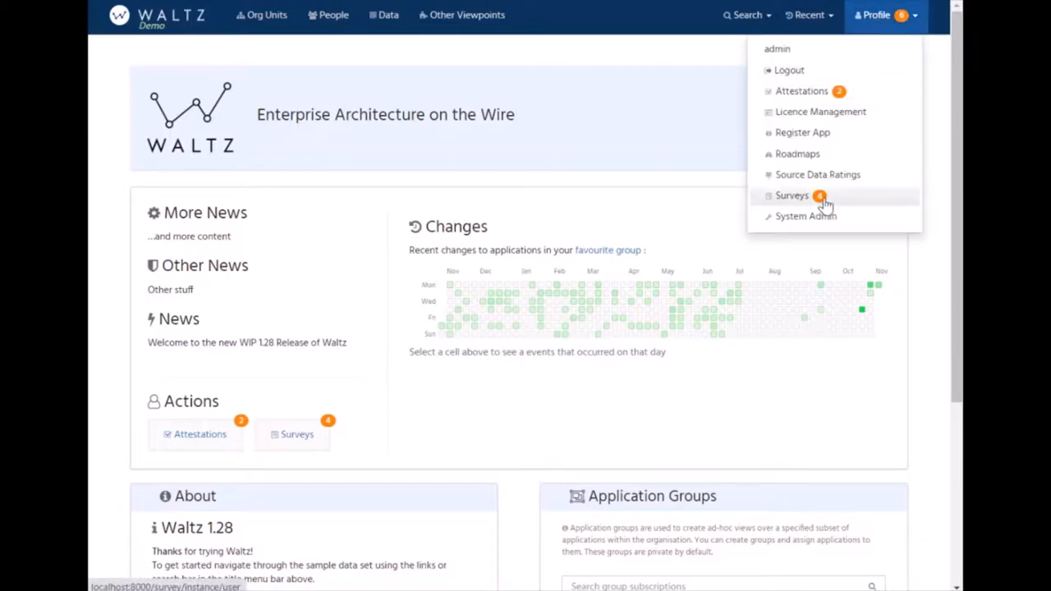
left_click(792, 196)
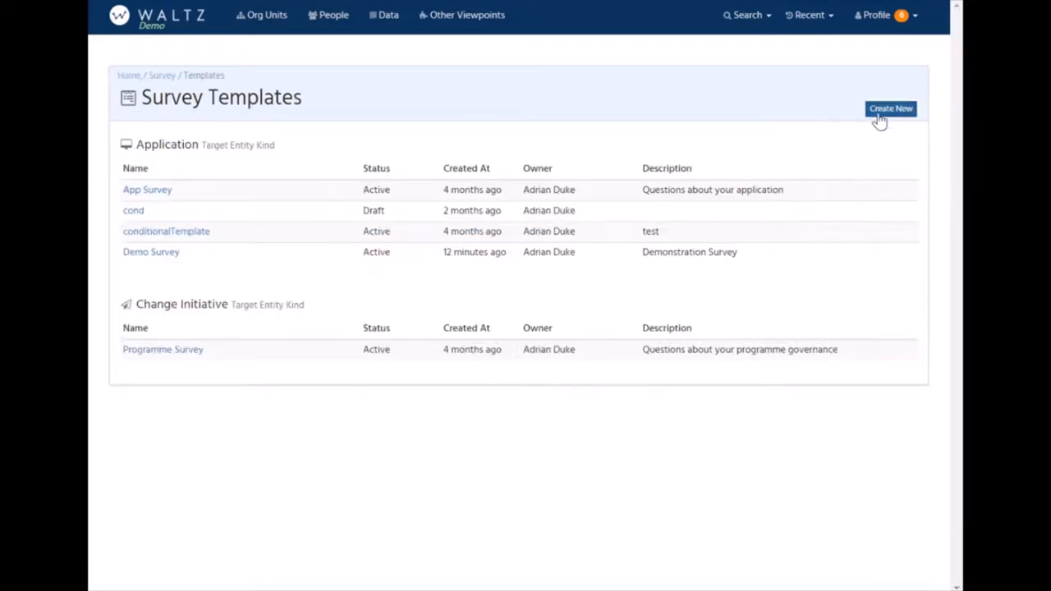
left_click(151, 253)
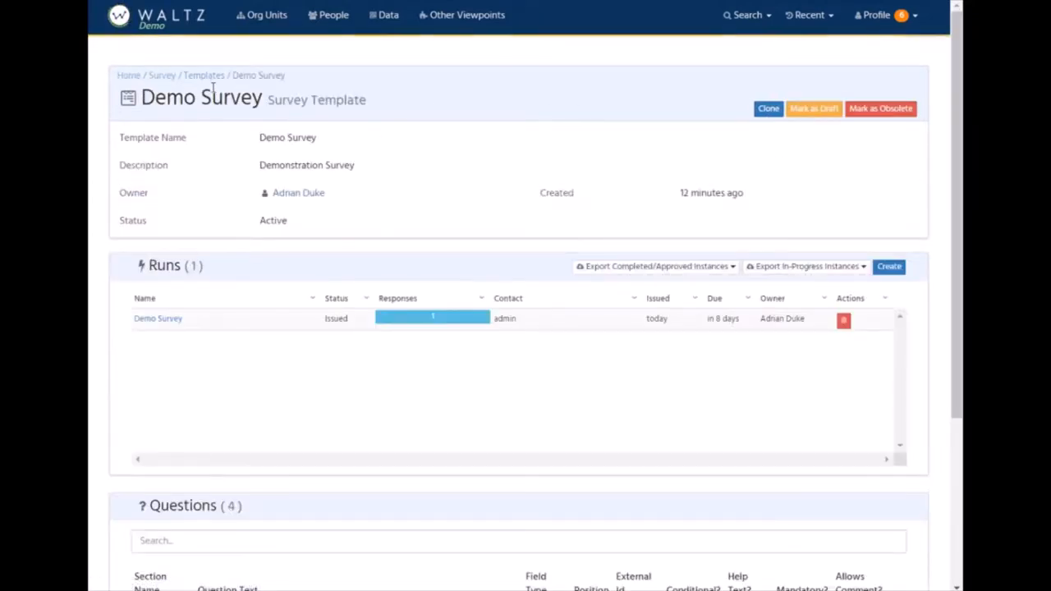
scroll("down", 3)
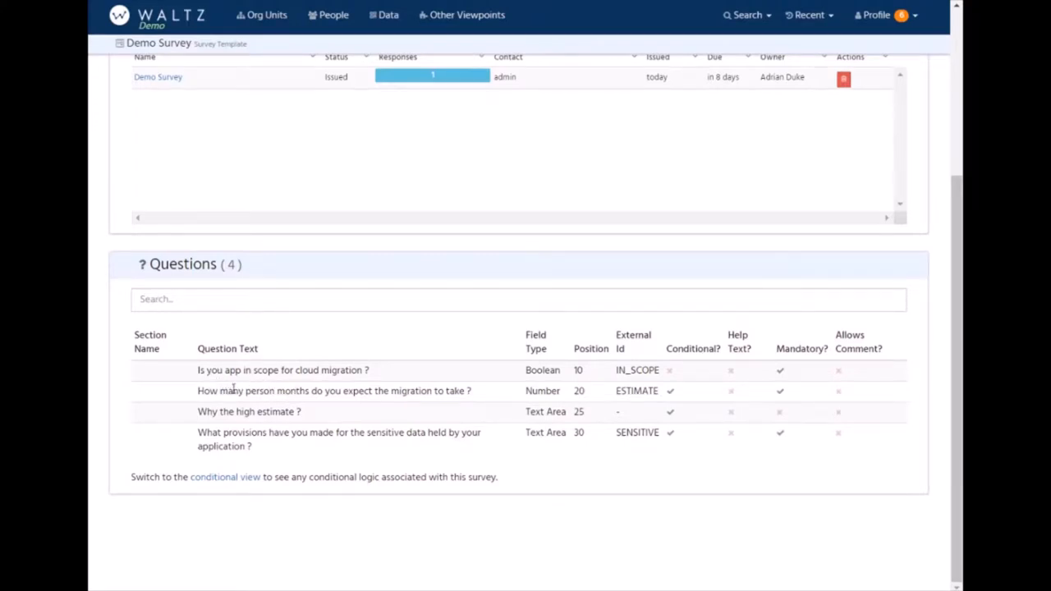
mouse_move(391, 319)
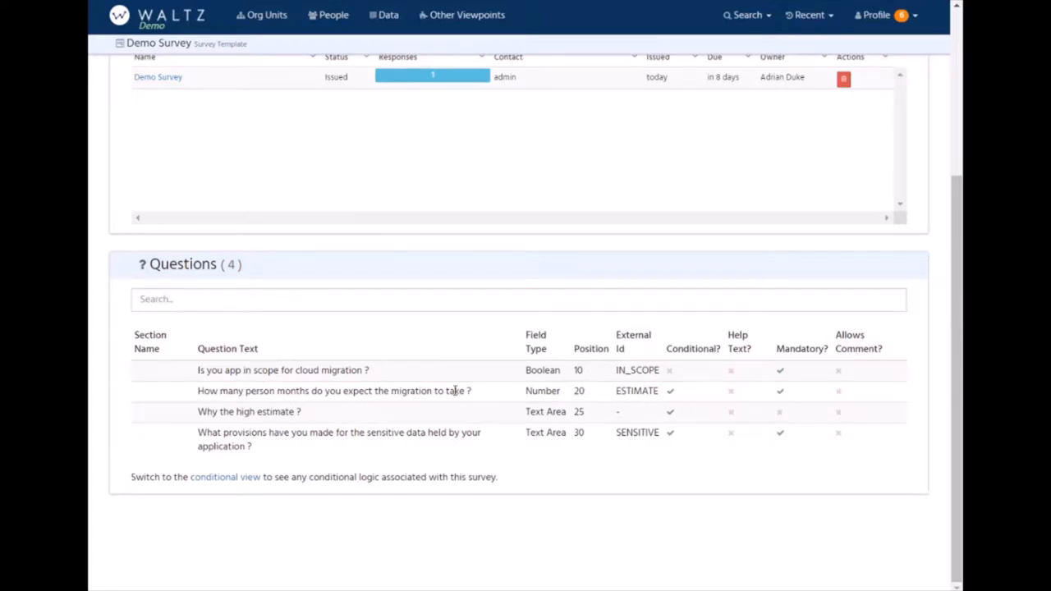
Switch the questions to conditional view and select the assessmentRating part of a condition.
left_click(224, 476)
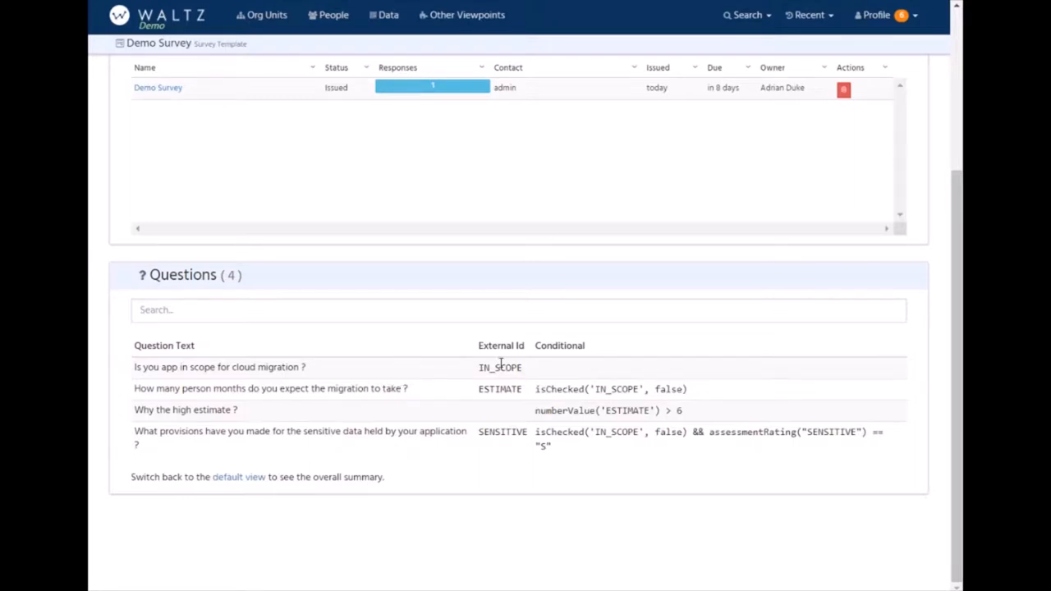
mouse_move(264, 418)
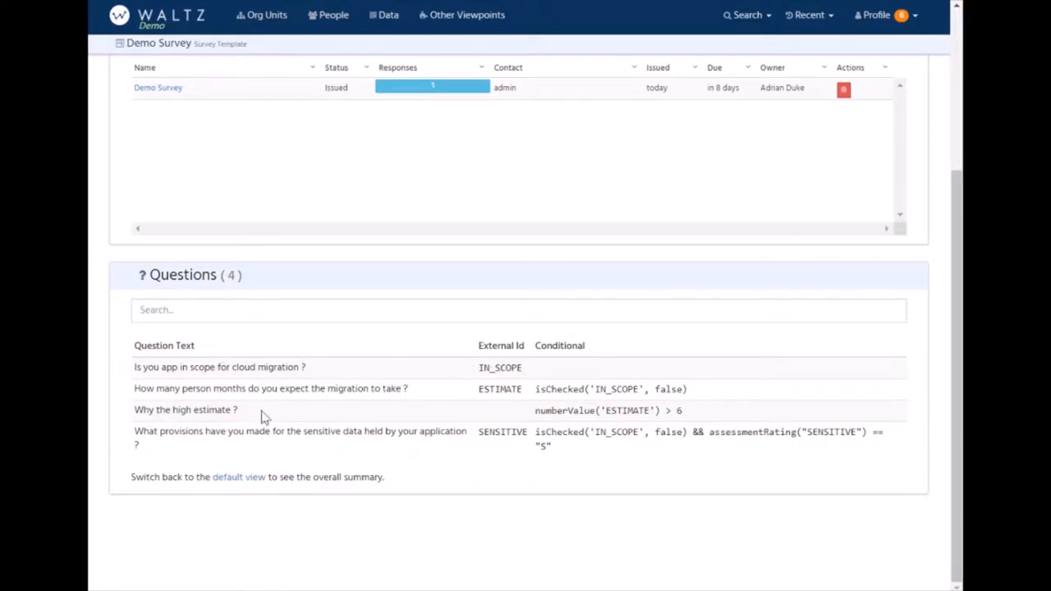
mouse_move(572, 411)
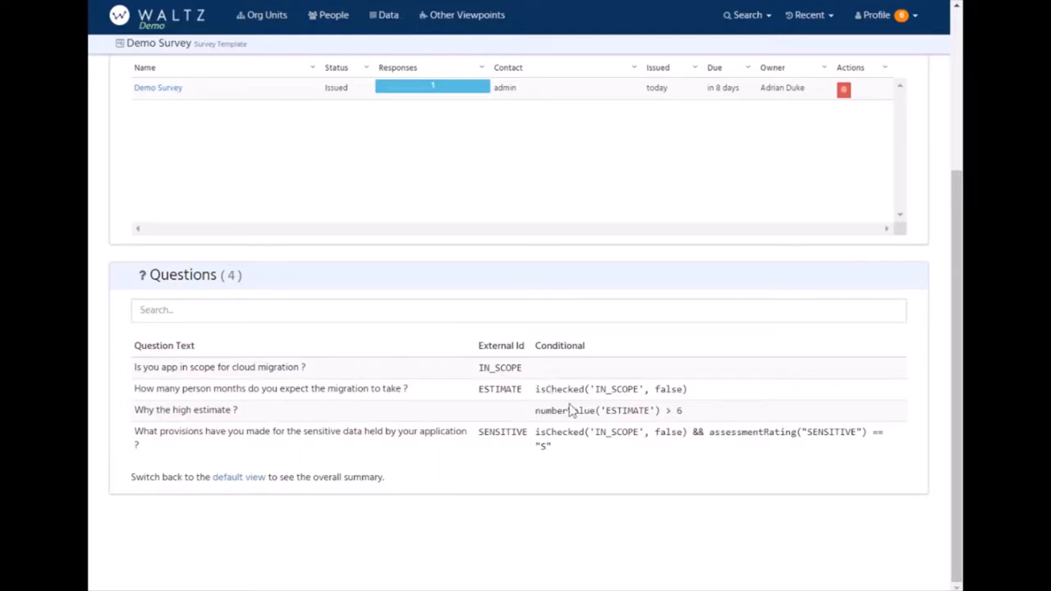
mouse_move(649, 447)
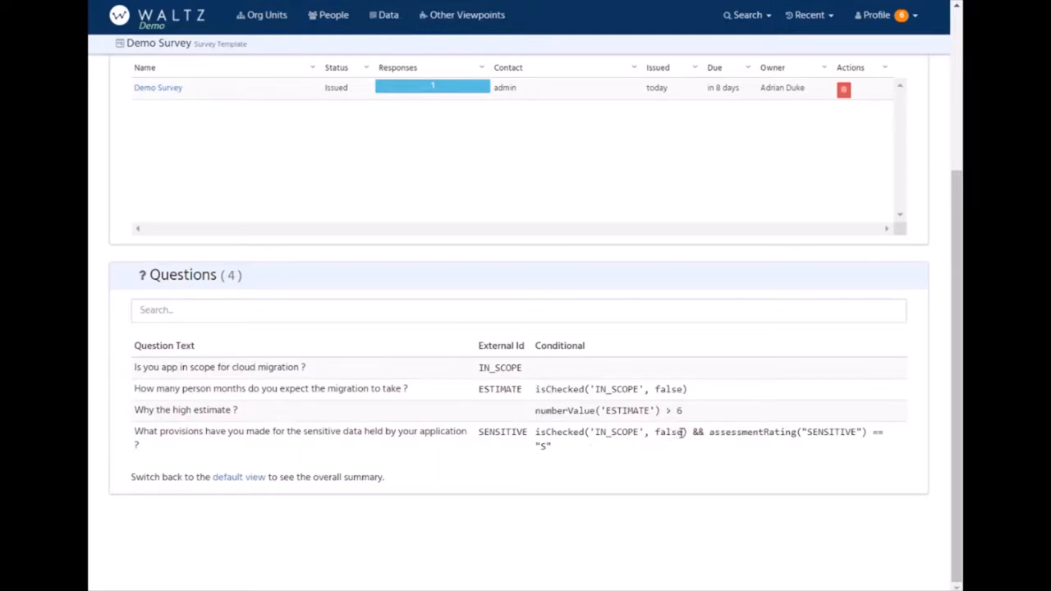
double_click(752, 432)
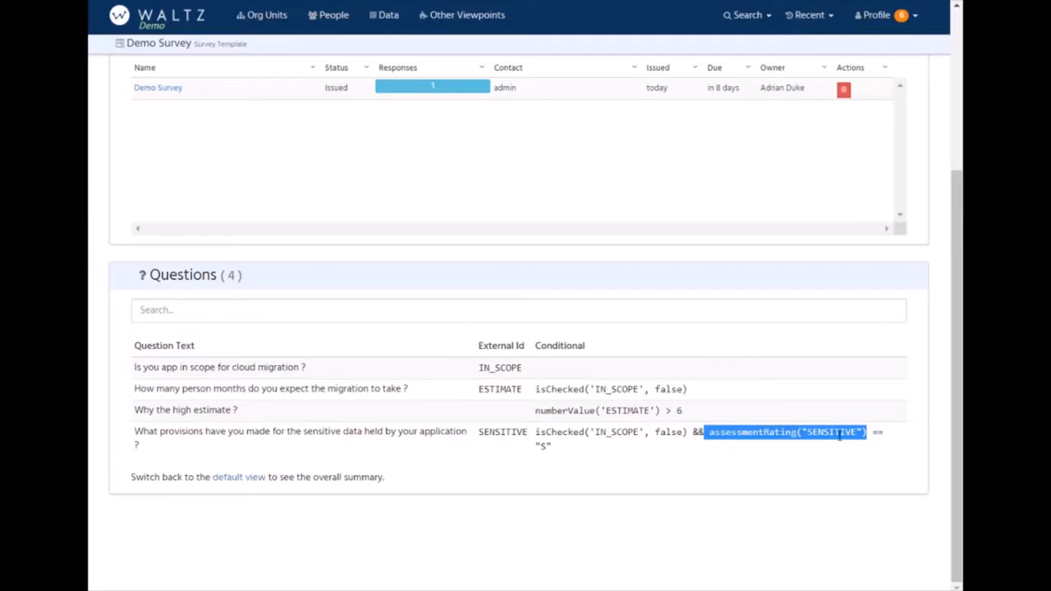
mouse_move(563, 454)
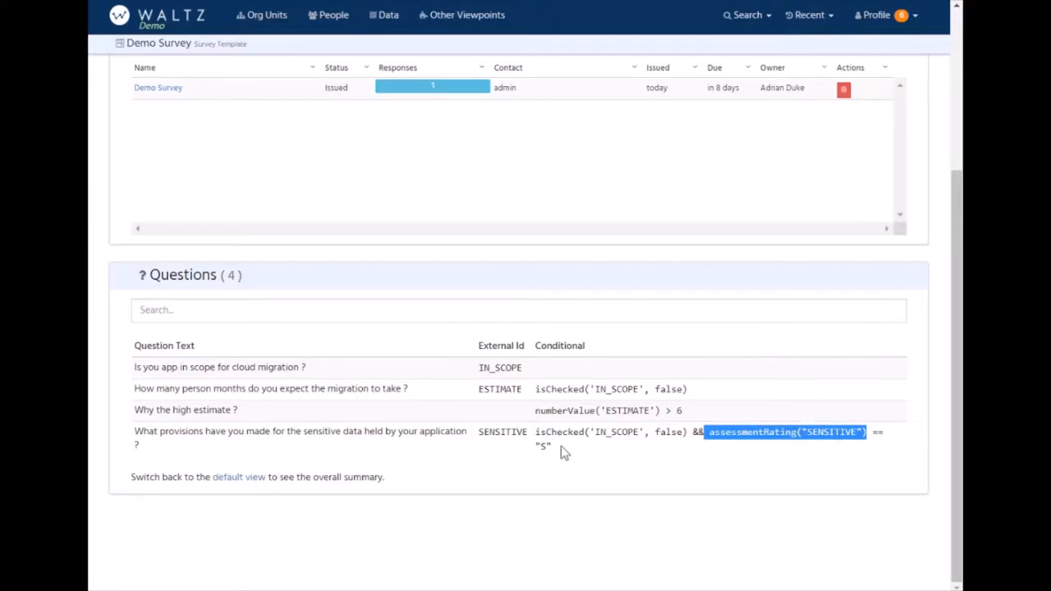
mouse_move(536, 456)
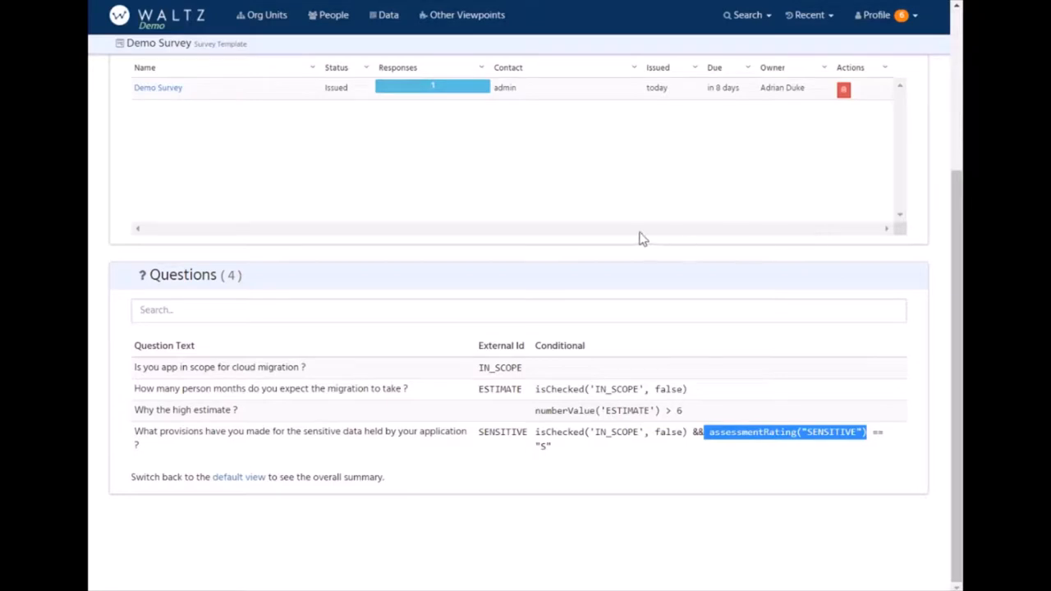
mouse_move(951, 67)
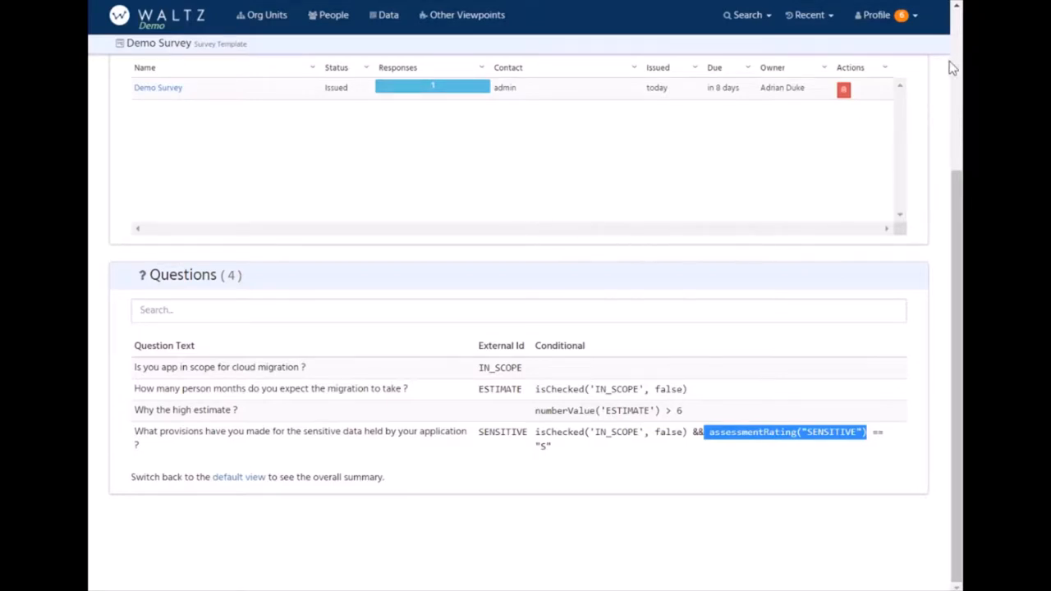
mouse_move(877, 14)
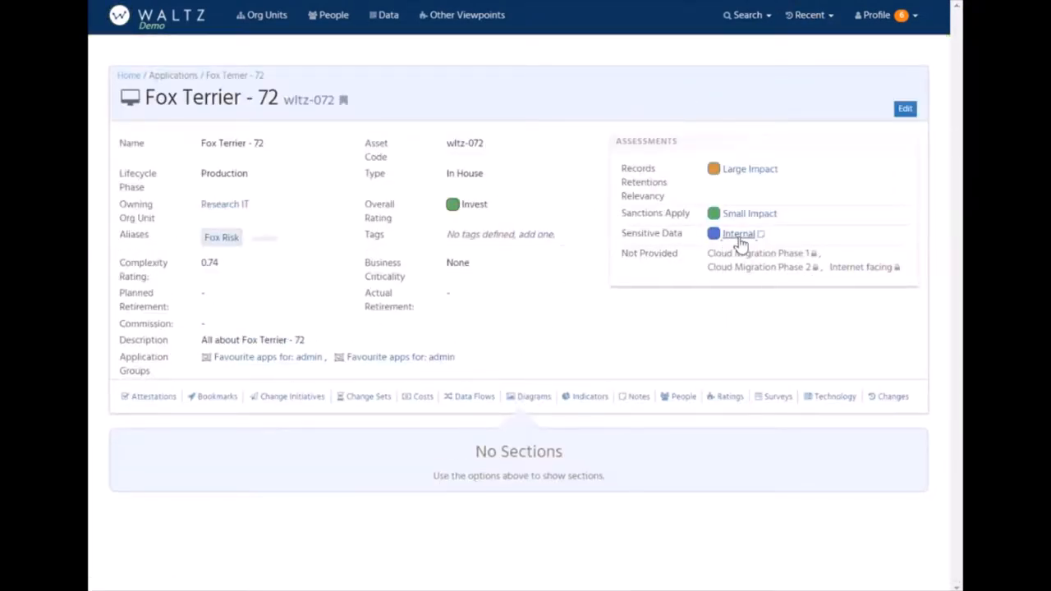
mouse_move(739, 233)
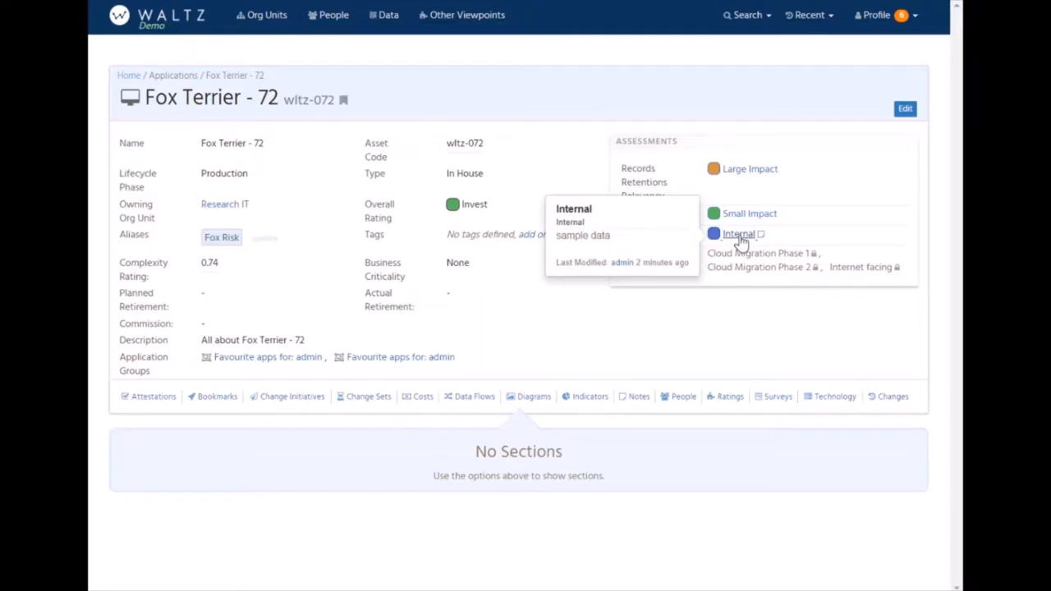
Edit the Sensitive Data assessment and set its rating to Public.
left_click(739, 233)
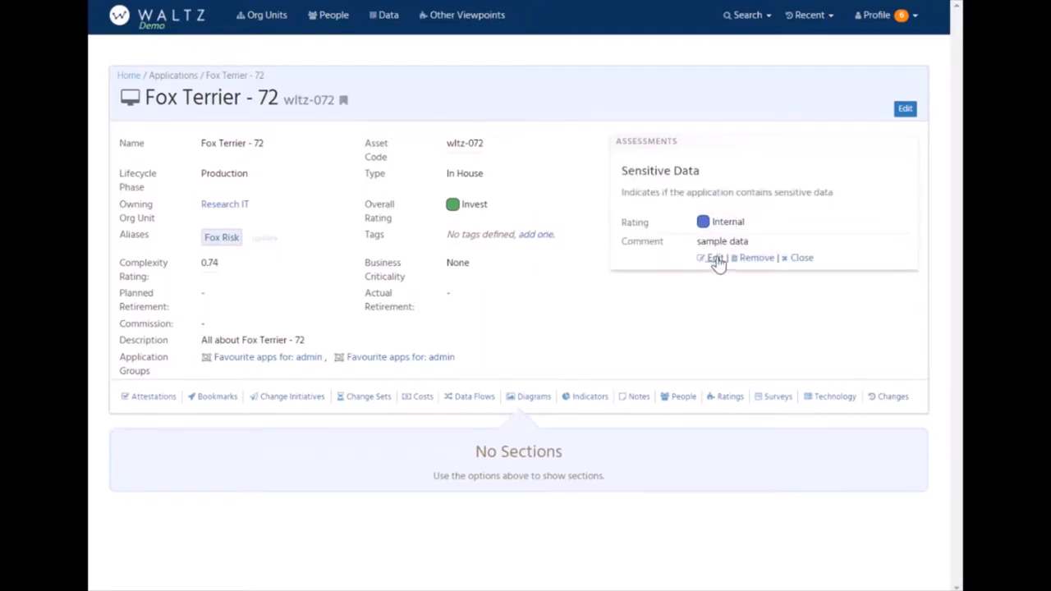
left_click(713, 257)
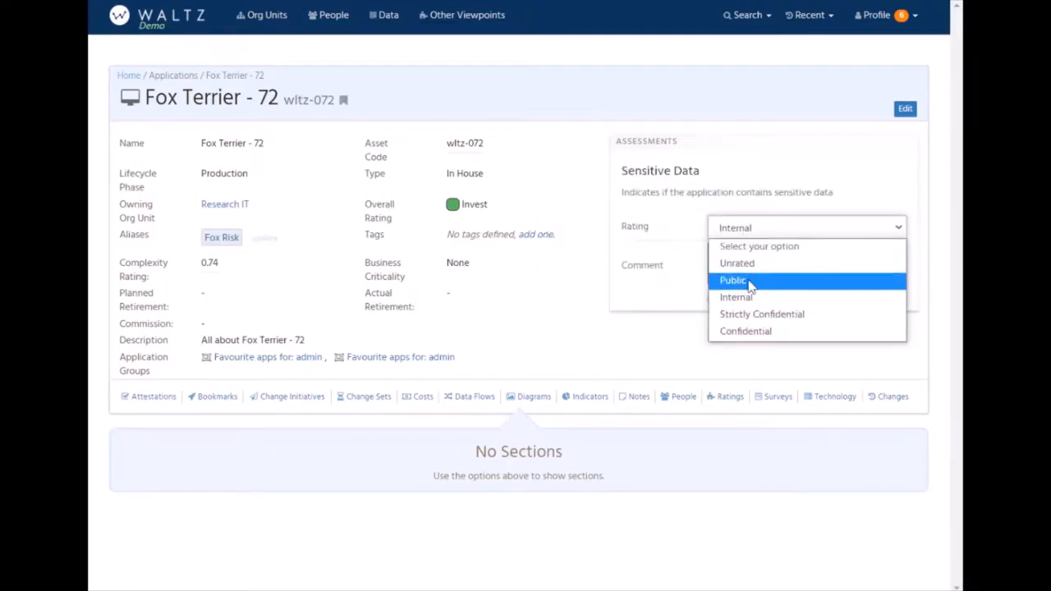
left_click(732, 279)
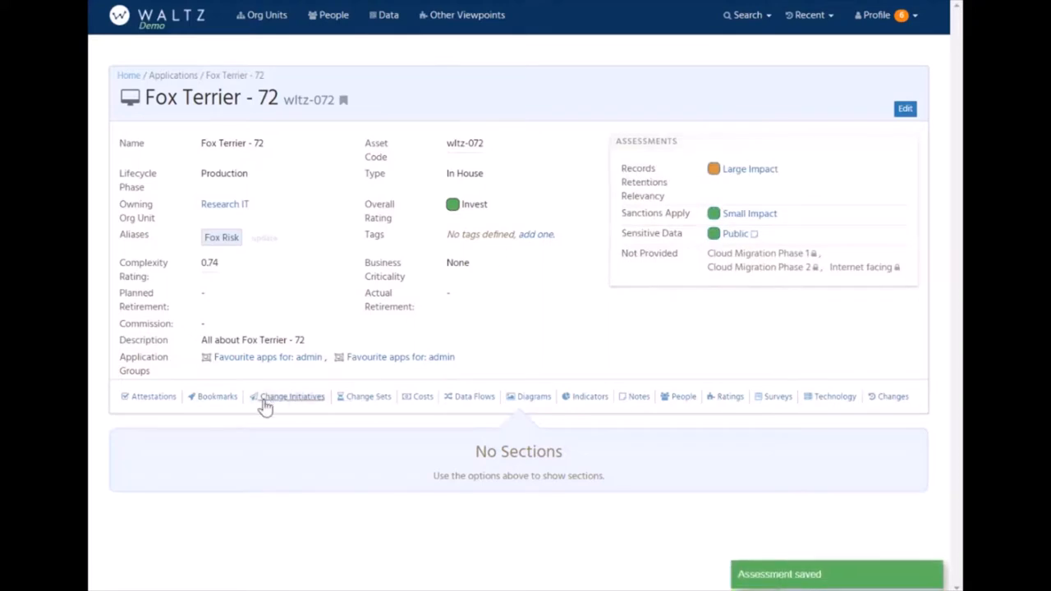
mouse_move(759, 405)
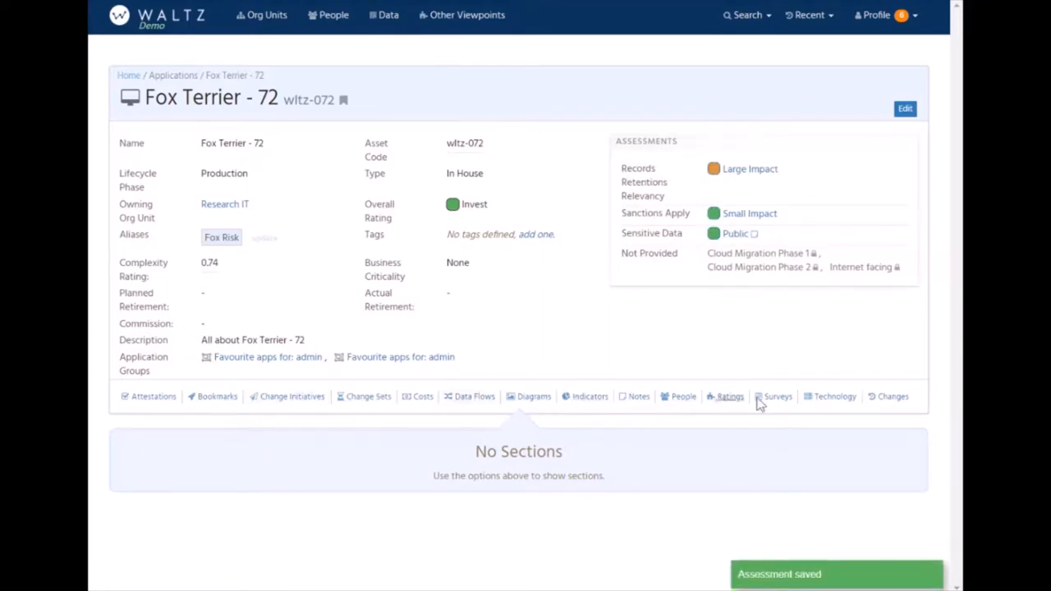
Answer the Demo Survey with 10 person months and justification 'dsfsd'.
left_click(779, 396)
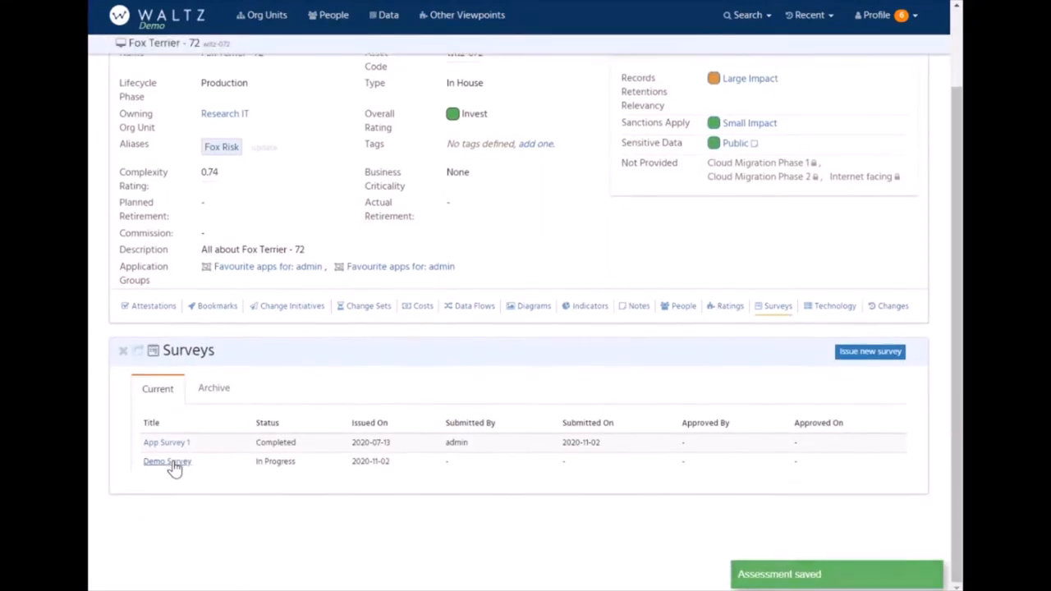
left_click(168, 460)
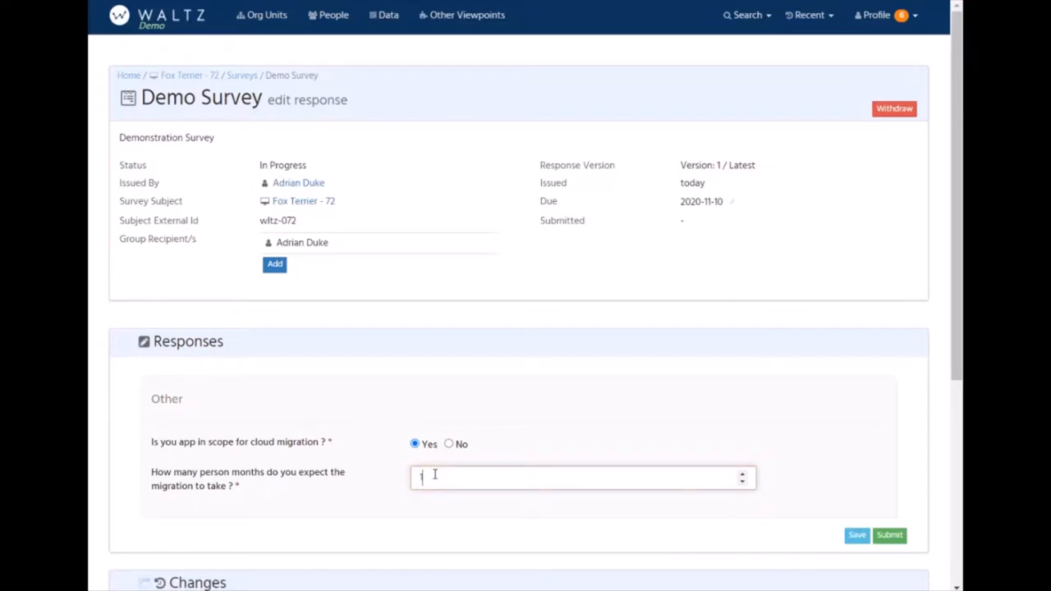
type("0")
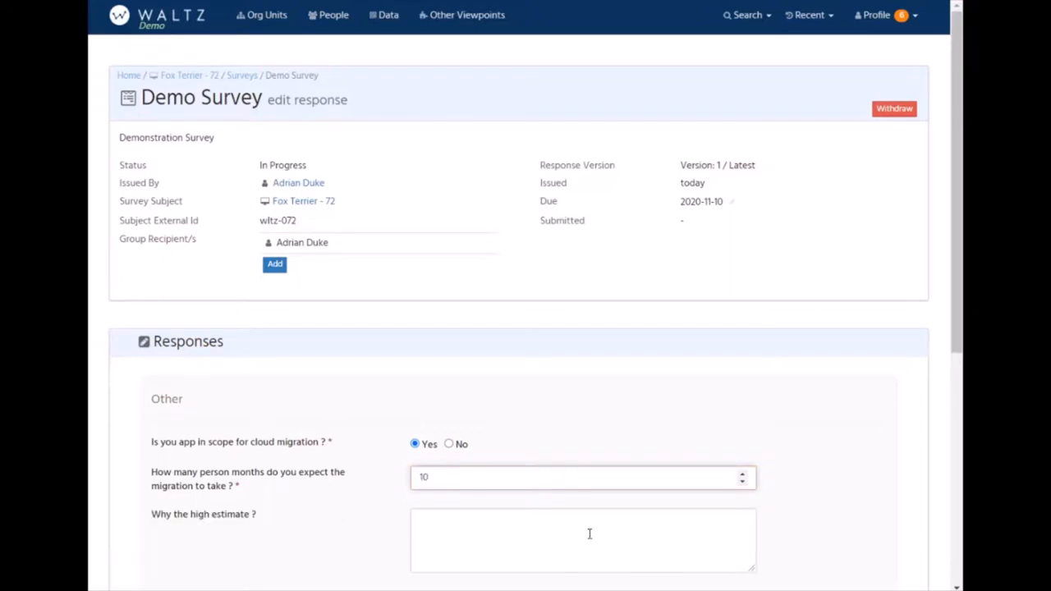
type("dsfsd")
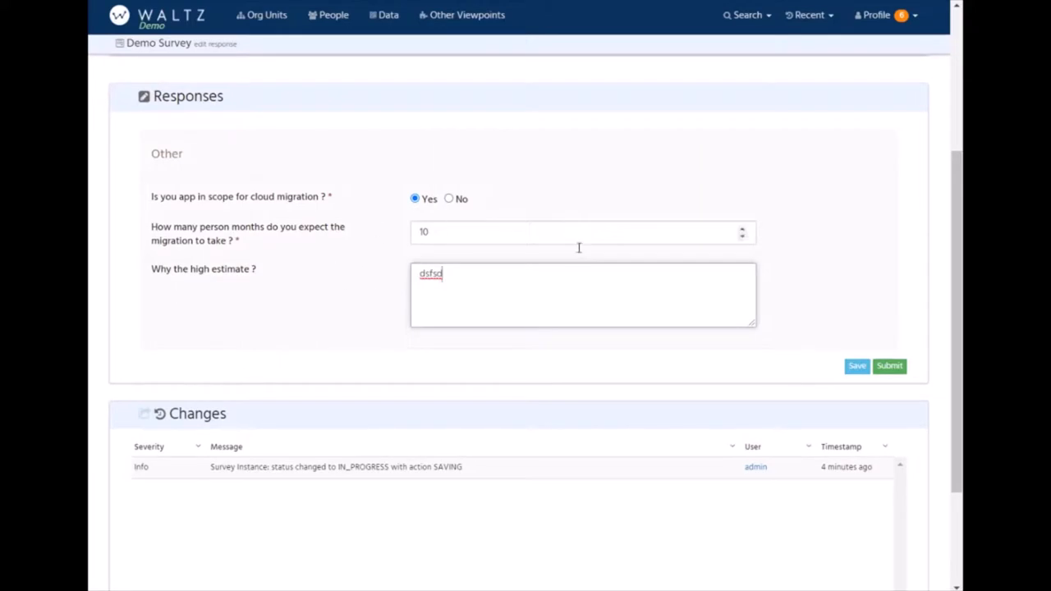
mouse_move(858, 365)
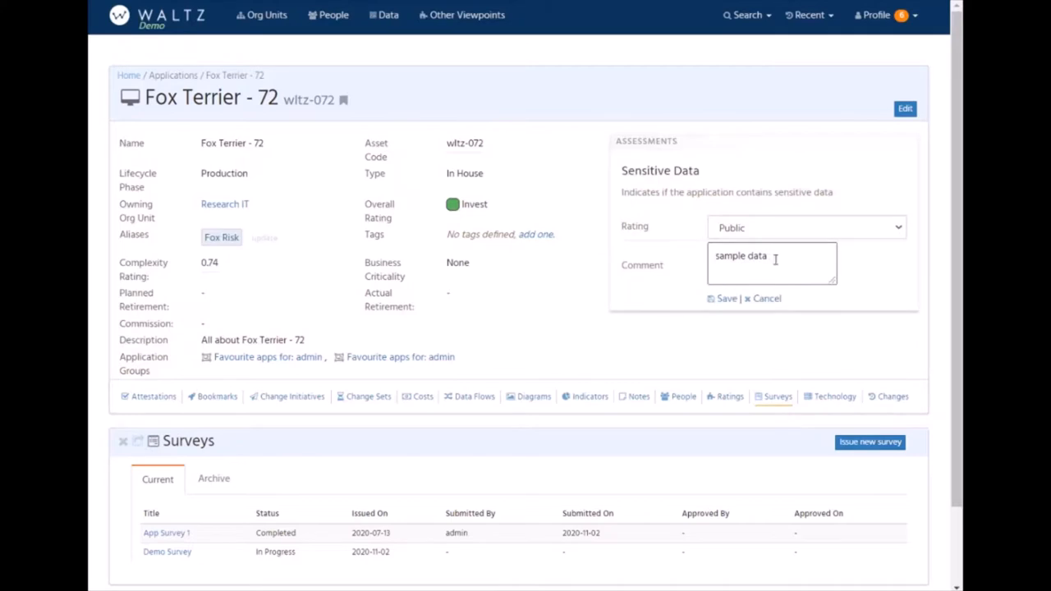
Save the rating as Strictly Confidential and reopen the Demo Survey response with its new sensitive-data question.
left_click(806, 227)
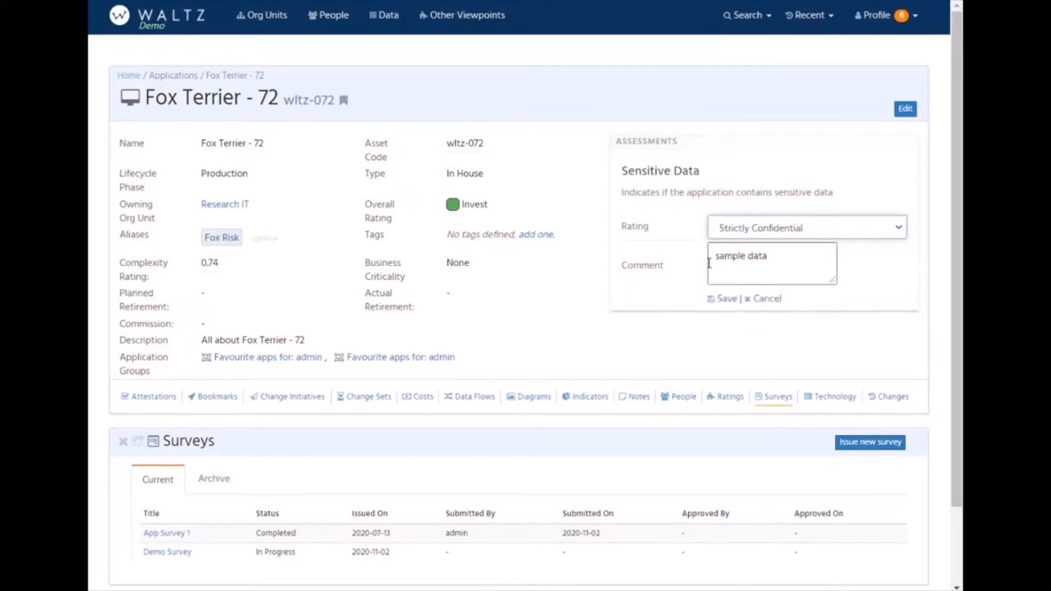
left_click(726, 299)
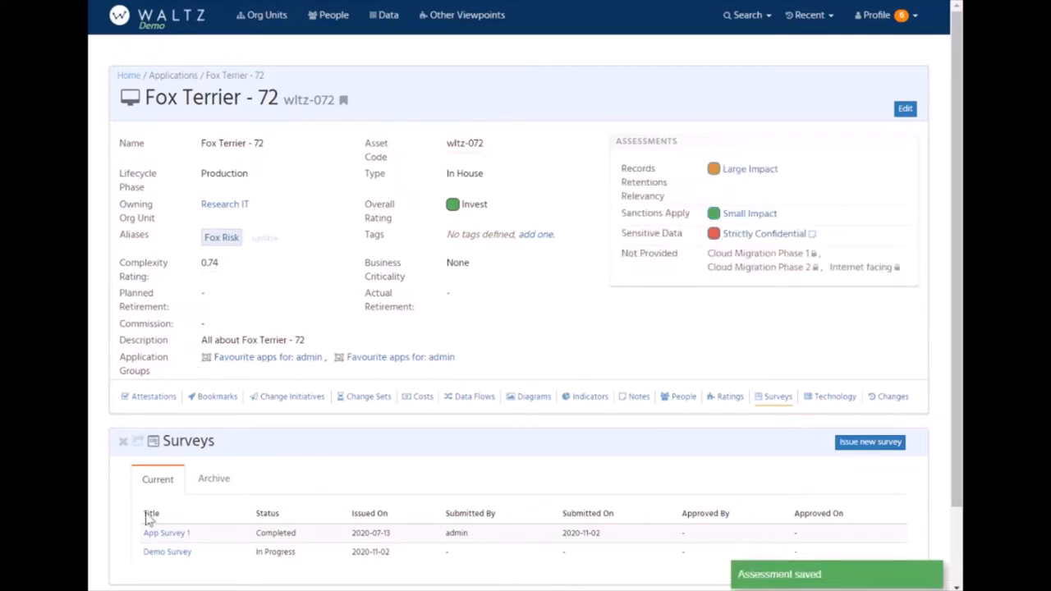
left_click(168, 552)
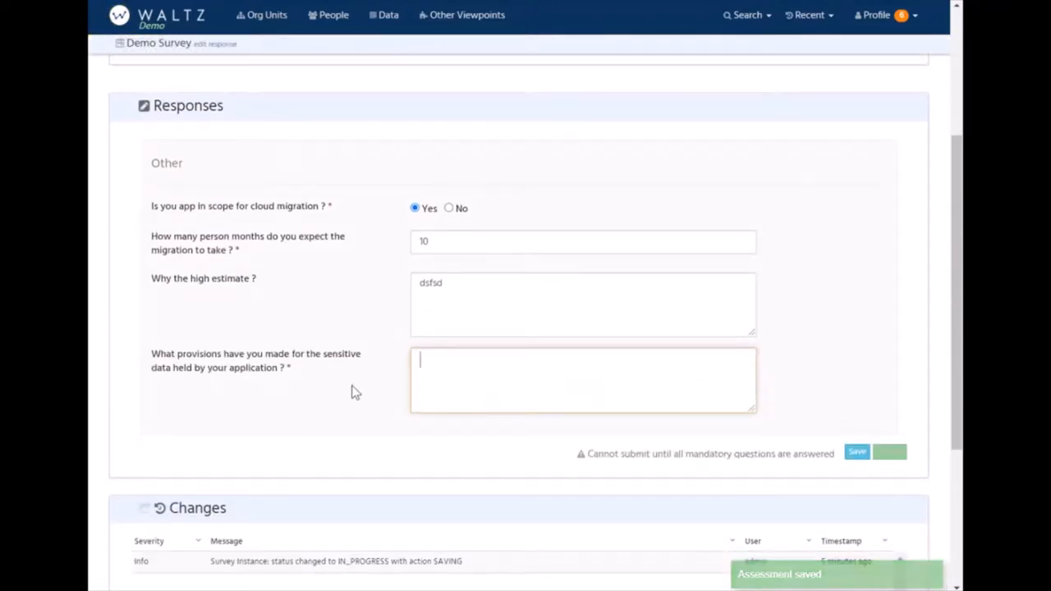
mouse_move(194, 378)
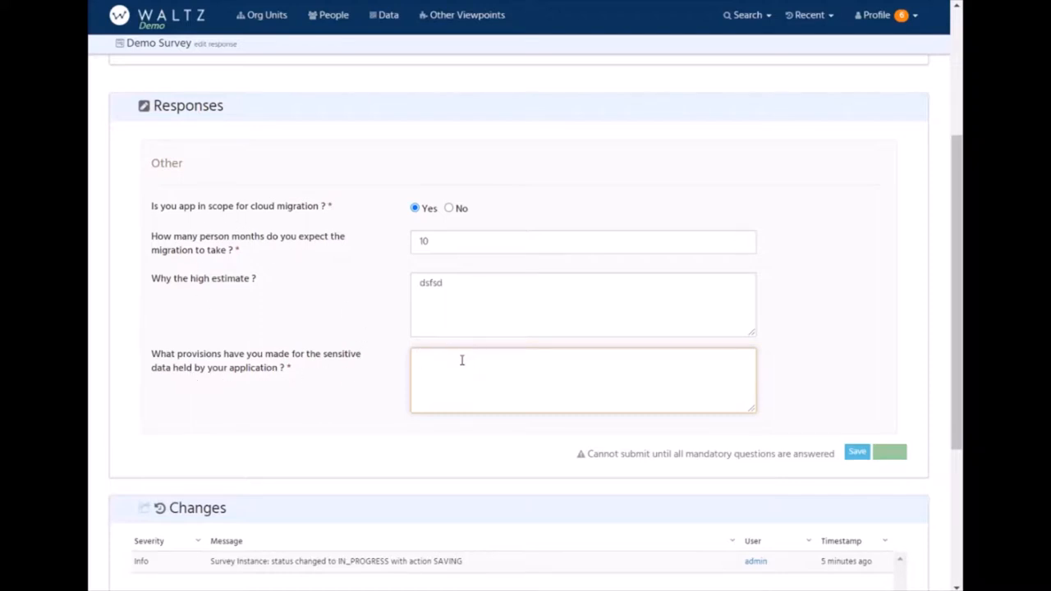
Save Fox Terrier - 72's Demo Survey answers and confirm the save.
left_click(858, 450)
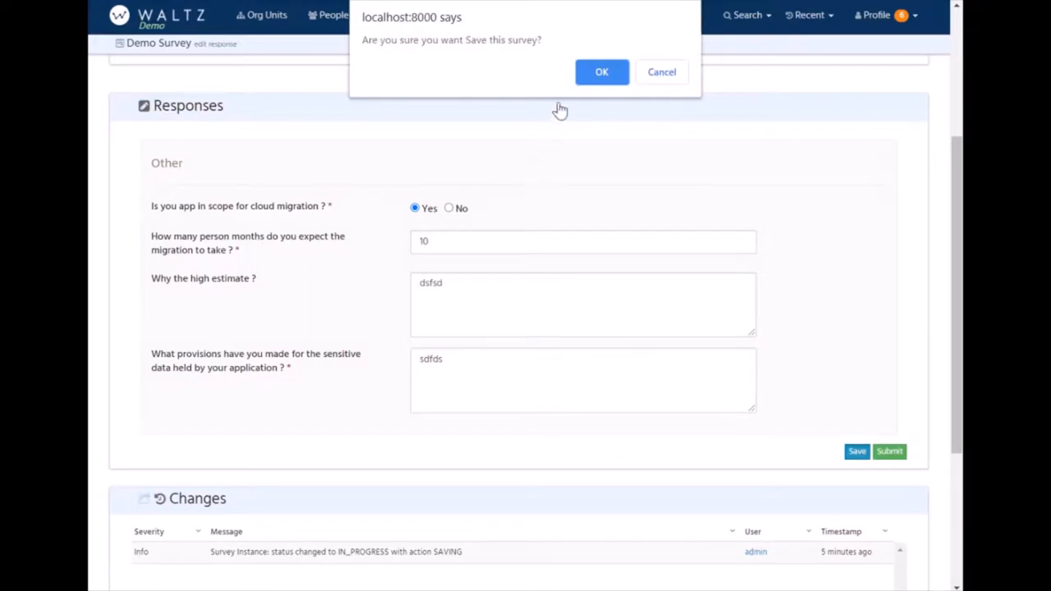
left_click(601, 72)
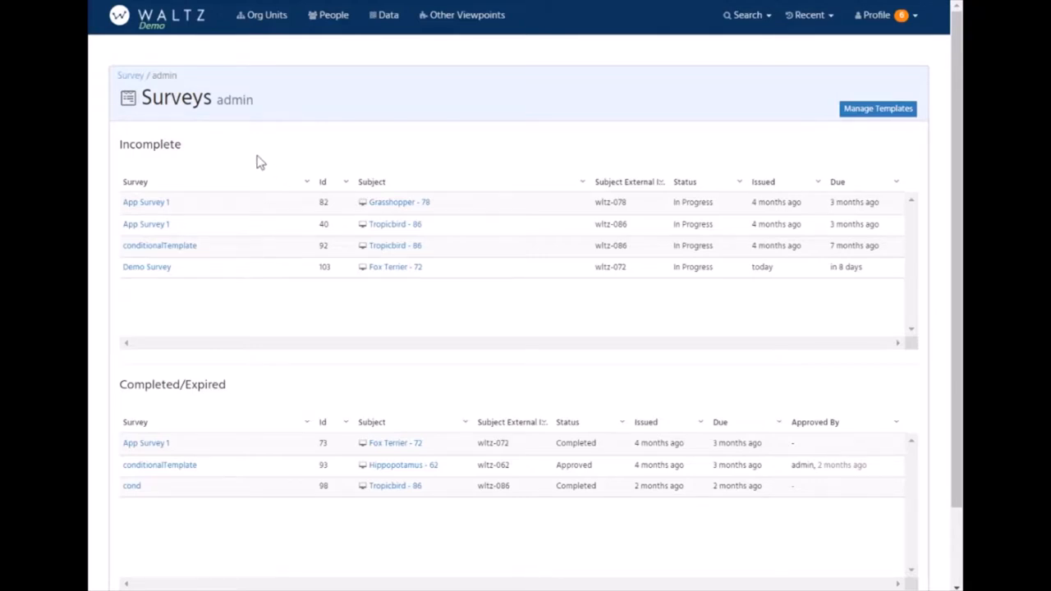
mouse_move(672, 108)
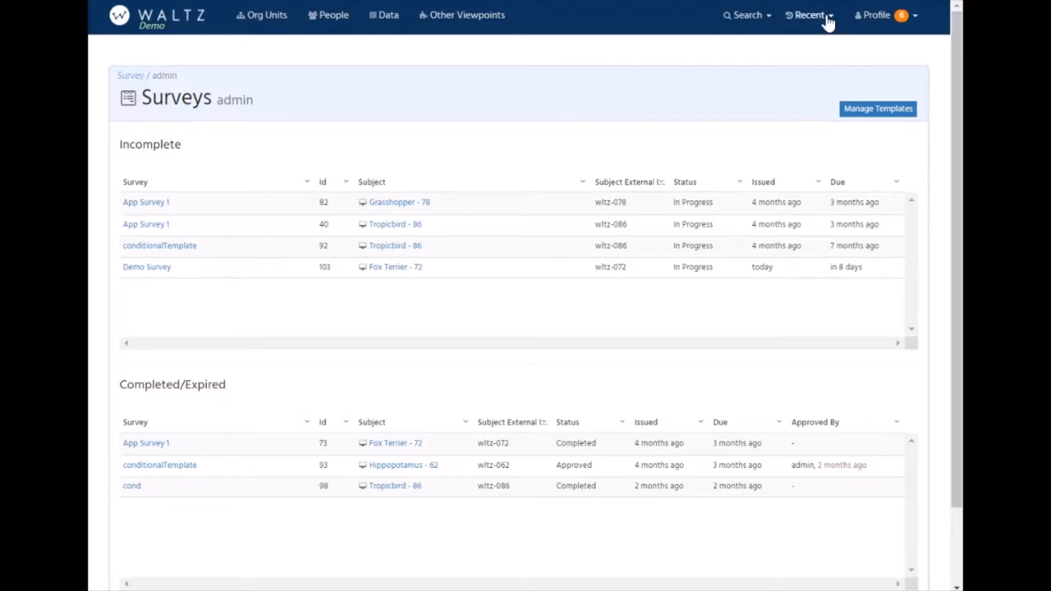
Via Recent, visit CIO Office and return to the Fox Terrier - 72 application page.
left_click(808, 15)
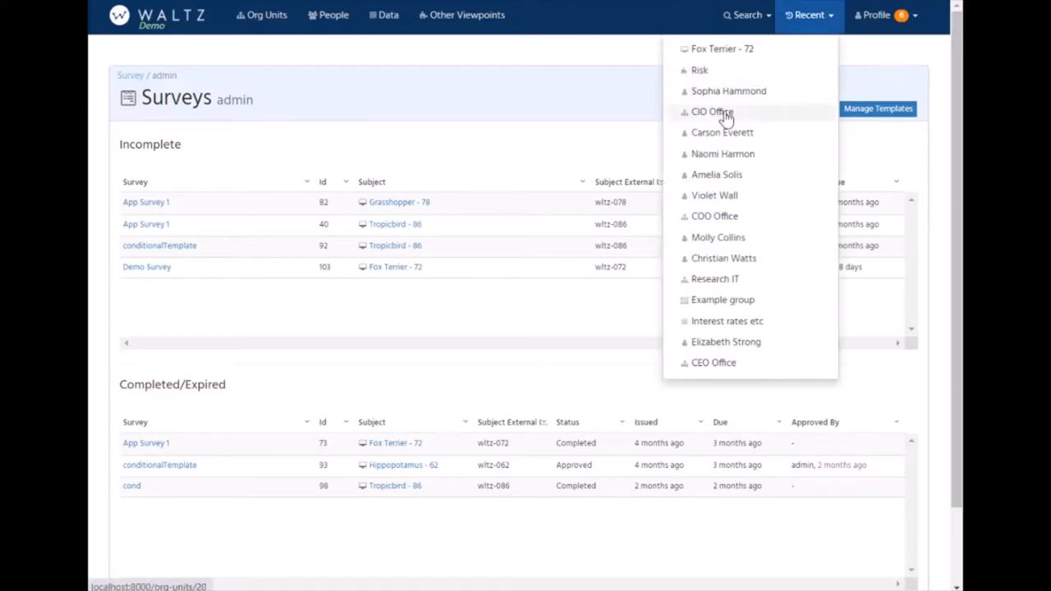
left_click(712, 112)
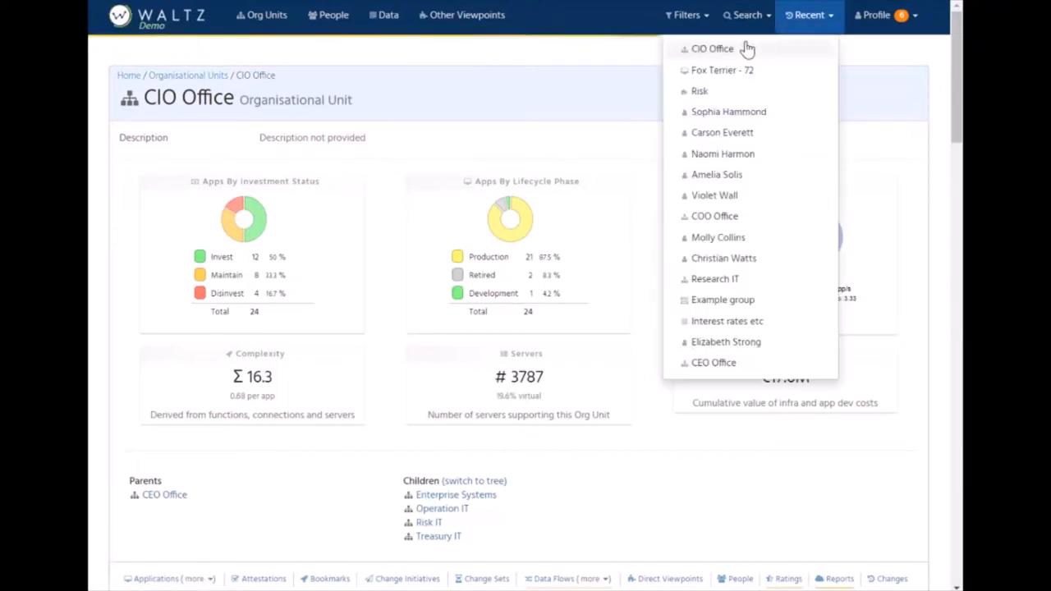
left_click(722, 69)
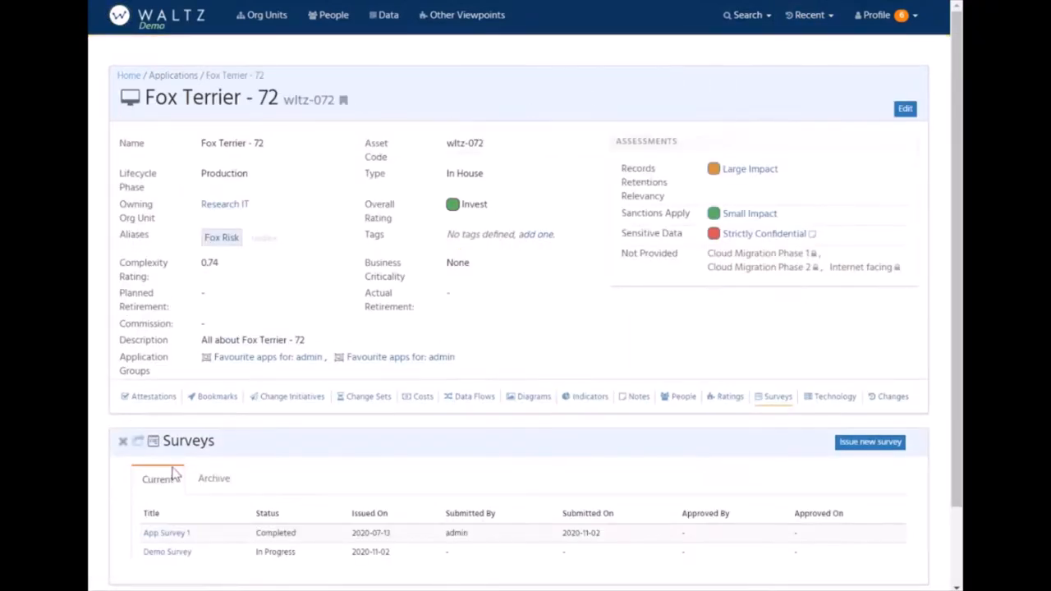
mouse_move(871, 442)
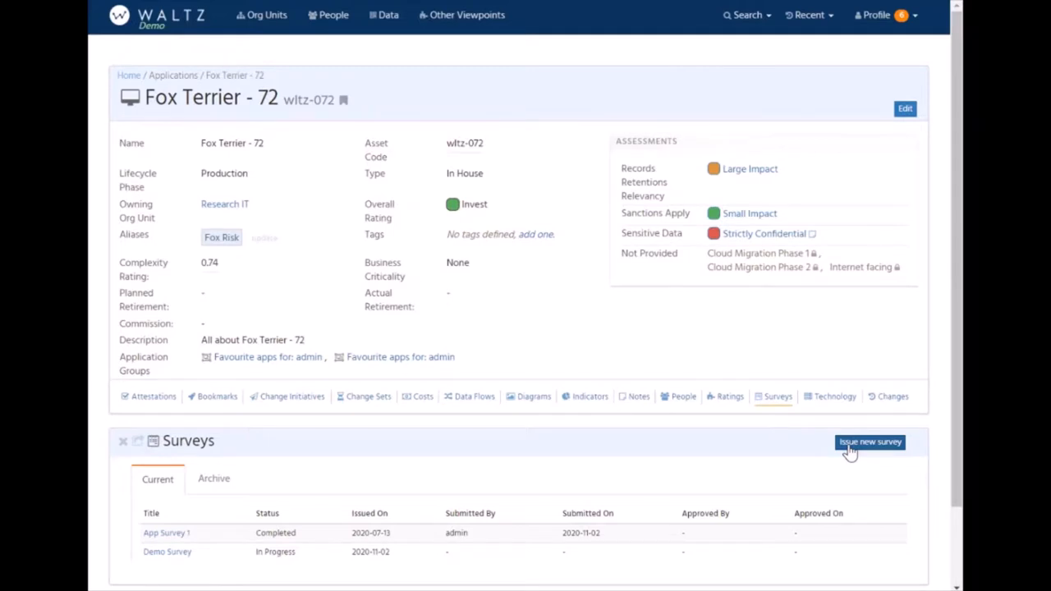
left_click(876, 14)
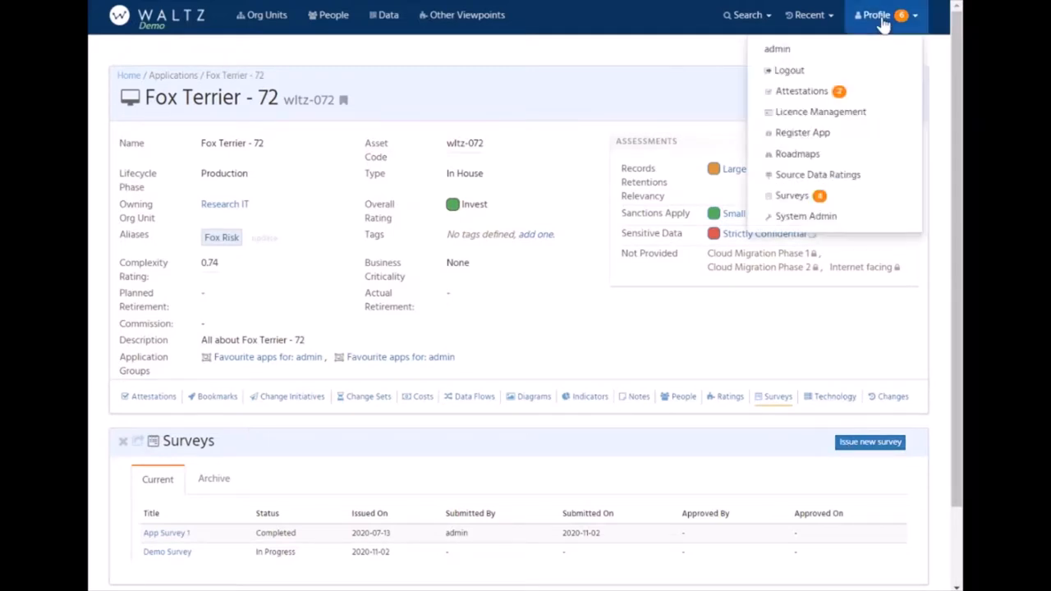
From the surveys overview, start a new run of the Demo Survey template.
left_click(792, 194)
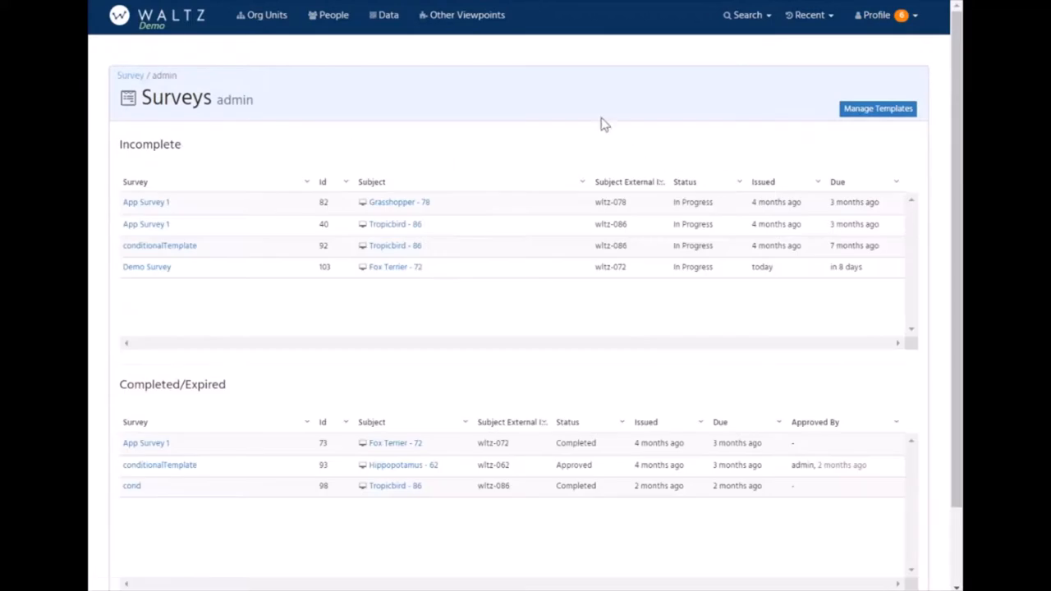
mouse_move(260, 246)
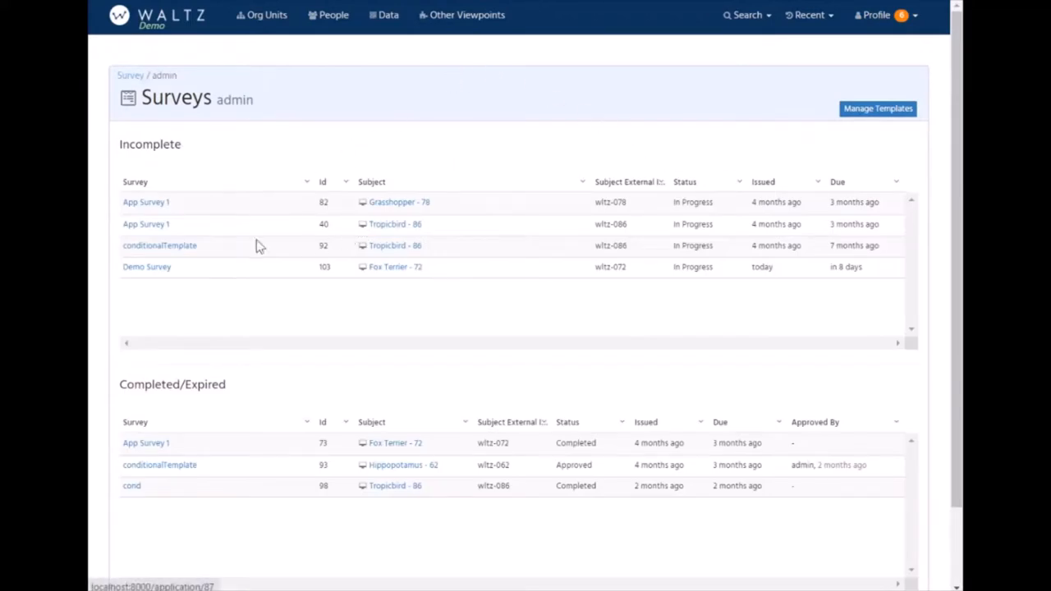
scroll("down", 3)
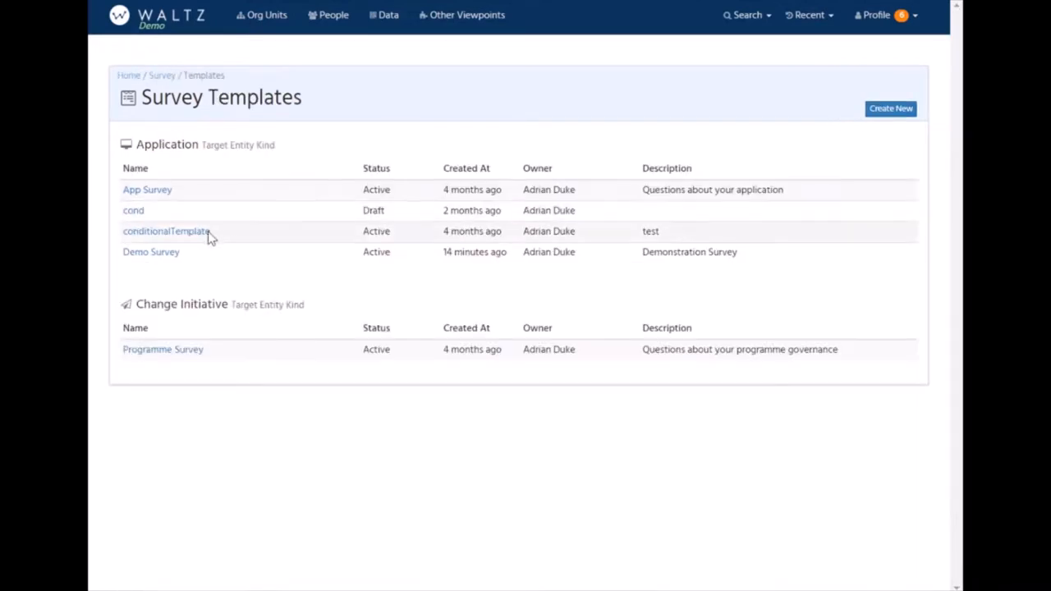
left_click(151, 253)
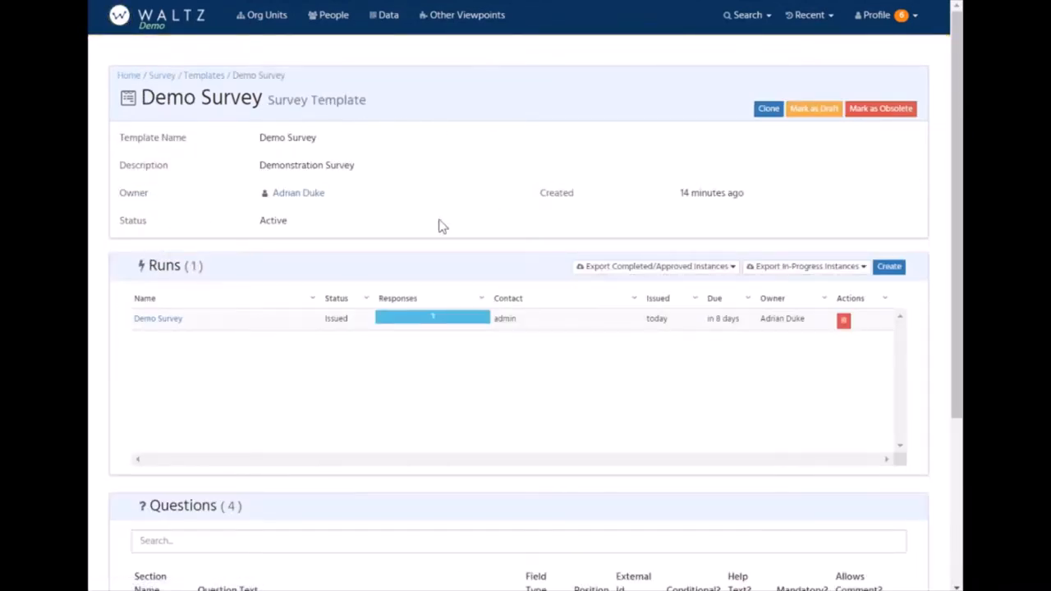
left_click(888, 266)
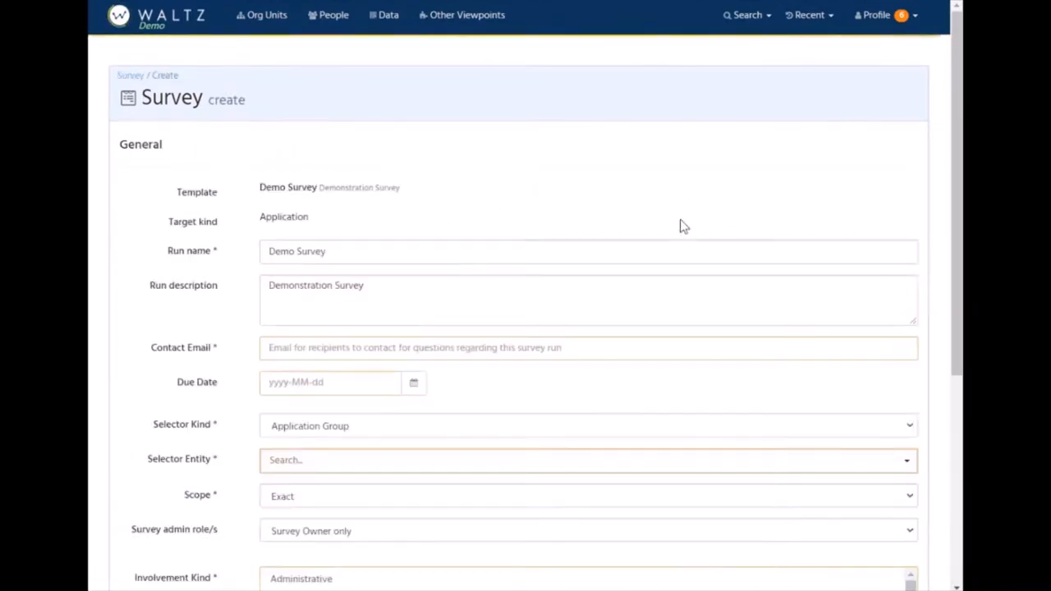
mouse_move(200, 224)
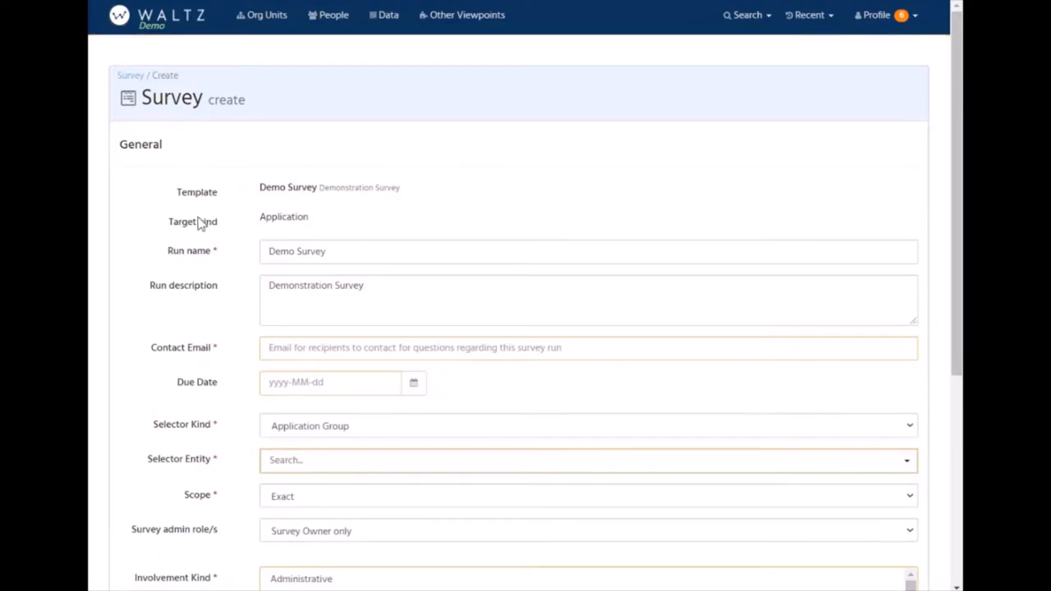
mouse_move(411, 295)
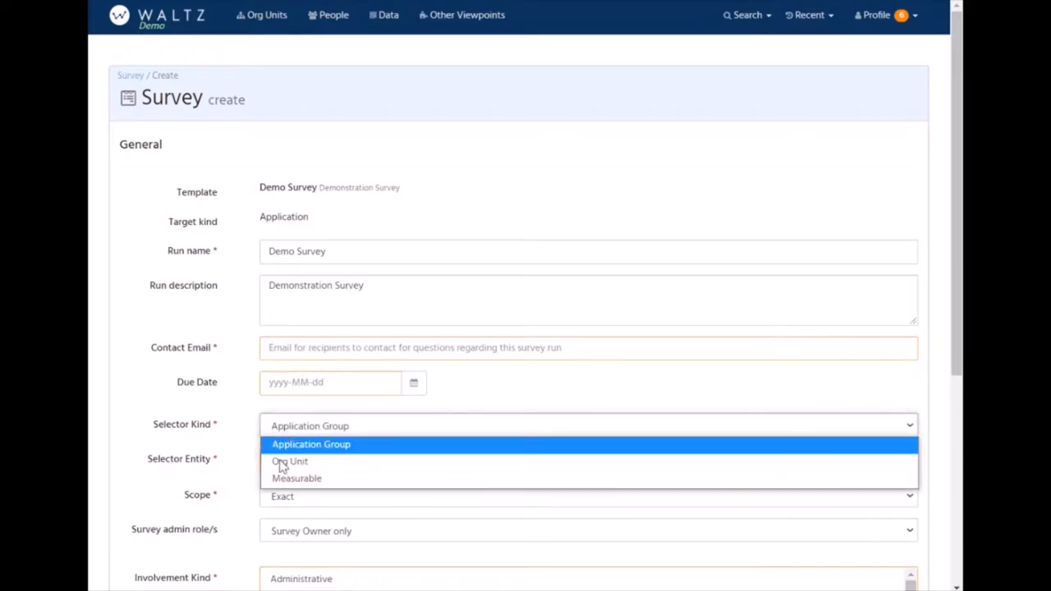
mouse_move(289, 460)
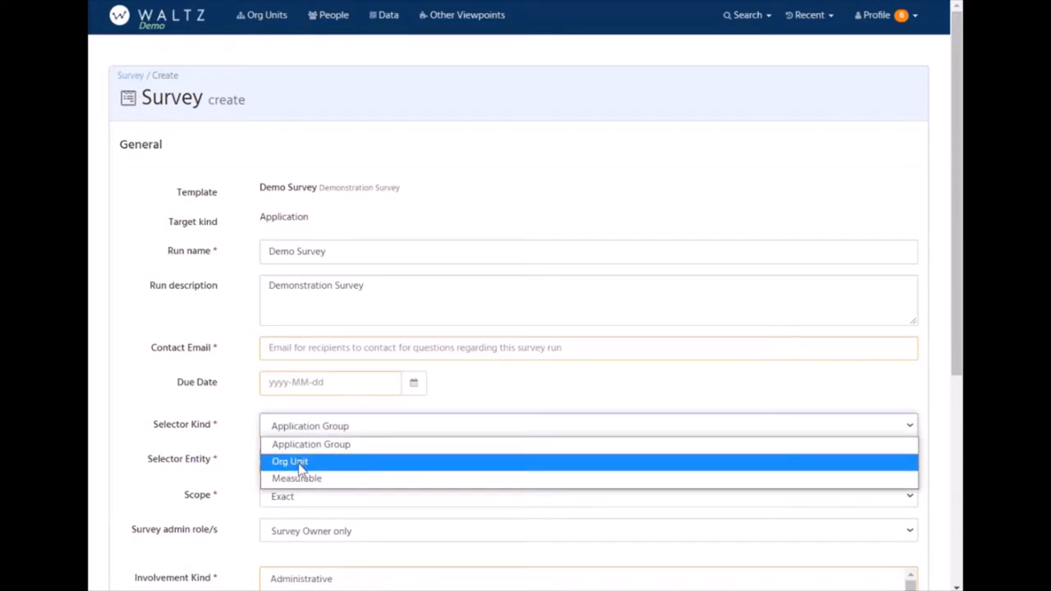
mouse_move(320, 480)
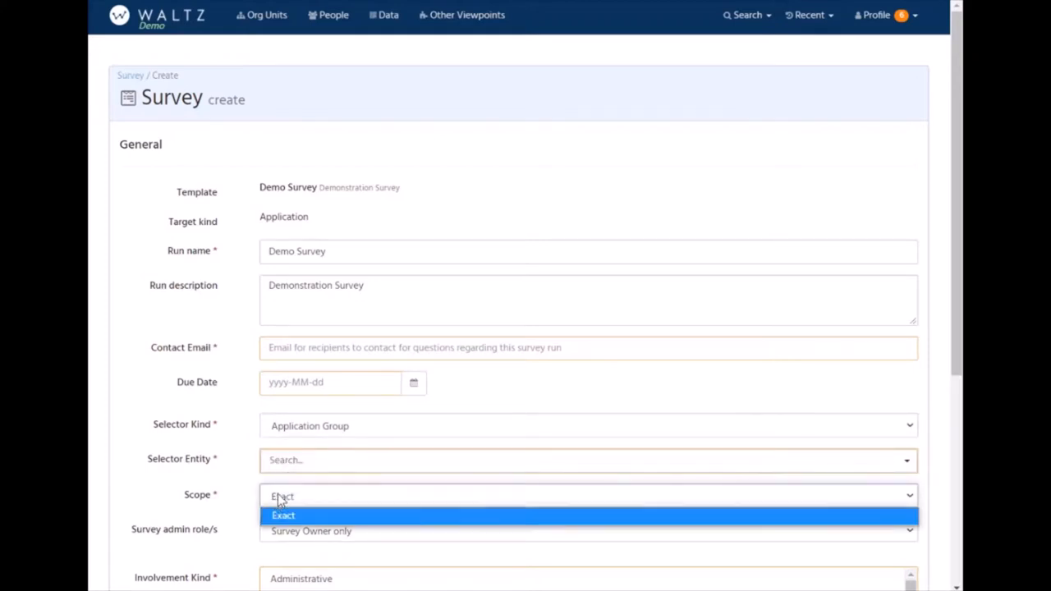
Set scope to Children and choose Risk IT as the selector org unit.
left_click(588, 425)
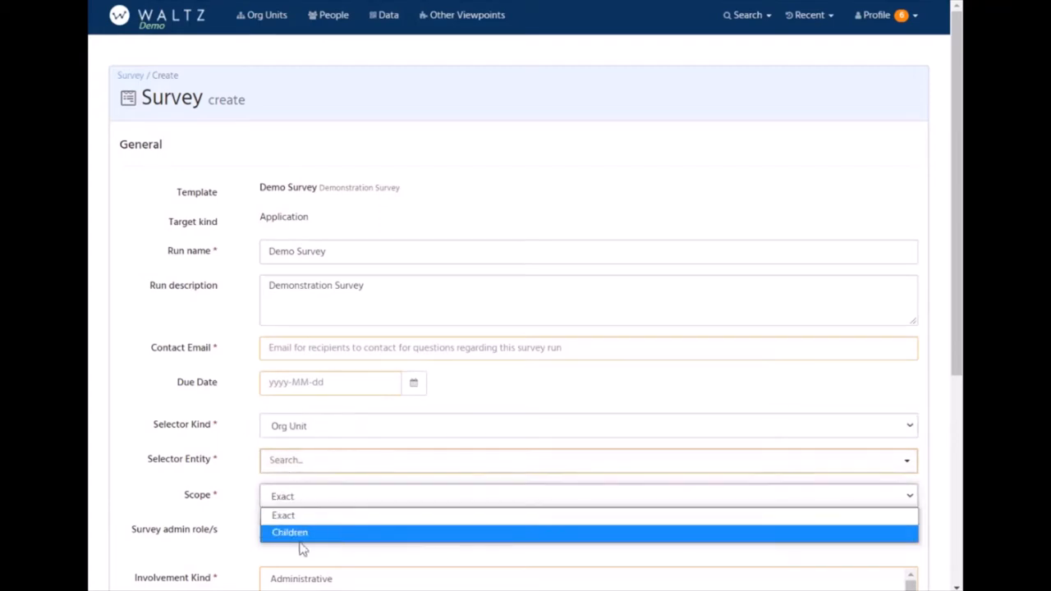
left_click(290, 532)
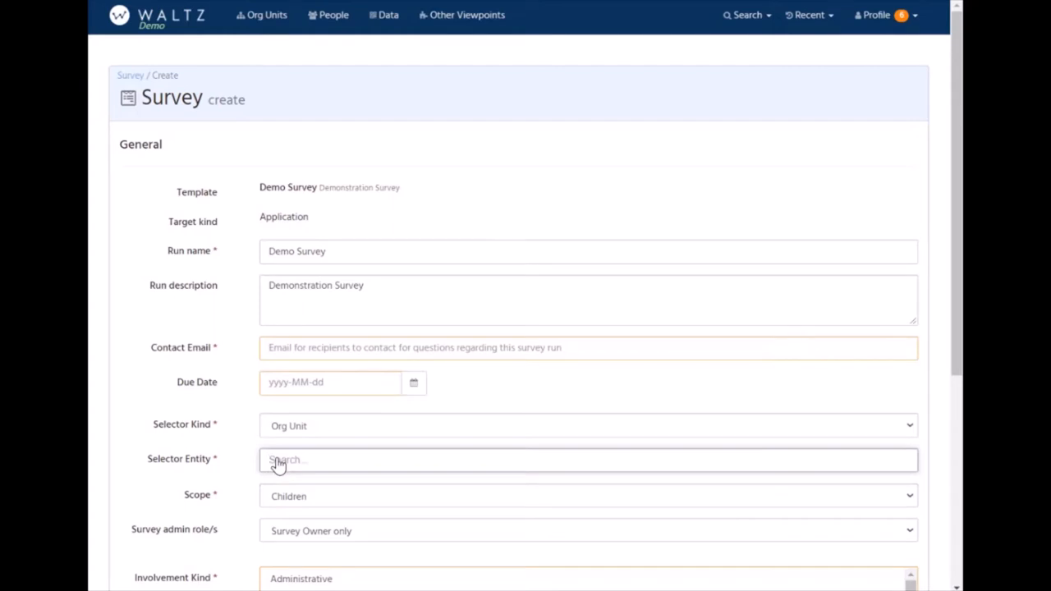
type("risk")
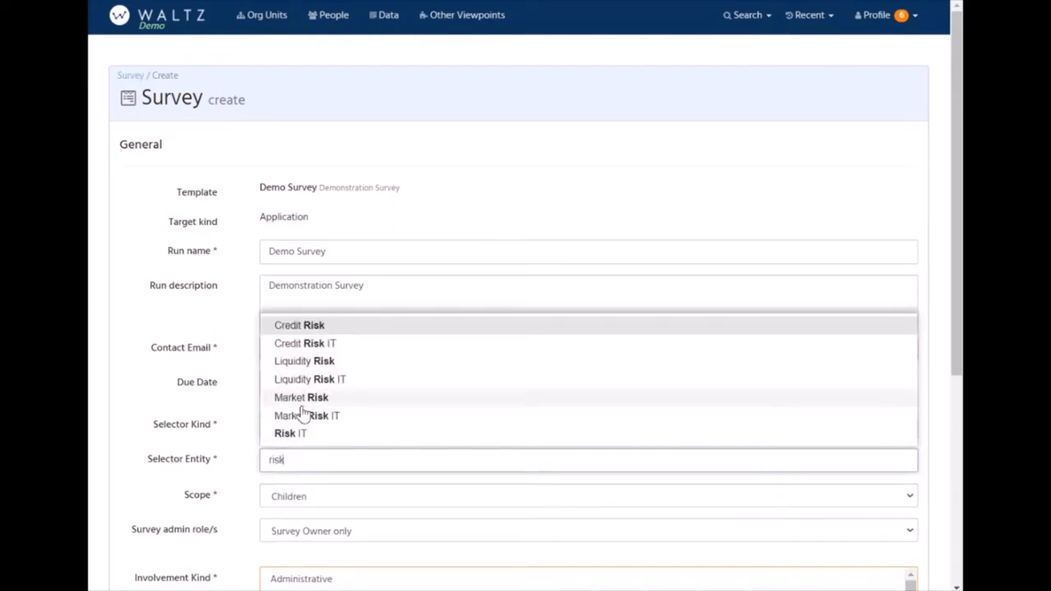
left_click(289, 433)
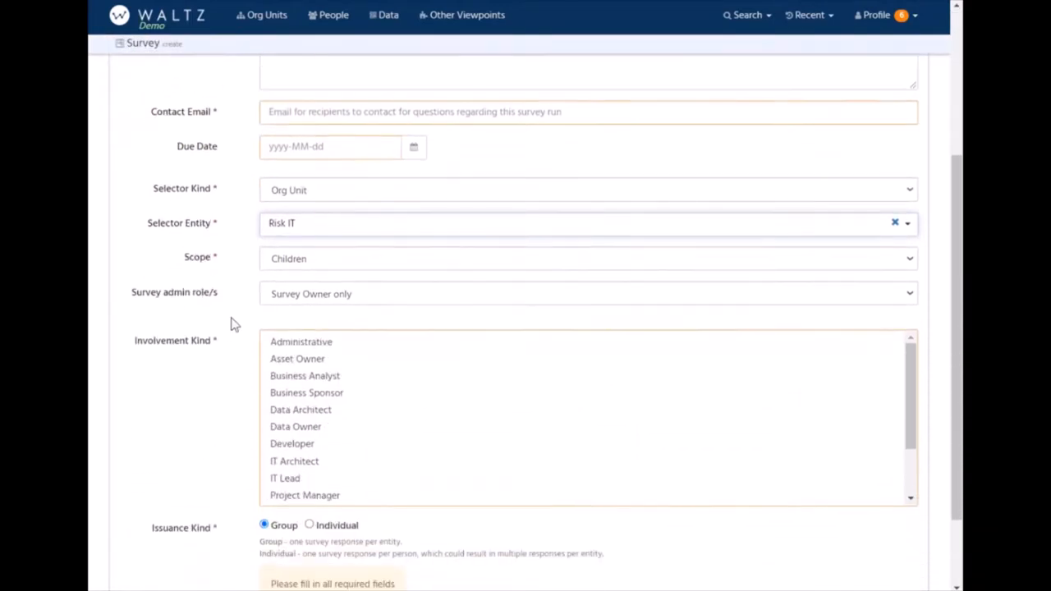
mouse_move(258, 240)
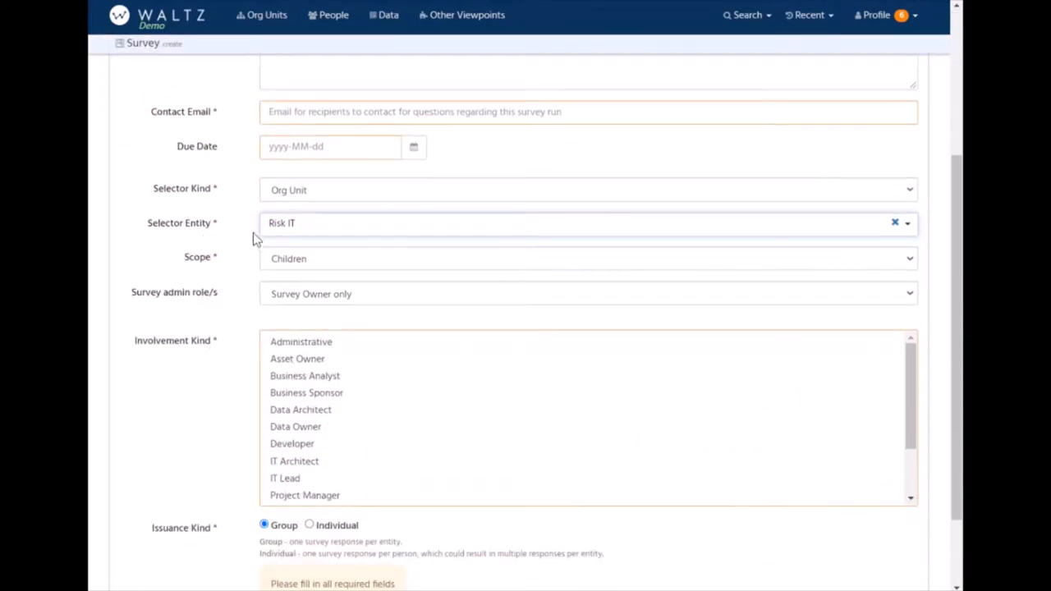
mouse_move(205, 353)
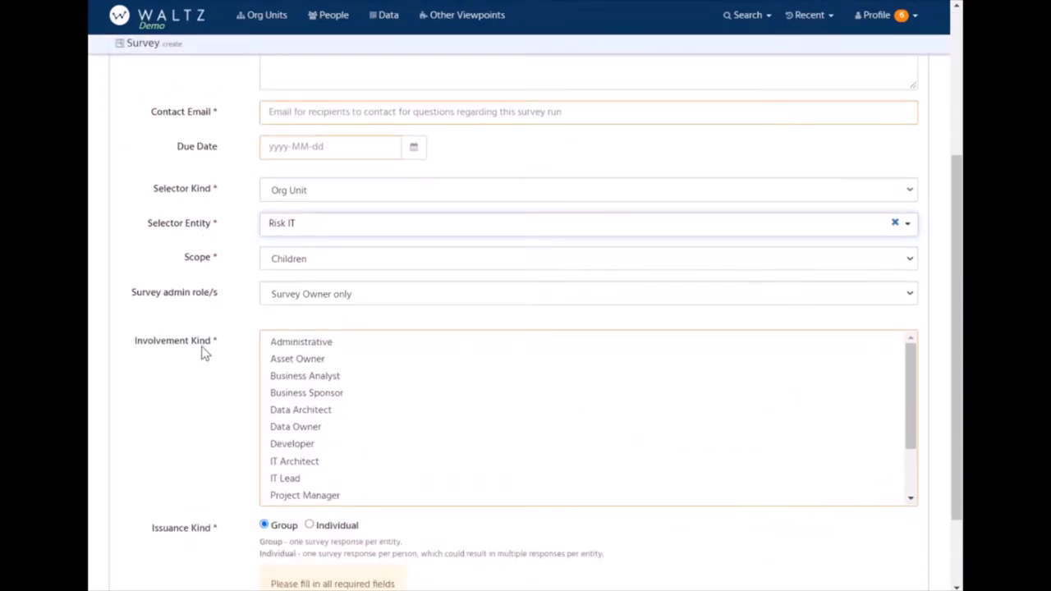
mouse_move(181, 355)
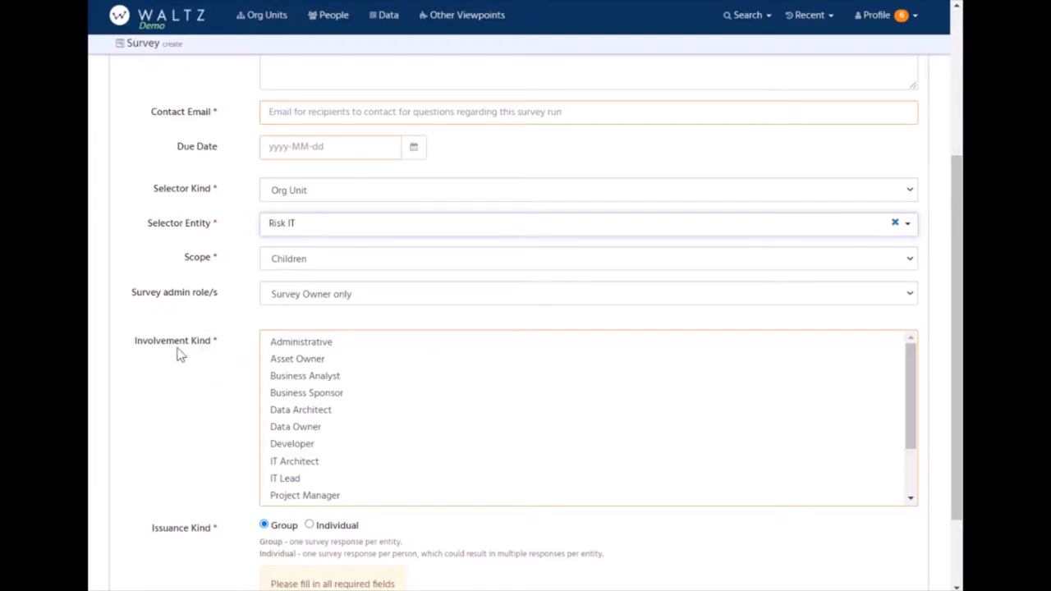
mouse_move(302, 170)
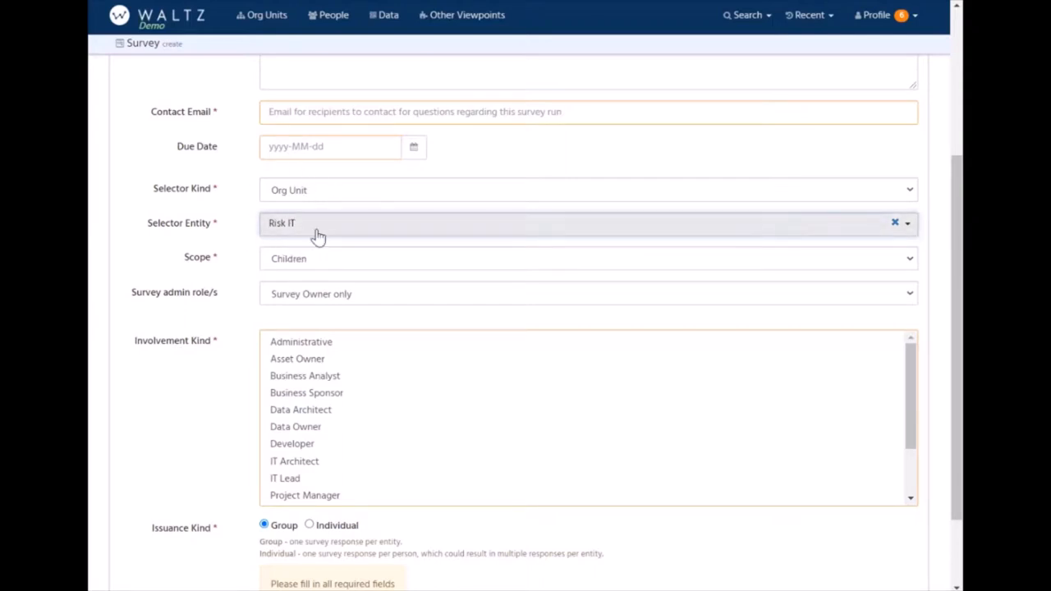
mouse_move(289, 234)
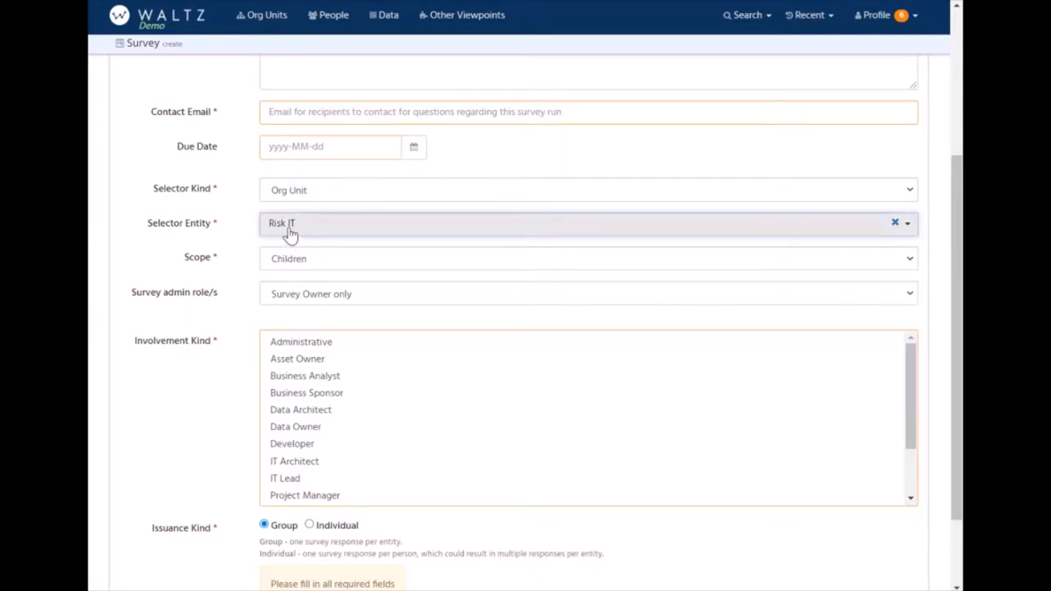
mouse_move(309, 230)
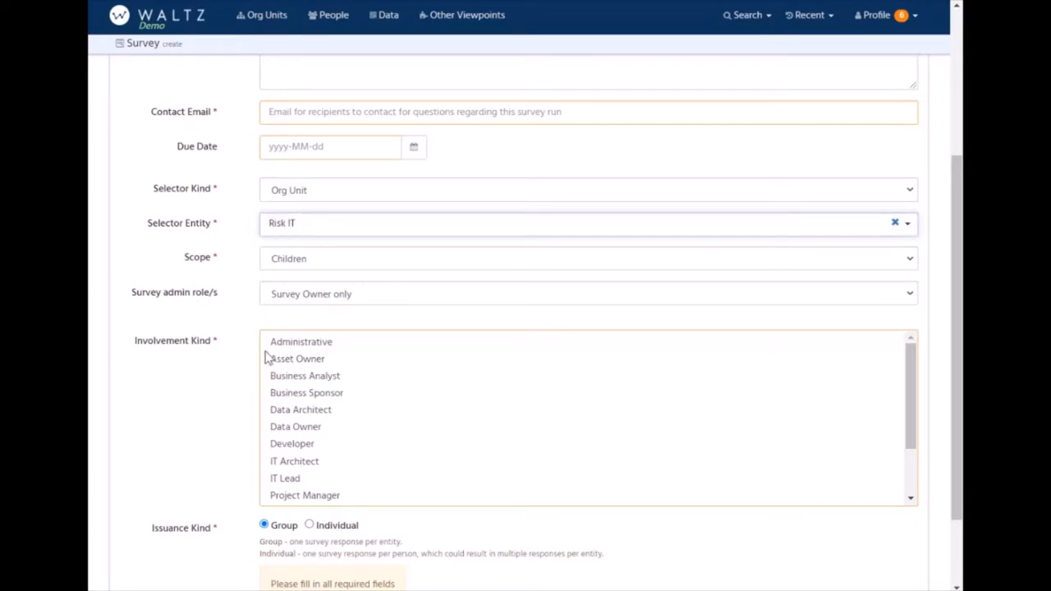
mouse_move(294, 443)
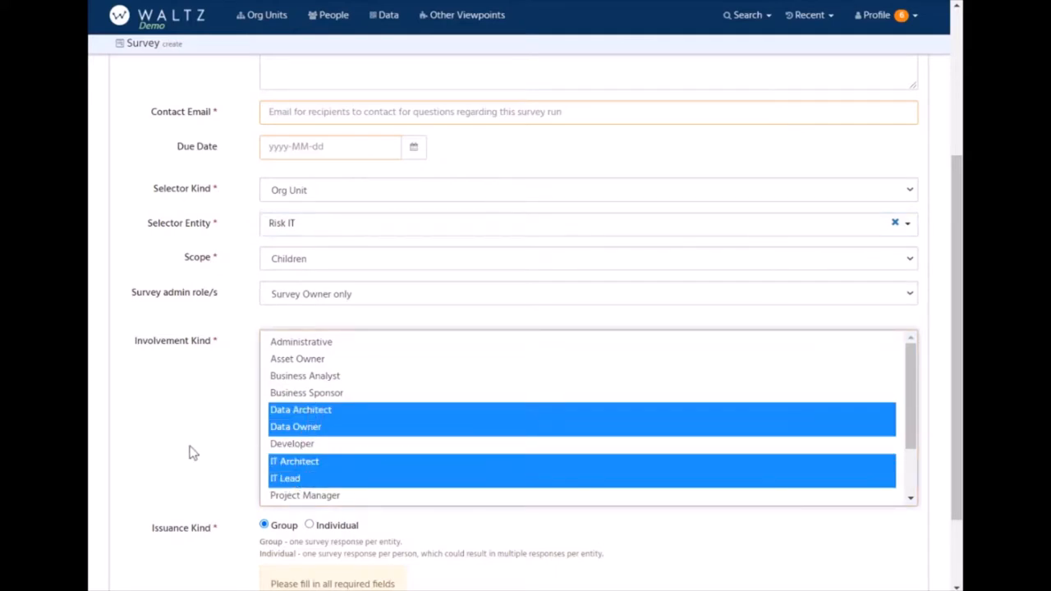
Proceed to recipients, find none, and return to the run settings.
scroll("down", 3)
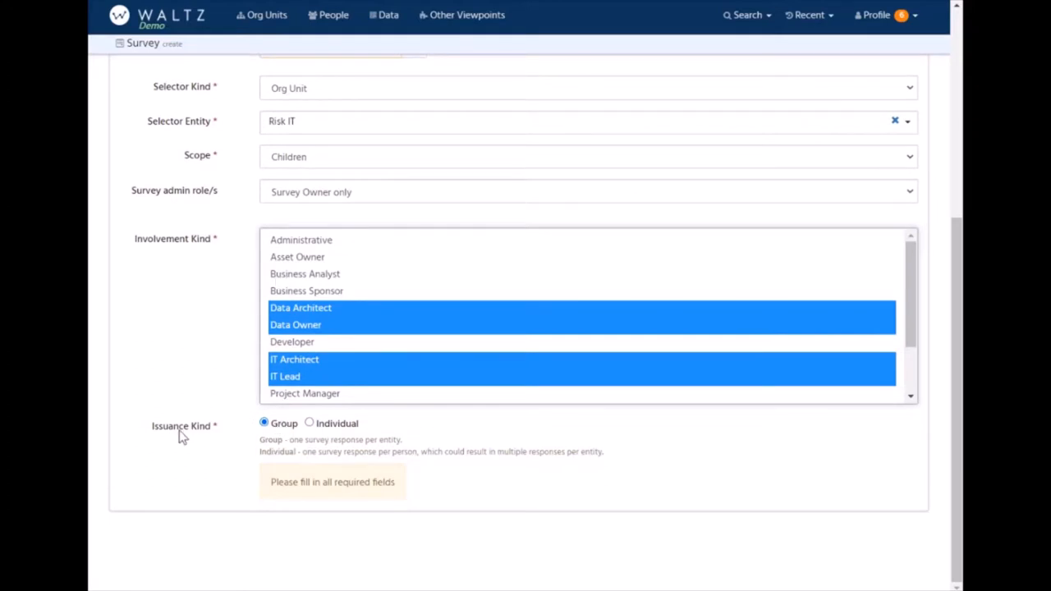
mouse_move(276, 435)
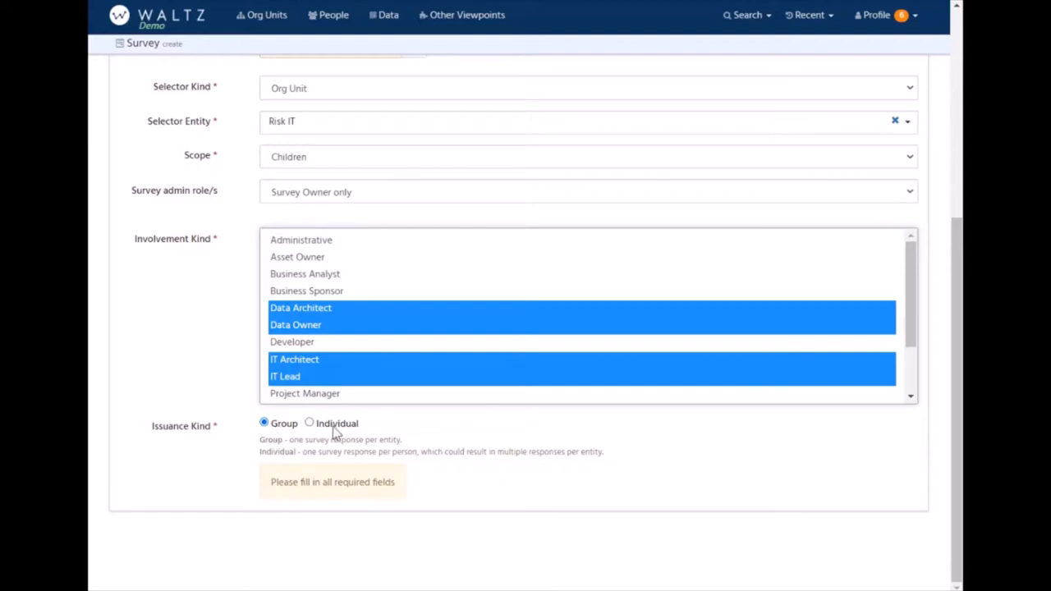
mouse_move(315, 338)
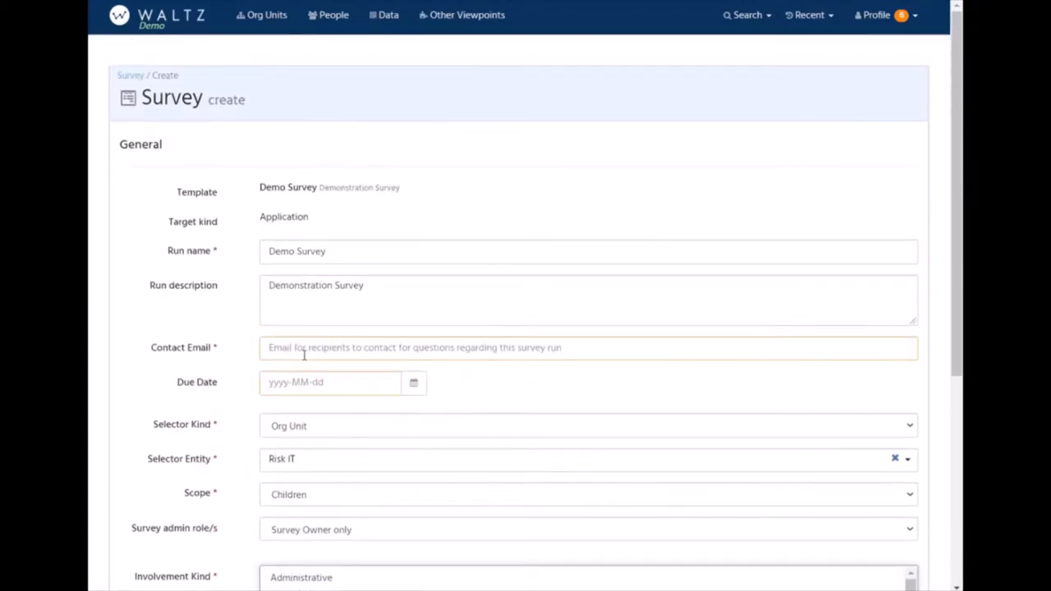
left_click(332, 381)
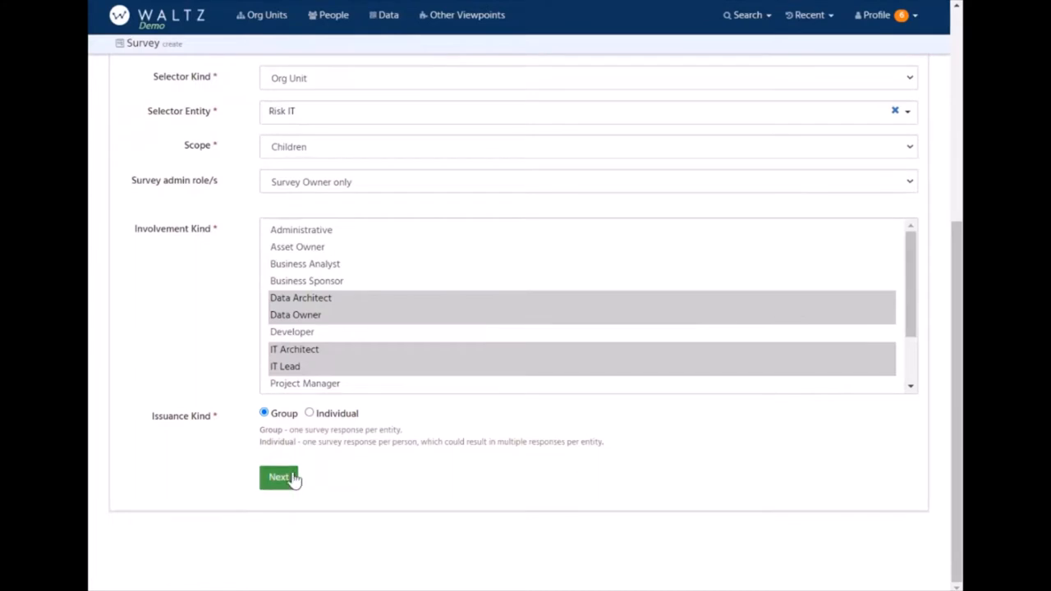
left_click(279, 477)
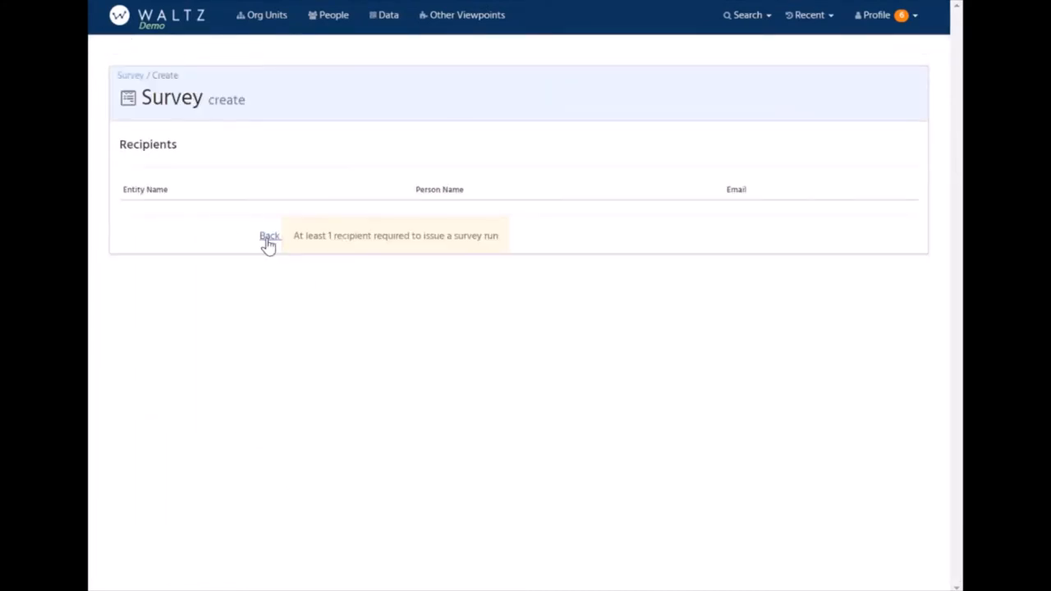
left_click(270, 237)
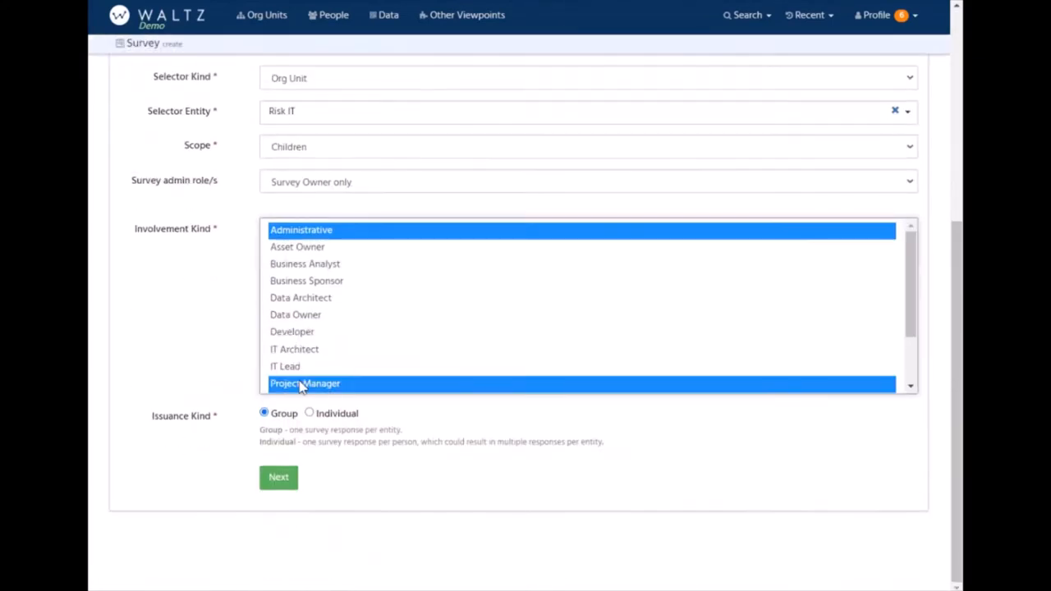
Switch involvement kind to Administrative and save the Demo Survey run.
left_click(306, 385)
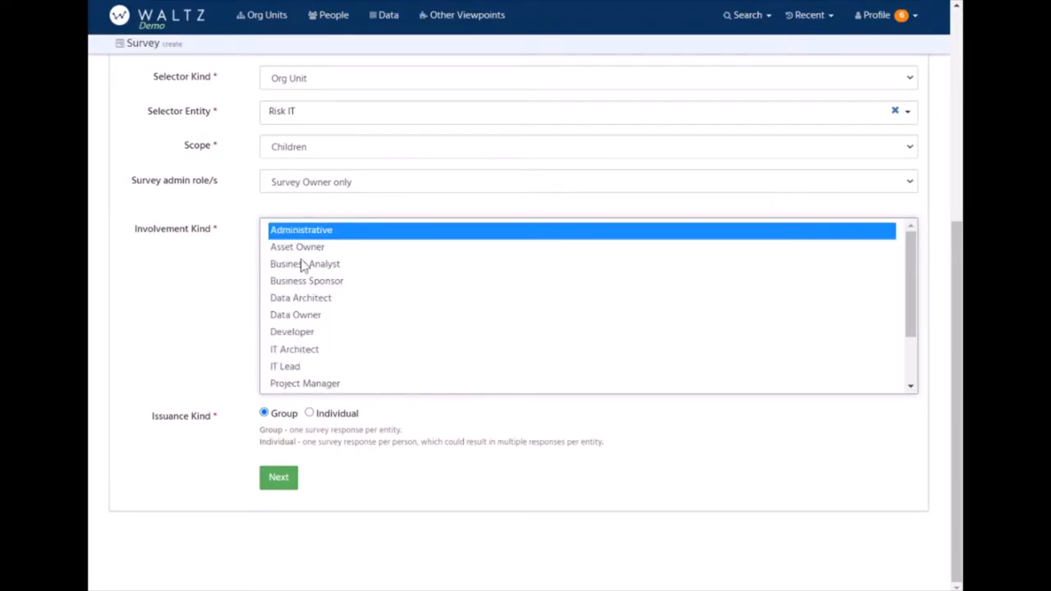
left_click(280, 477)
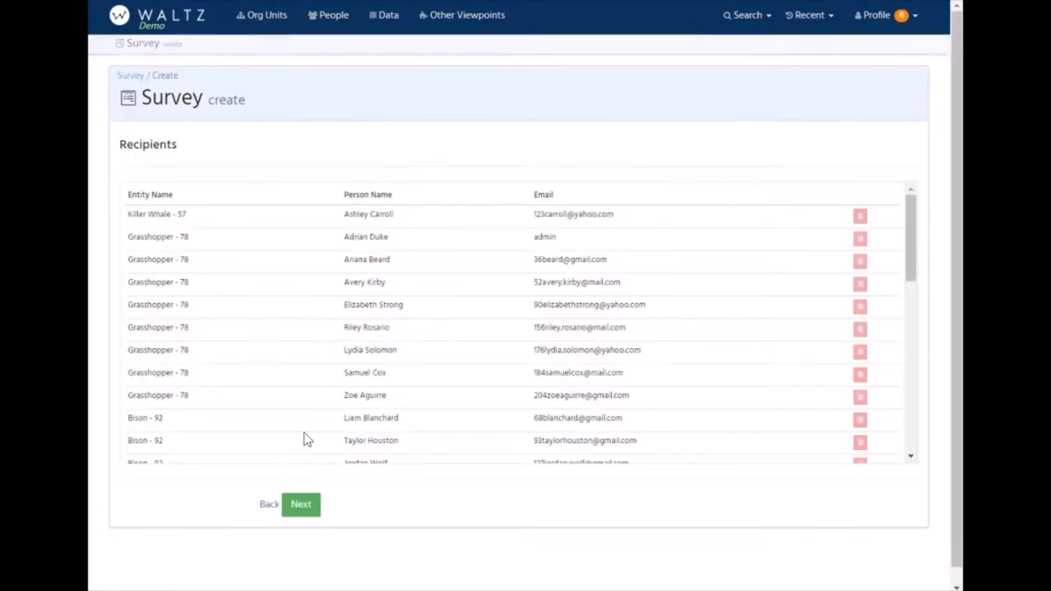
left_click(301, 502)
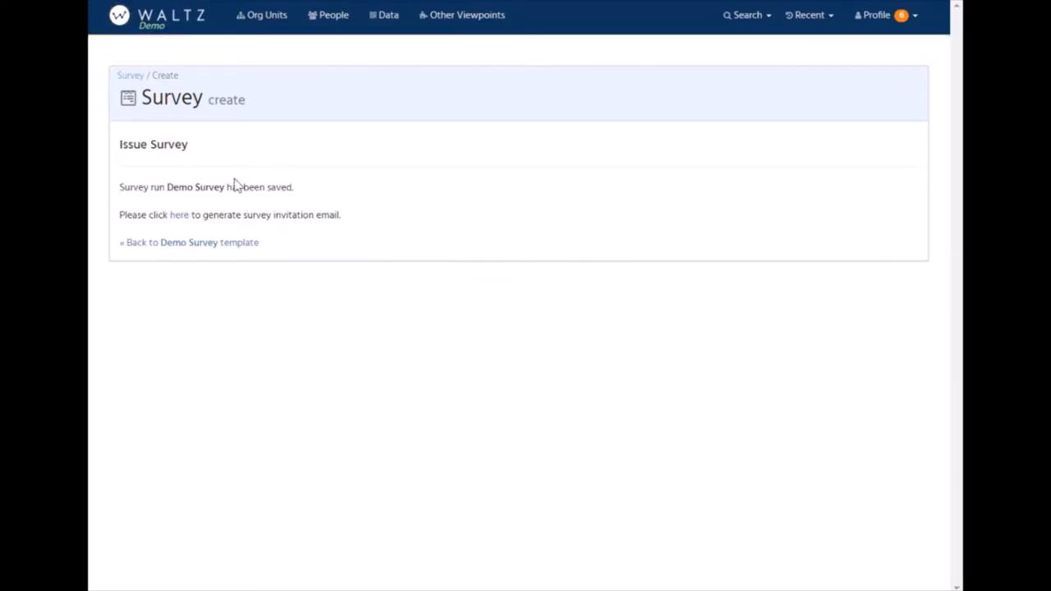
mouse_move(179, 224)
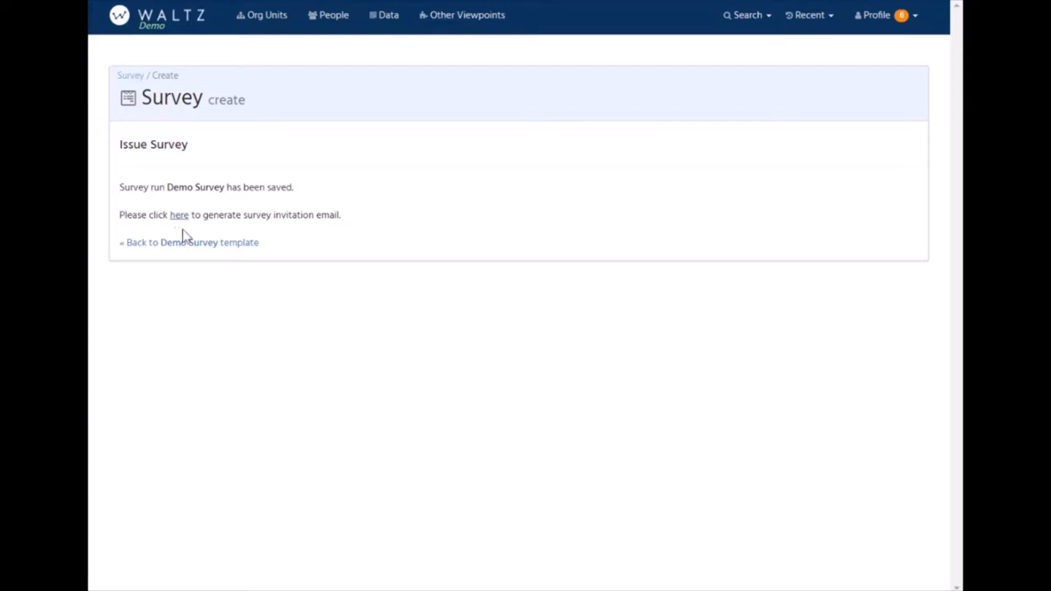
Return to the Demo Survey template page now listing two issued runs.
left_click(190, 244)
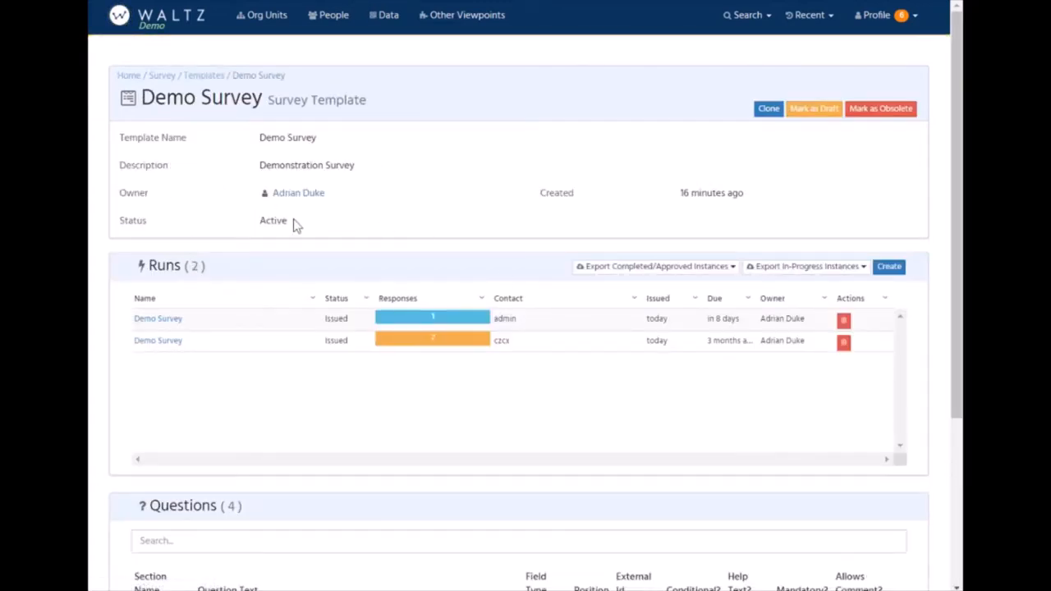
mouse_move(376, 352)
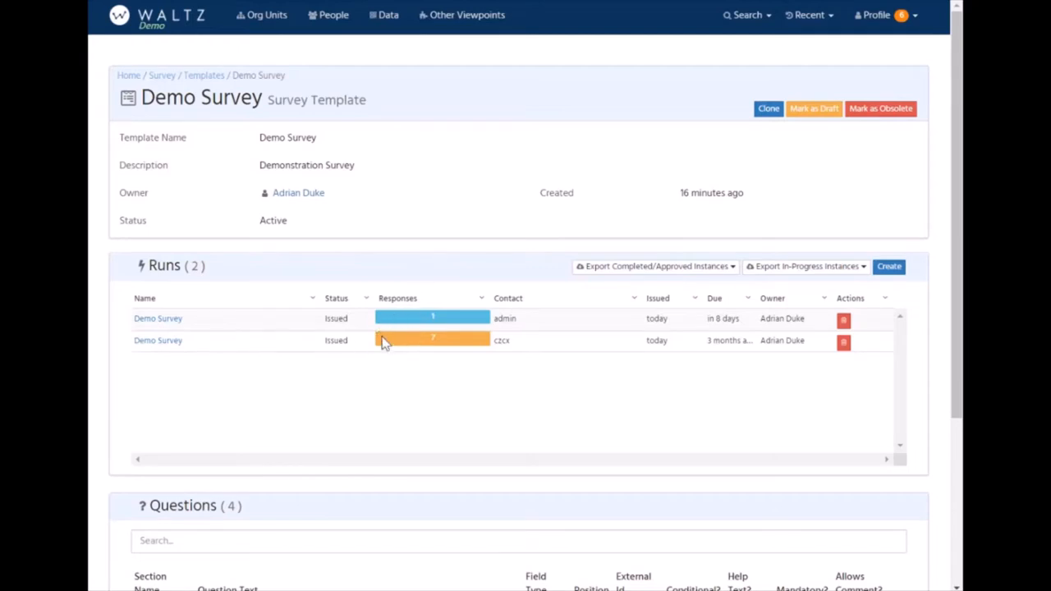
mouse_move(405, 348)
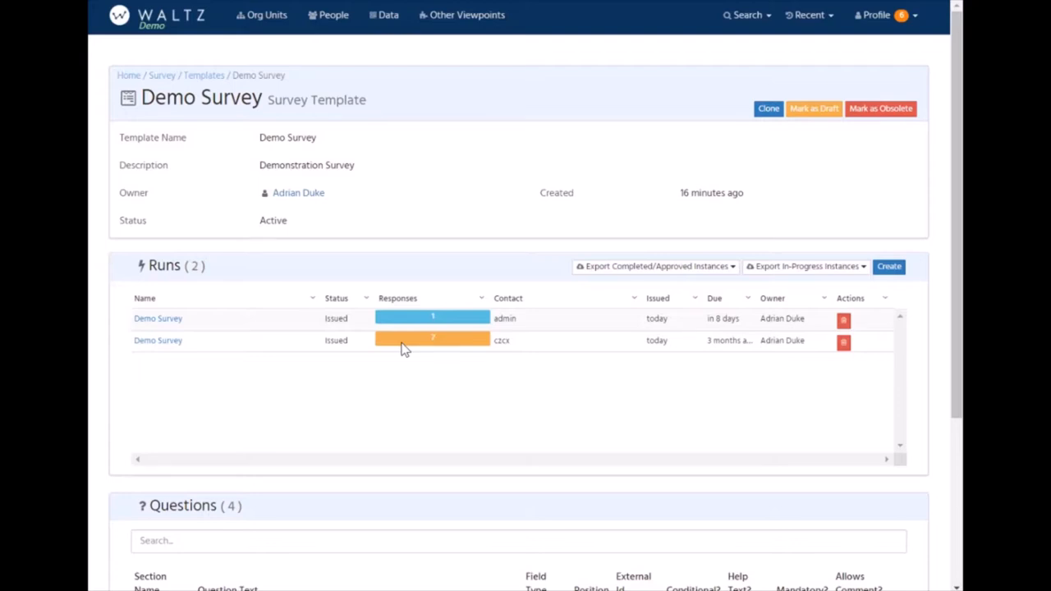
mouse_move(427, 327)
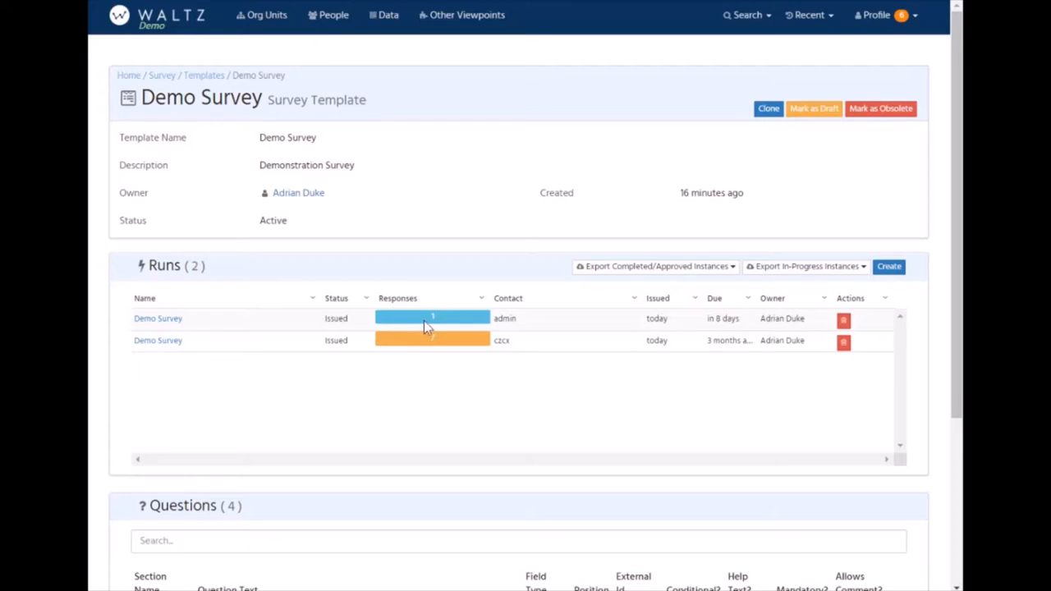